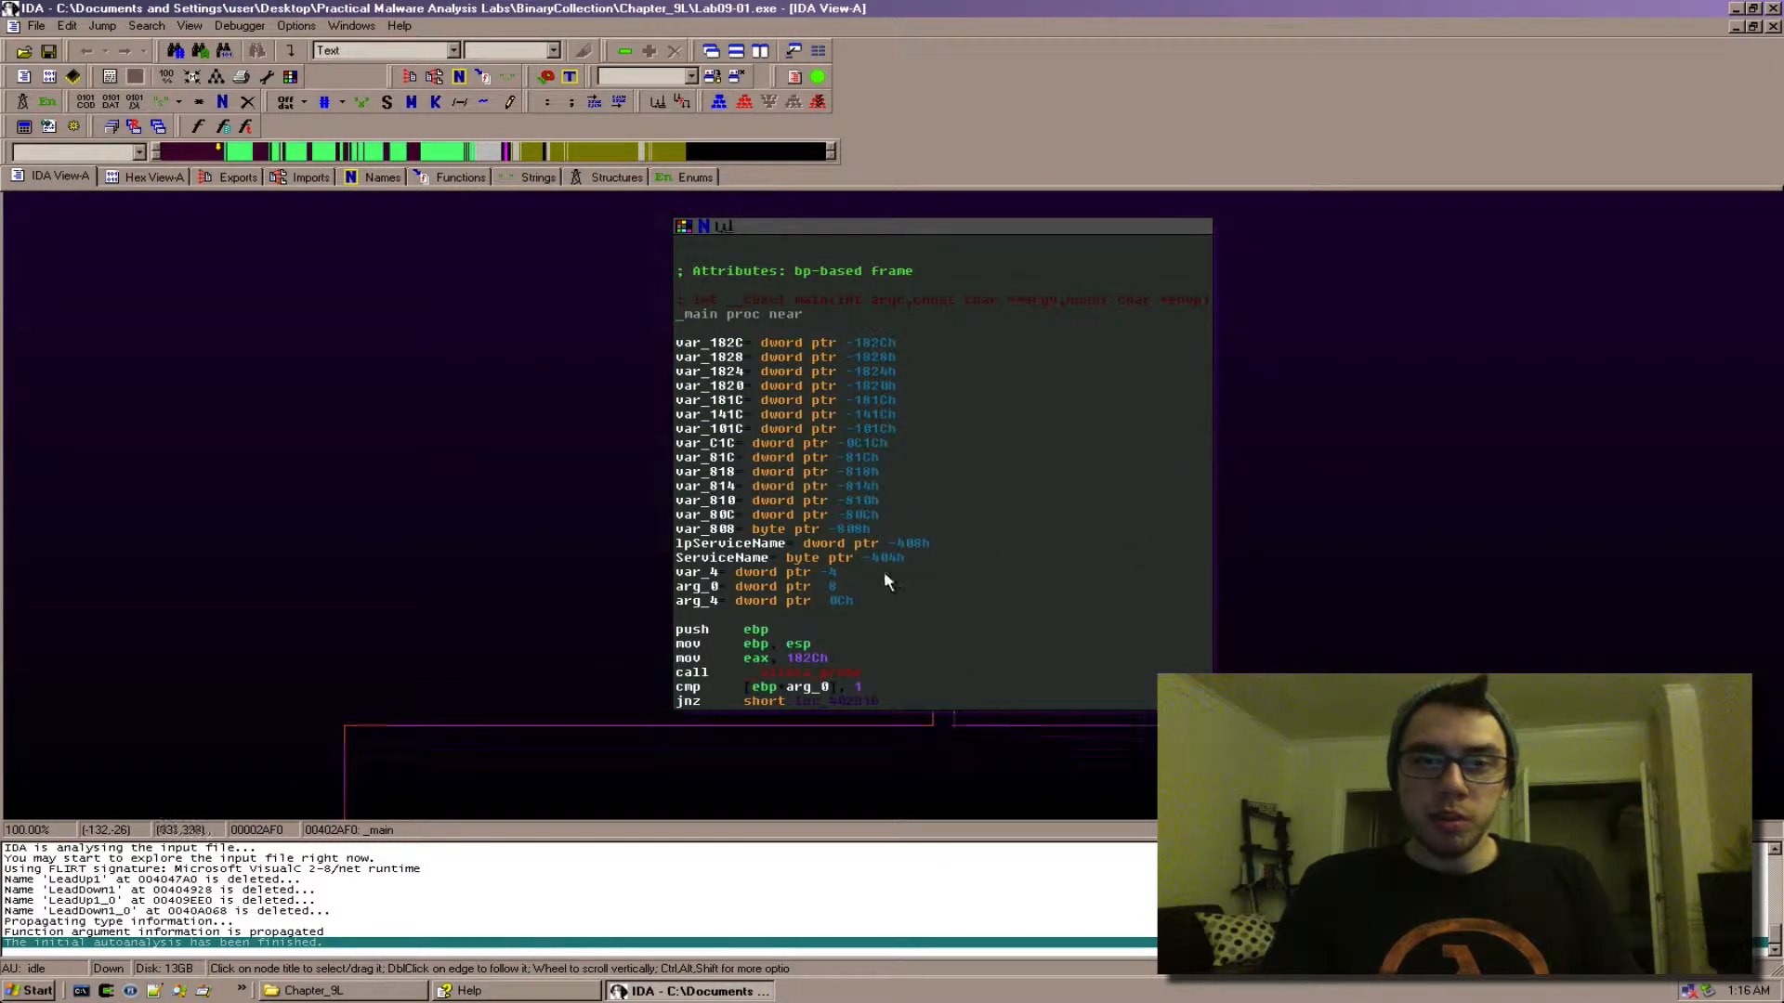
pyautogui.moveTo(749, 364)
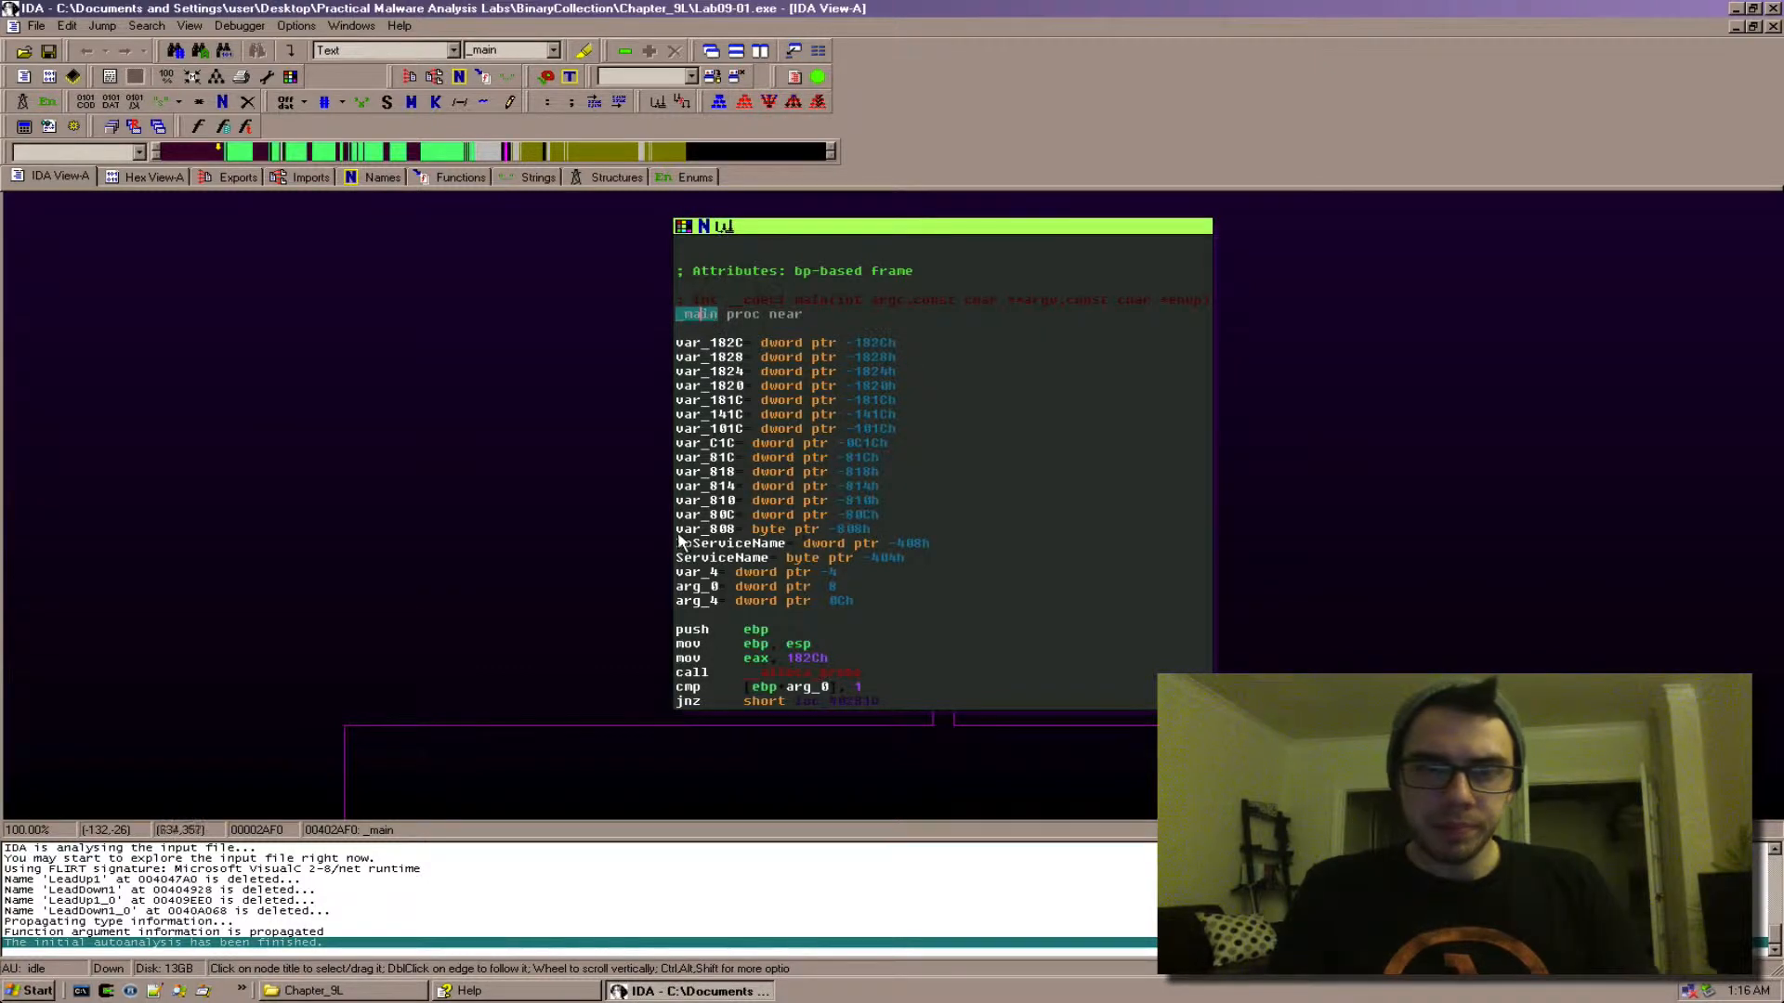
# Highlight var_4, arg_0 and the dword entries in _main's opening block, then clear them
pyautogui.click(695, 573)
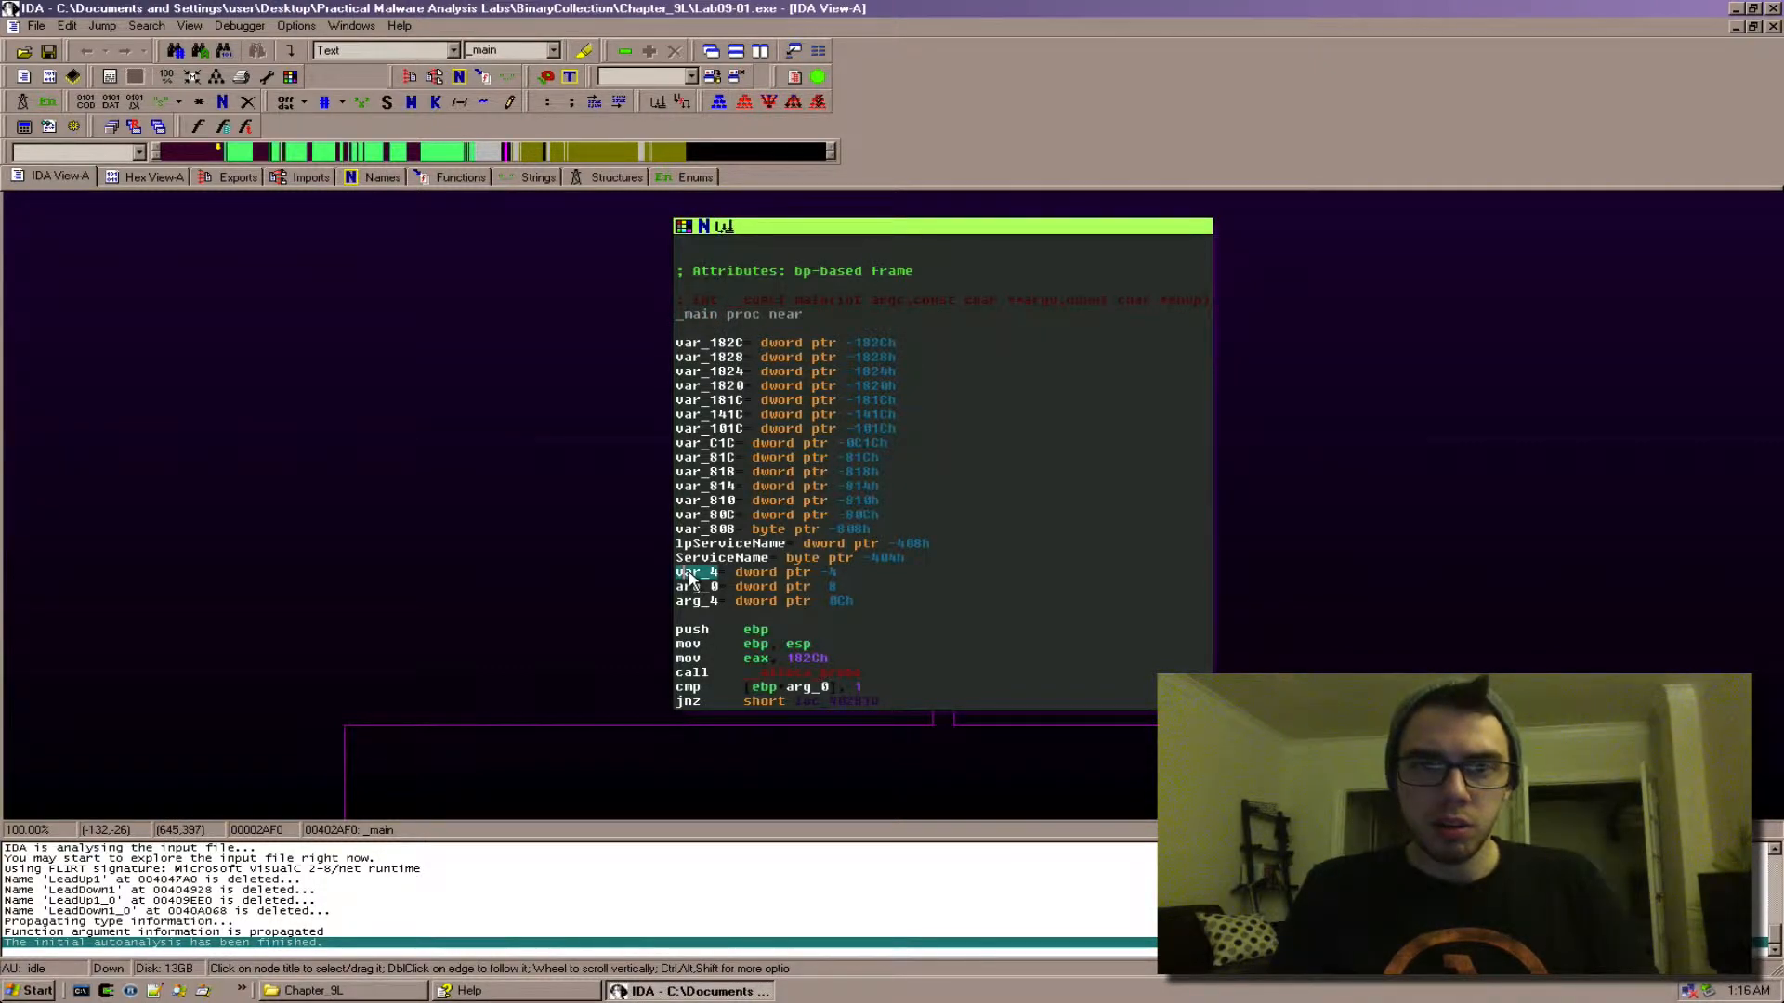
pyautogui.click(697, 585)
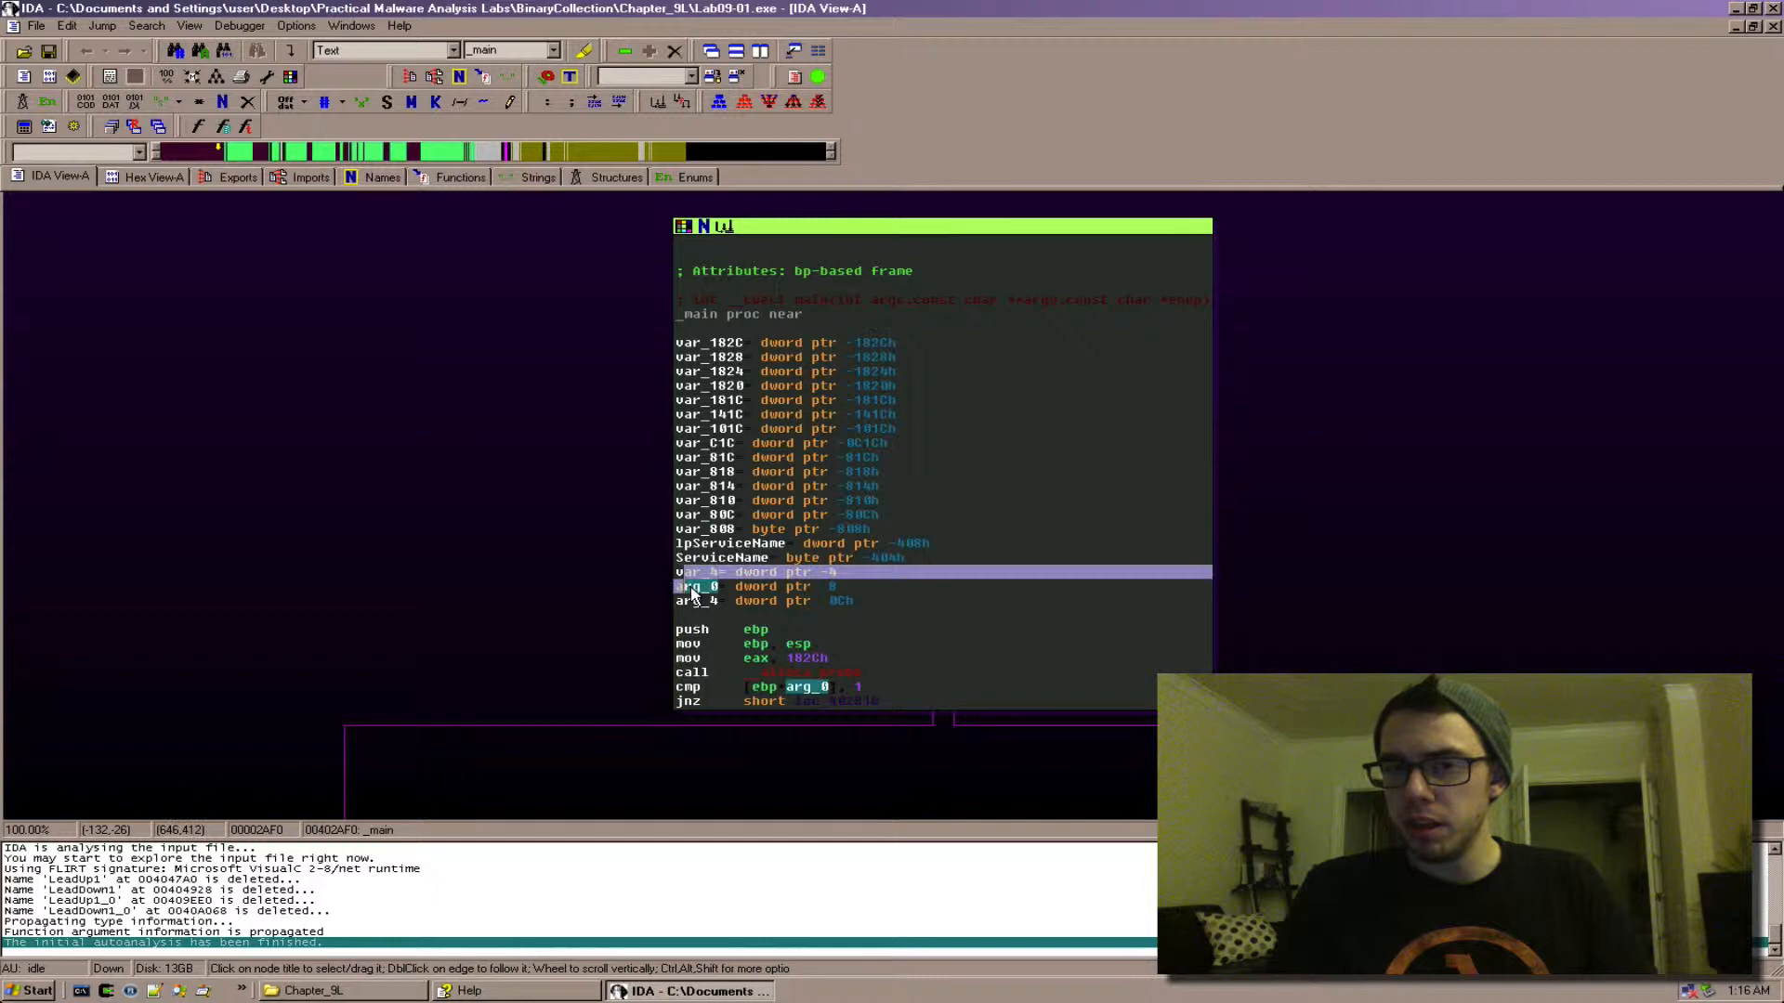
pyautogui.click(697, 571)
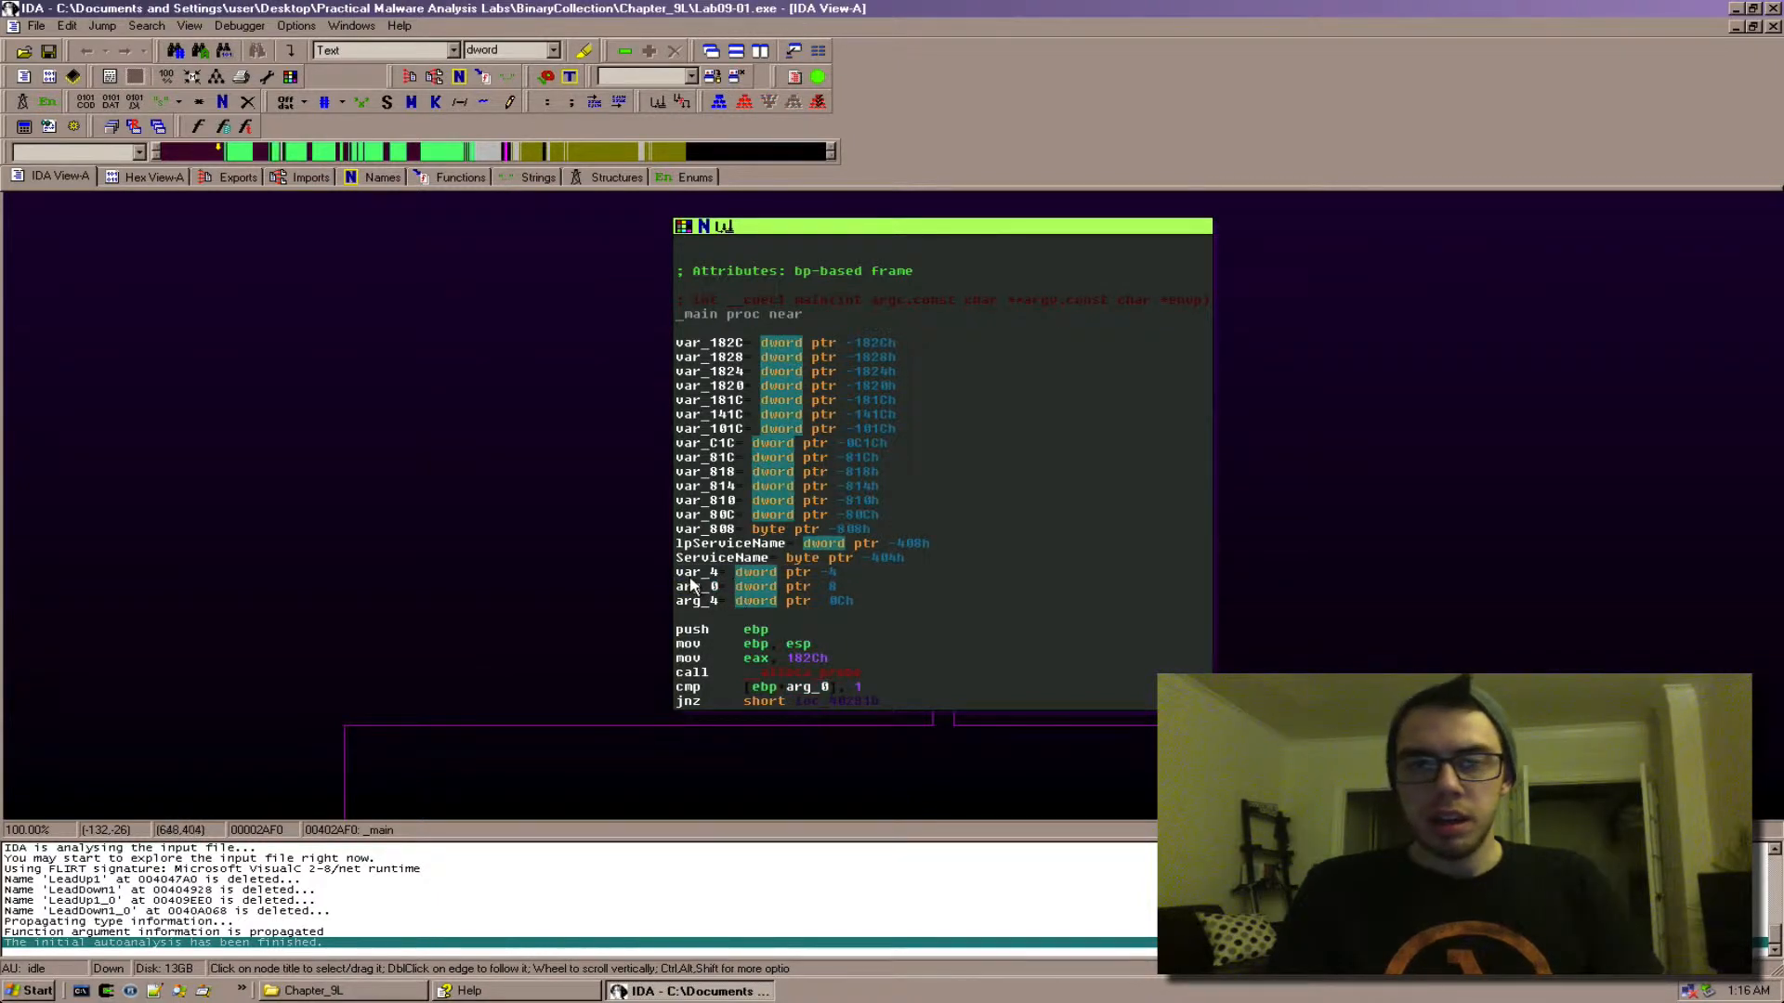
pyautogui.click(693, 570)
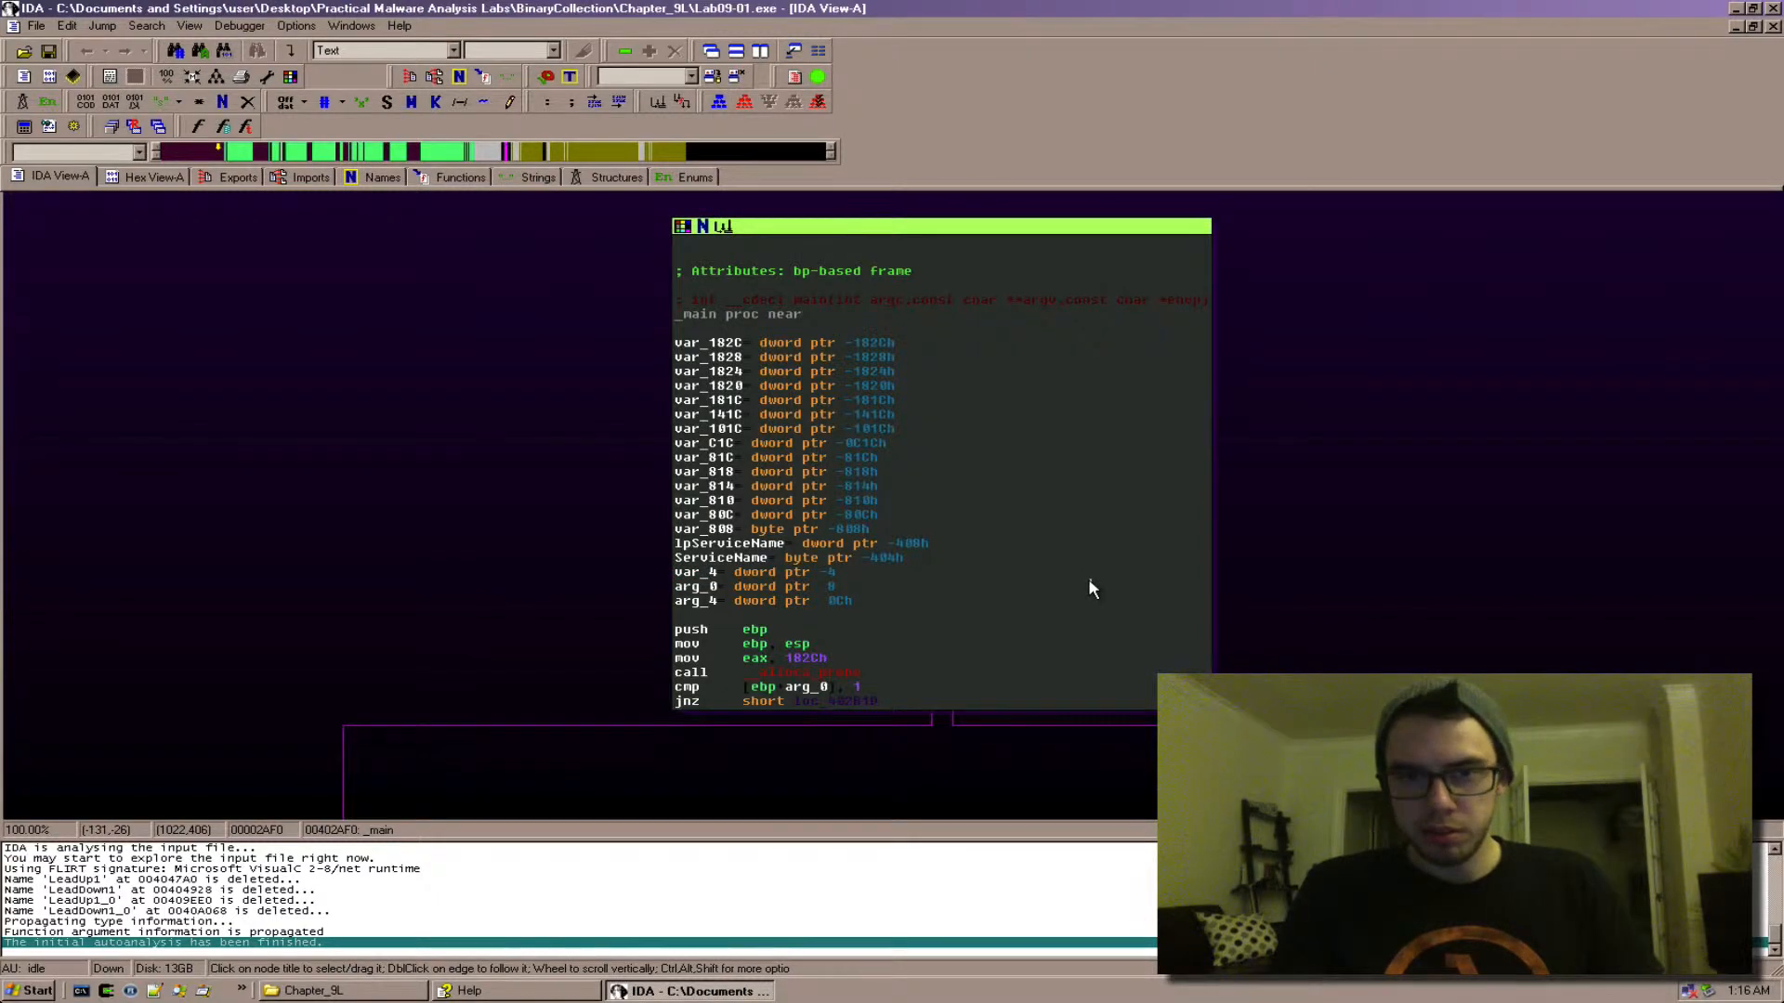
pyautogui.moveTo(797, 636)
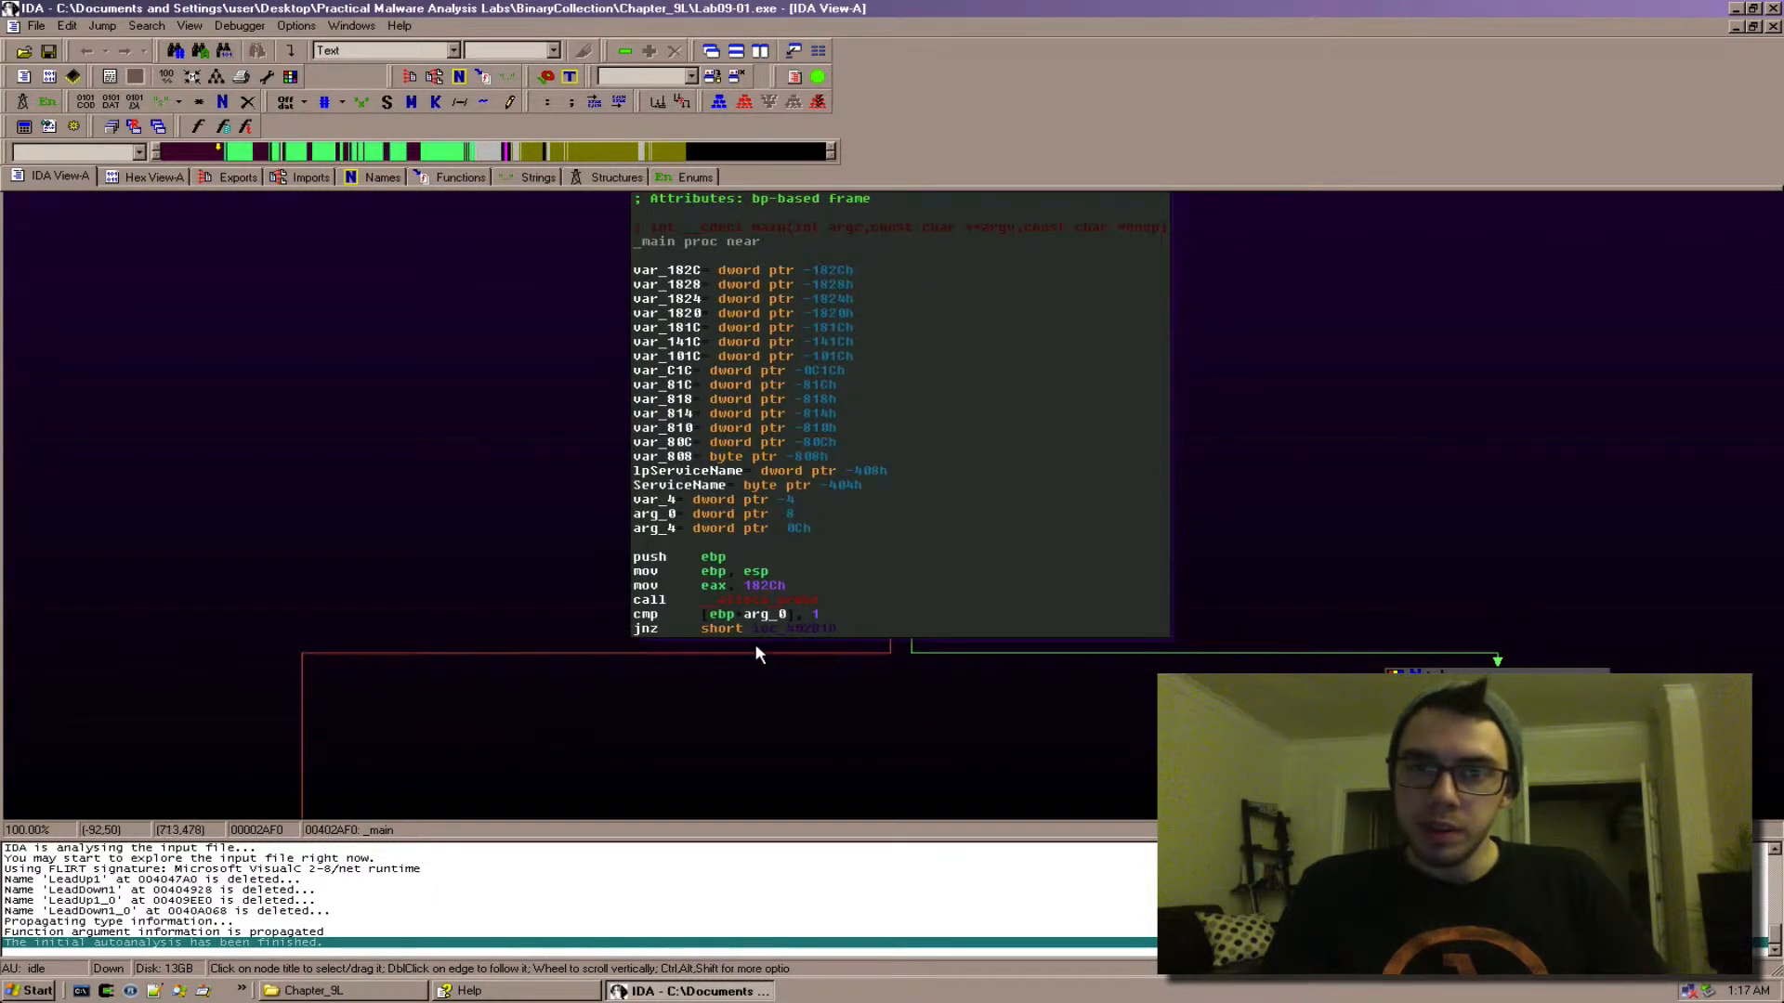
pyautogui.click(764, 615)
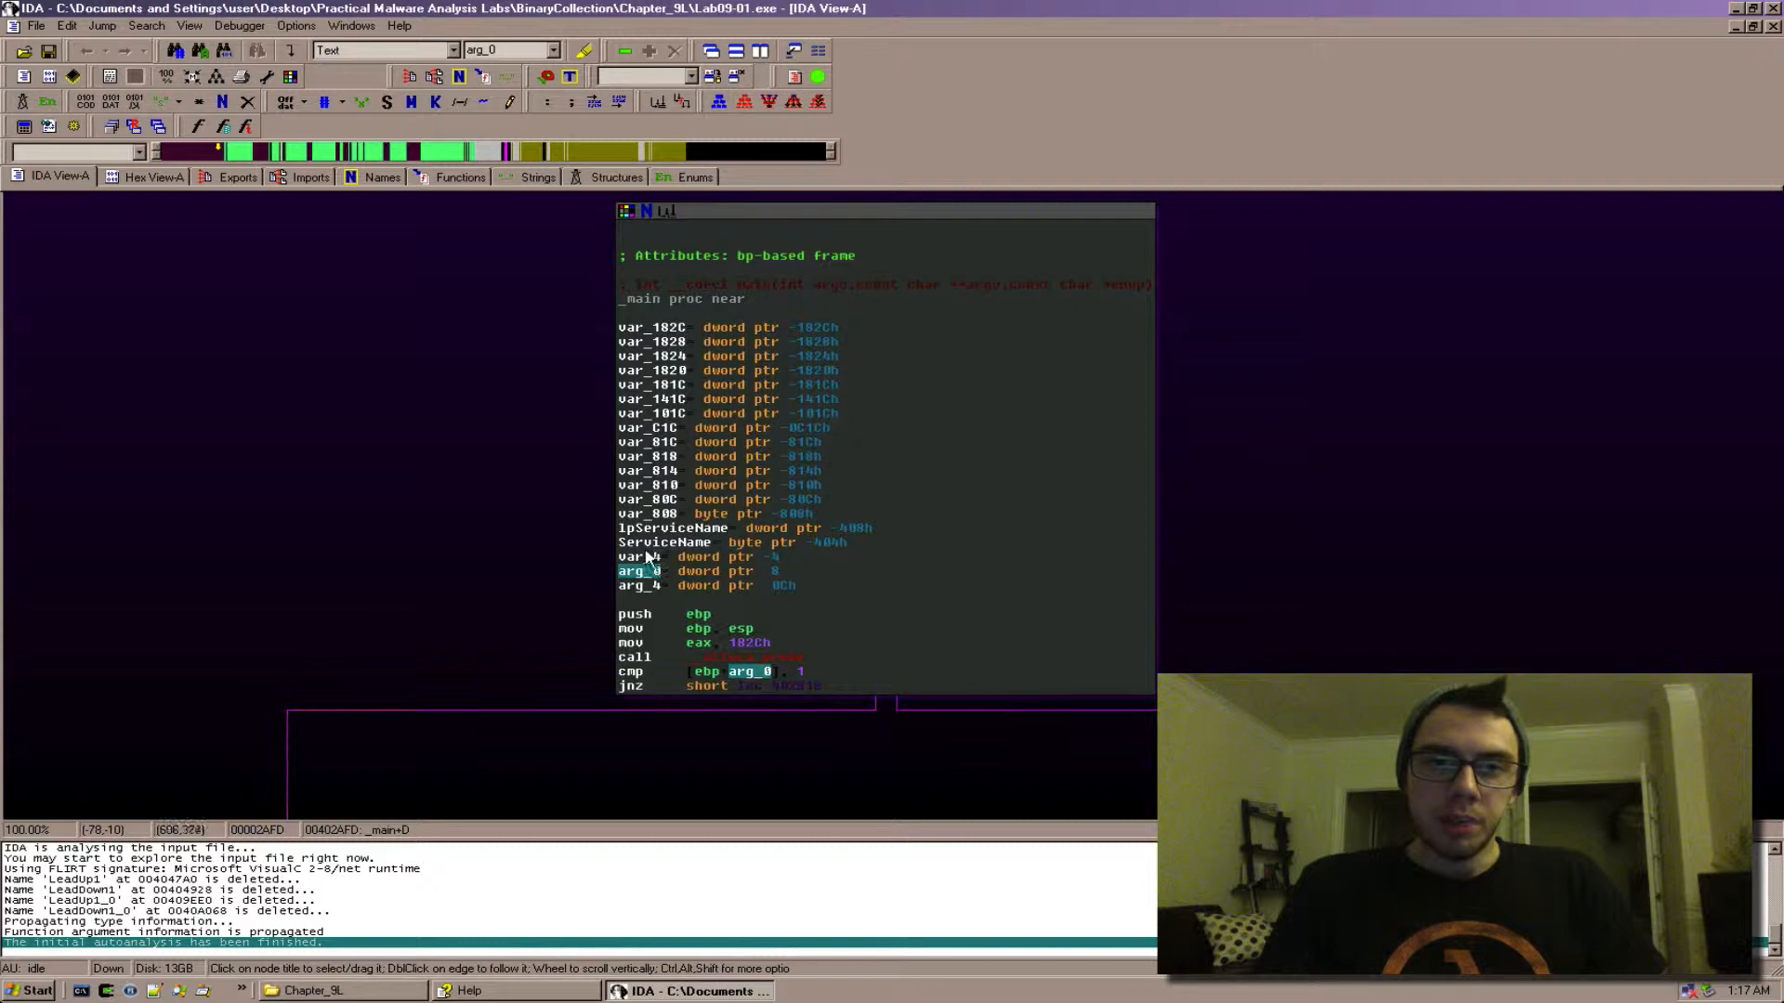
pyautogui.click(639, 297)
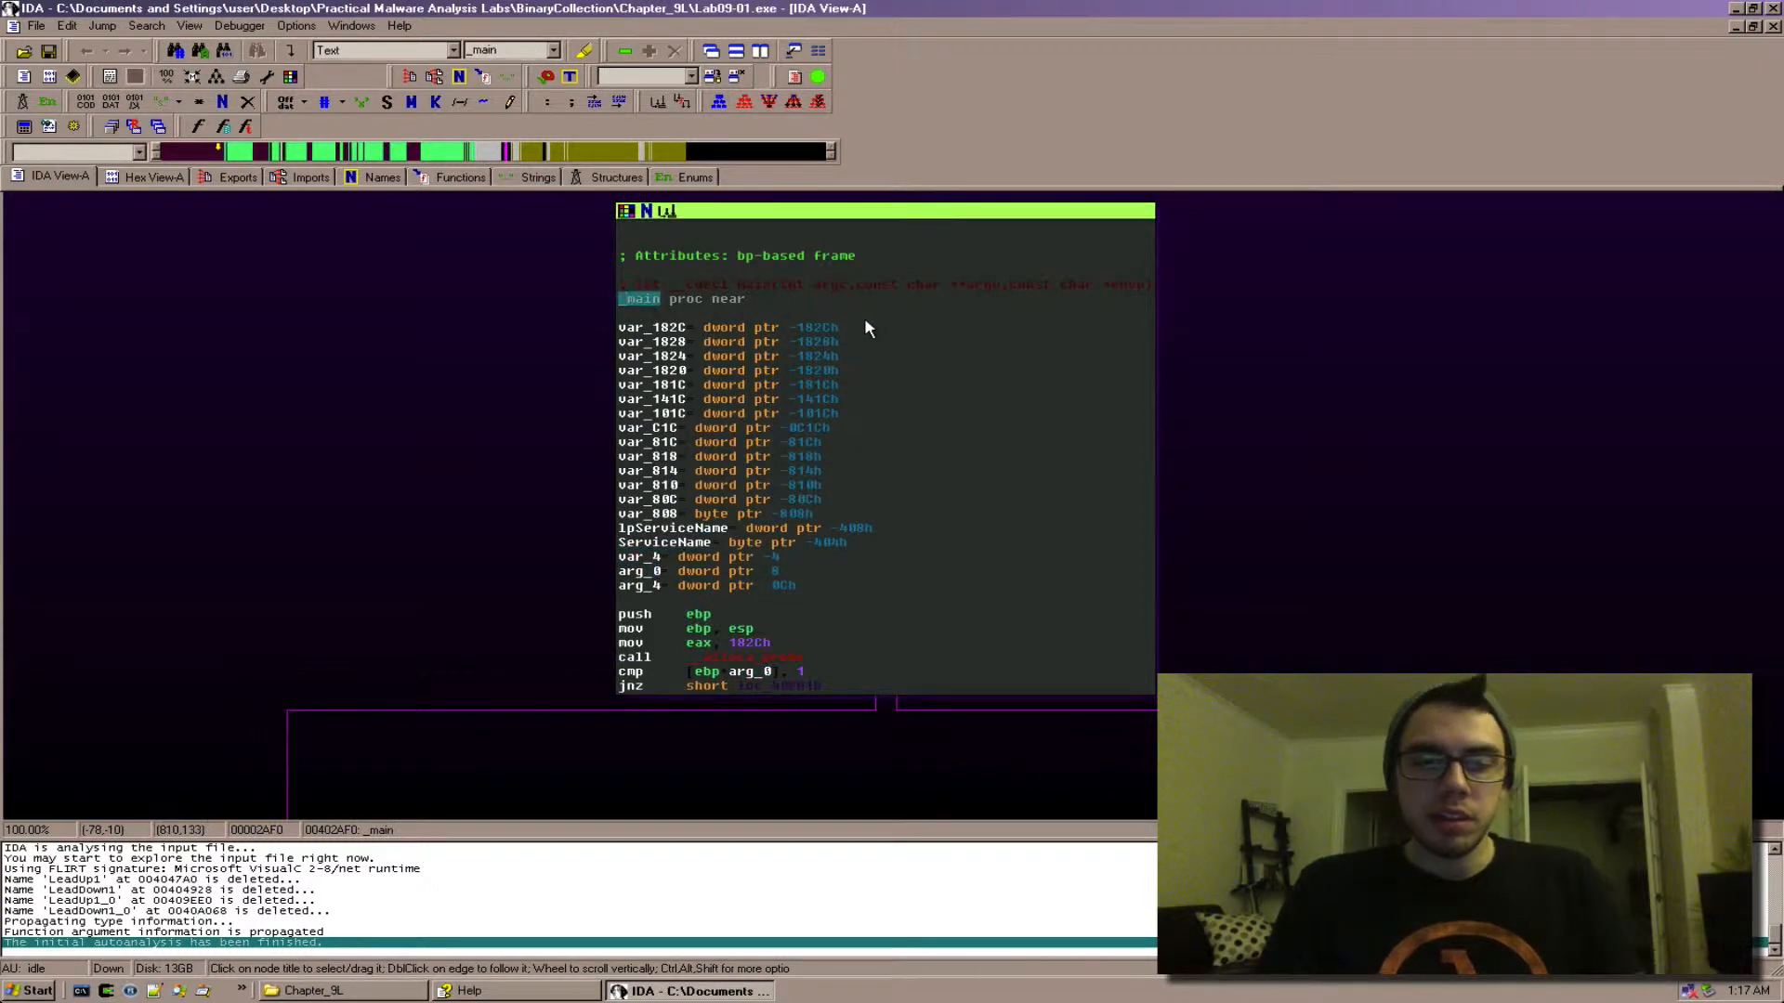
pyautogui.moveTo(663, 569)
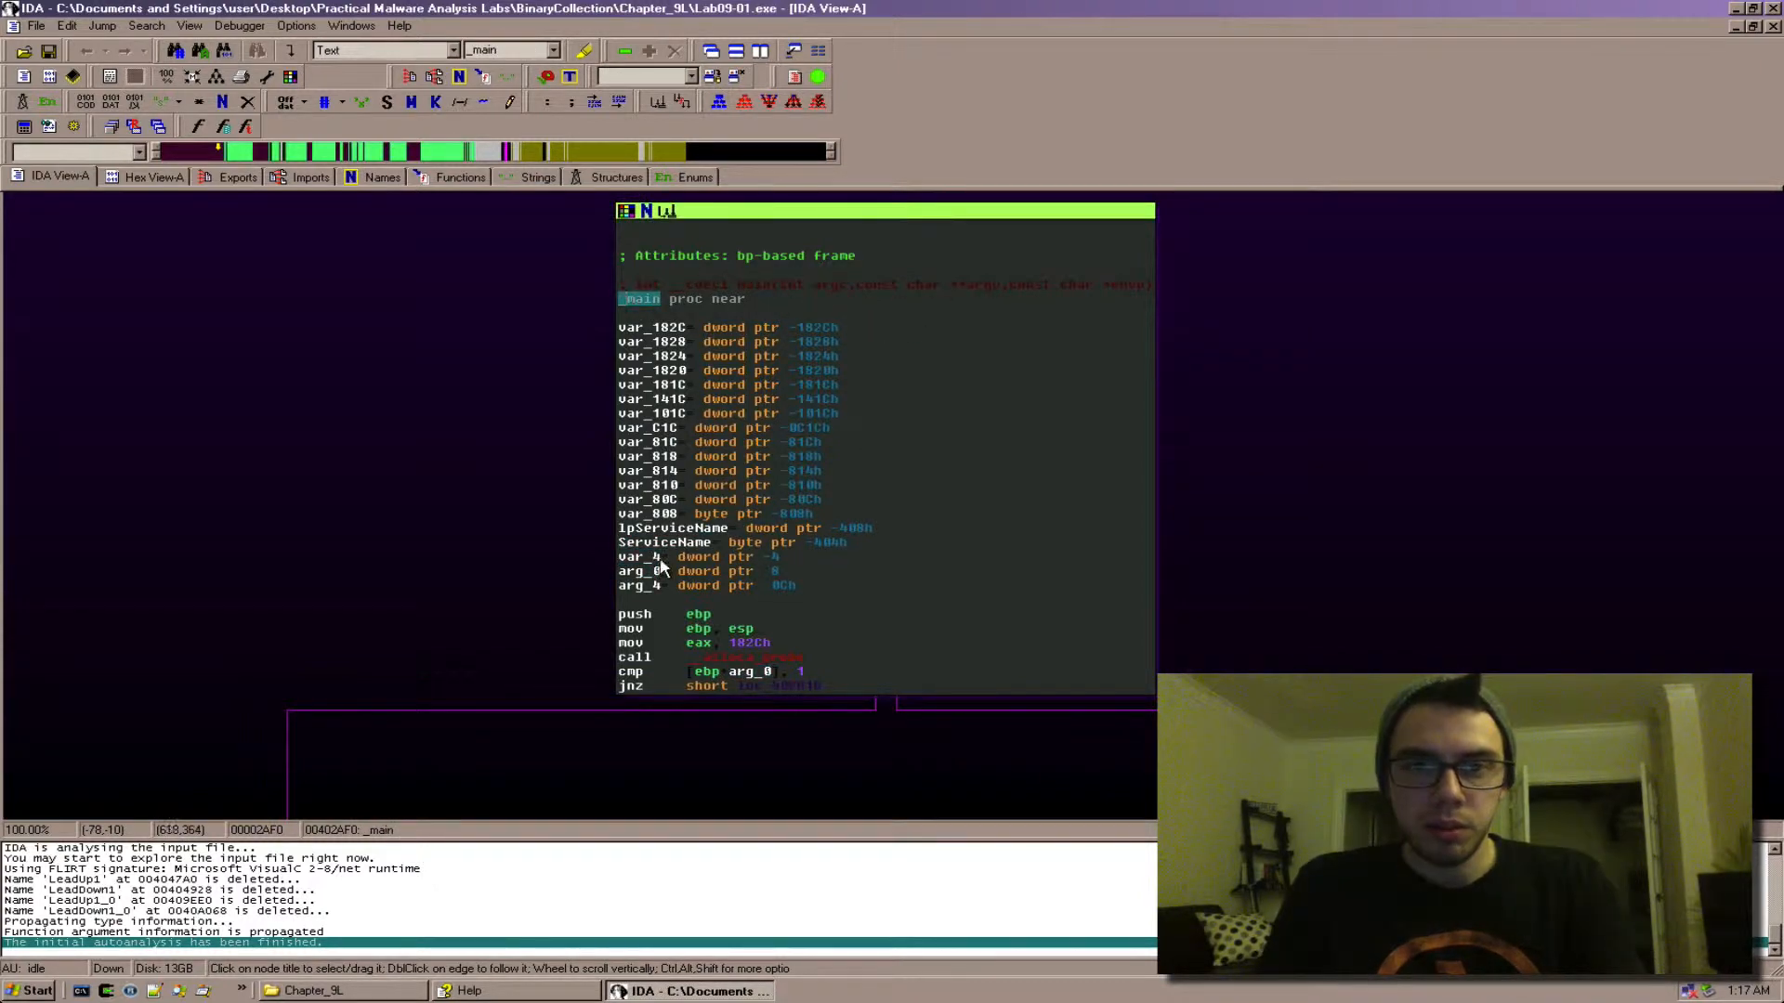
pyautogui.moveTo(648, 596)
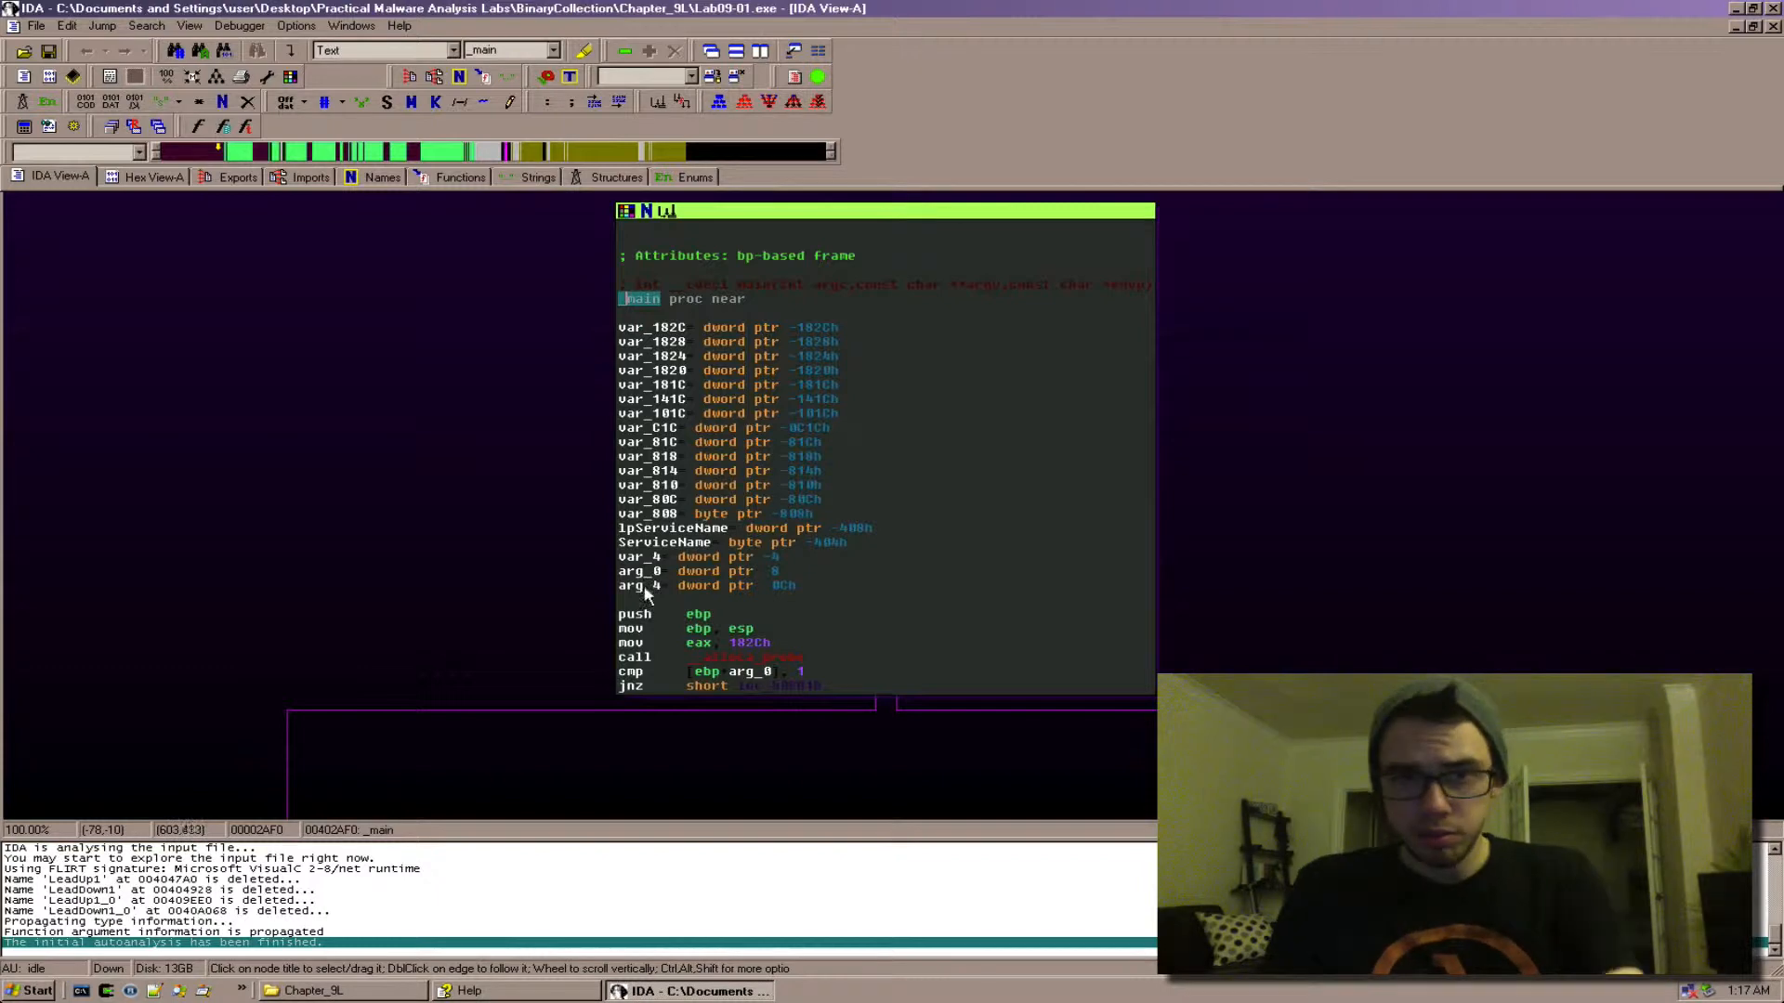
pyautogui.moveTo(1099, 318)
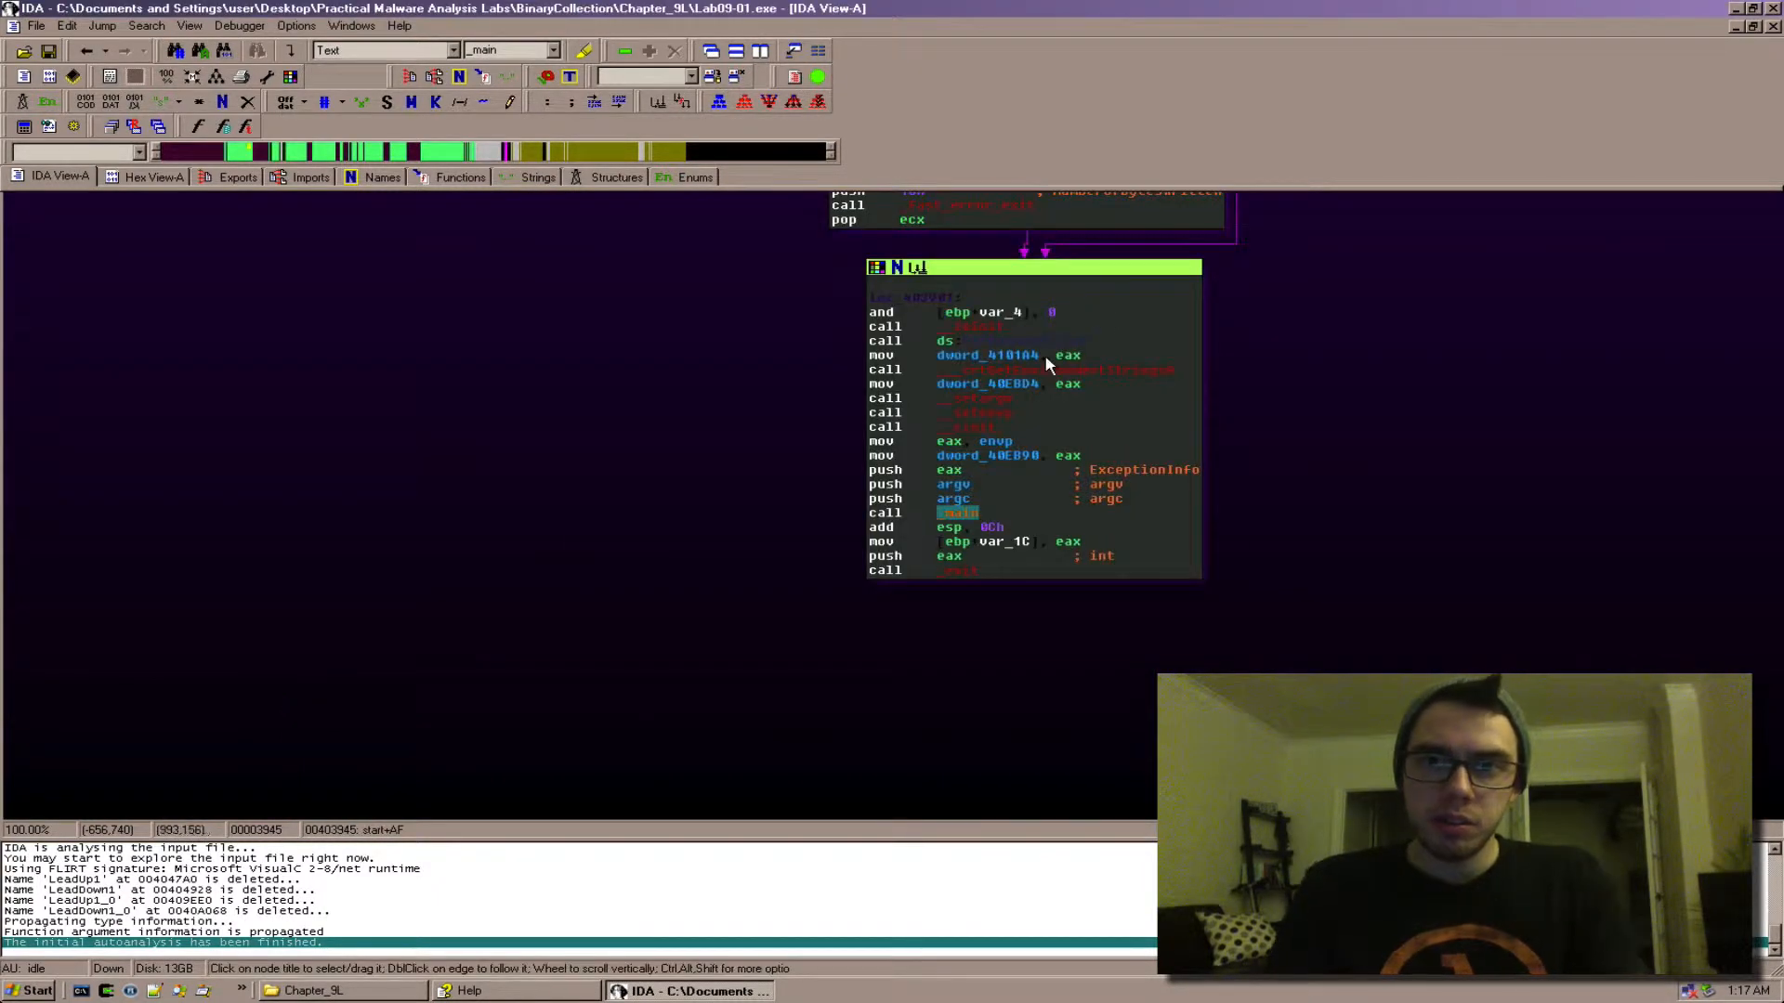
pyautogui.moveTo(1030, 524)
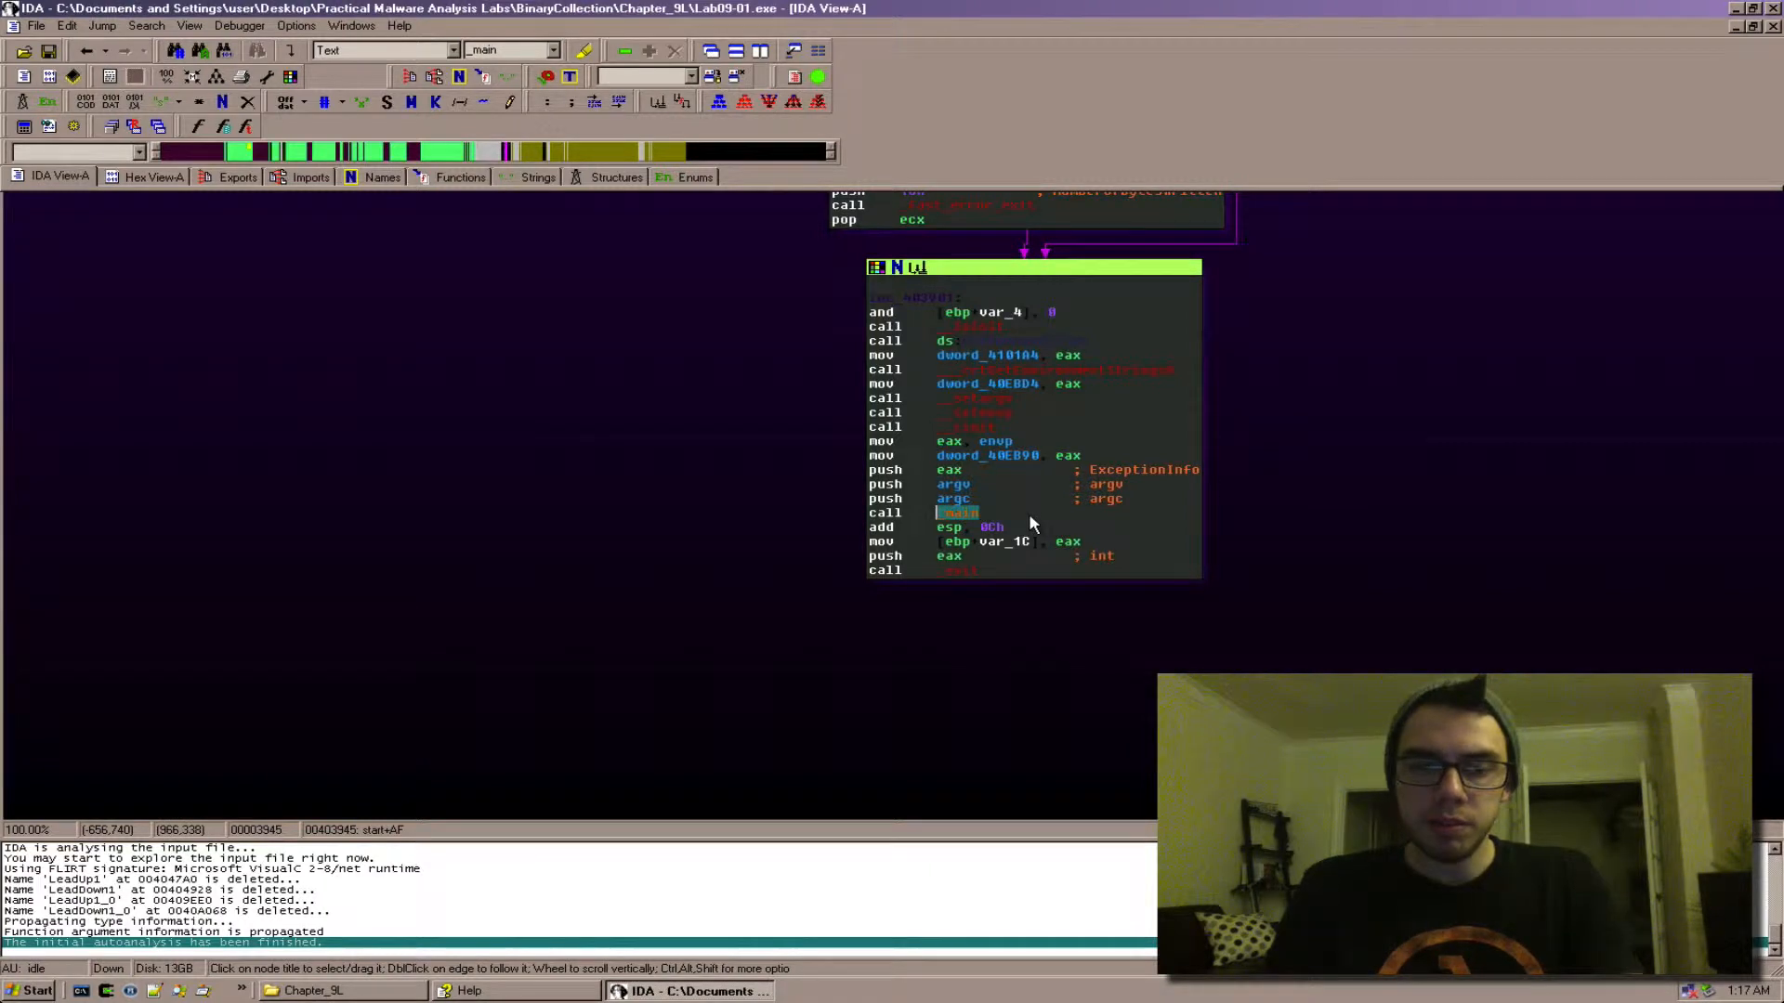
pyautogui.moveTo(1027, 478)
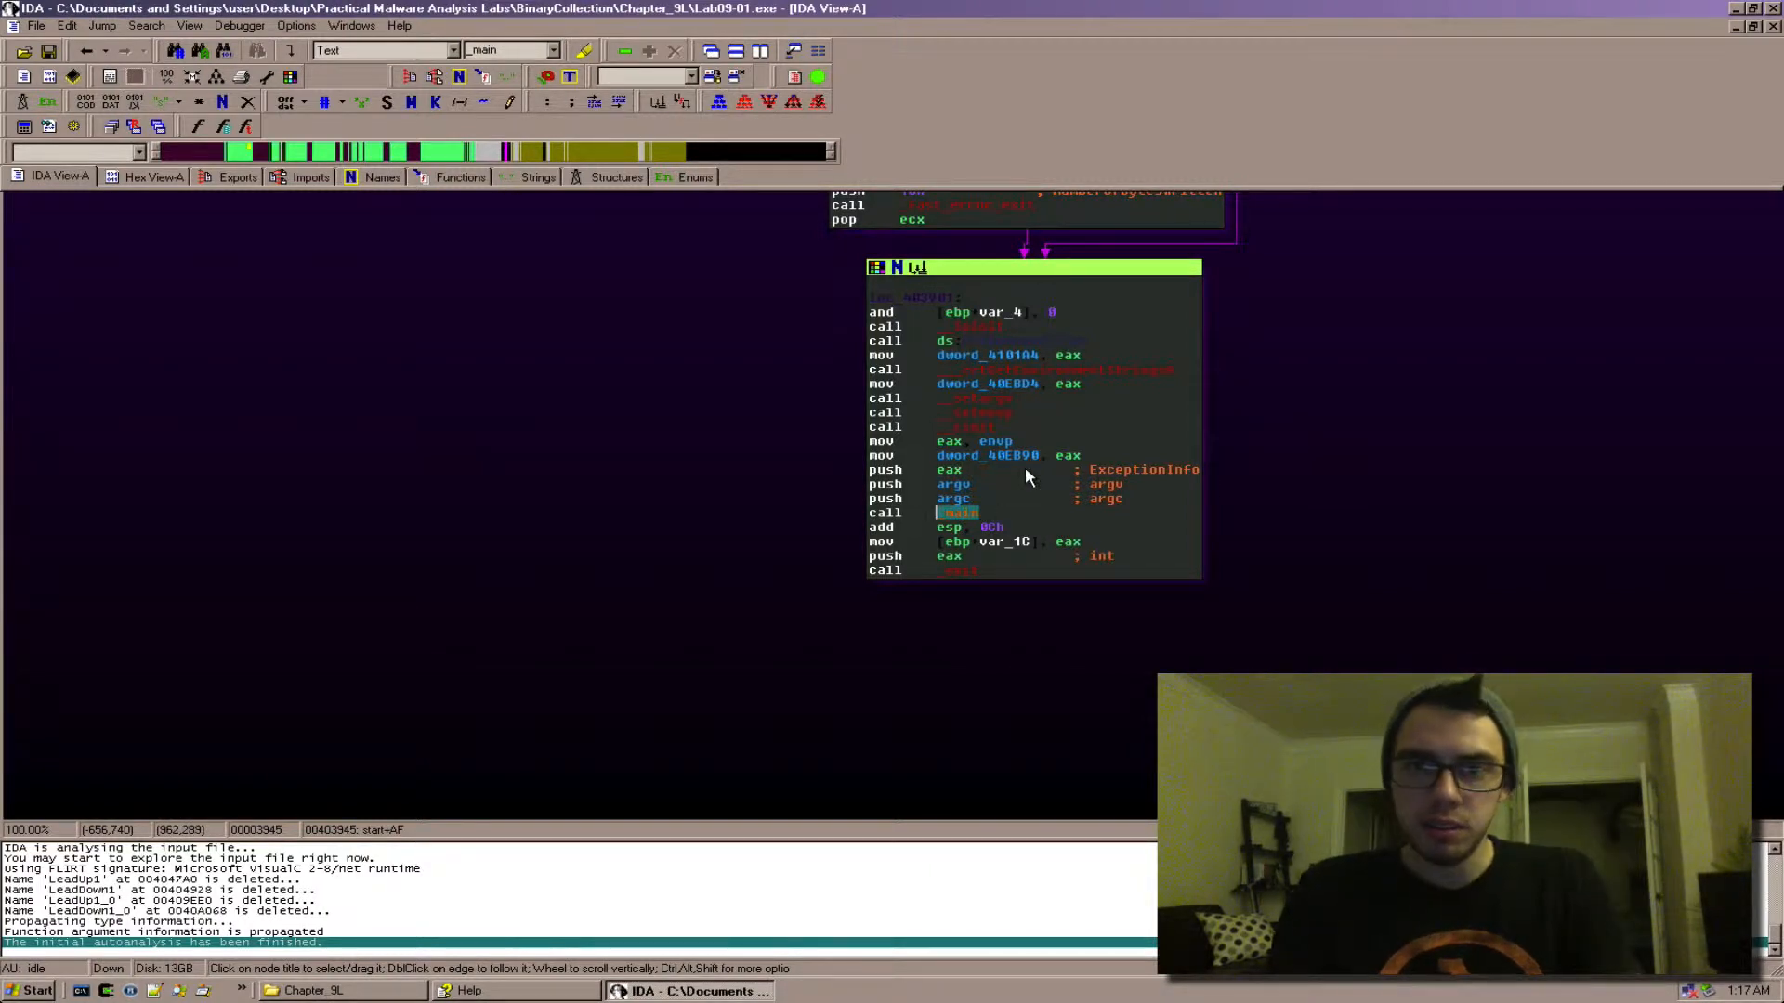
pyautogui.moveTo(899, 518)
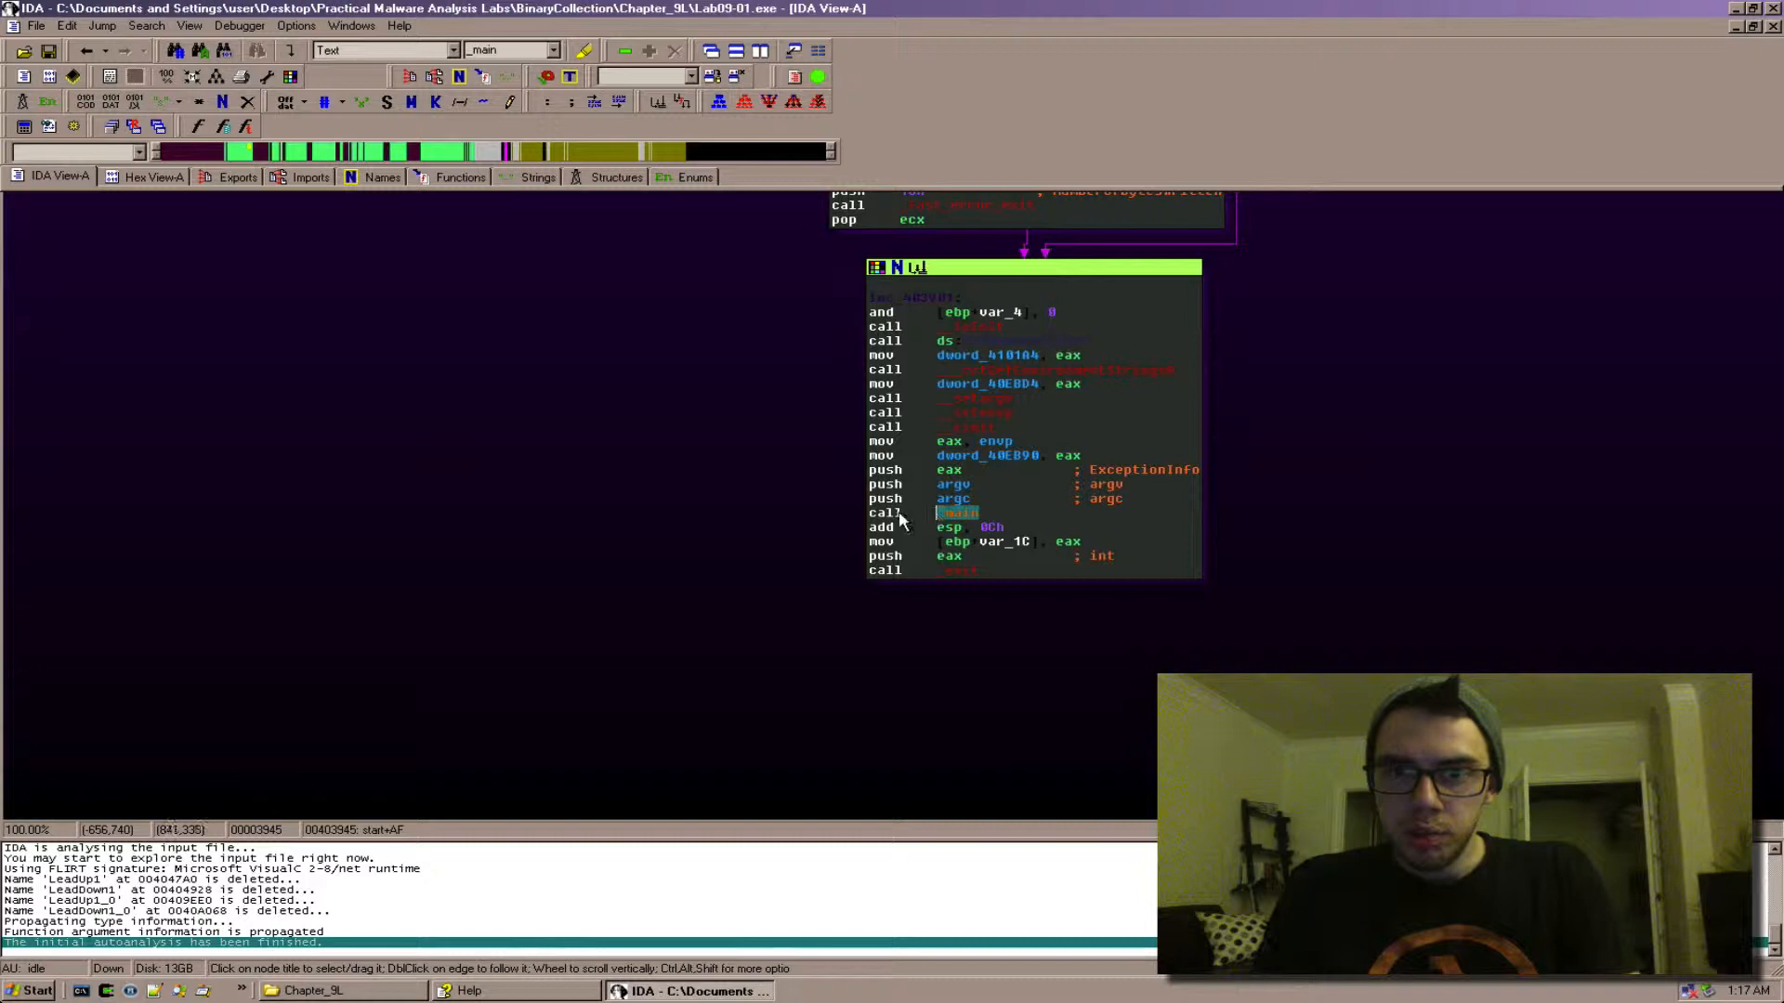
# In the startup block, highlight argc, eax and ExceptionInfo and select the call to _main
pyautogui.click(954, 498)
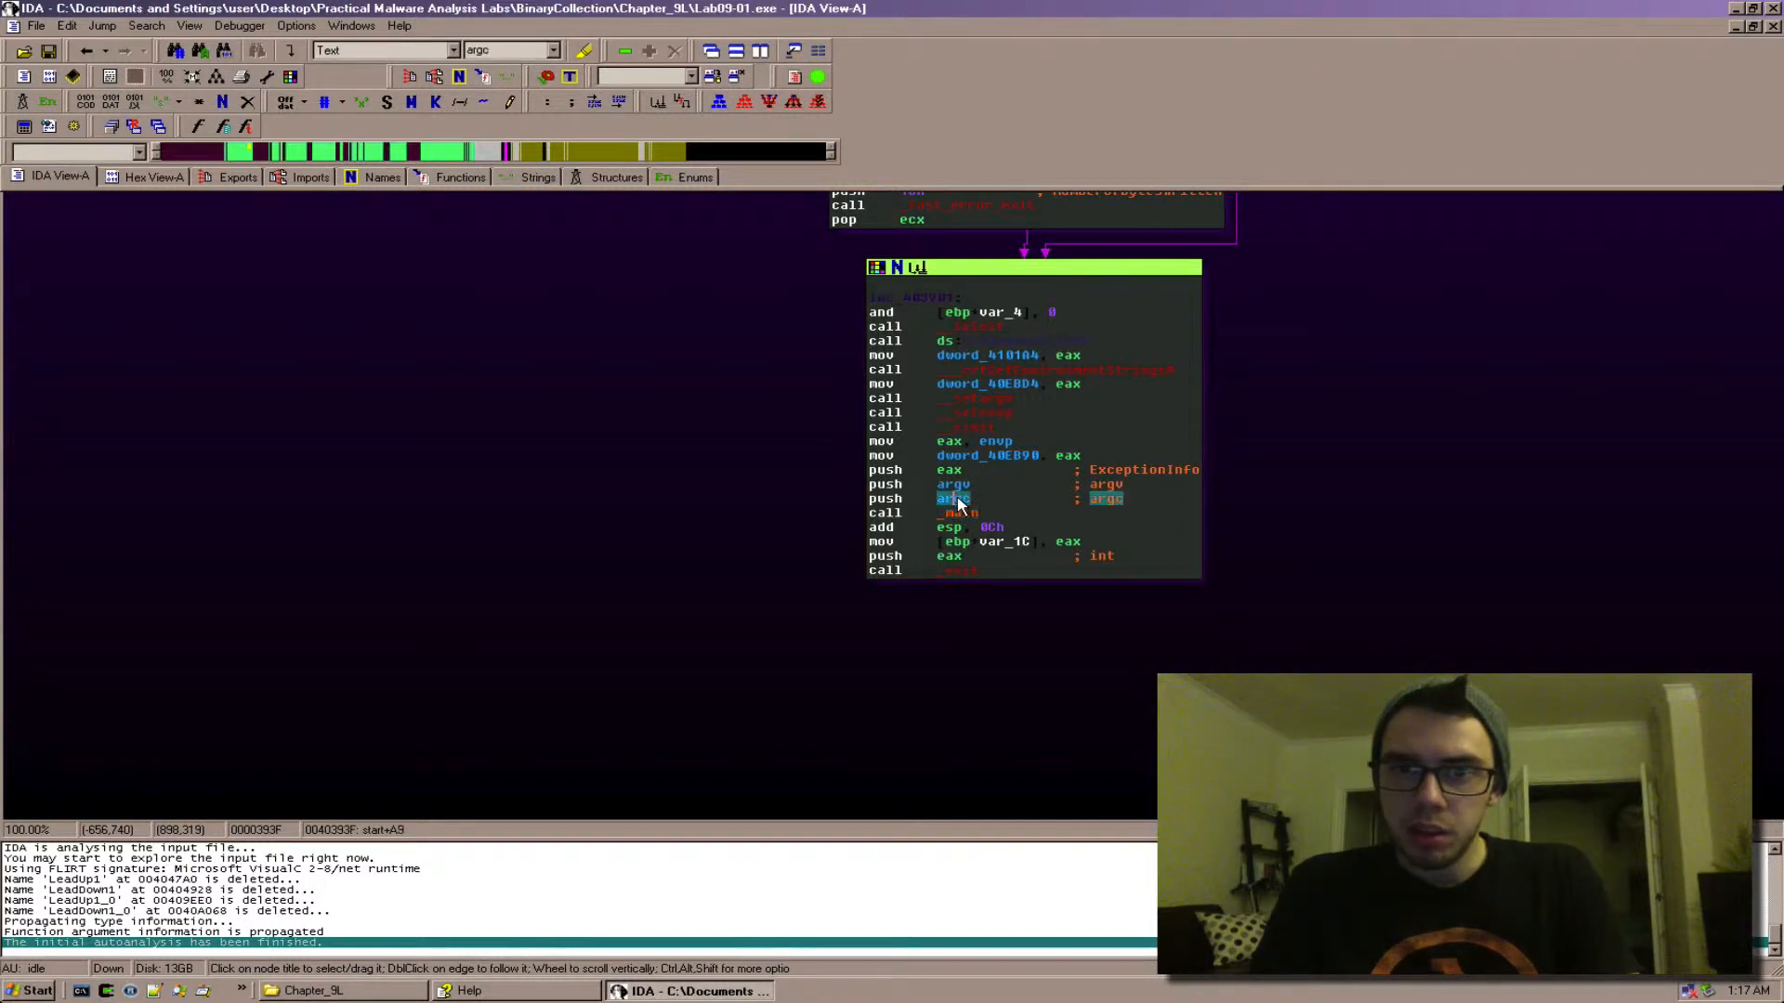
pyautogui.click(953, 485)
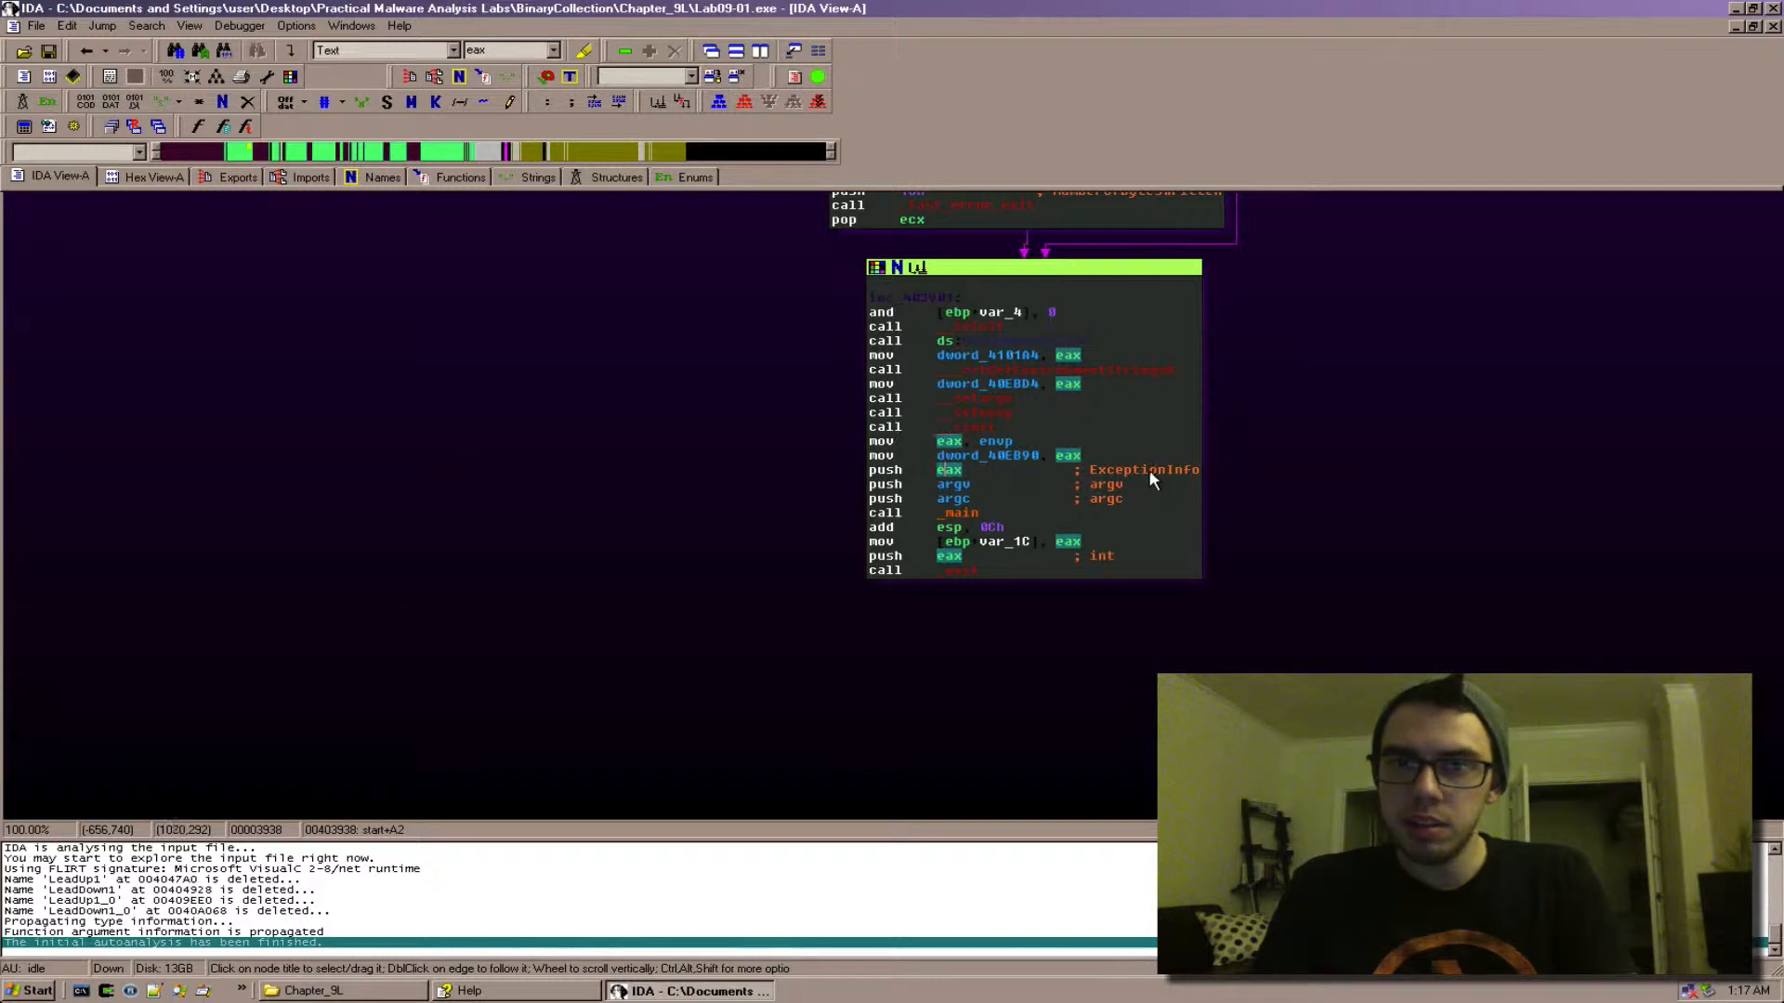
pyautogui.click(1143, 468)
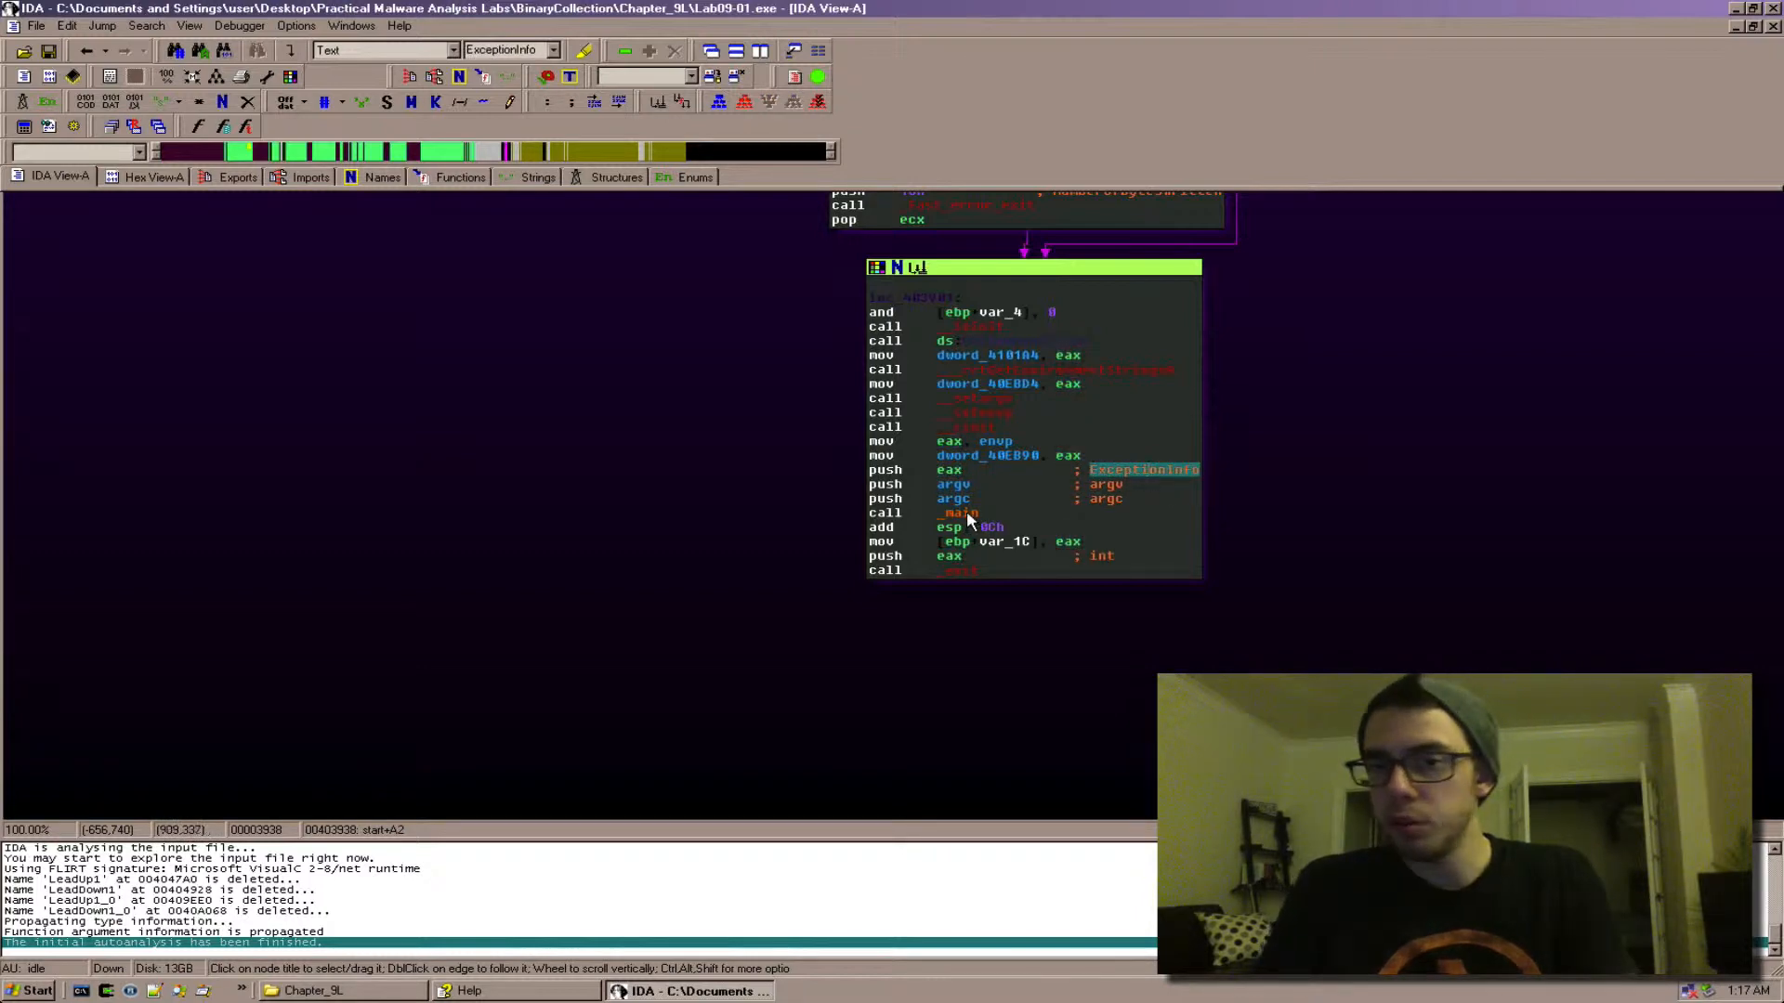
pyautogui.click(959, 513)
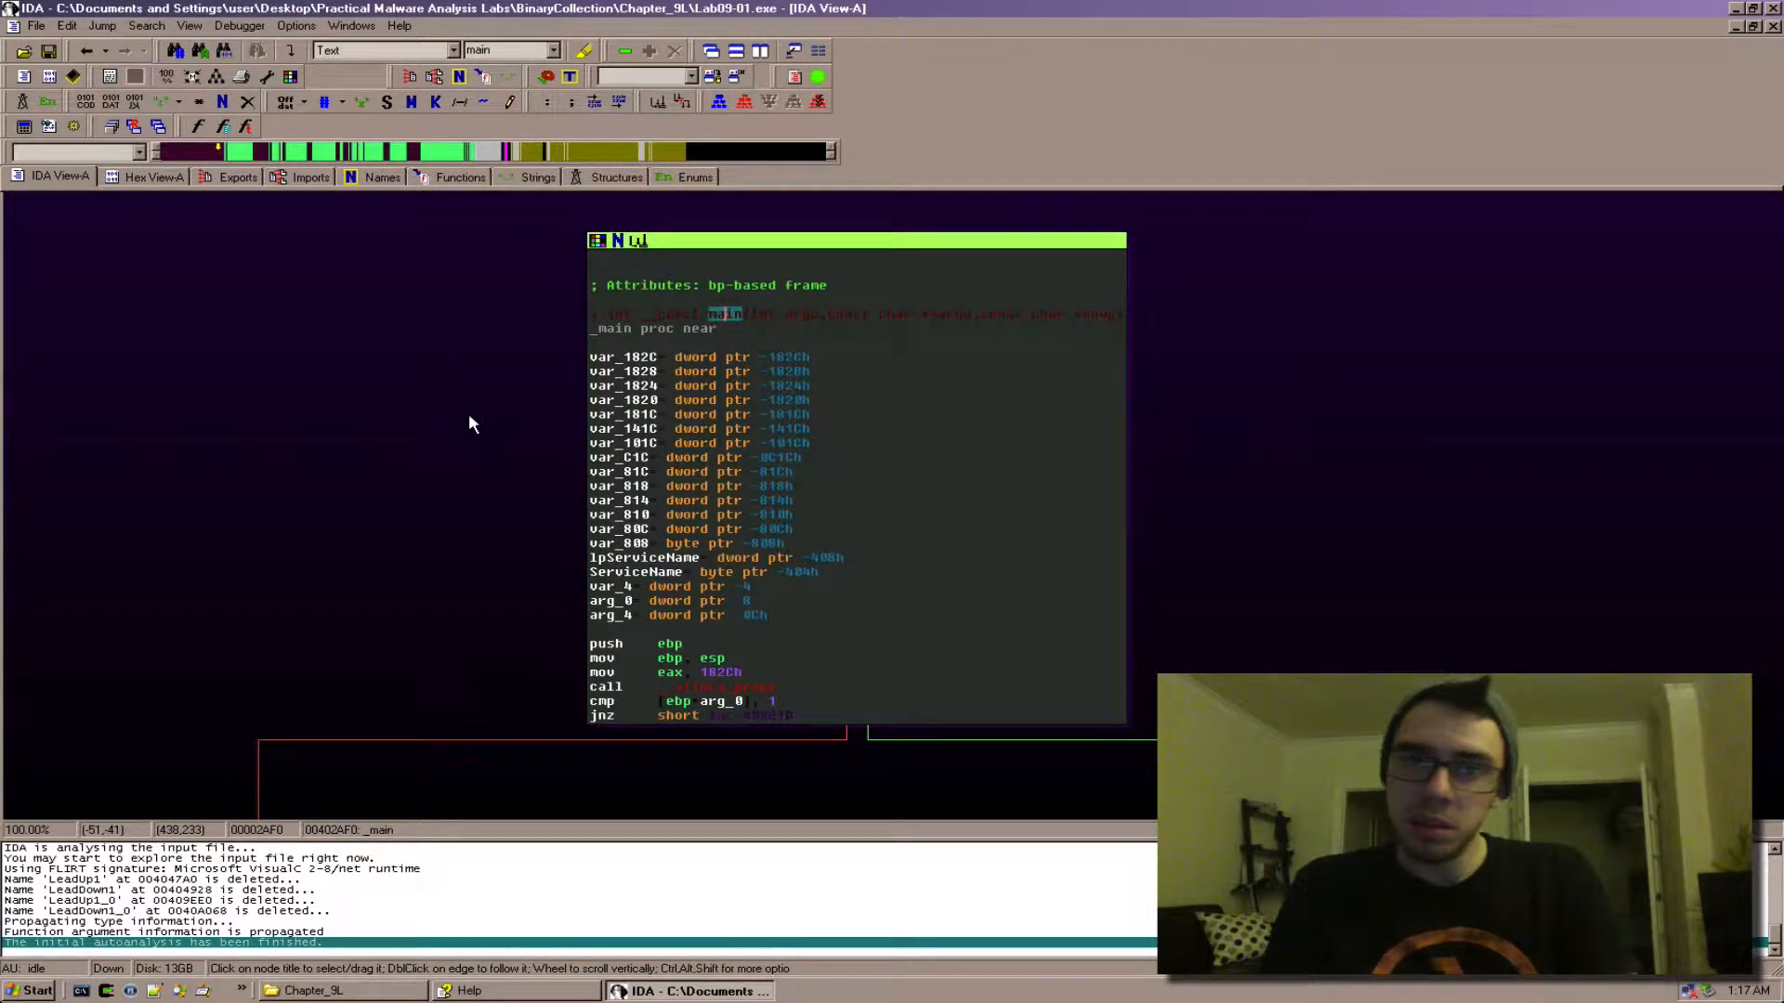
pyautogui.moveTo(658, 288)
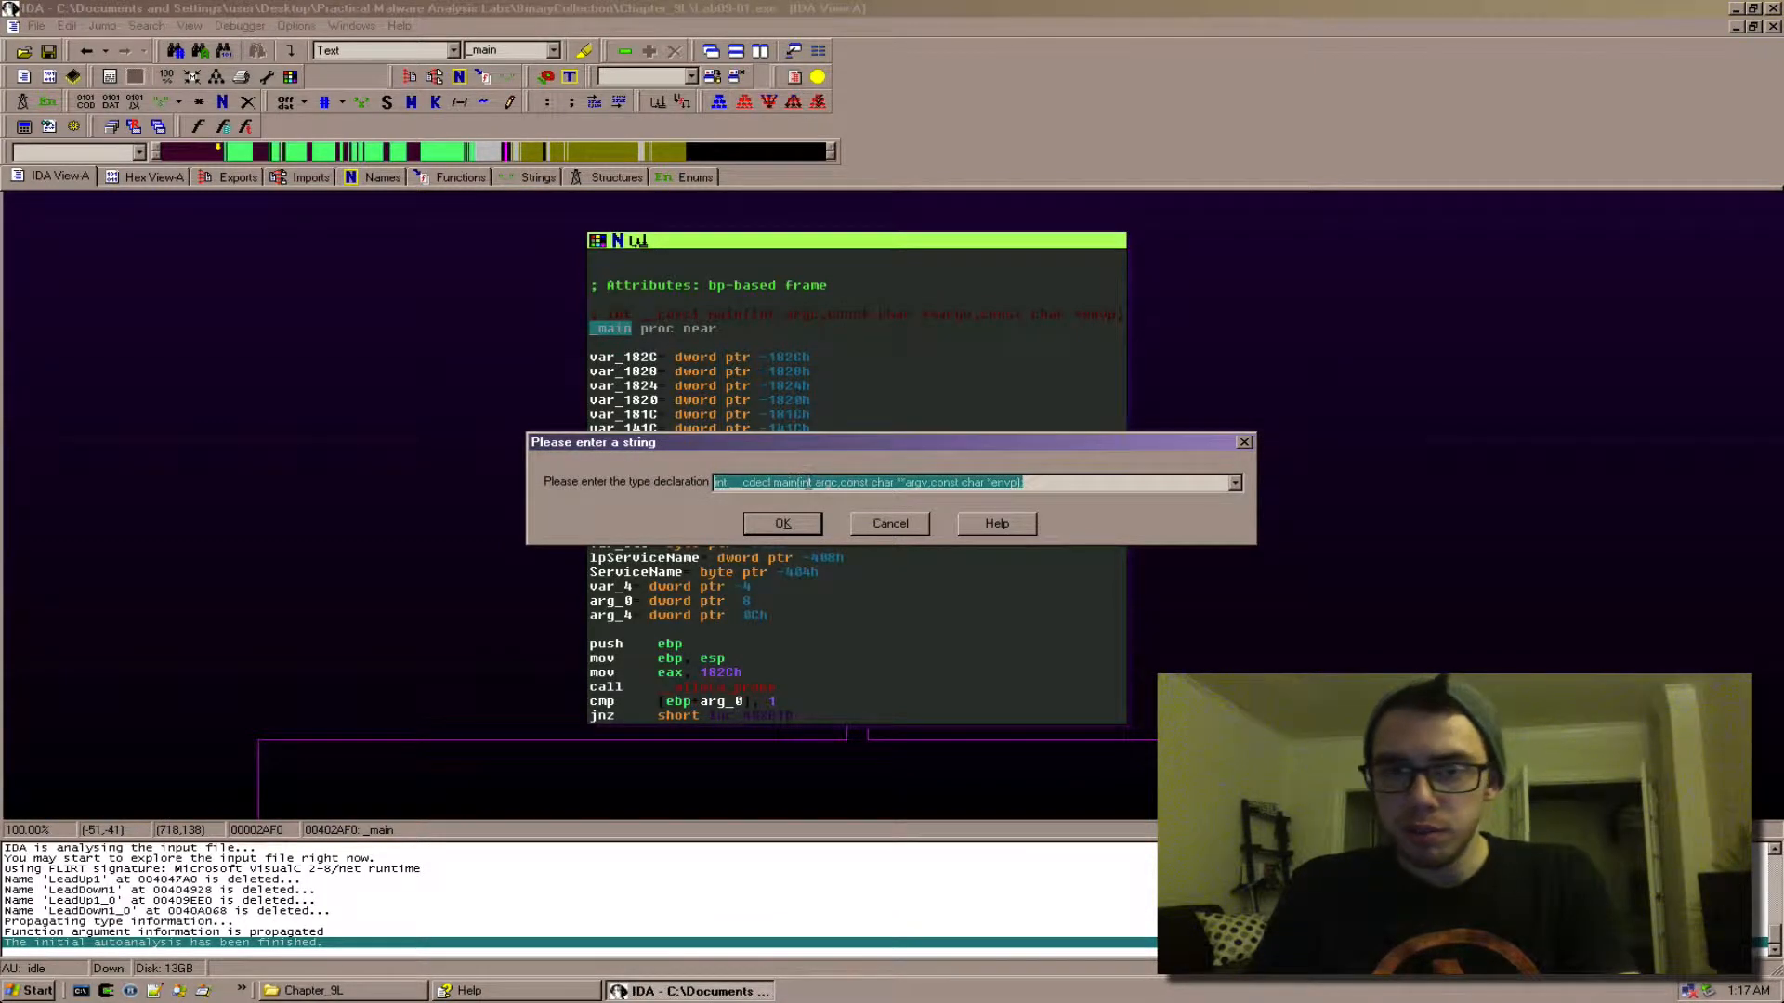
# Give _main the declaration int __cdecl main(int argc, const char **argv, const char **envp)
pyautogui.click(782, 524)
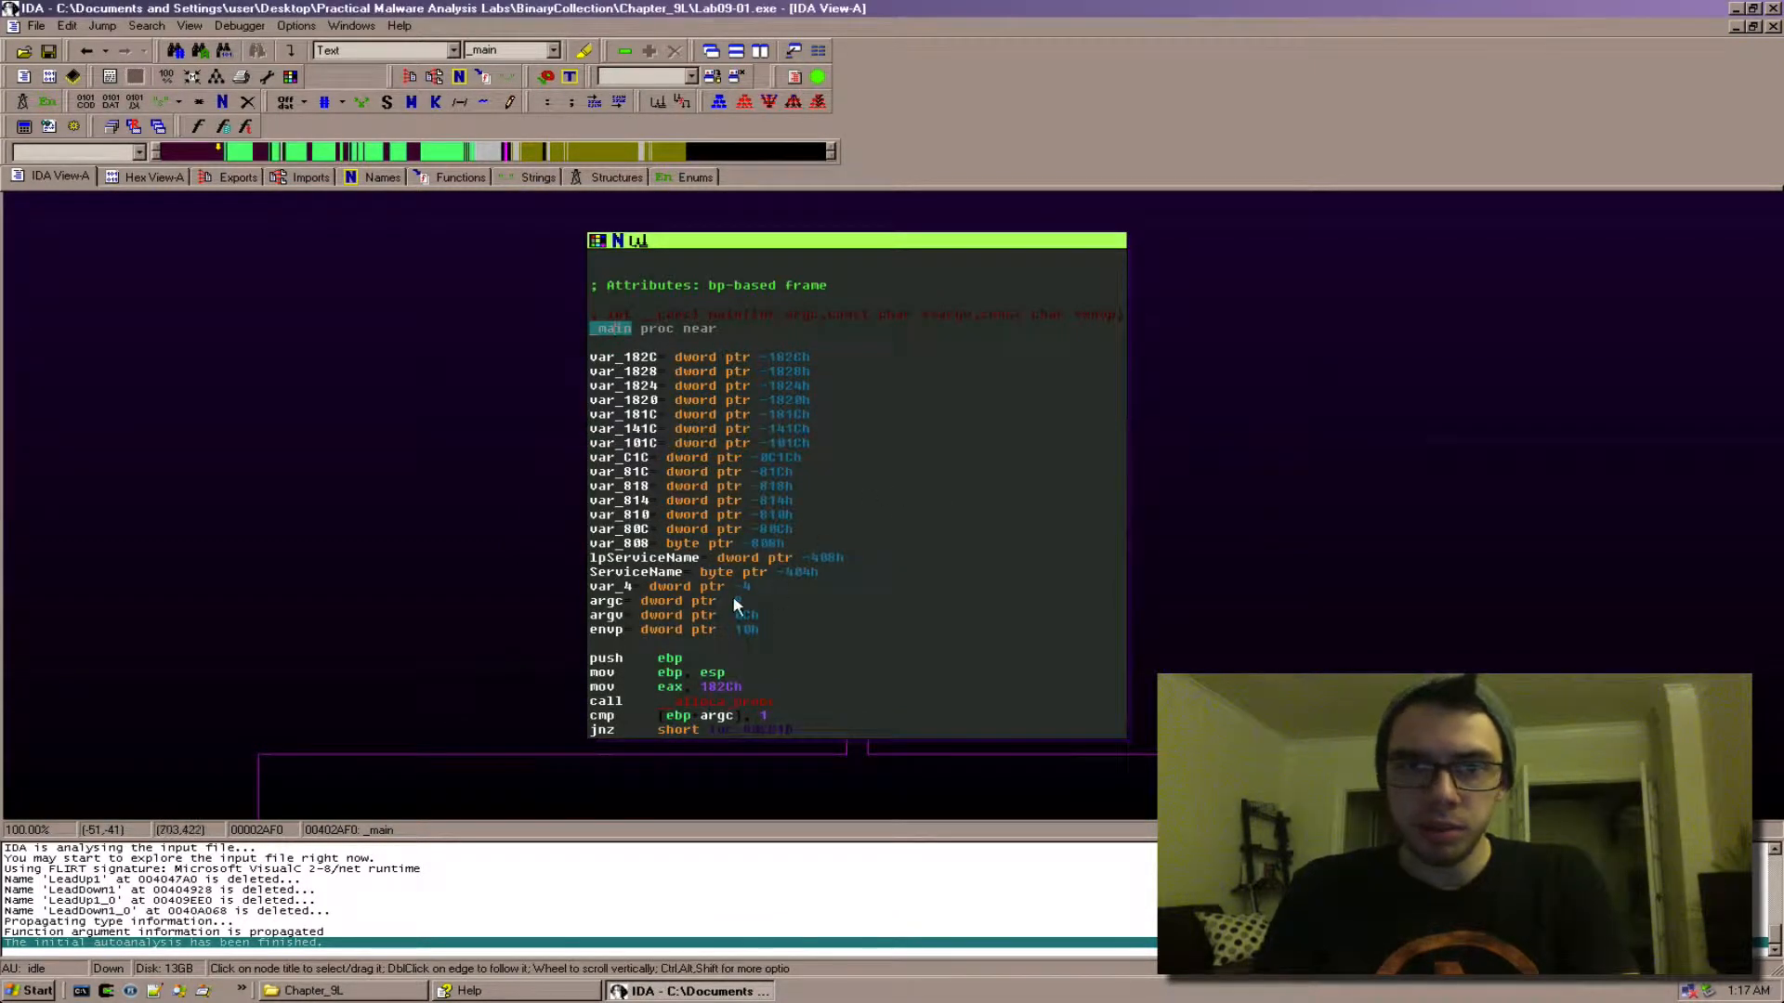
pyautogui.moveTo(922, 530)
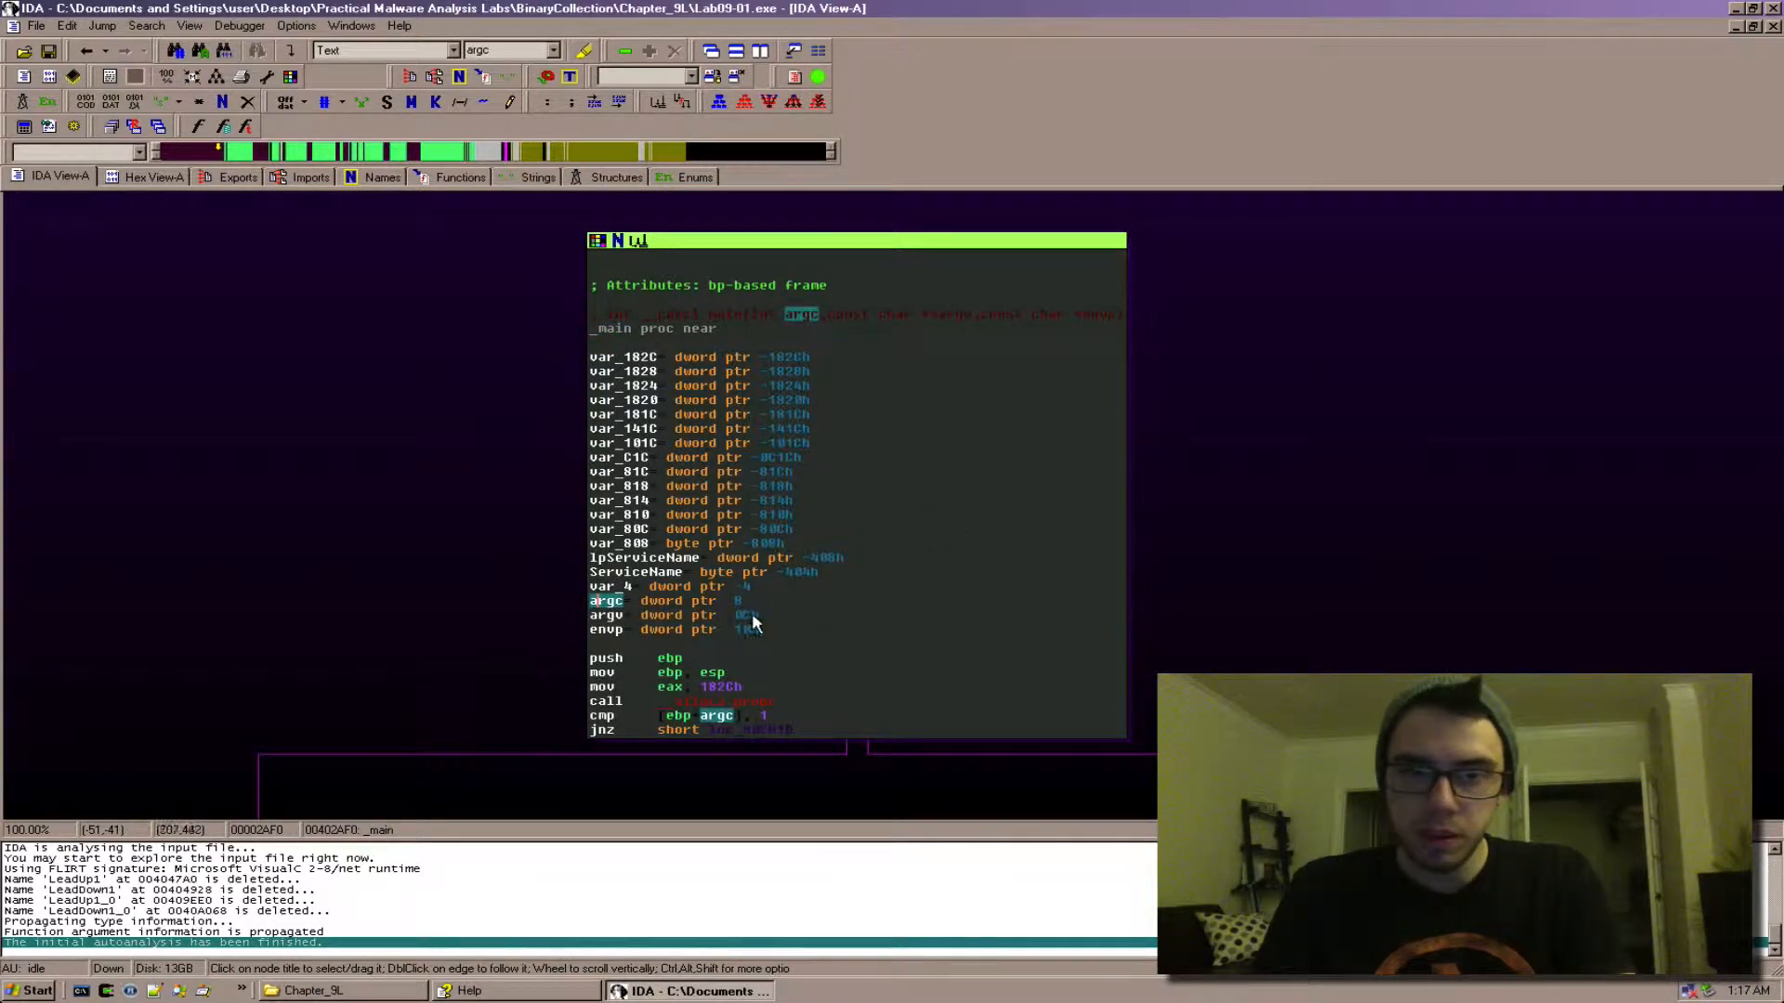
pyautogui.click(605, 585)
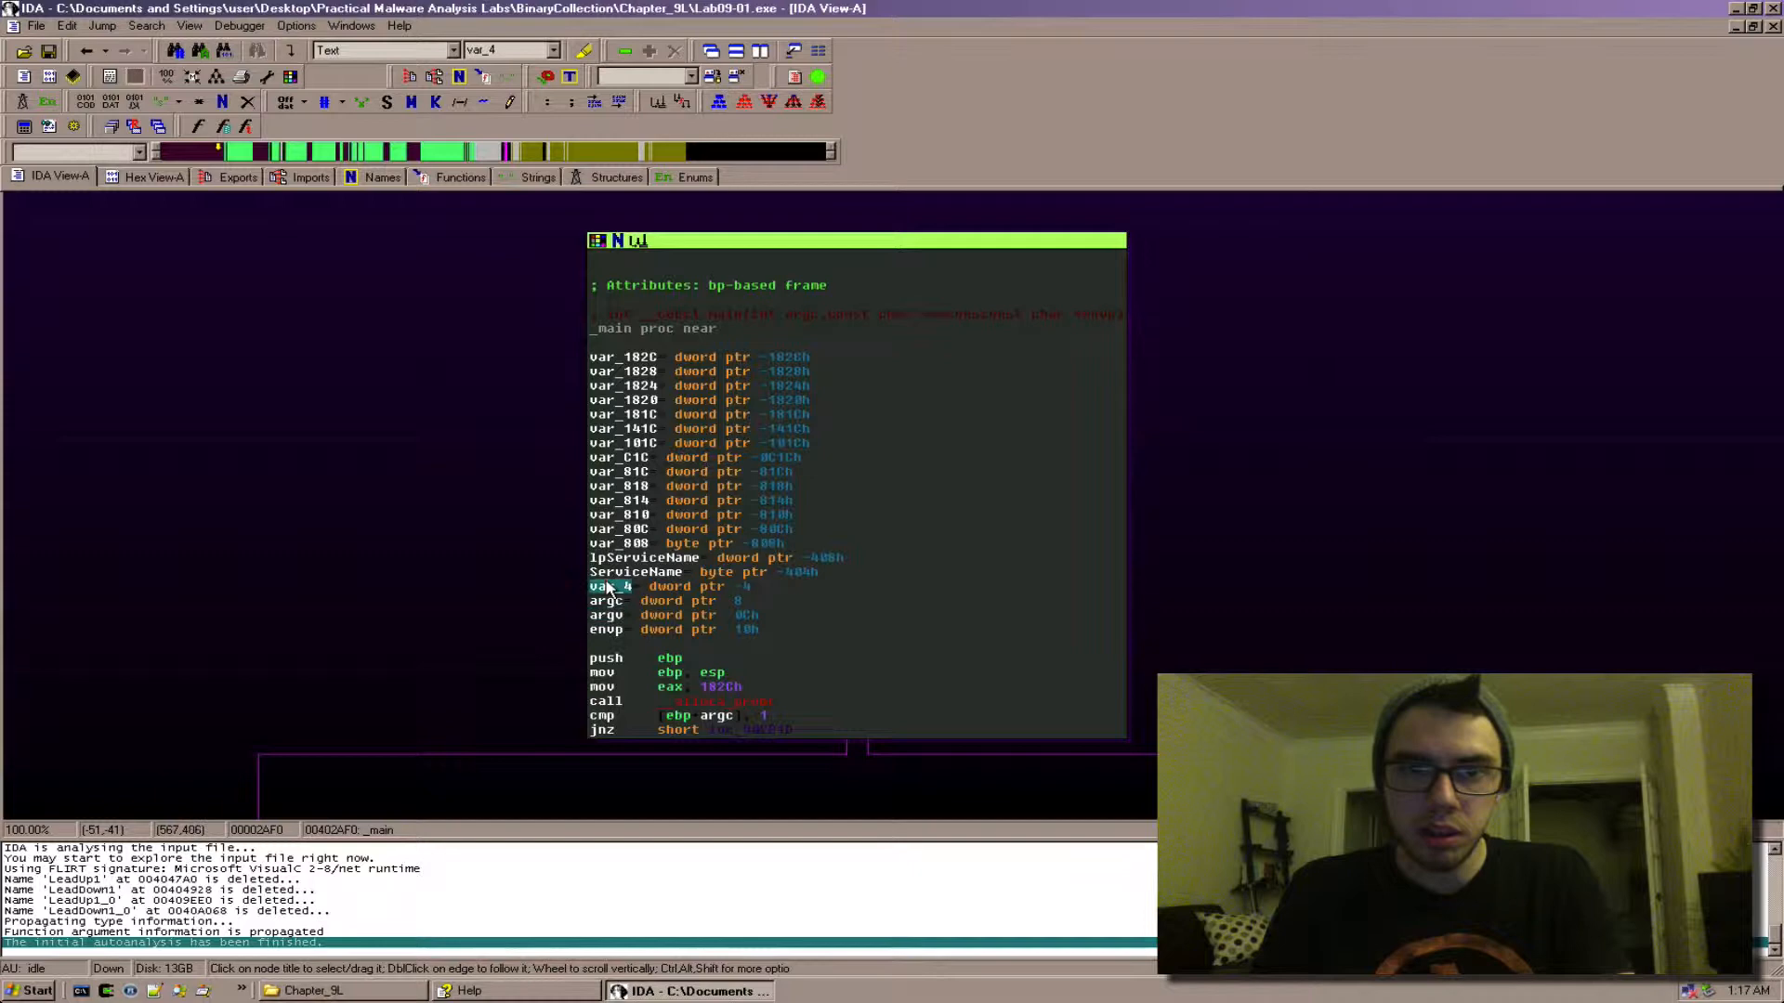
pyautogui.moveTo(1286, 611)
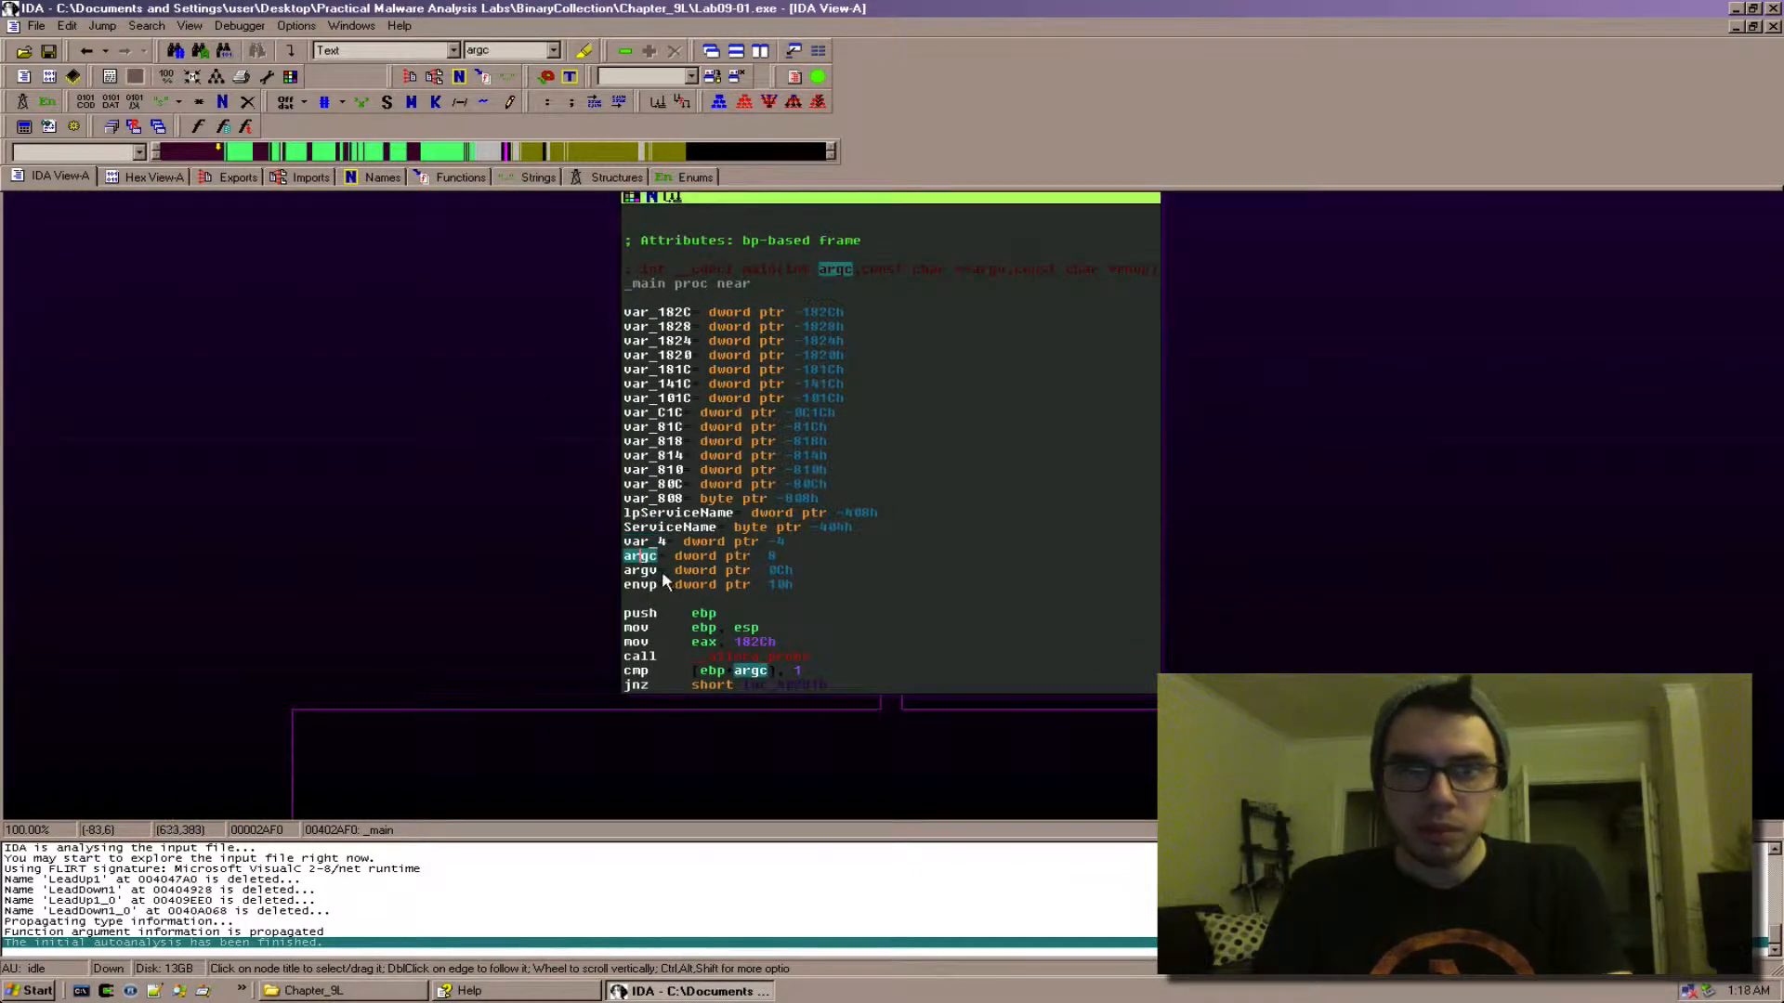
pyautogui.click(641, 583)
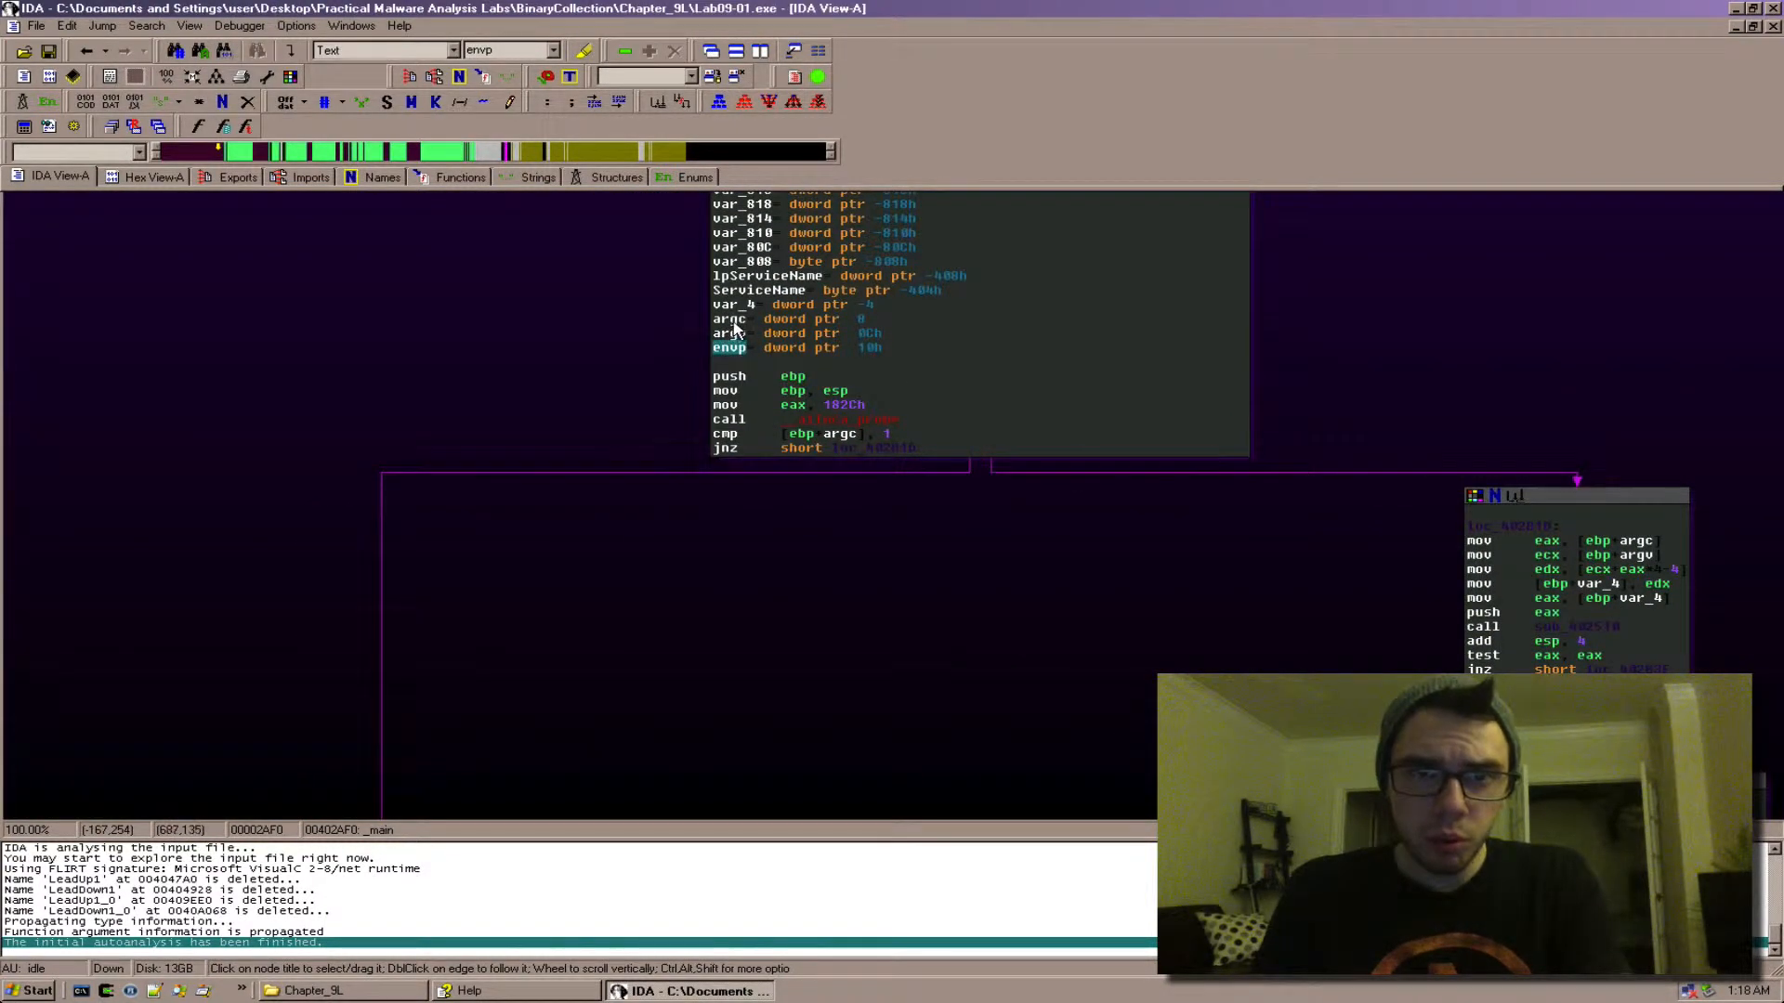
pyautogui.click(728, 318)
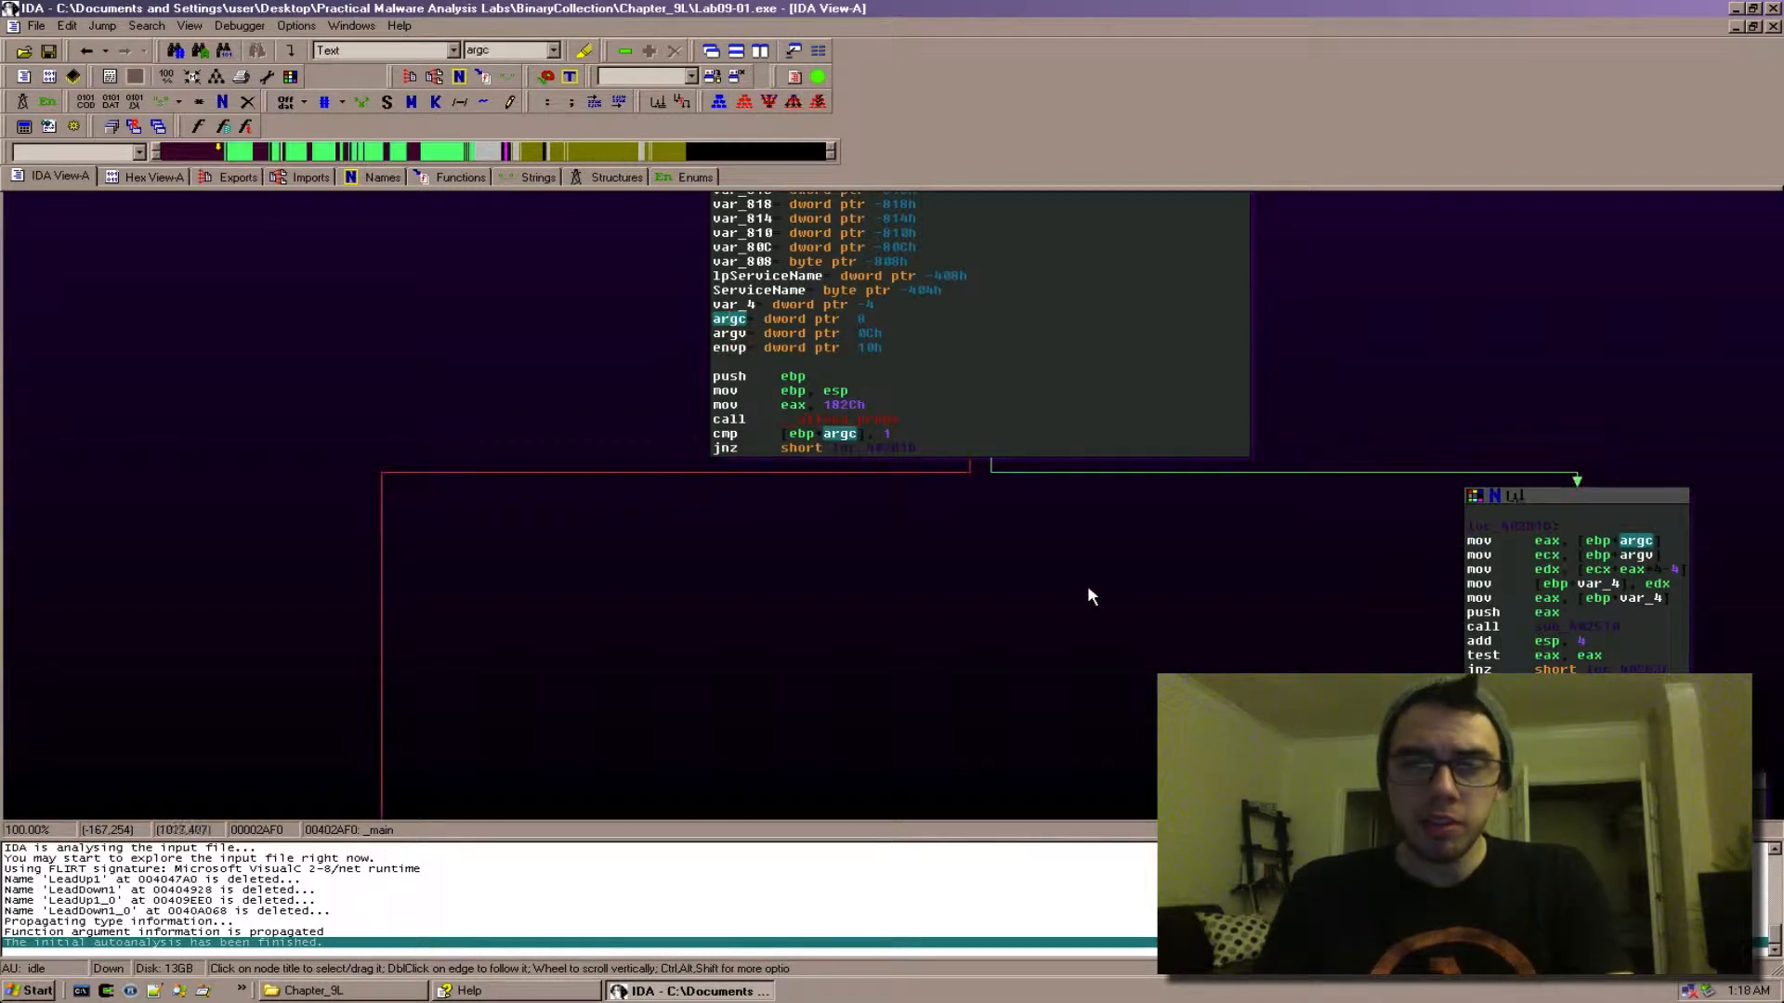
pyautogui.moveTo(1081, 600)
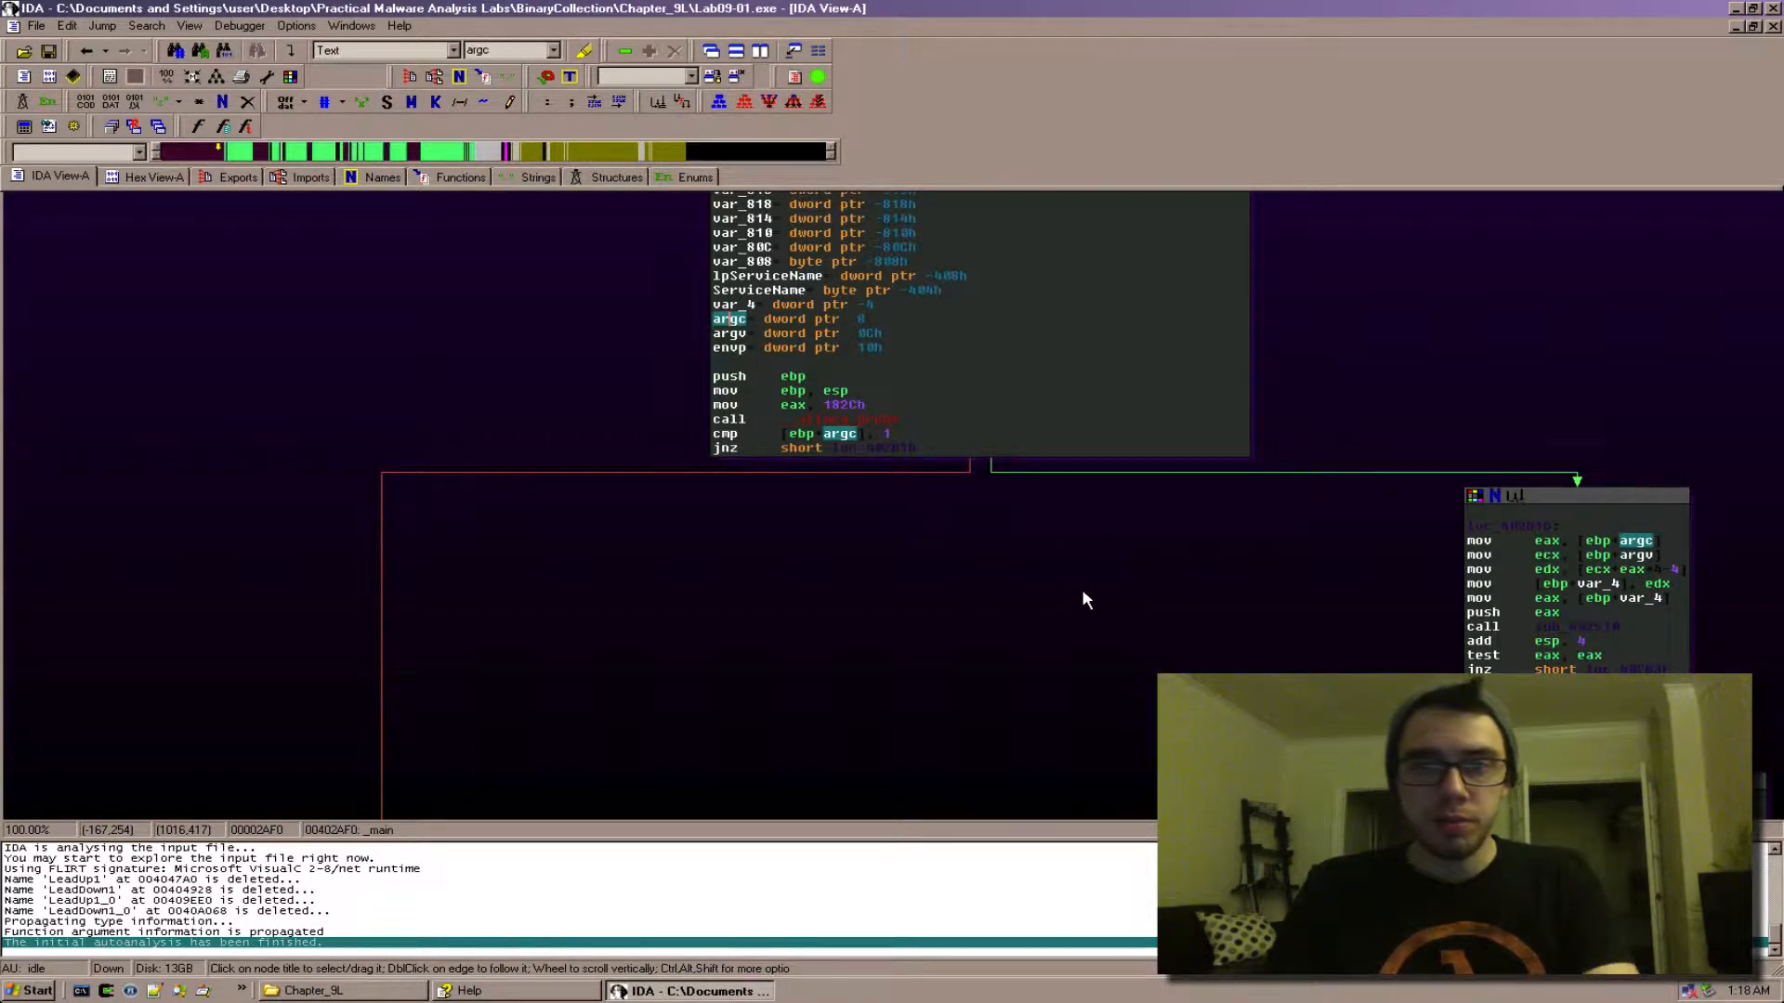
pyautogui.moveTo(804, 520)
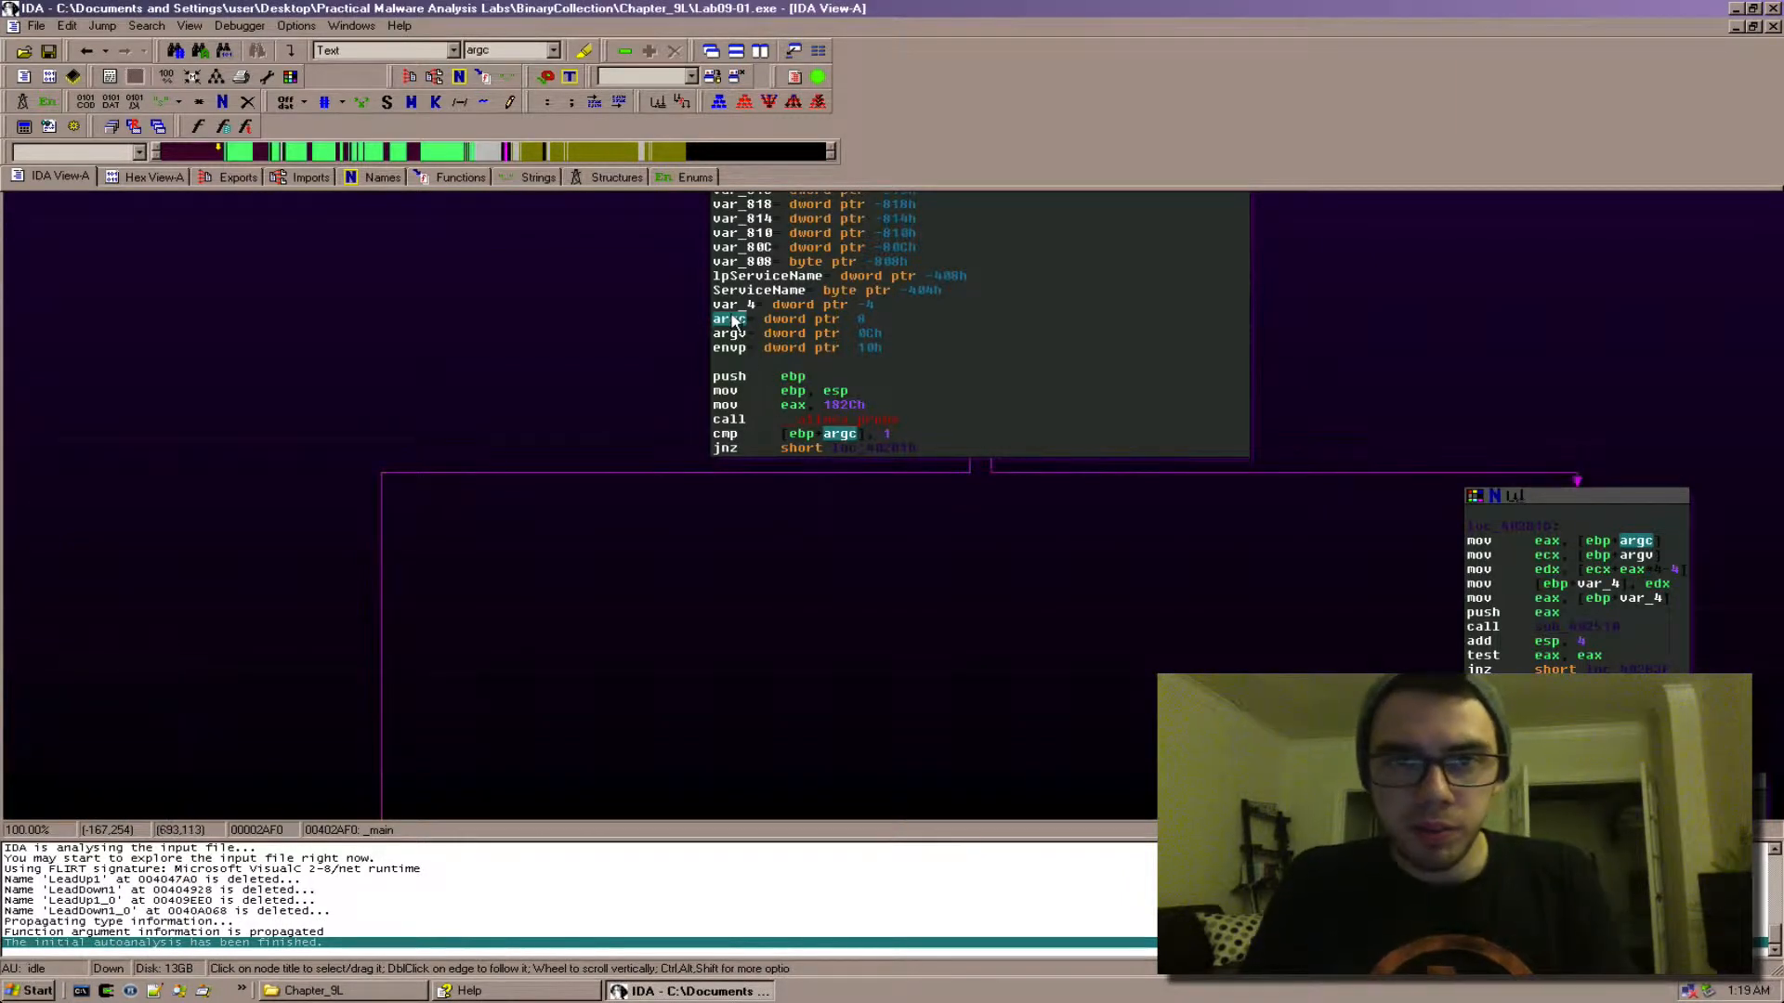
pyautogui.click(729, 333)
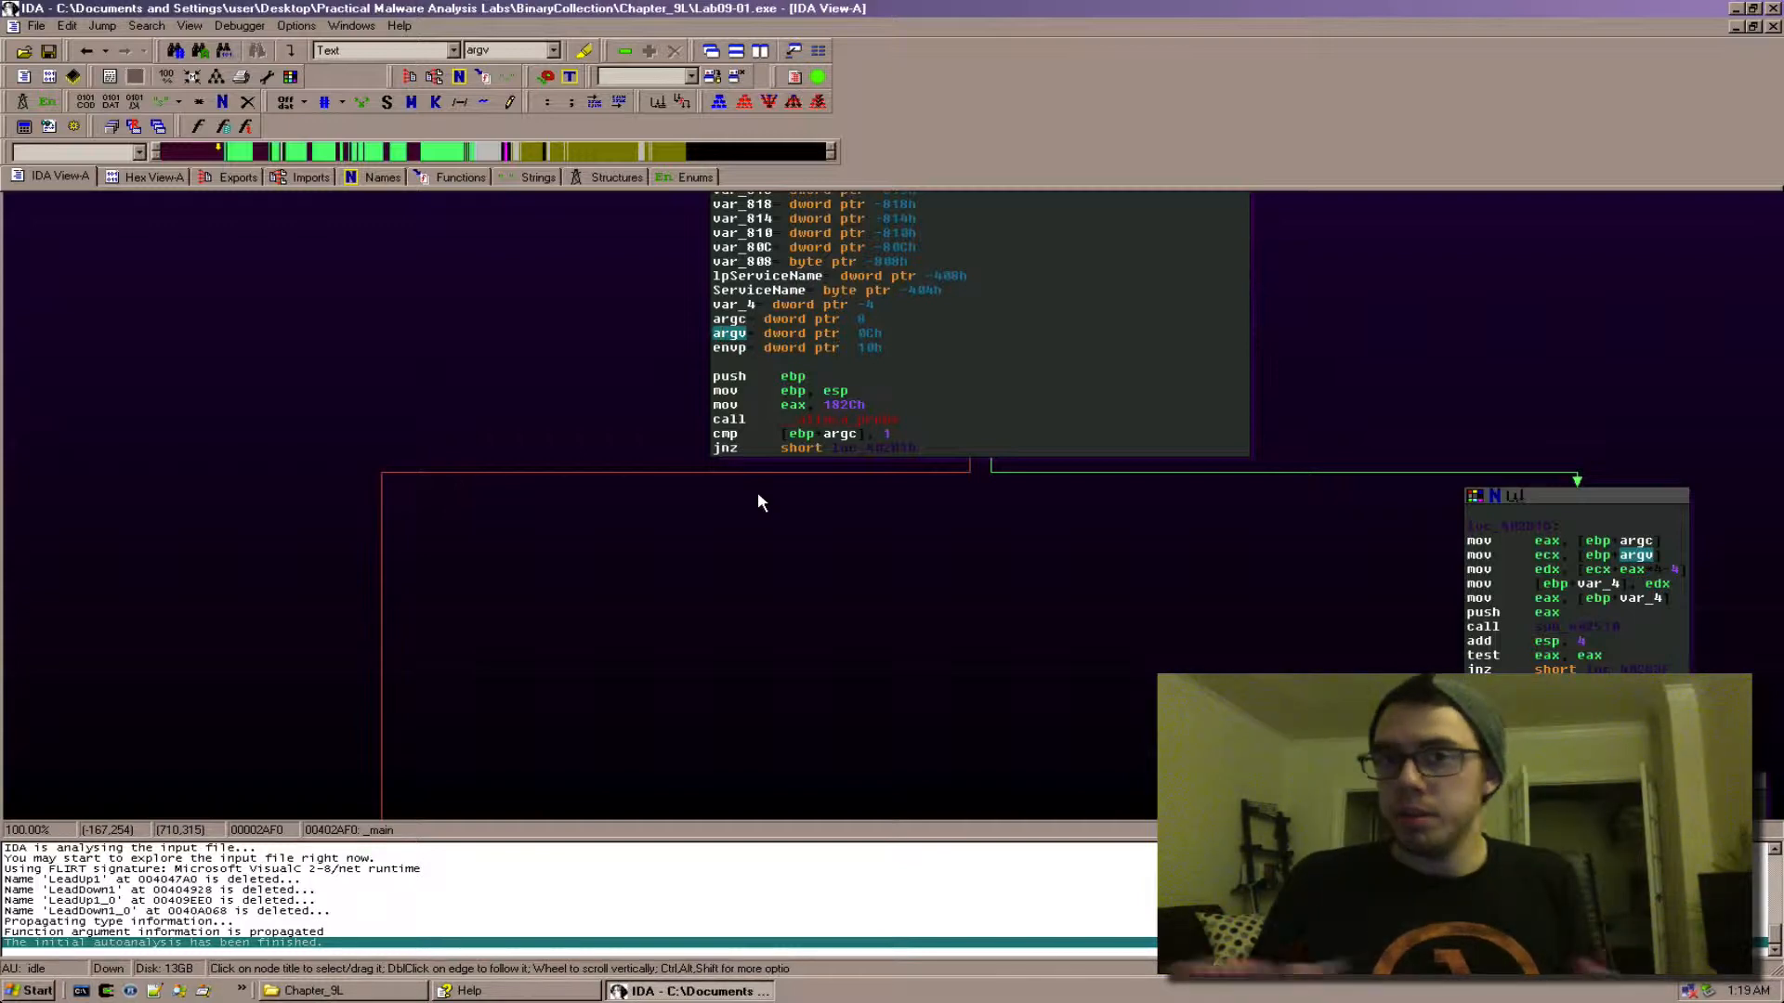
pyautogui.click(728, 318)
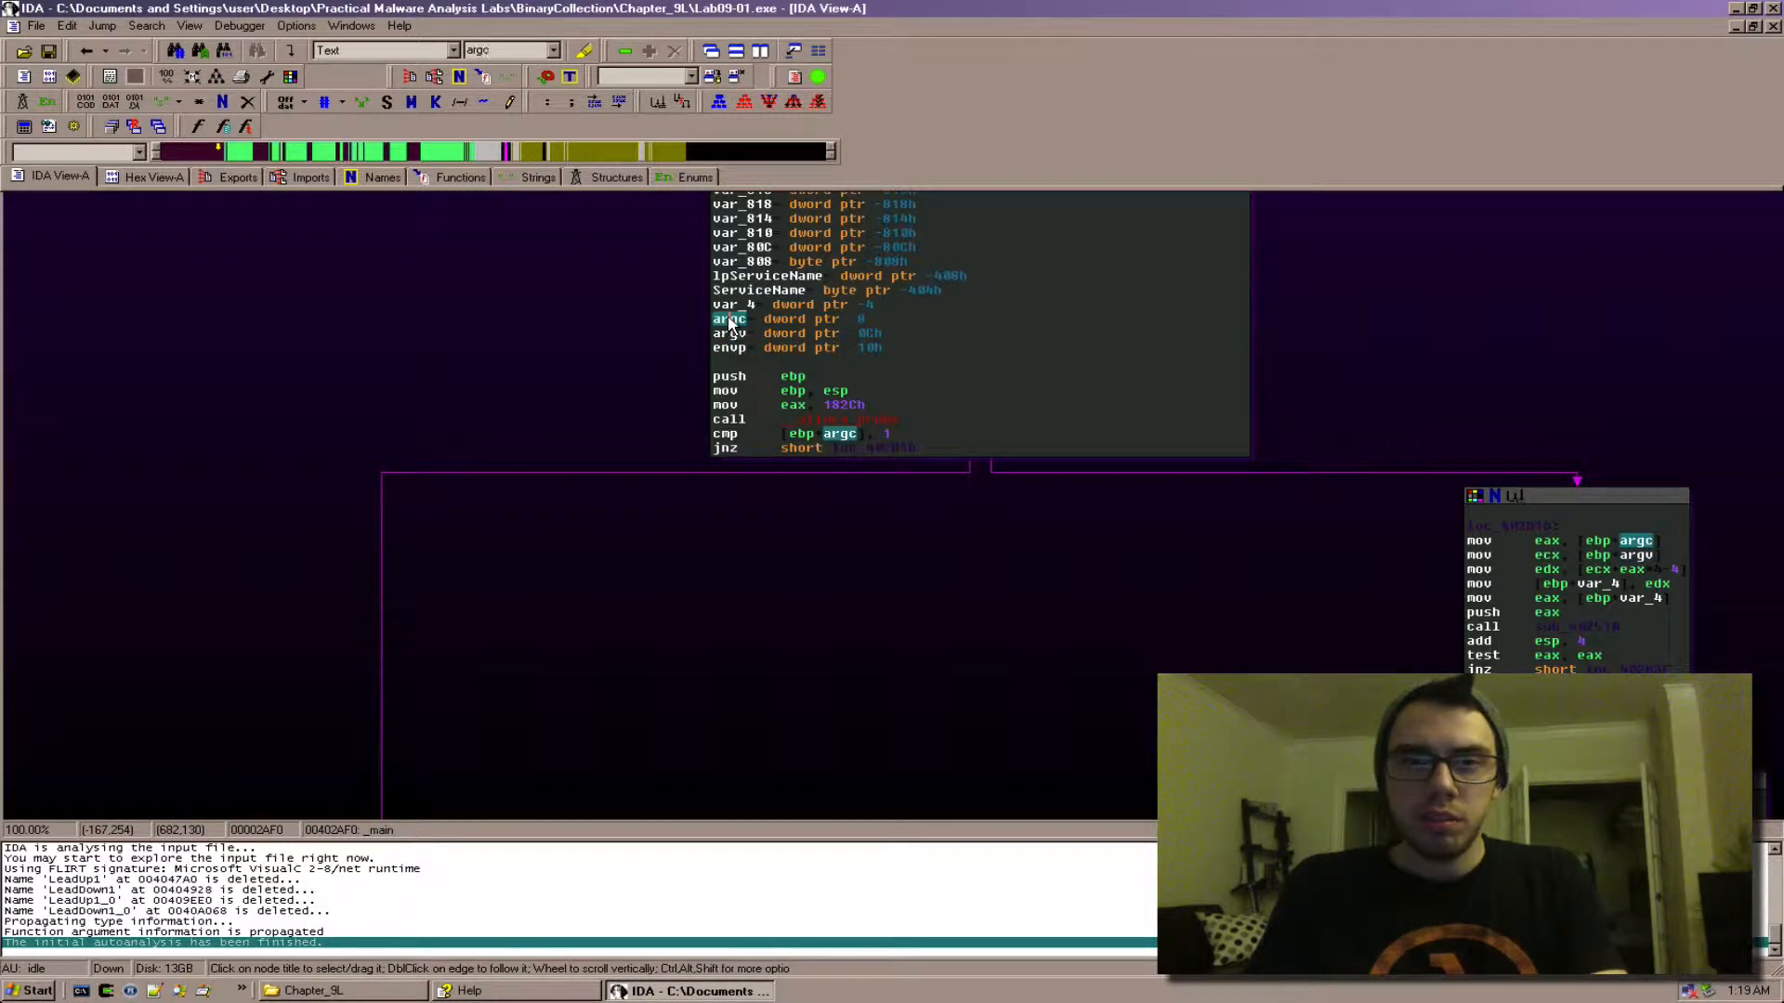
pyautogui.moveTo(1063, 402)
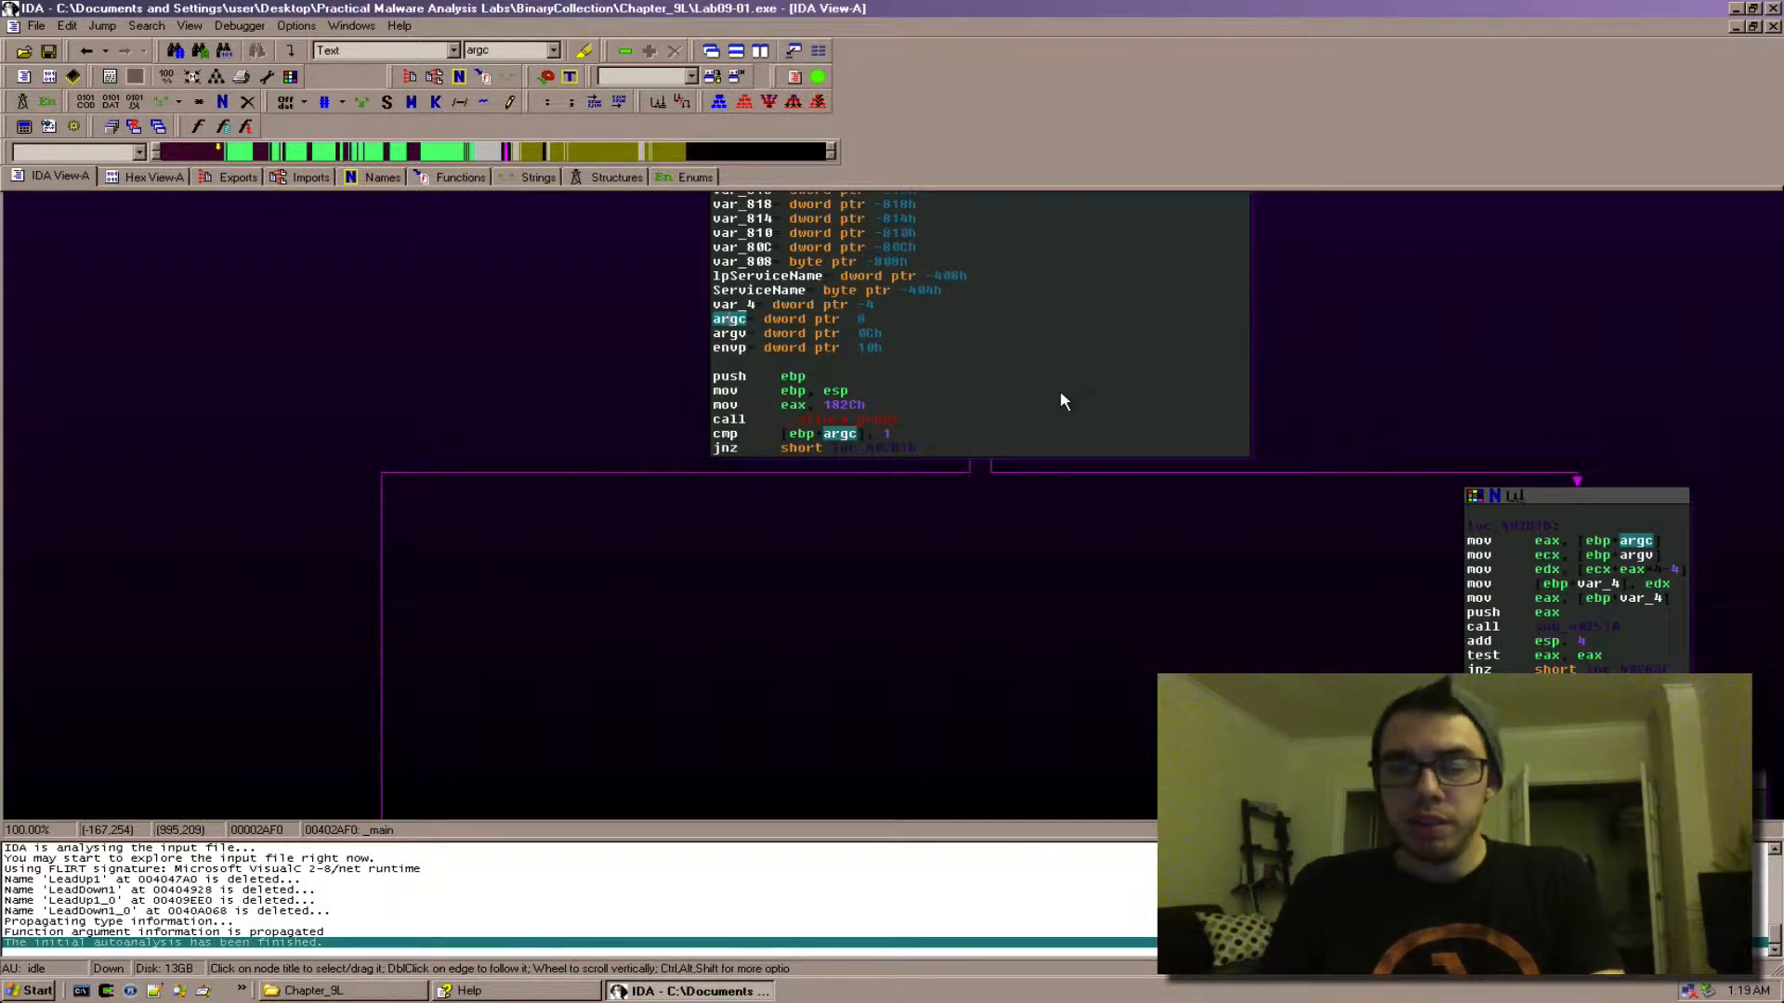
pyautogui.click(728, 333)
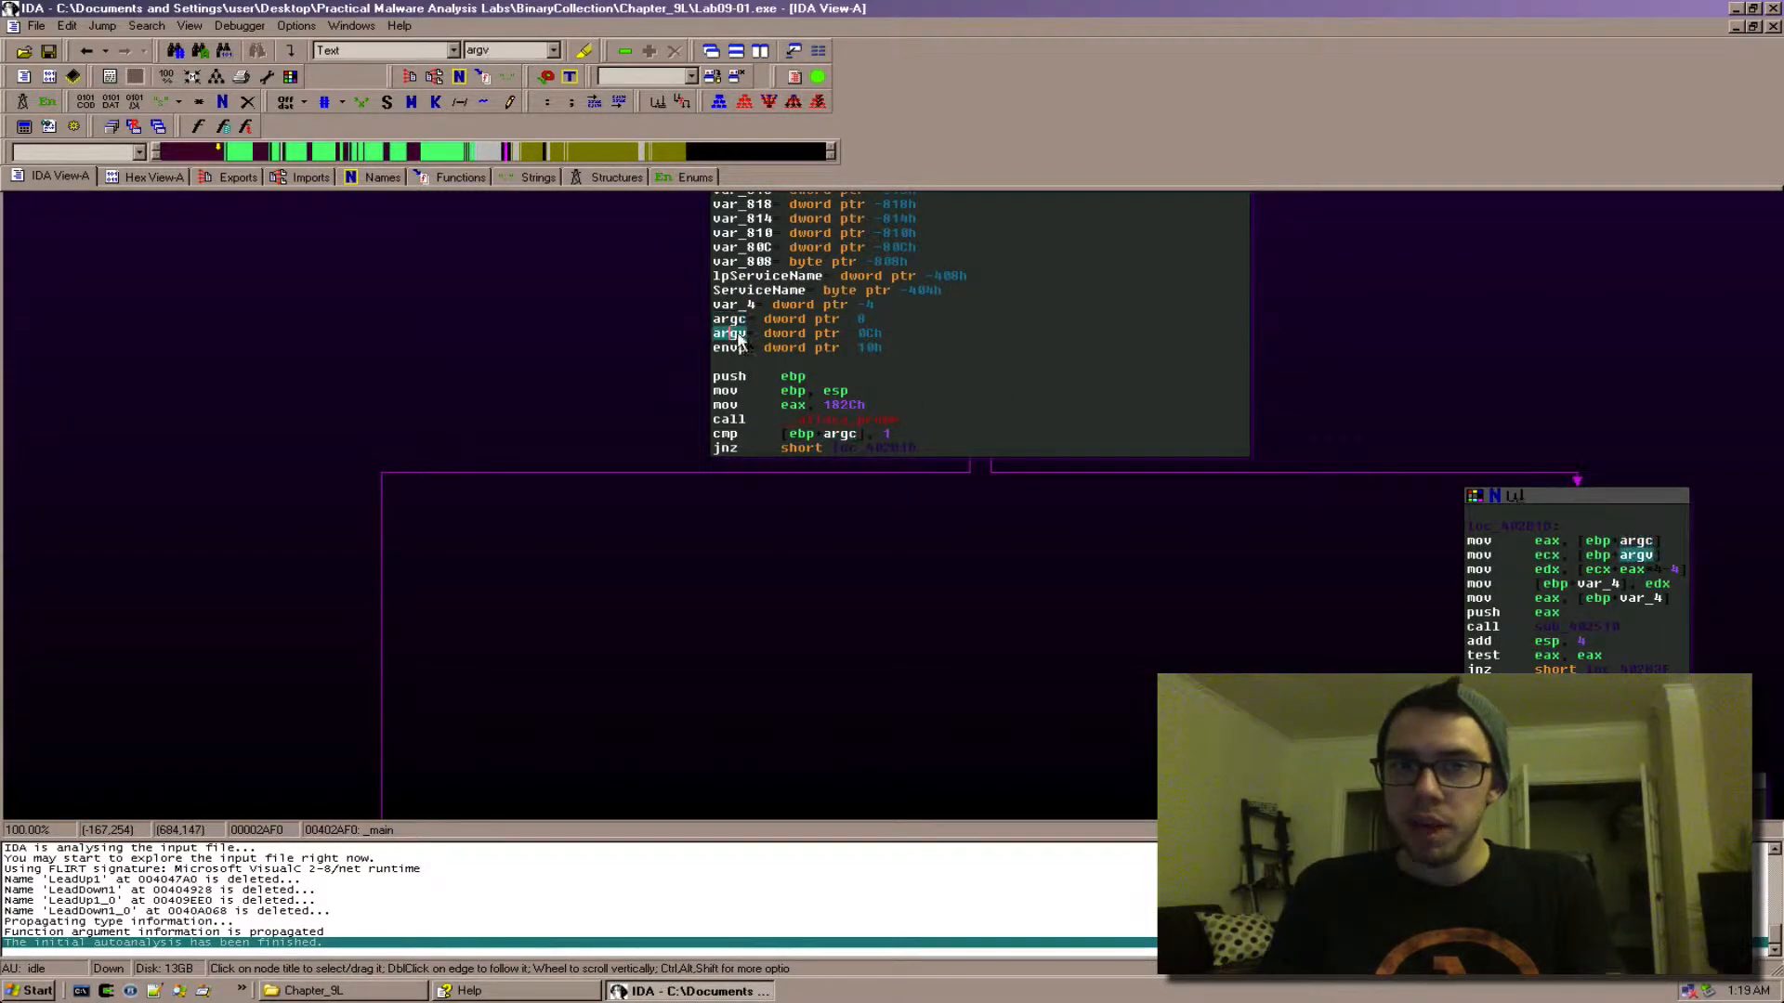
pyautogui.click(729, 317)
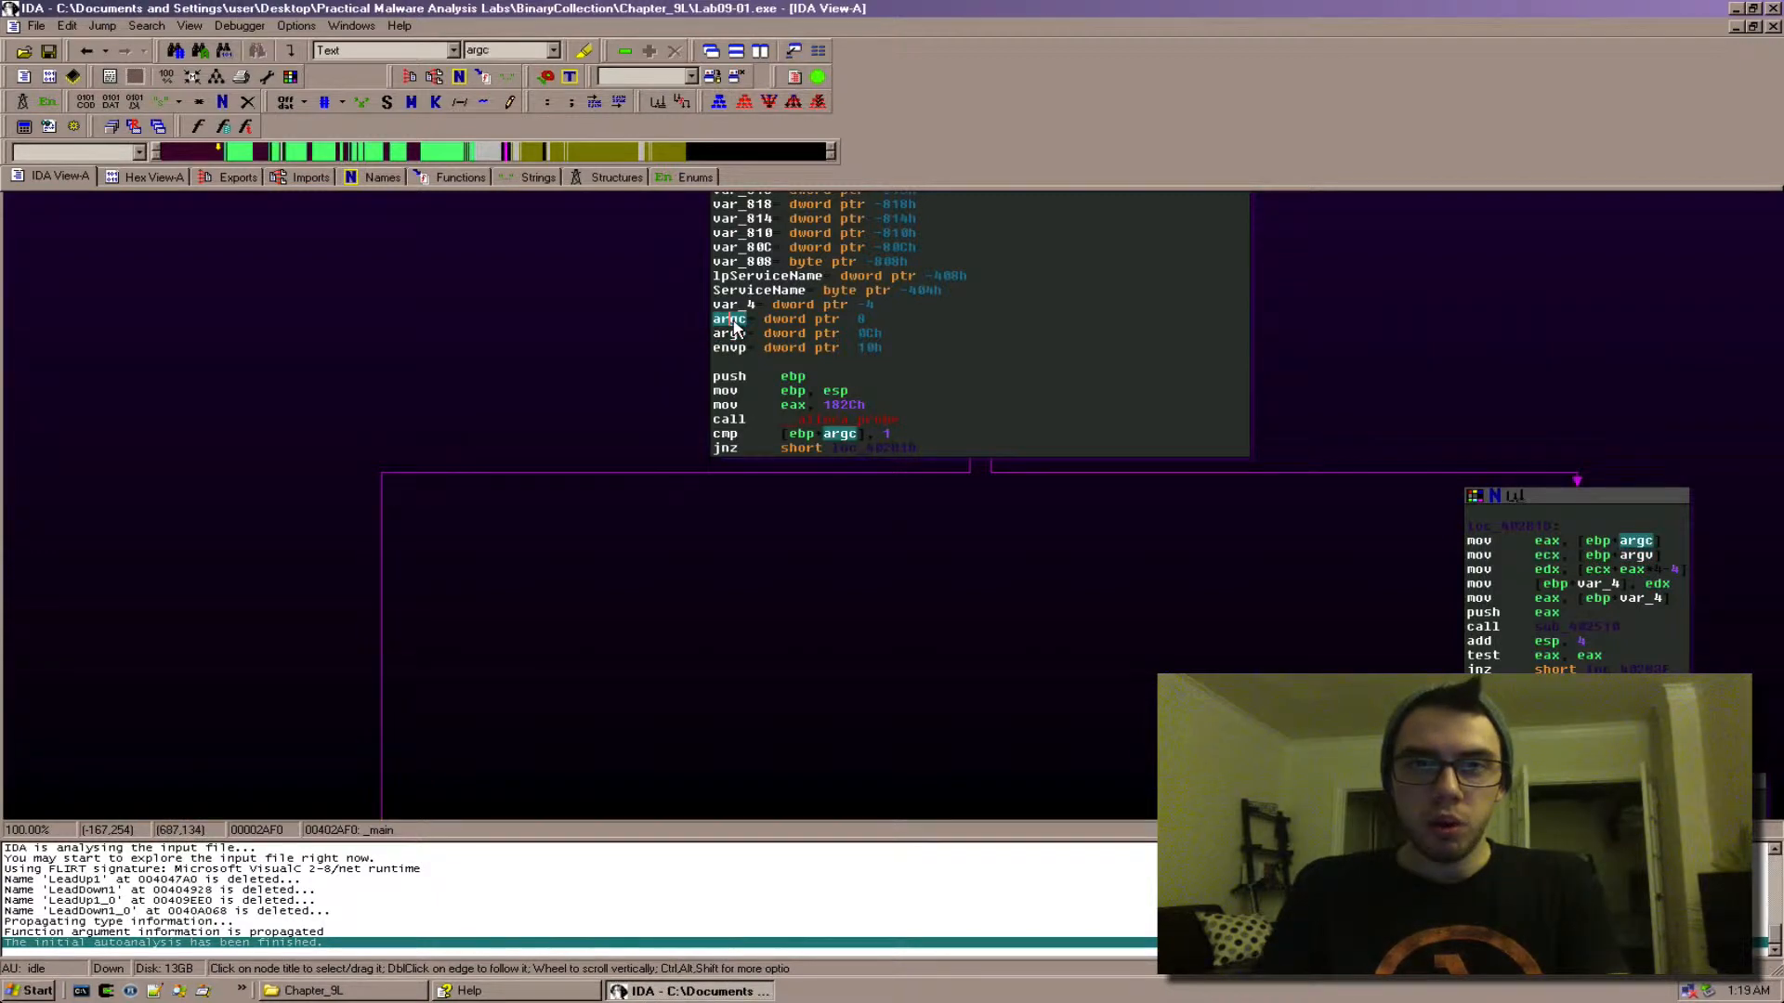
pyautogui.moveTo(1001, 563)
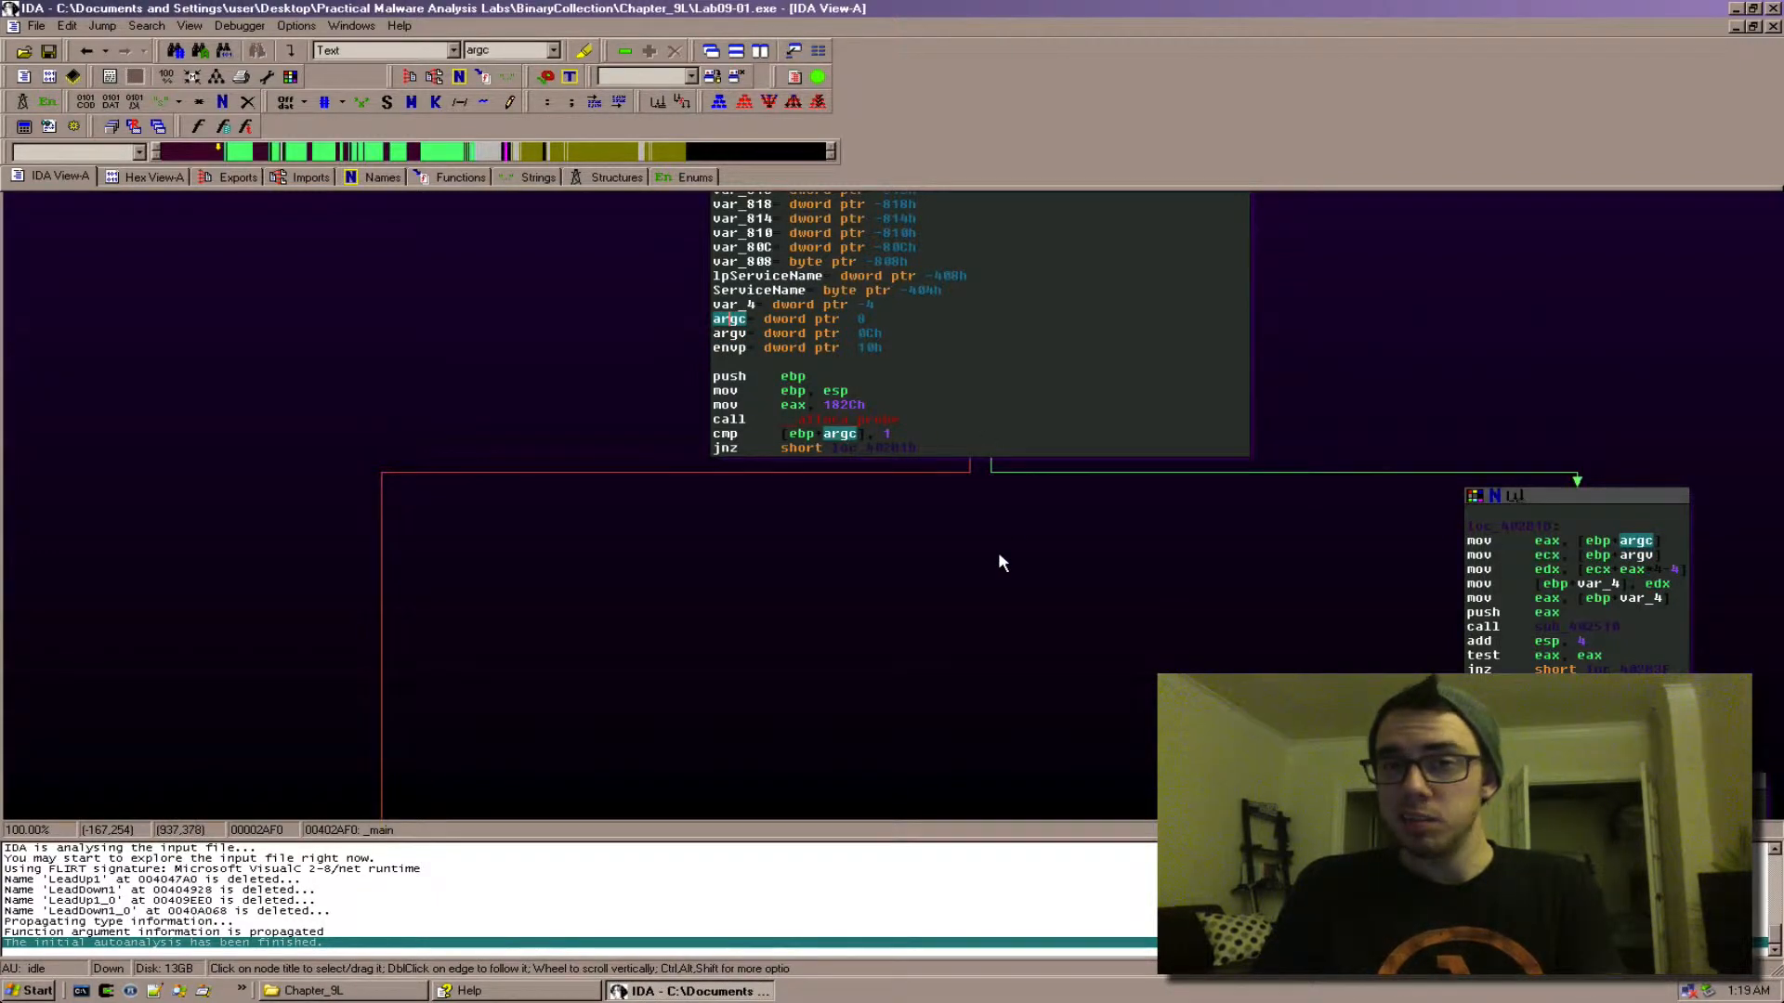
pyautogui.moveTo(885, 433)
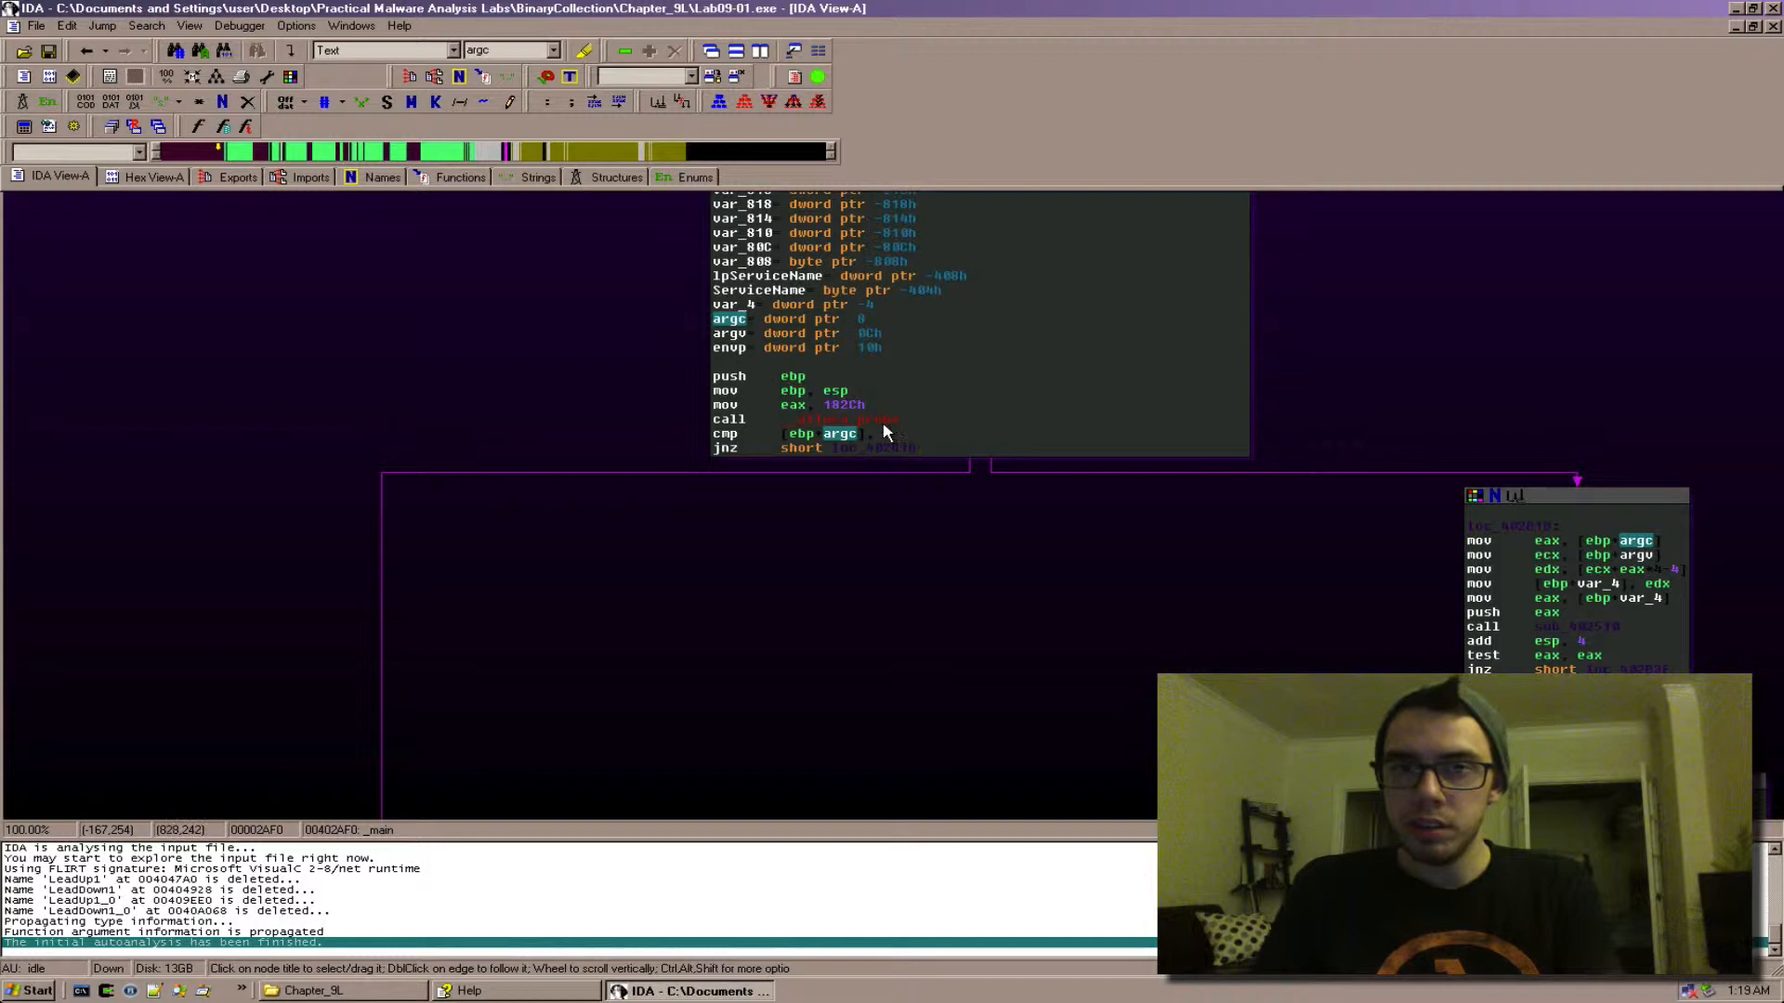
pyautogui.moveTo(855, 445)
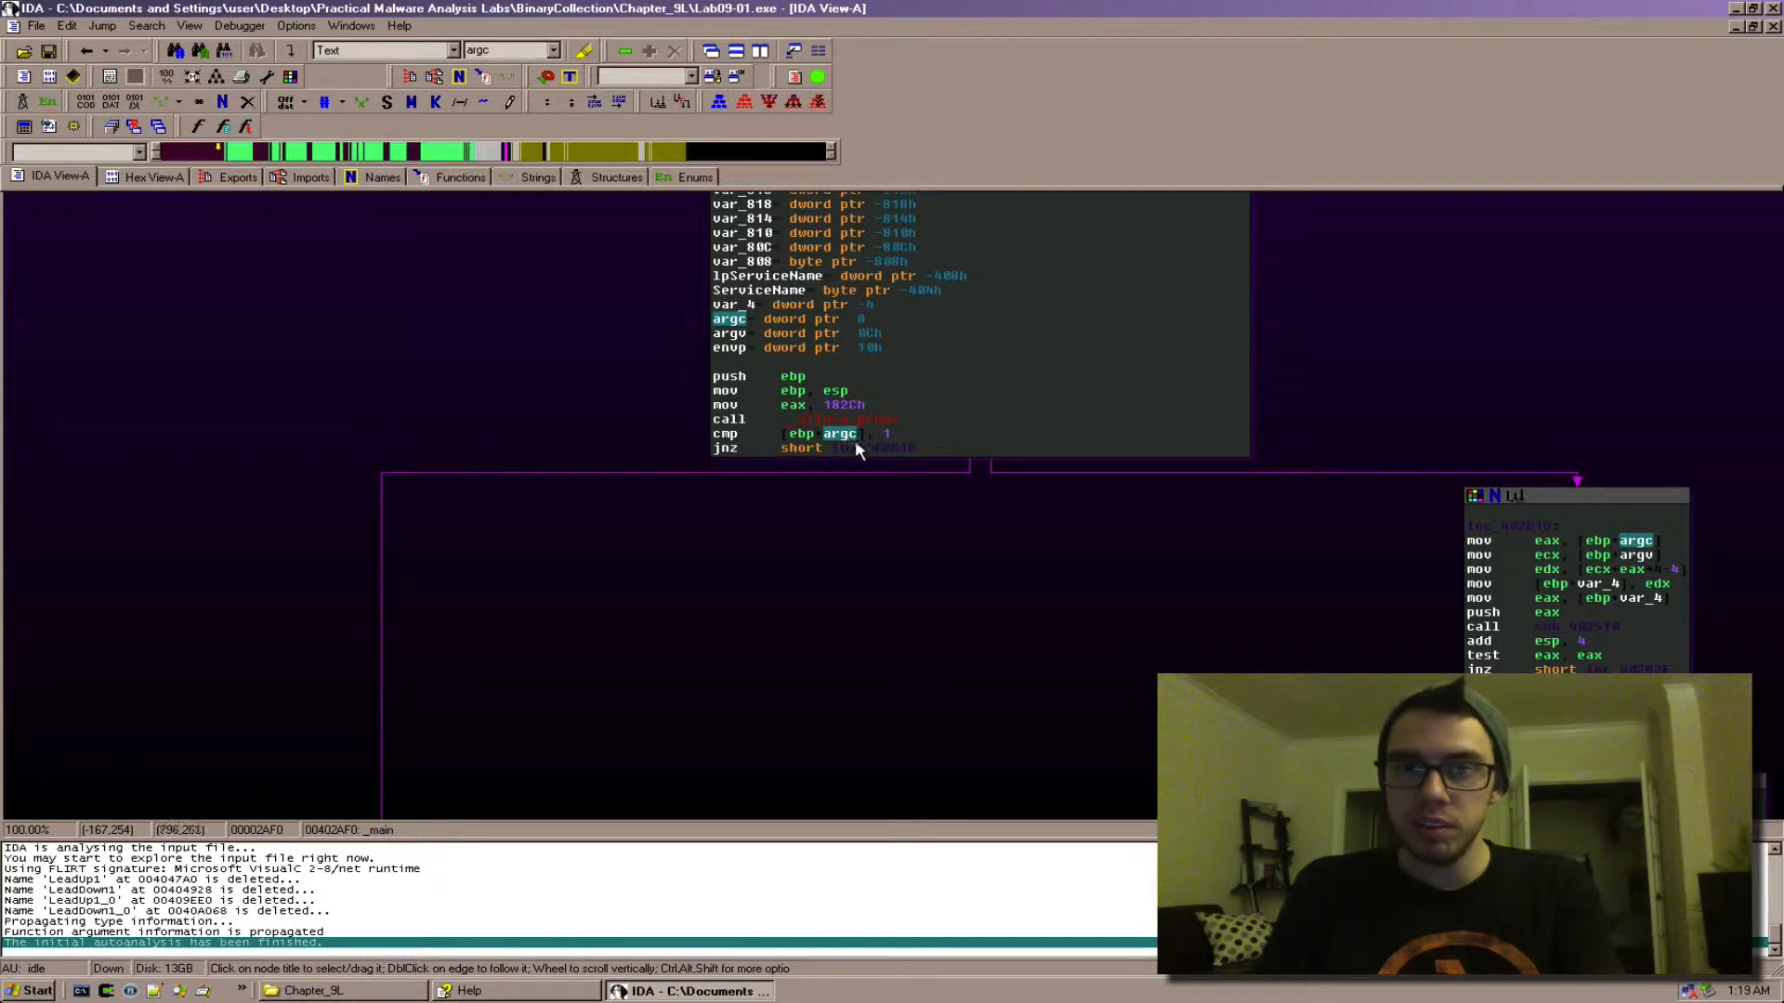
pyautogui.moveTo(784, 509)
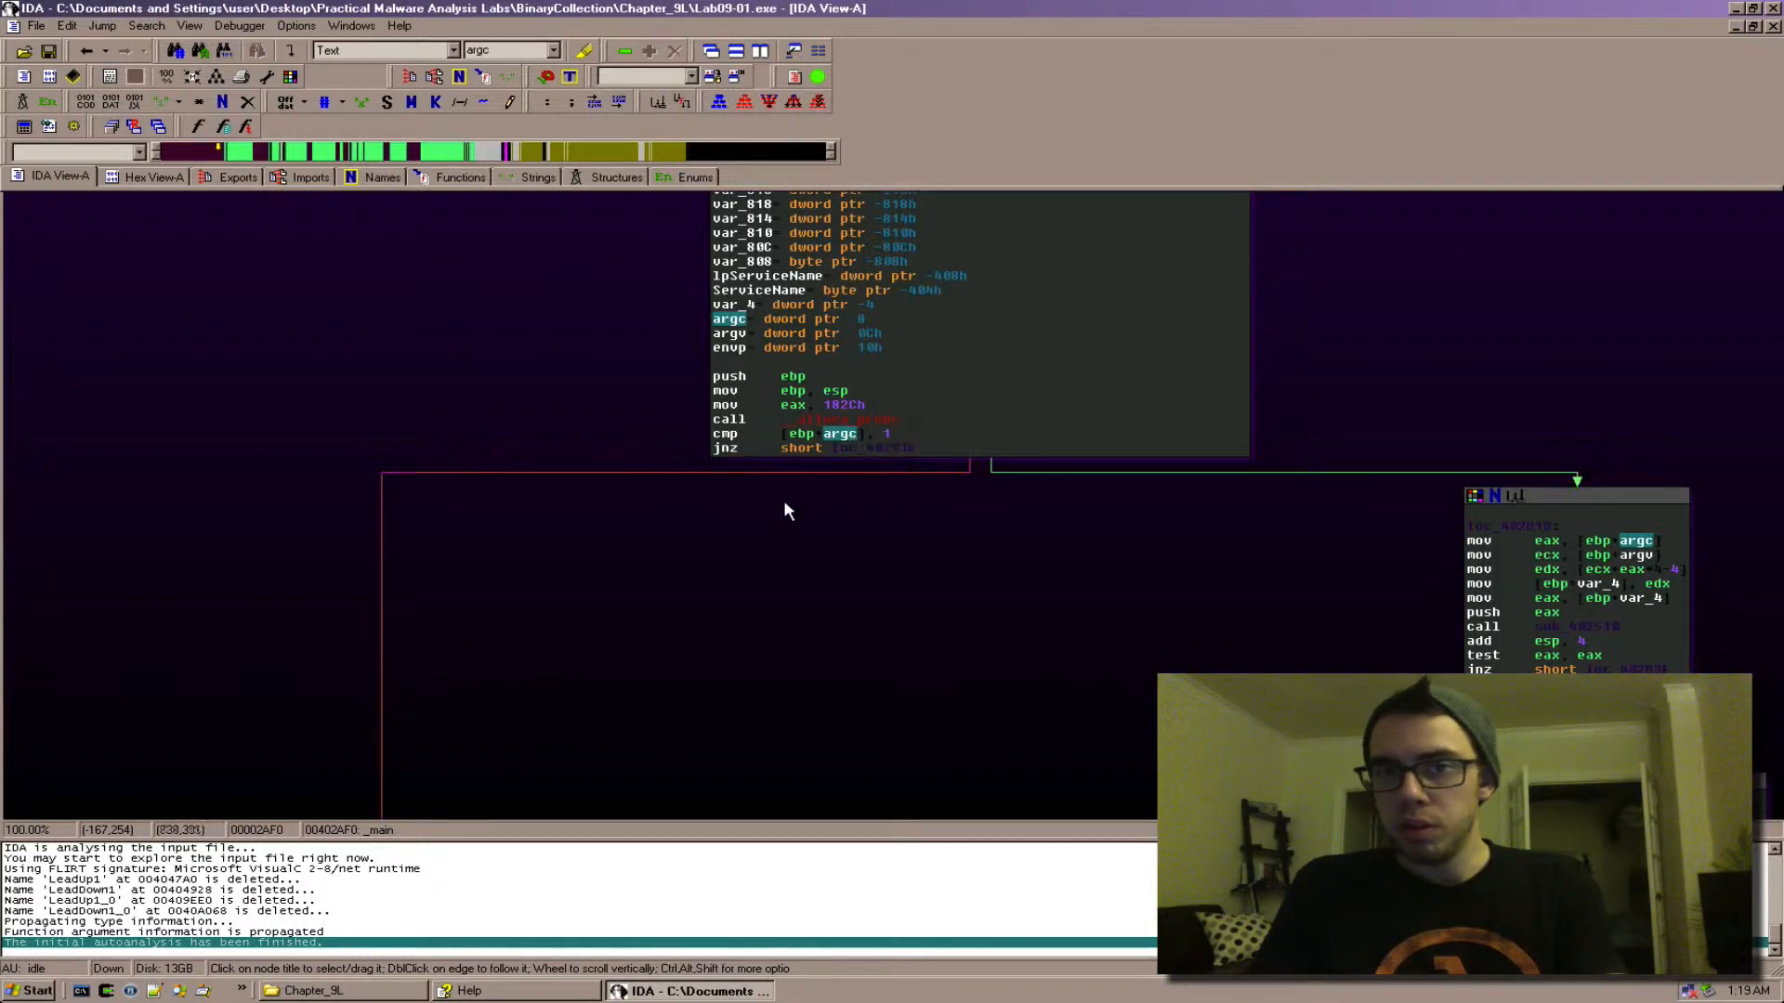
pyautogui.click(723, 448)
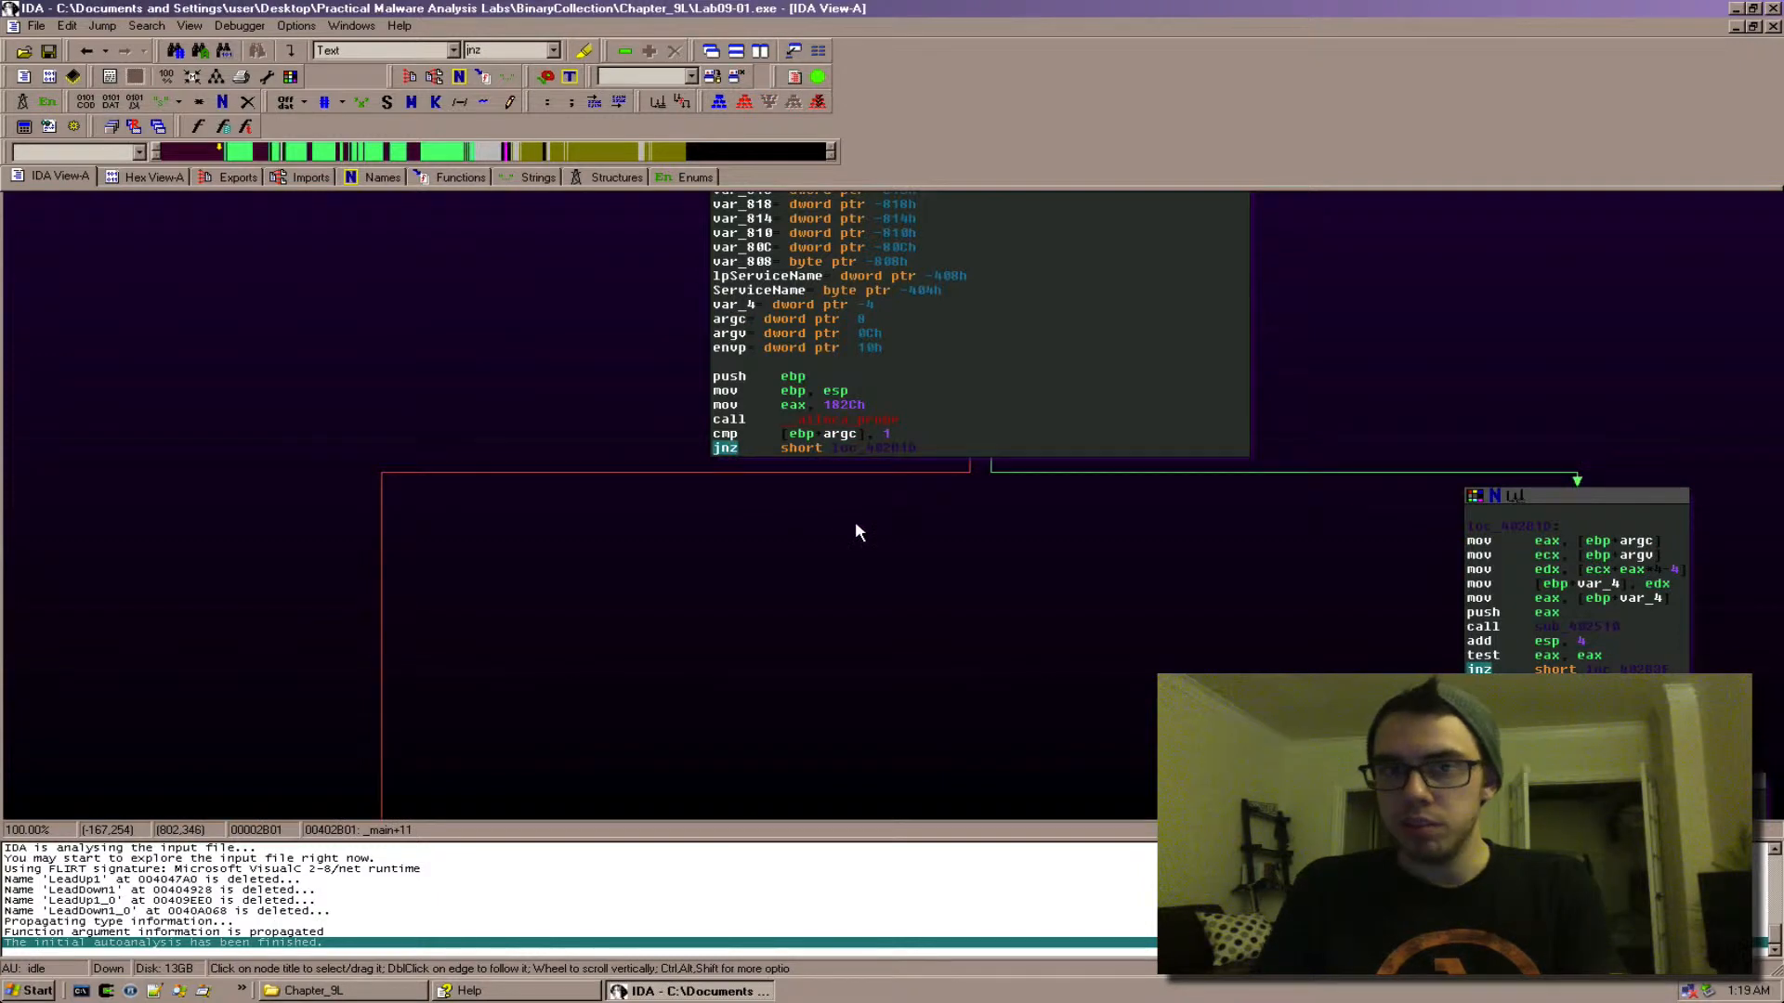
pyautogui.moveTo(881, 448)
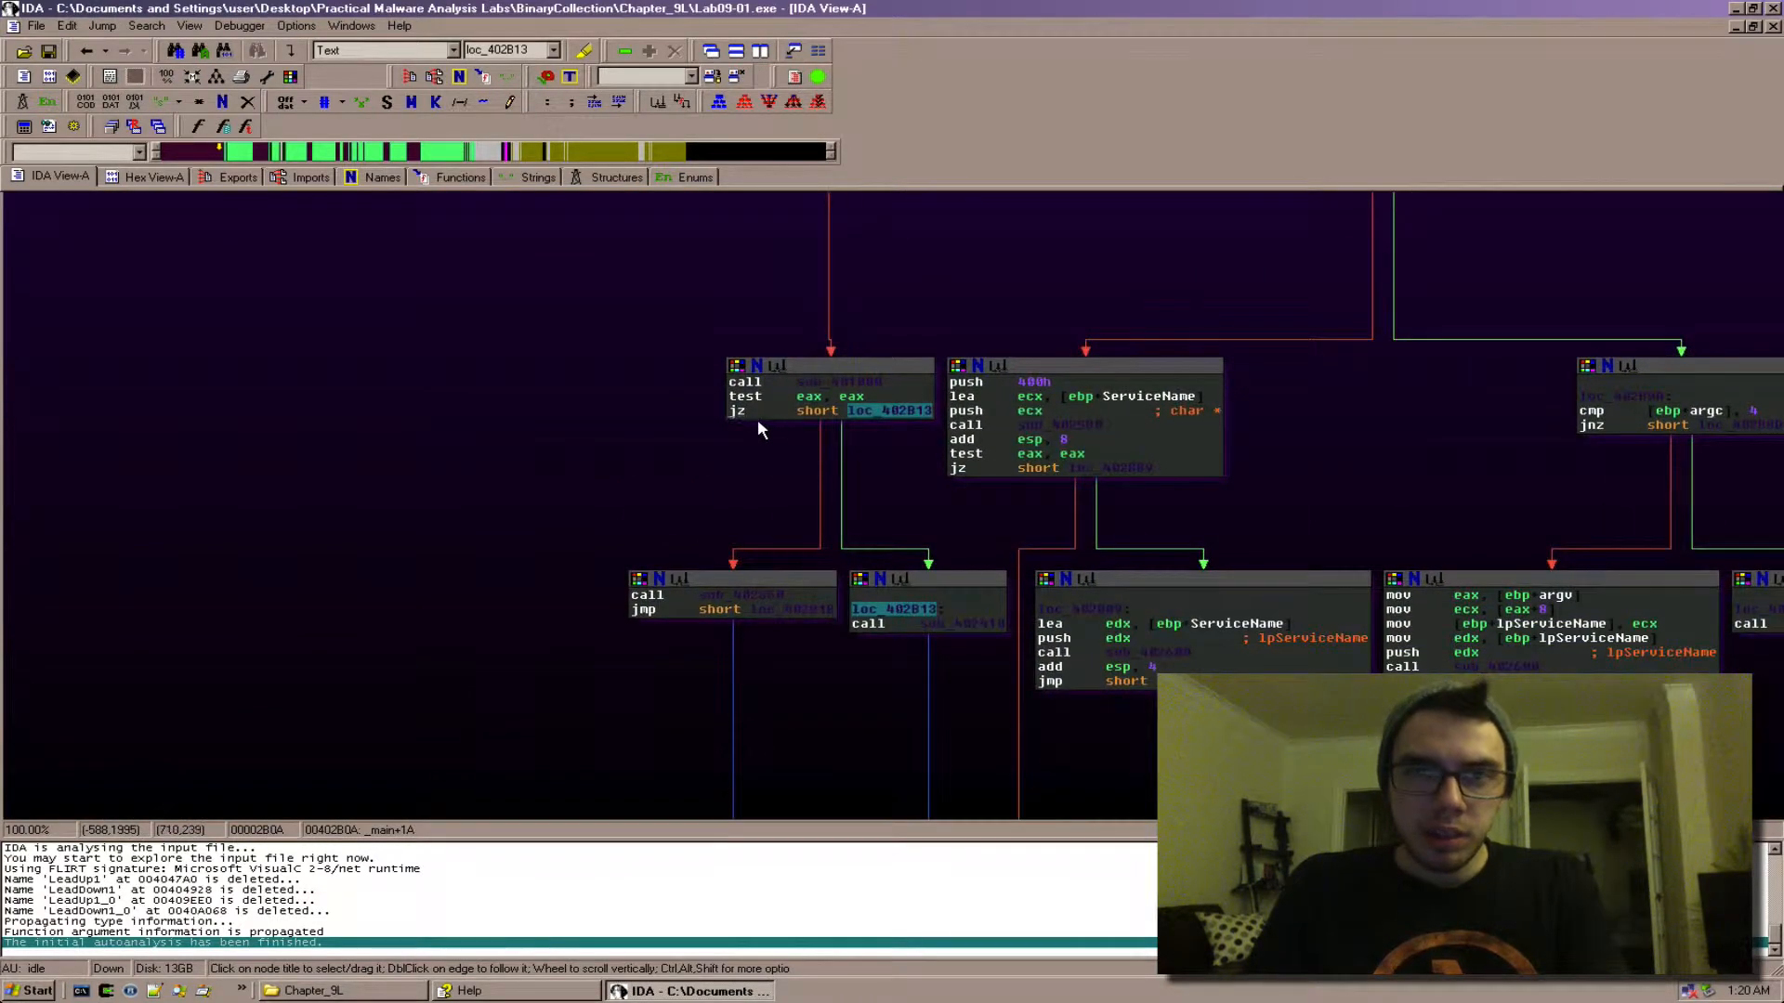
# Follow the jnz branch to the loc_402B1D block that loads argc and argv
pyautogui.click(827, 366)
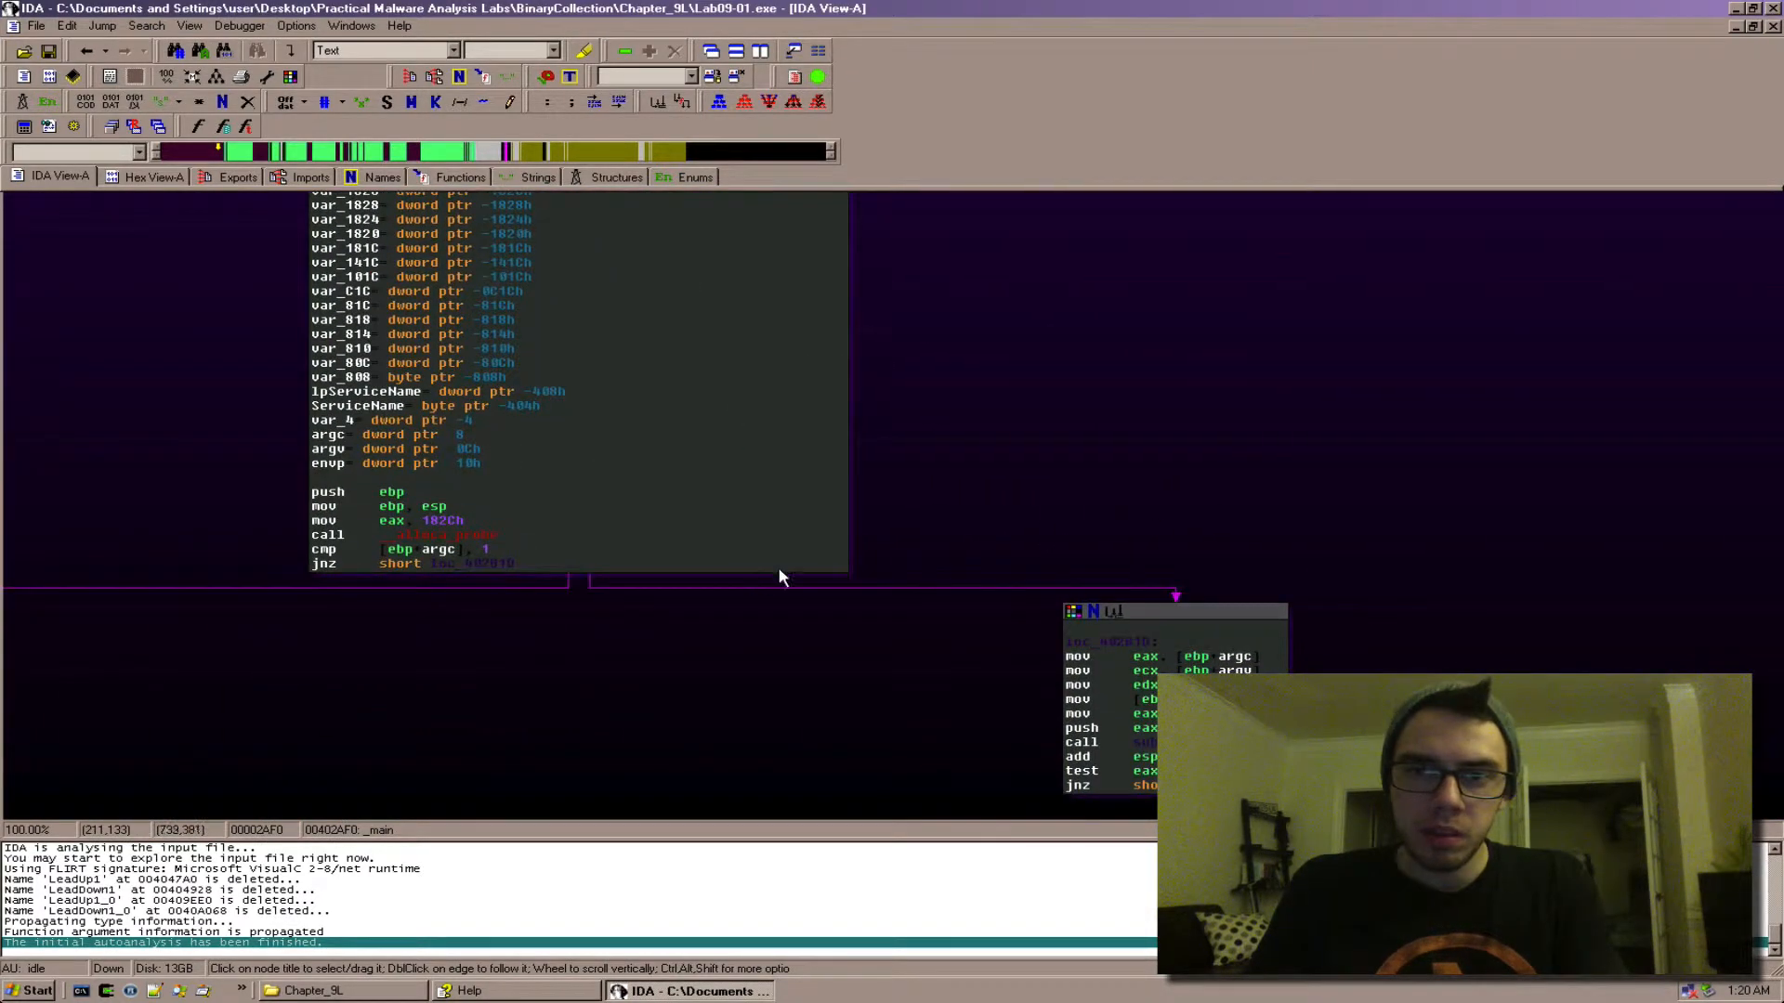
pyautogui.moveTo(483, 557)
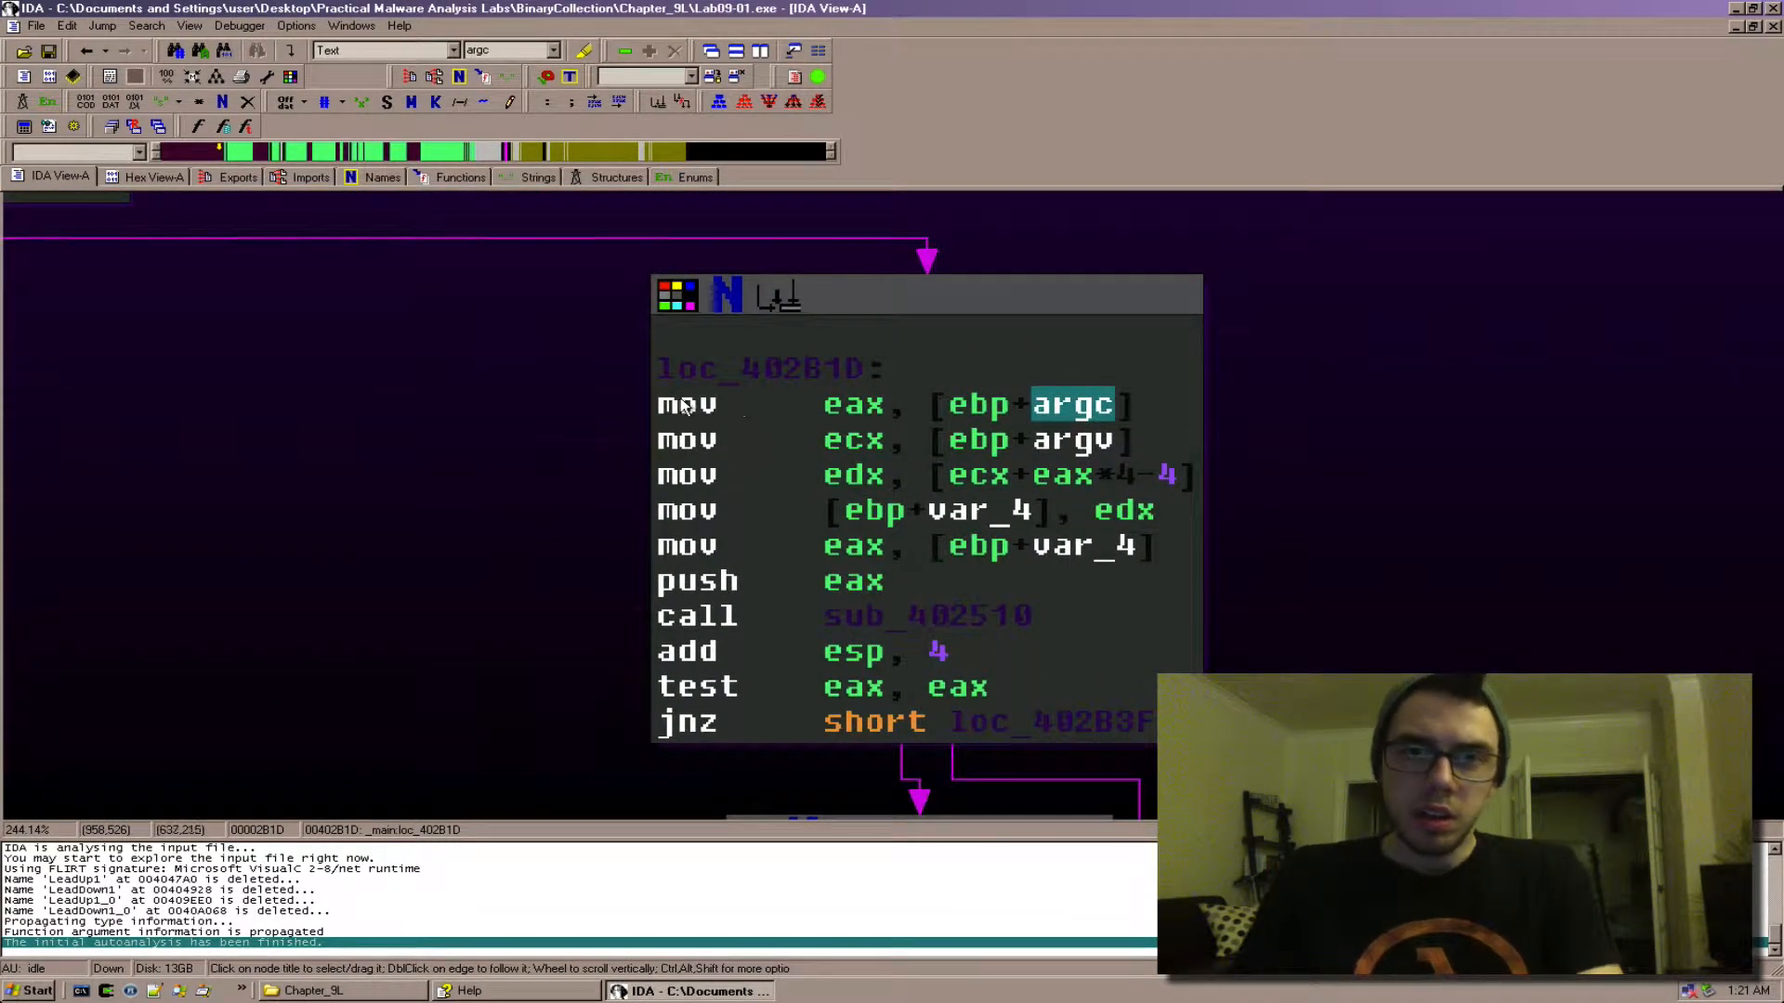
pyautogui.click(925, 293)
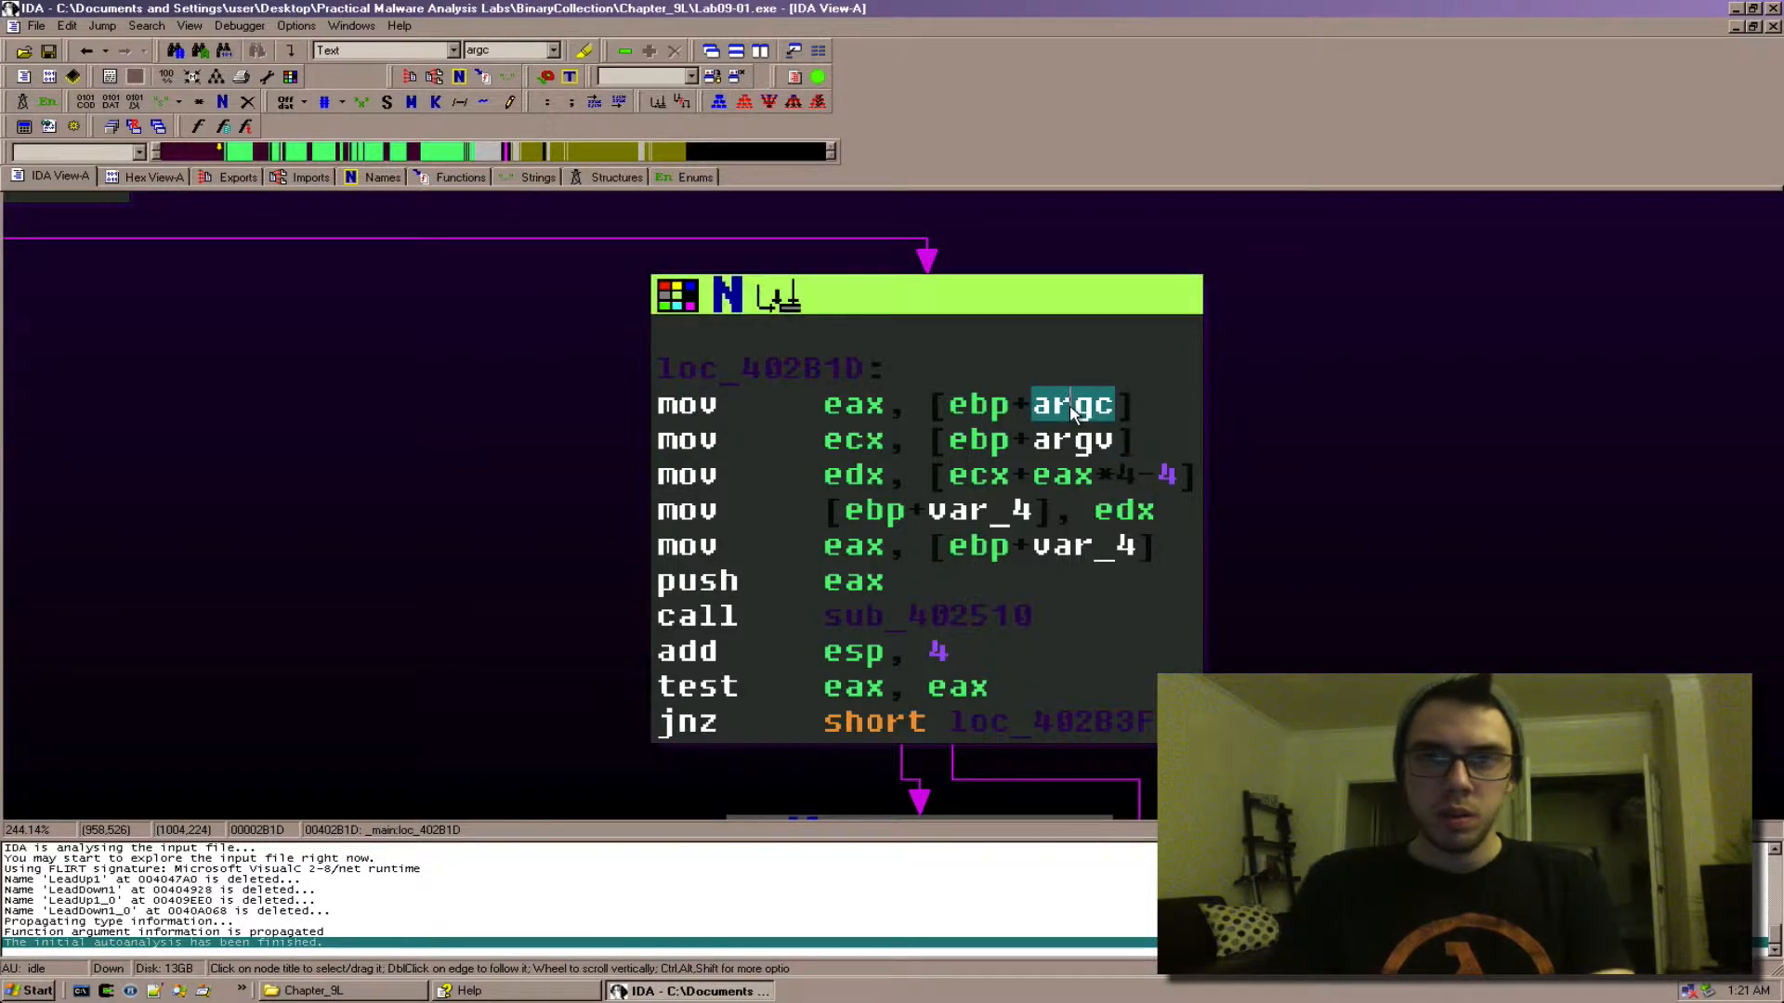
pyautogui.moveTo(876, 398)
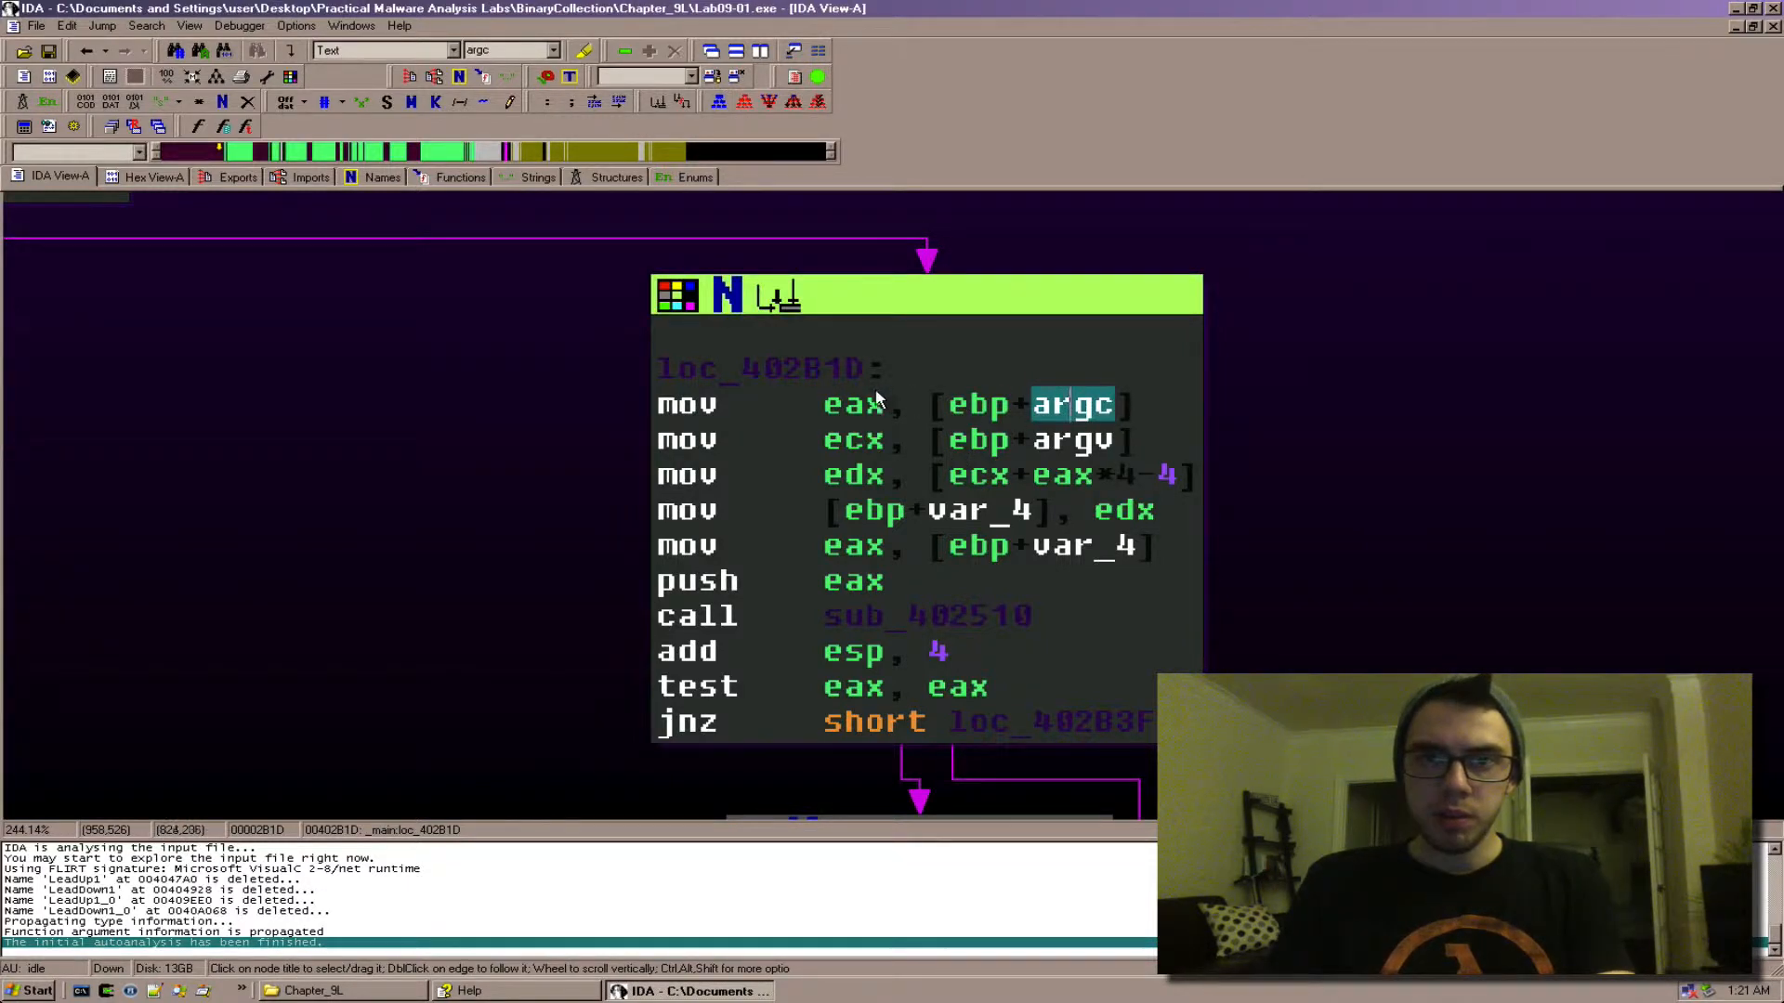
pyautogui.moveTo(841, 413)
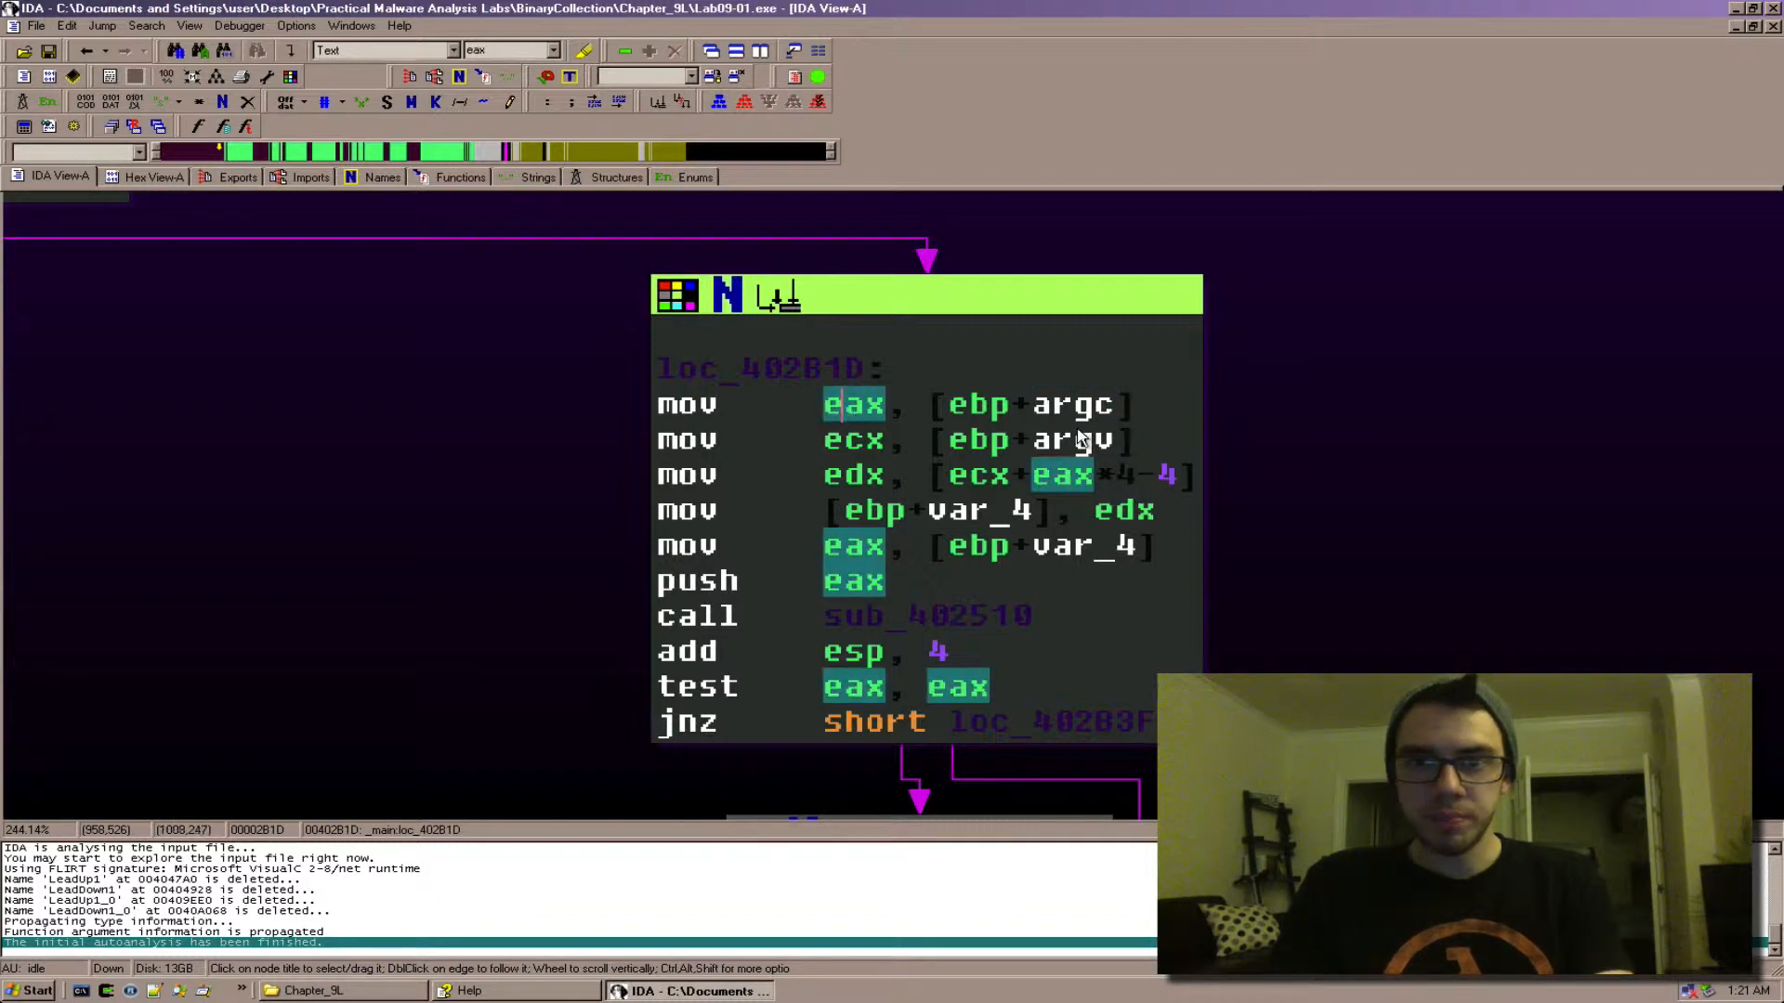
pyautogui.click(1071, 441)
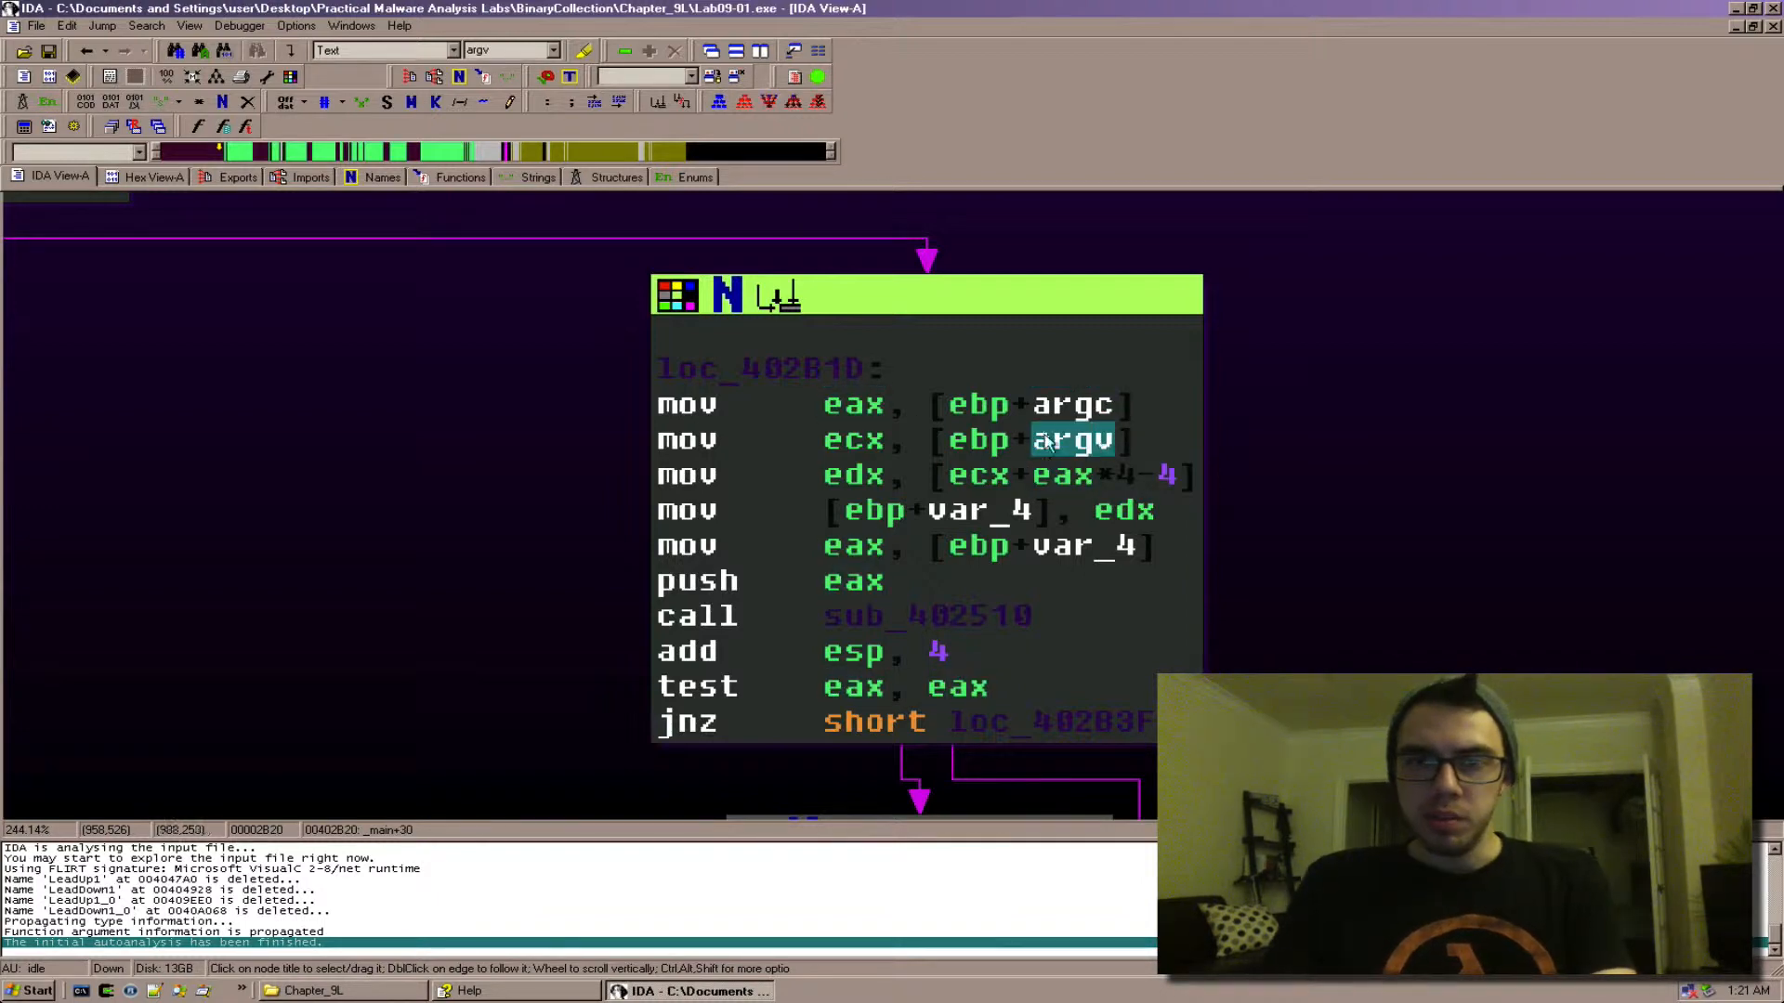
pyautogui.click(852, 441)
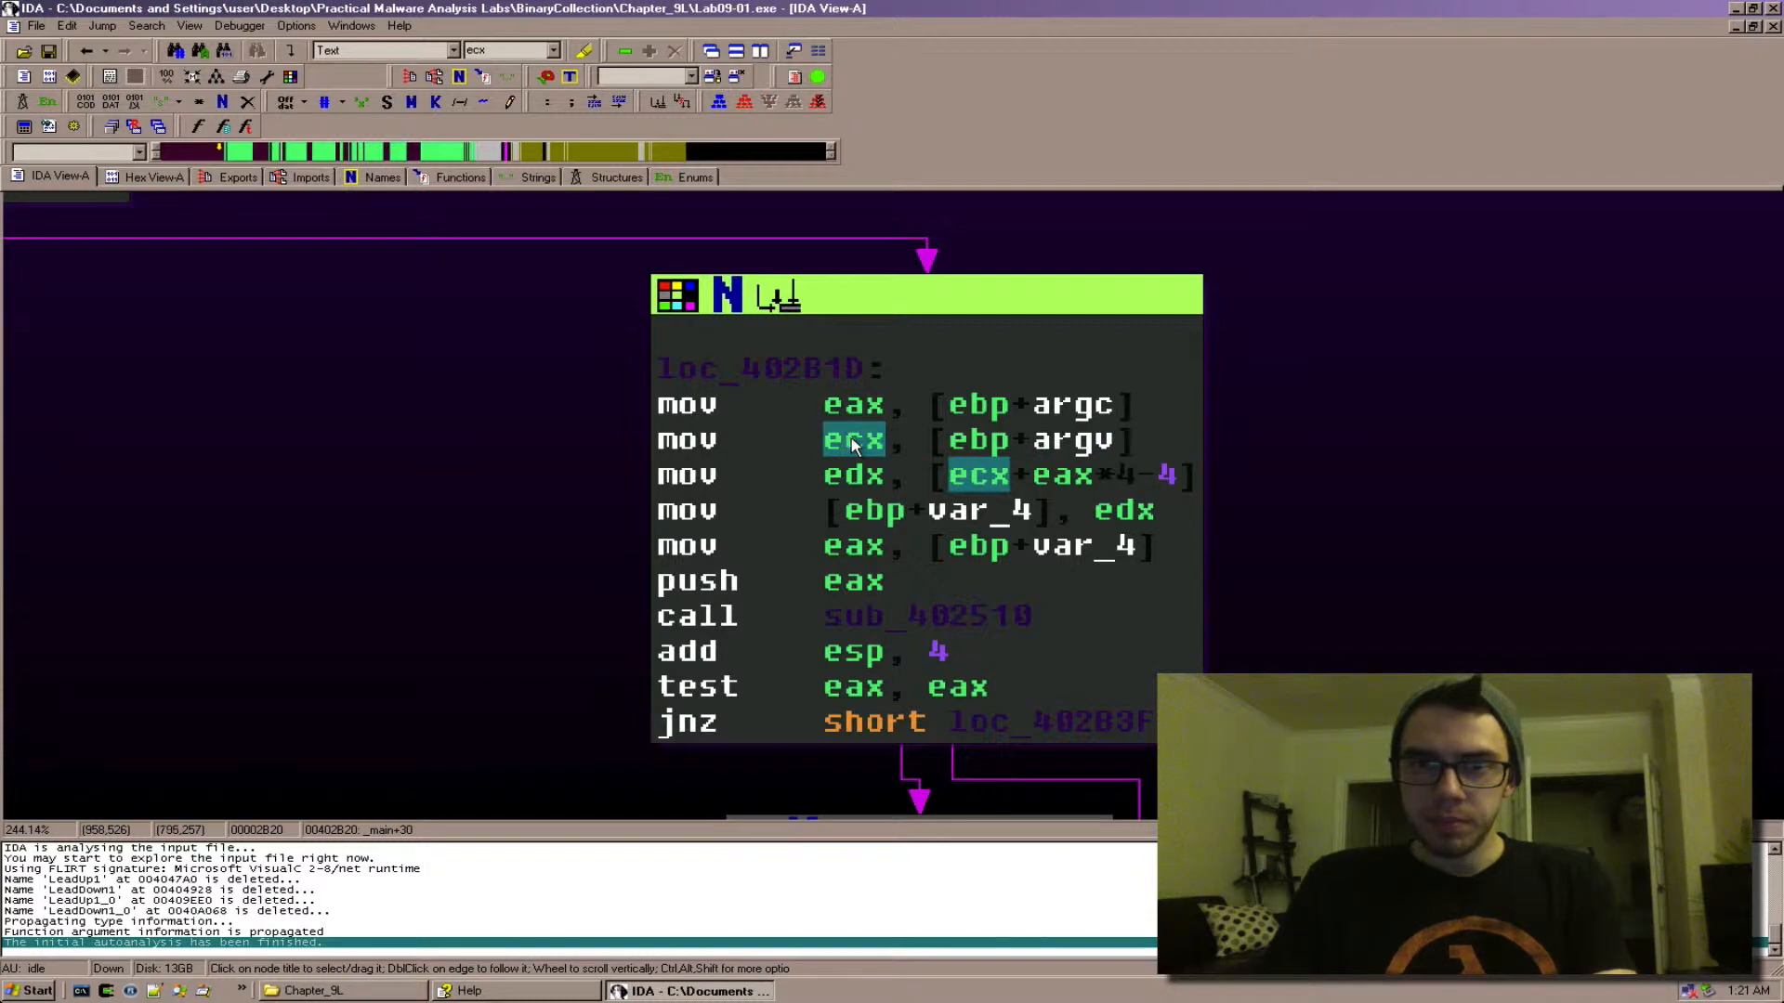
pyautogui.click(1070, 405)
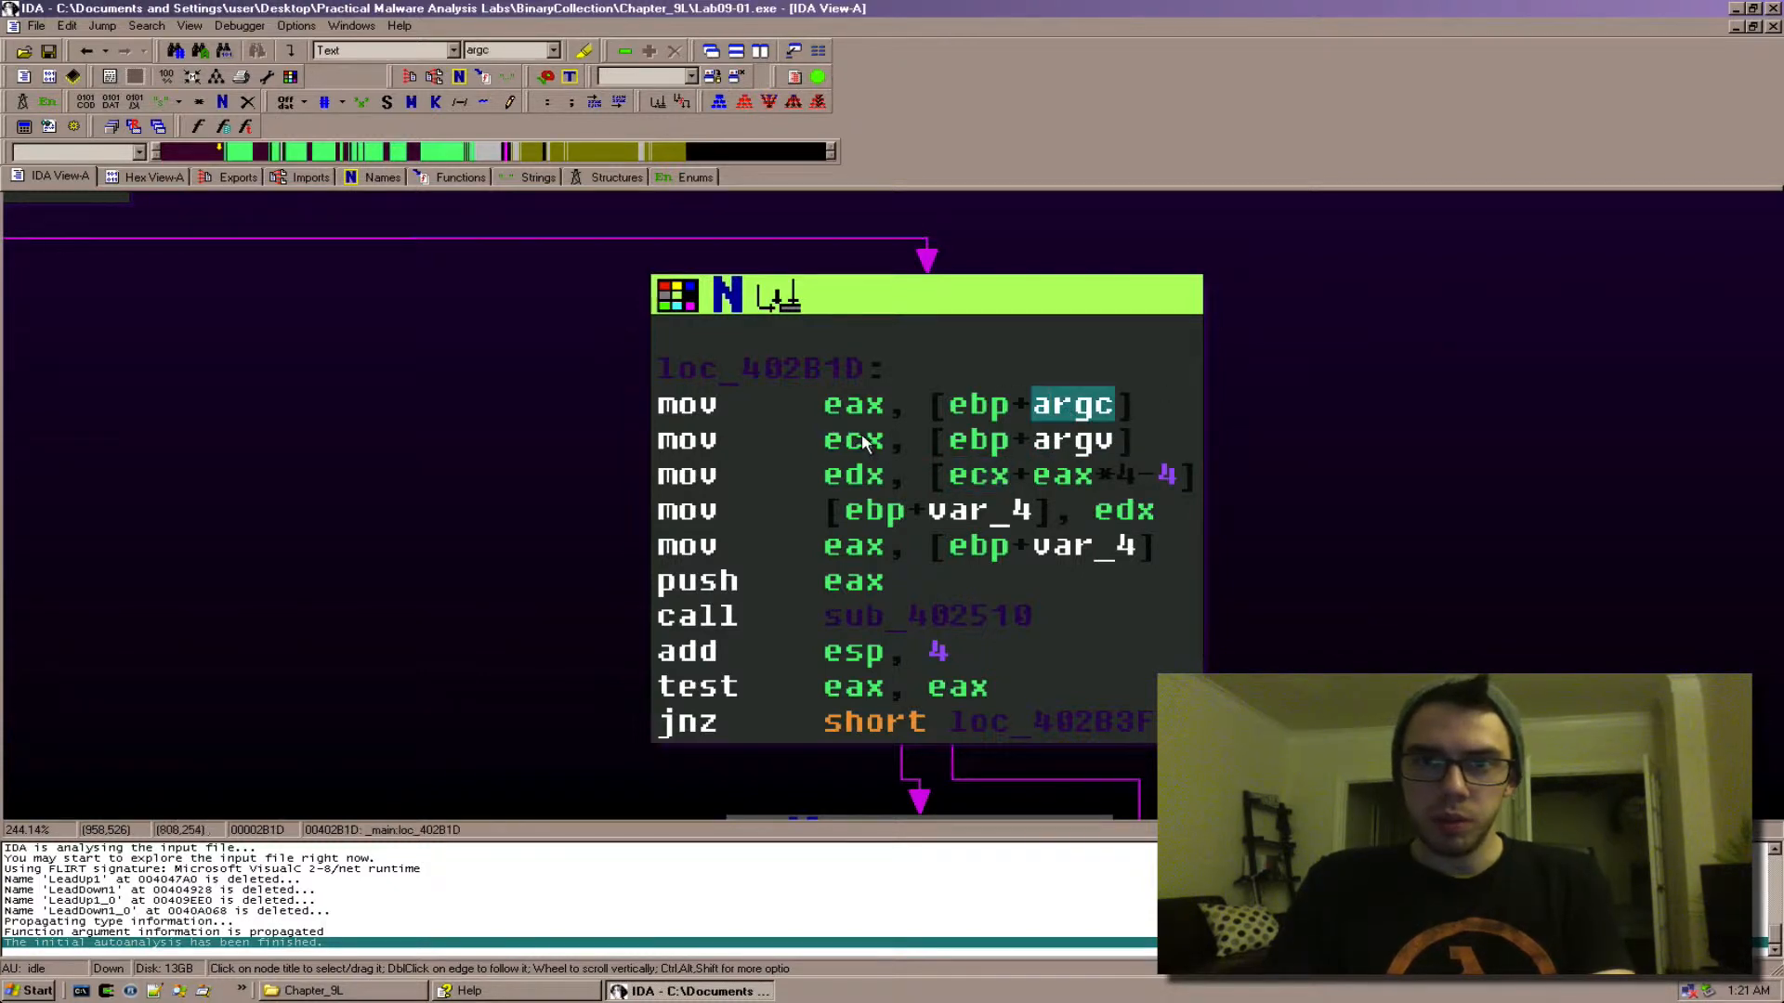
pyautogui.click(1061, 475)
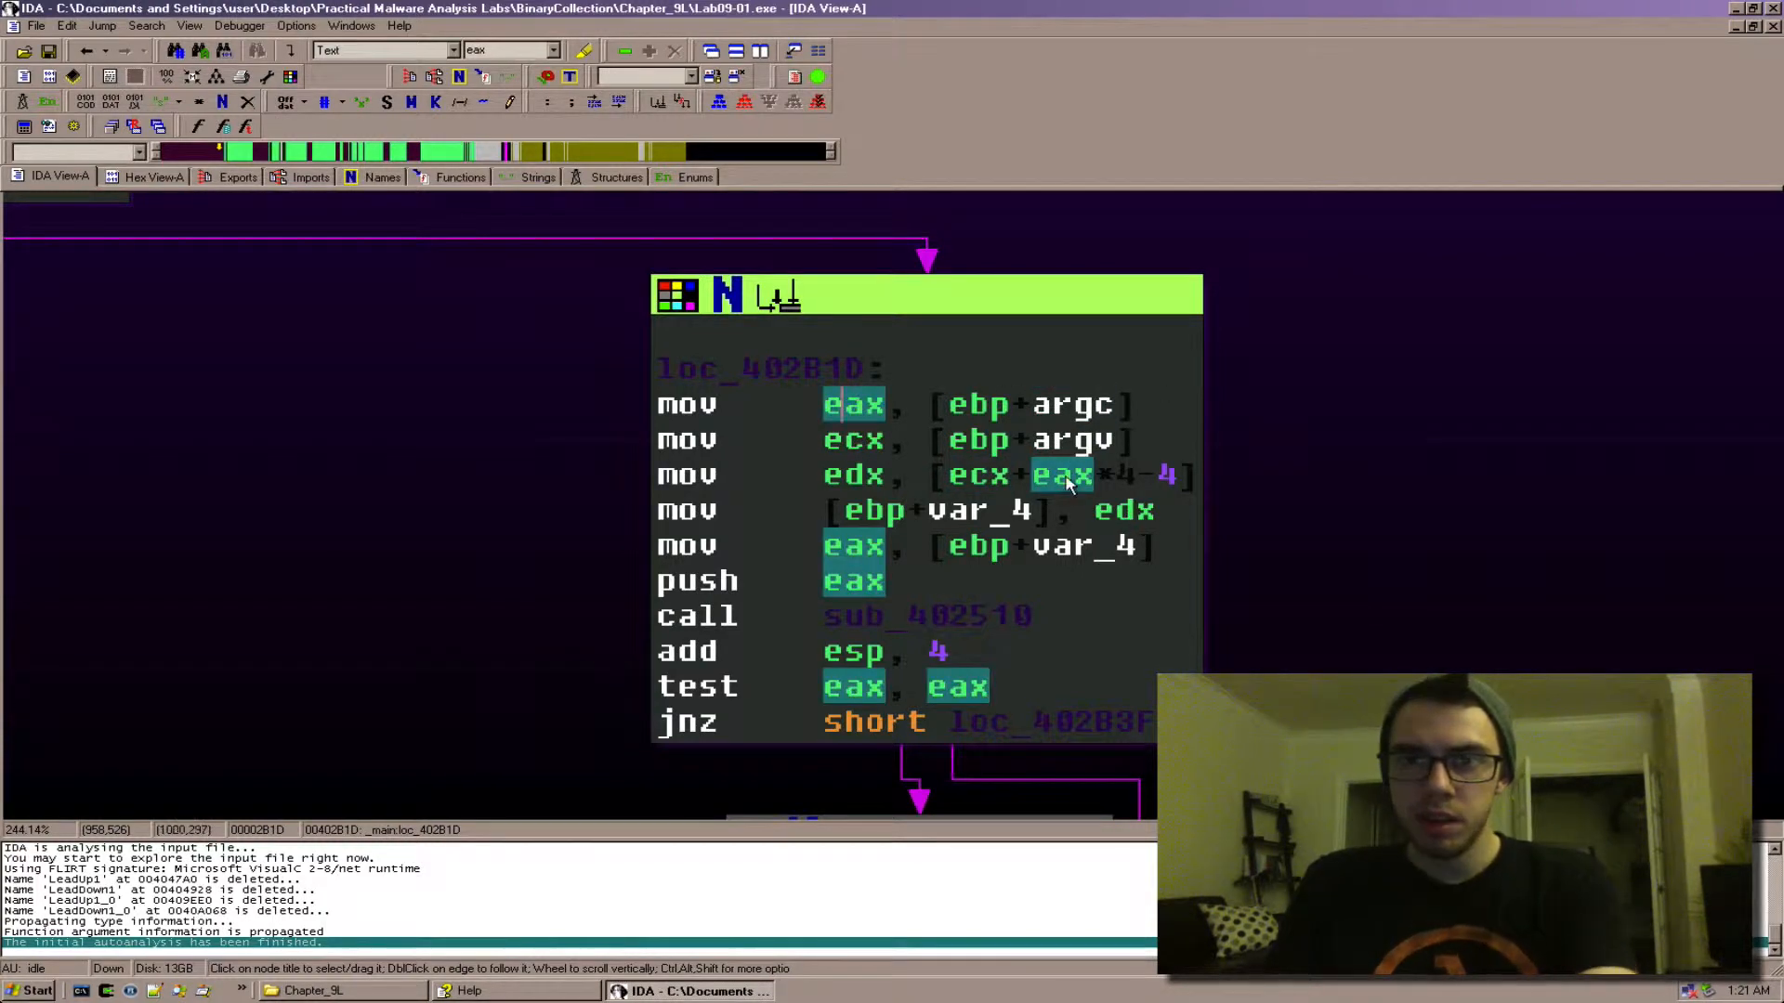
pyautogui.click(967, 474)
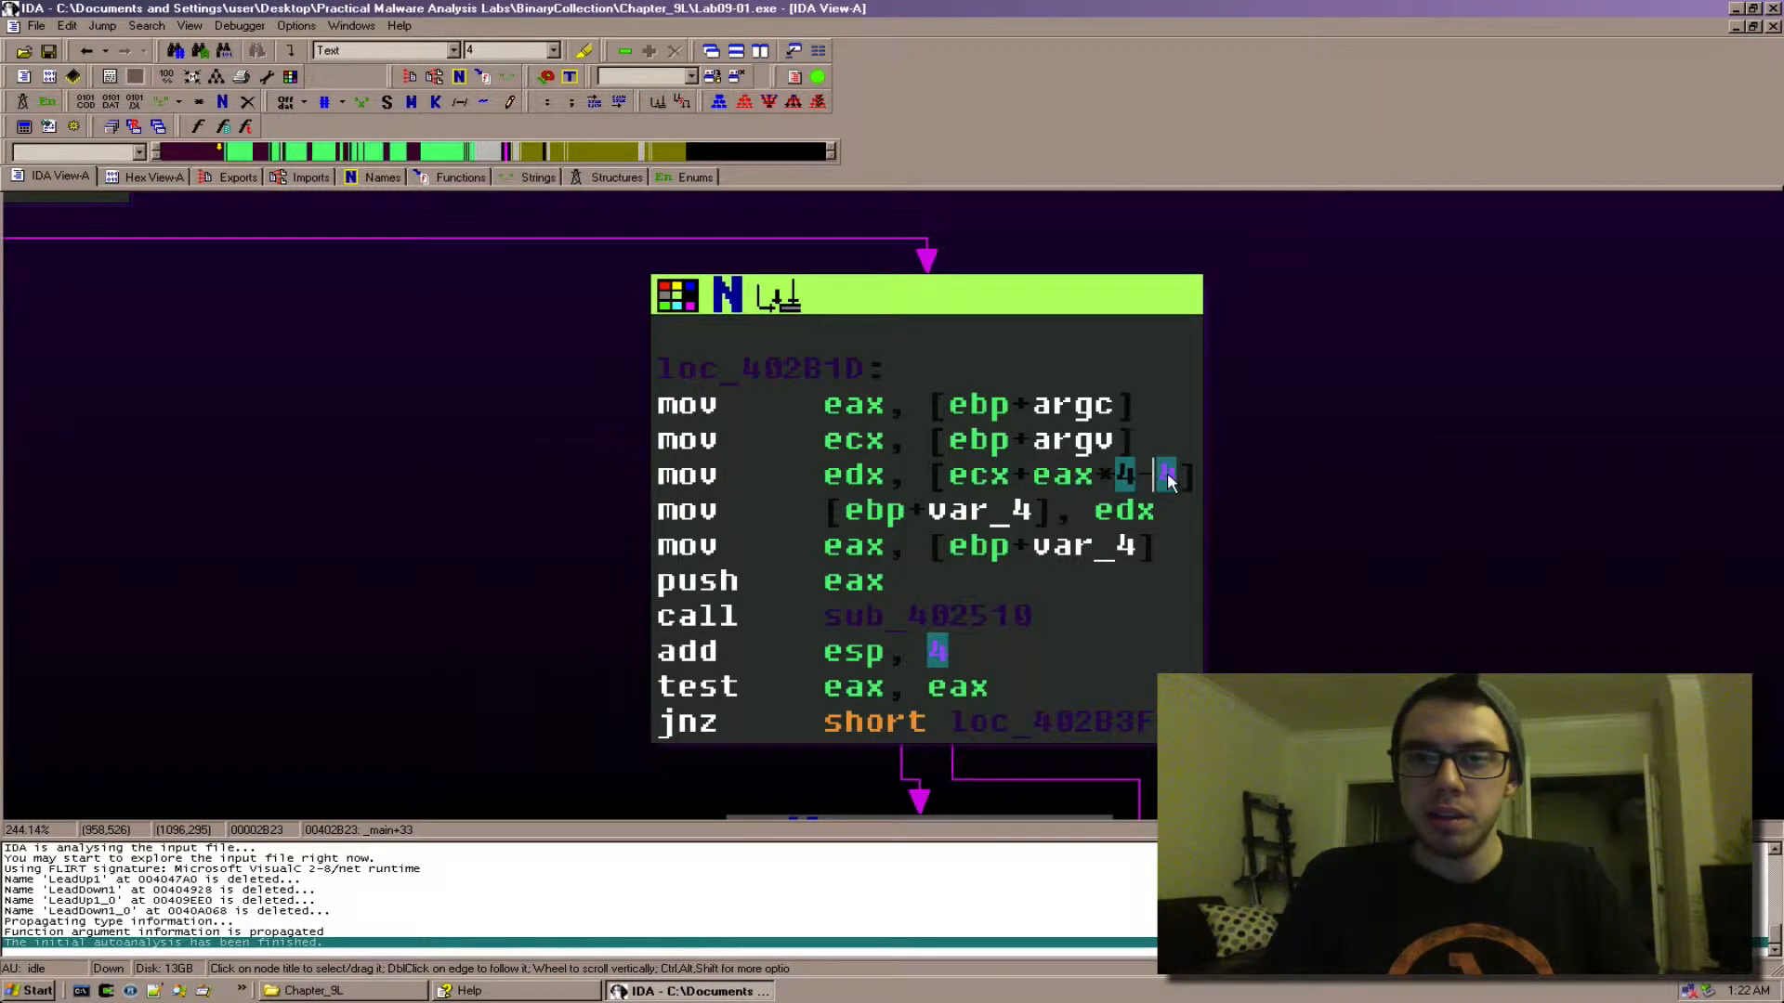
pyautogui.moveTo(1138, 500)
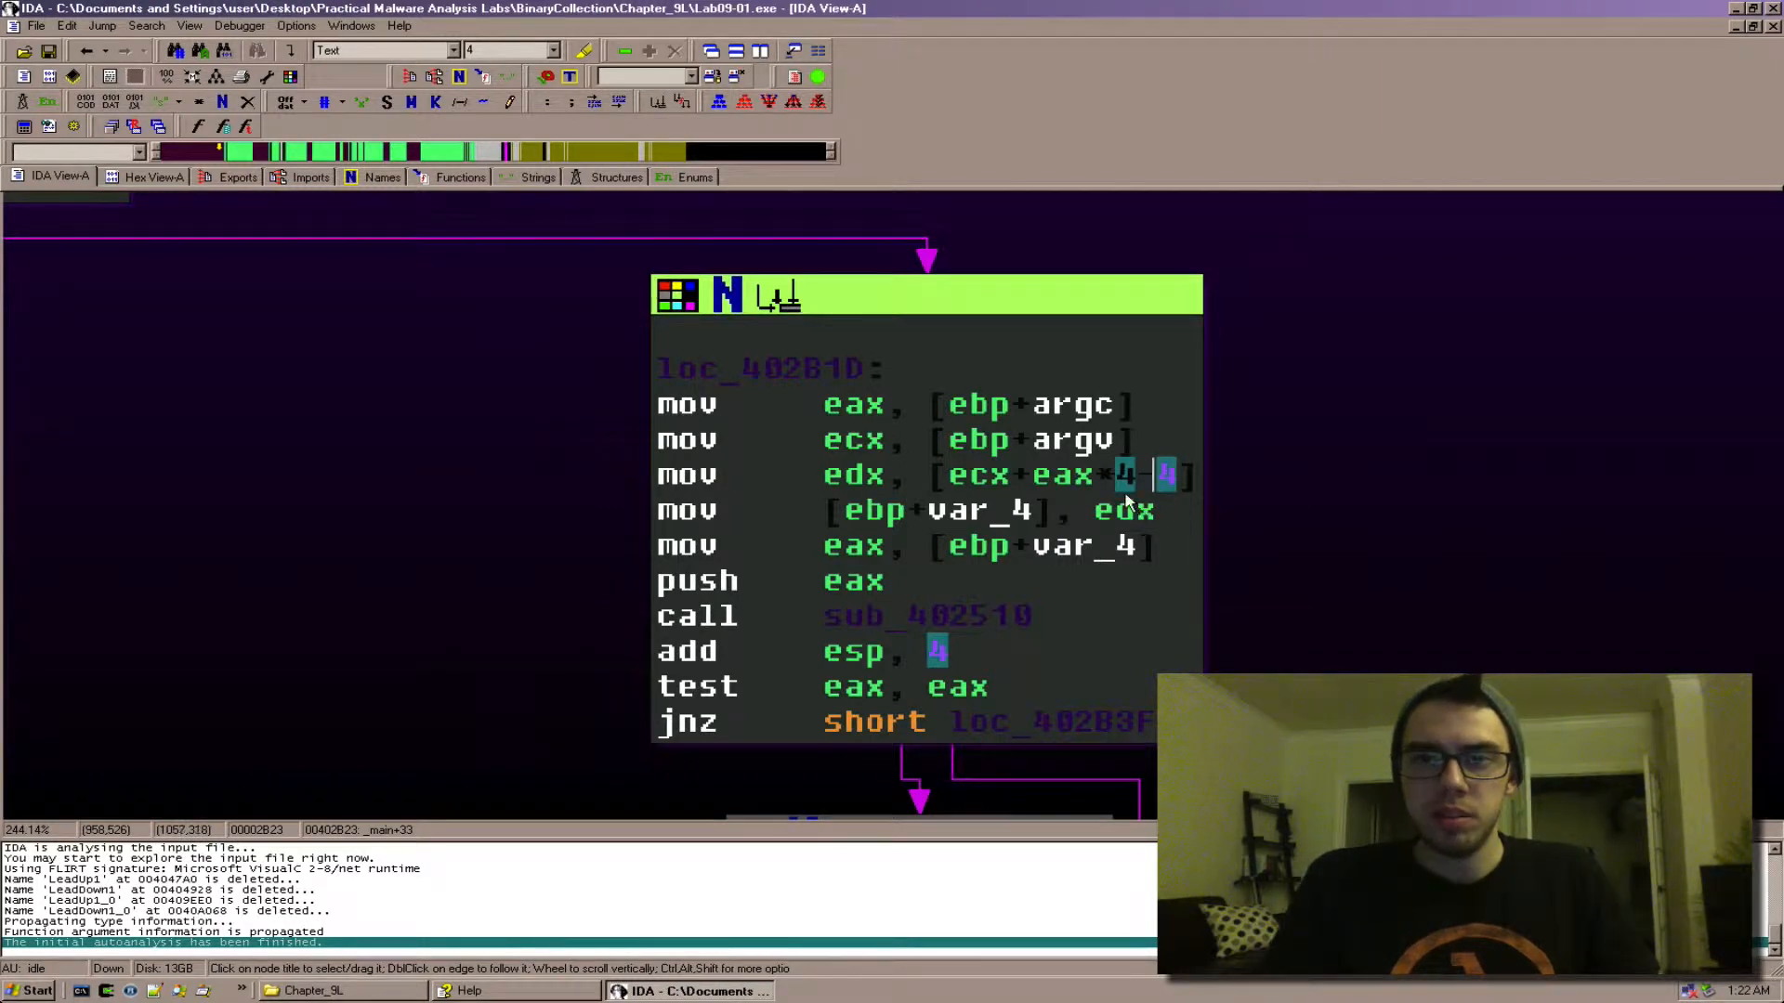
pyautogui.moveTo(1167, 503)
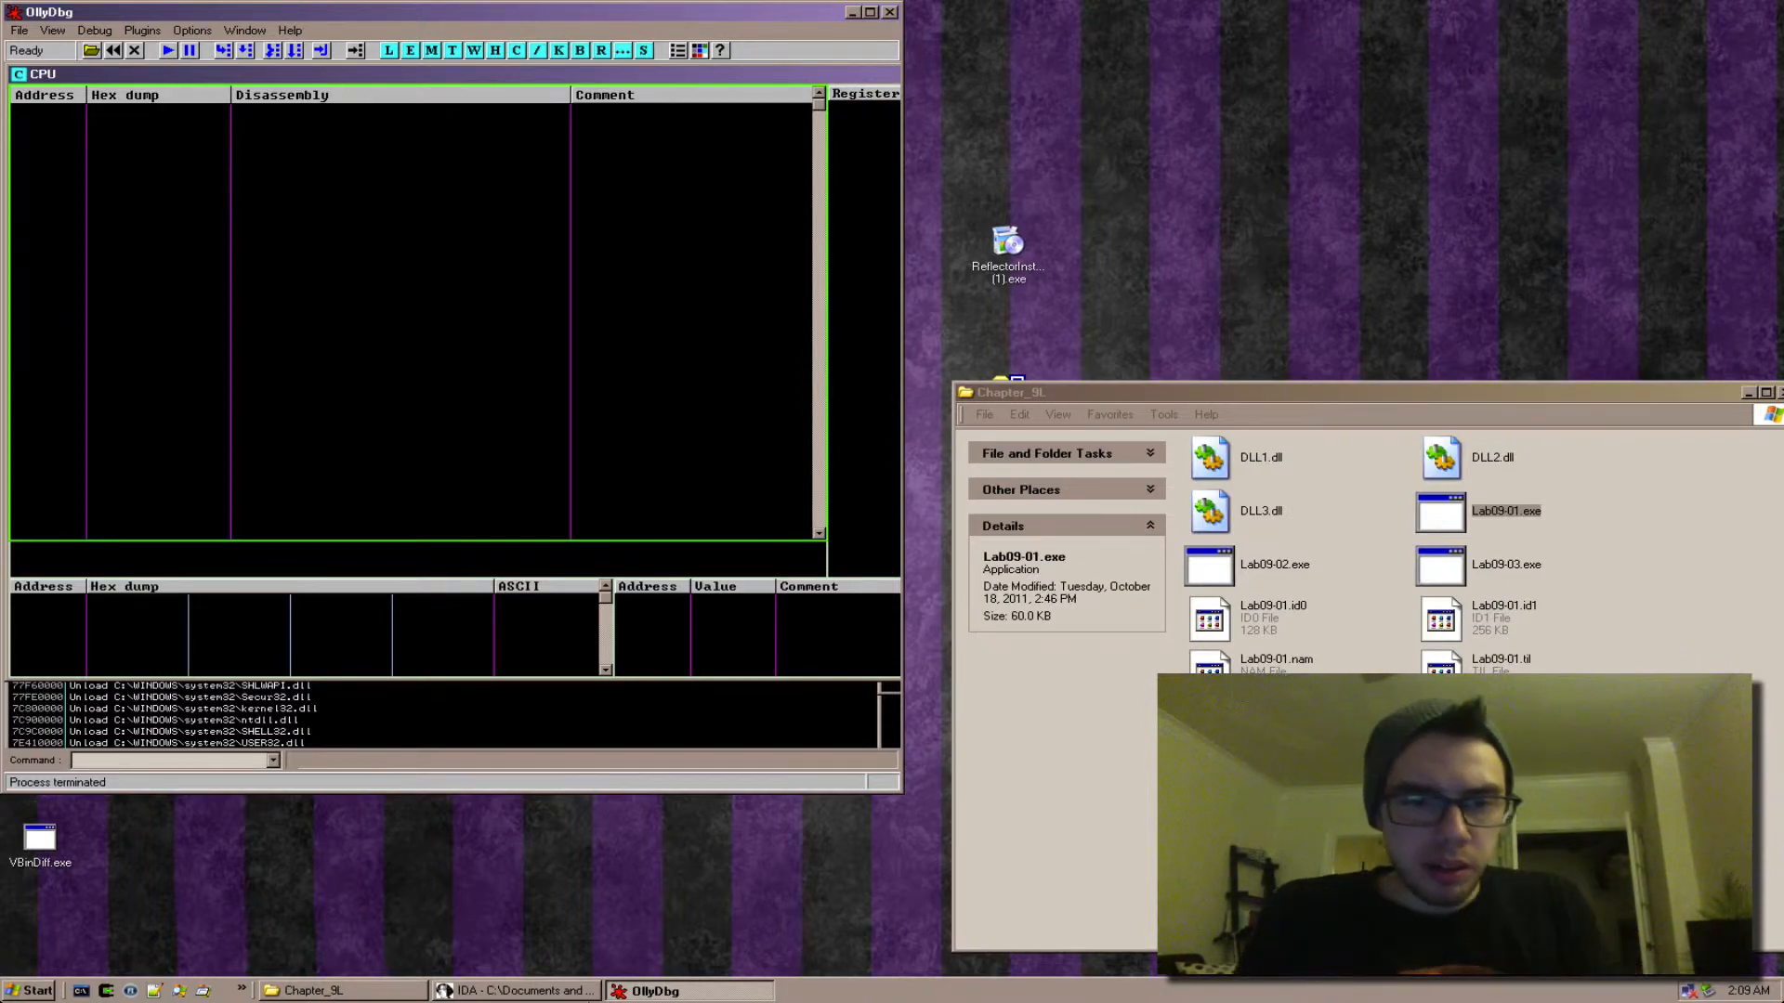
# Enable Line prefixes in Options > General so each graph instruction shows its address
pyautogui.click(513, 991)
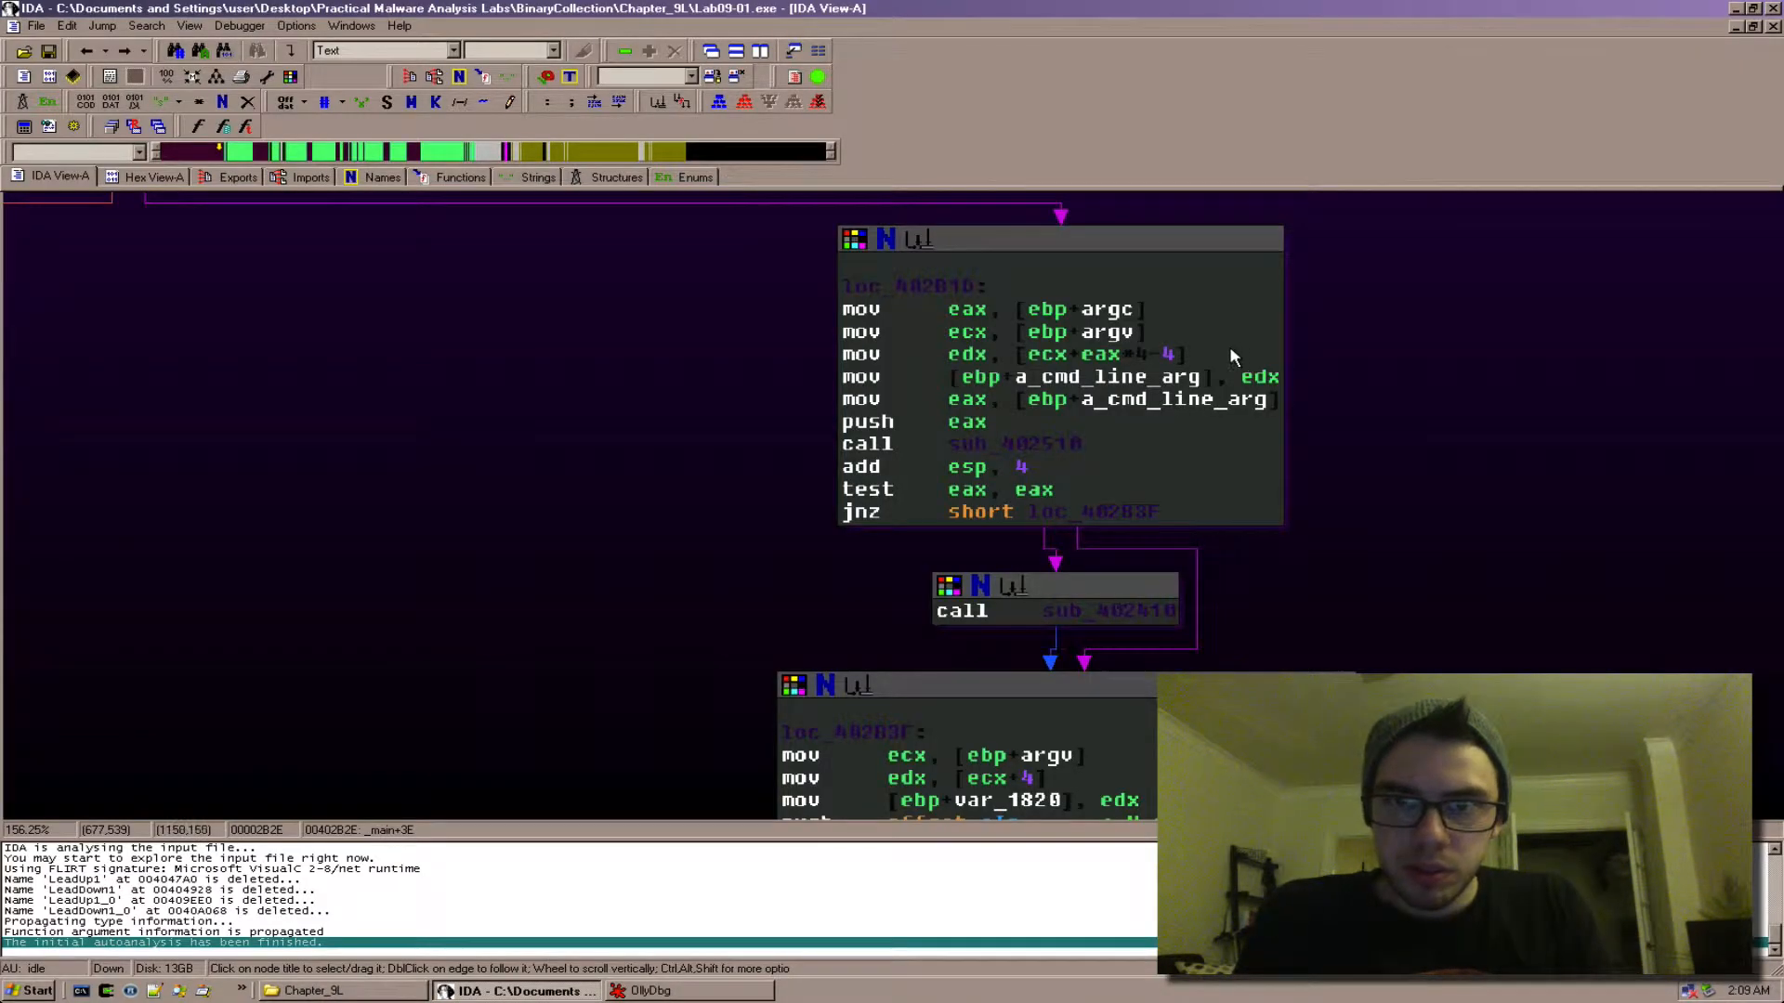
pyautogui.click(861, 353)
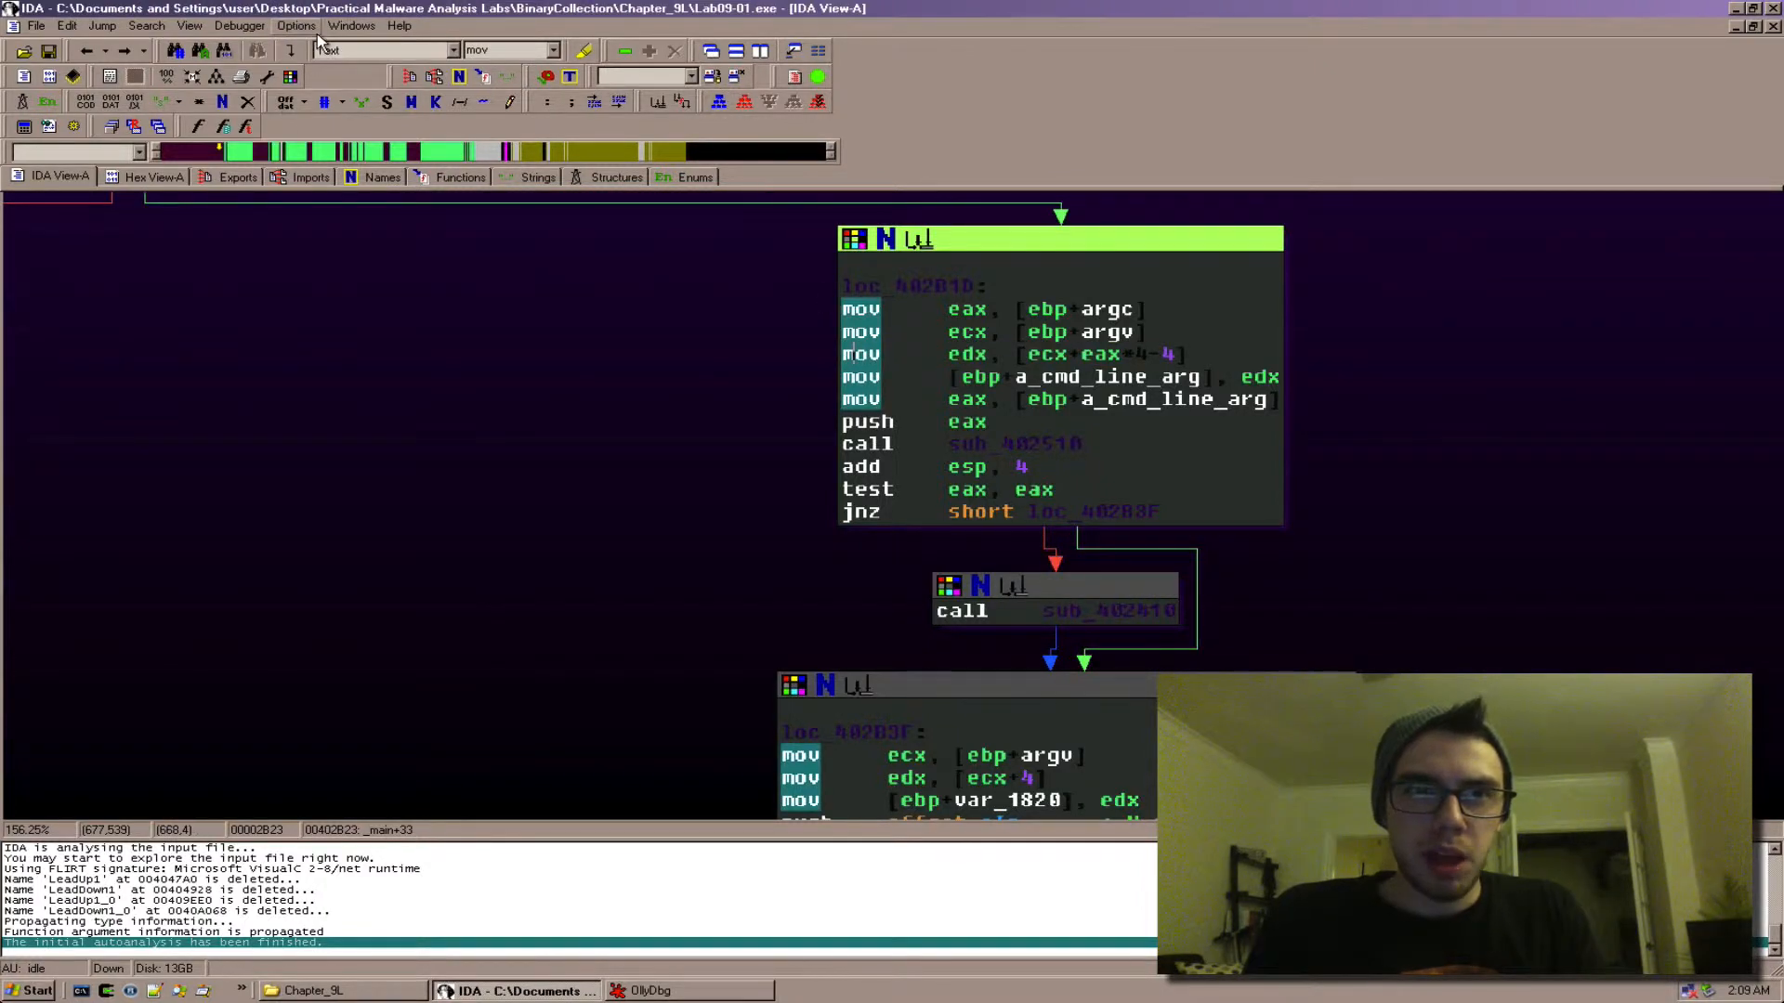
pyautogui.click(295, 24)
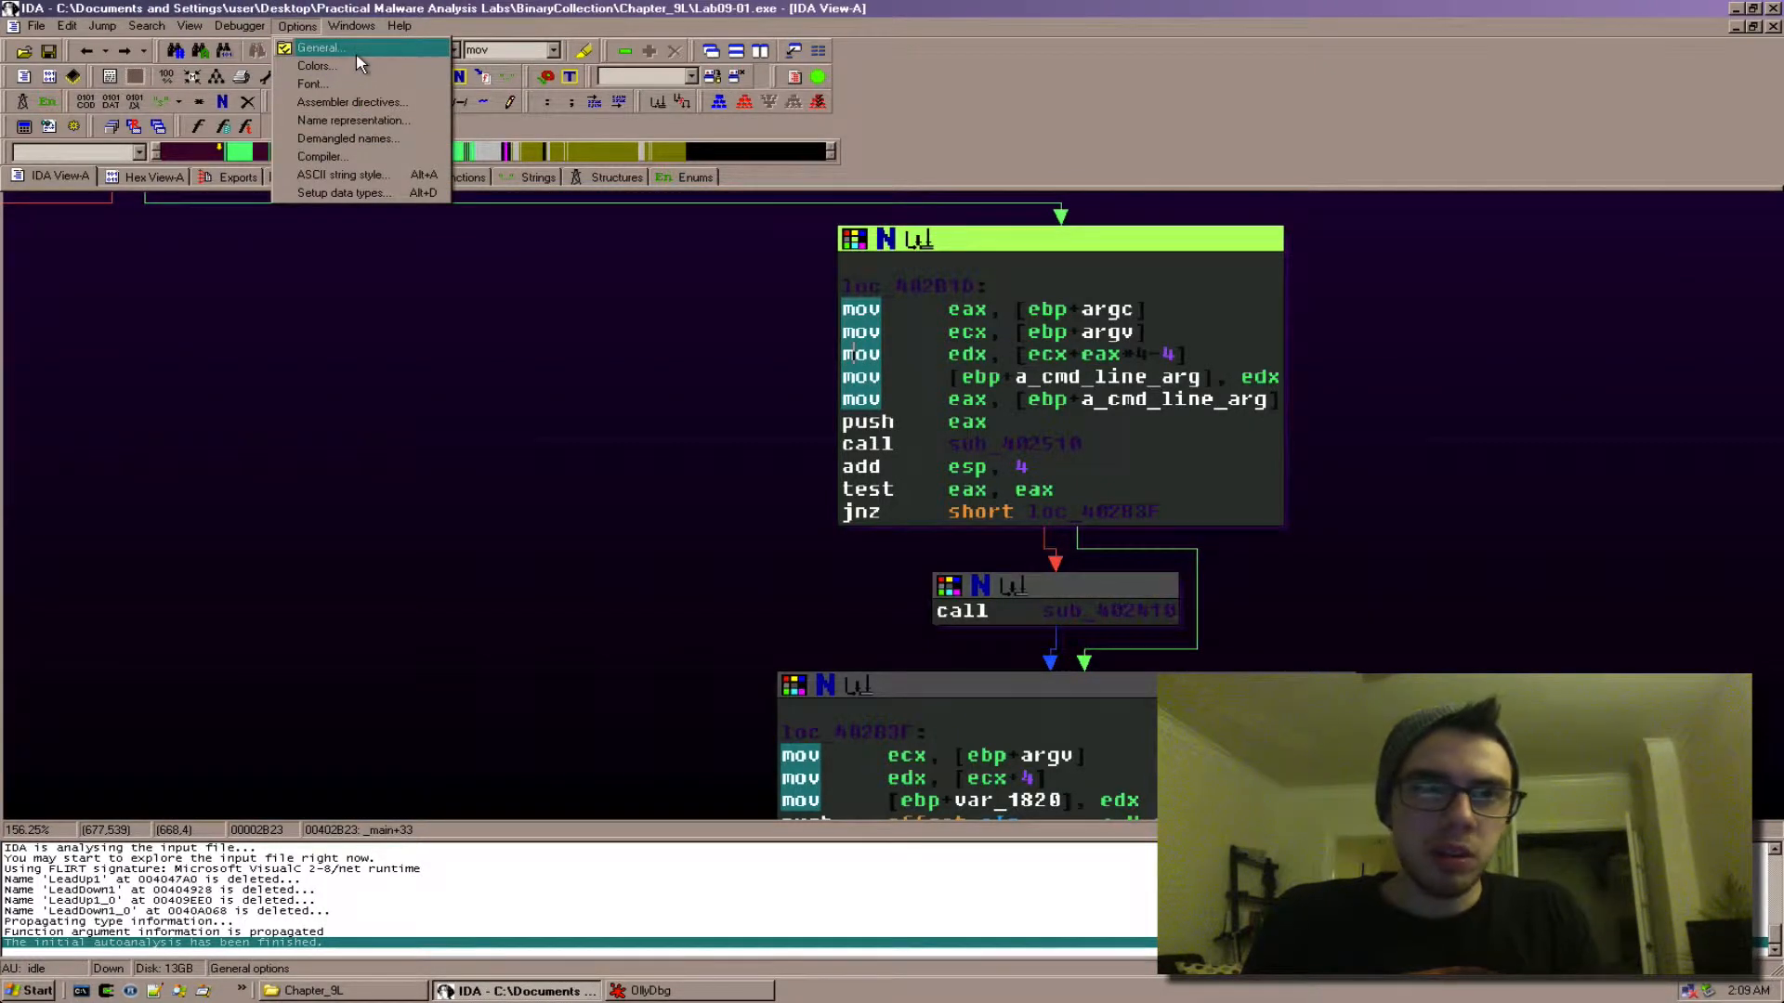
pyautogui.click(320, 48)
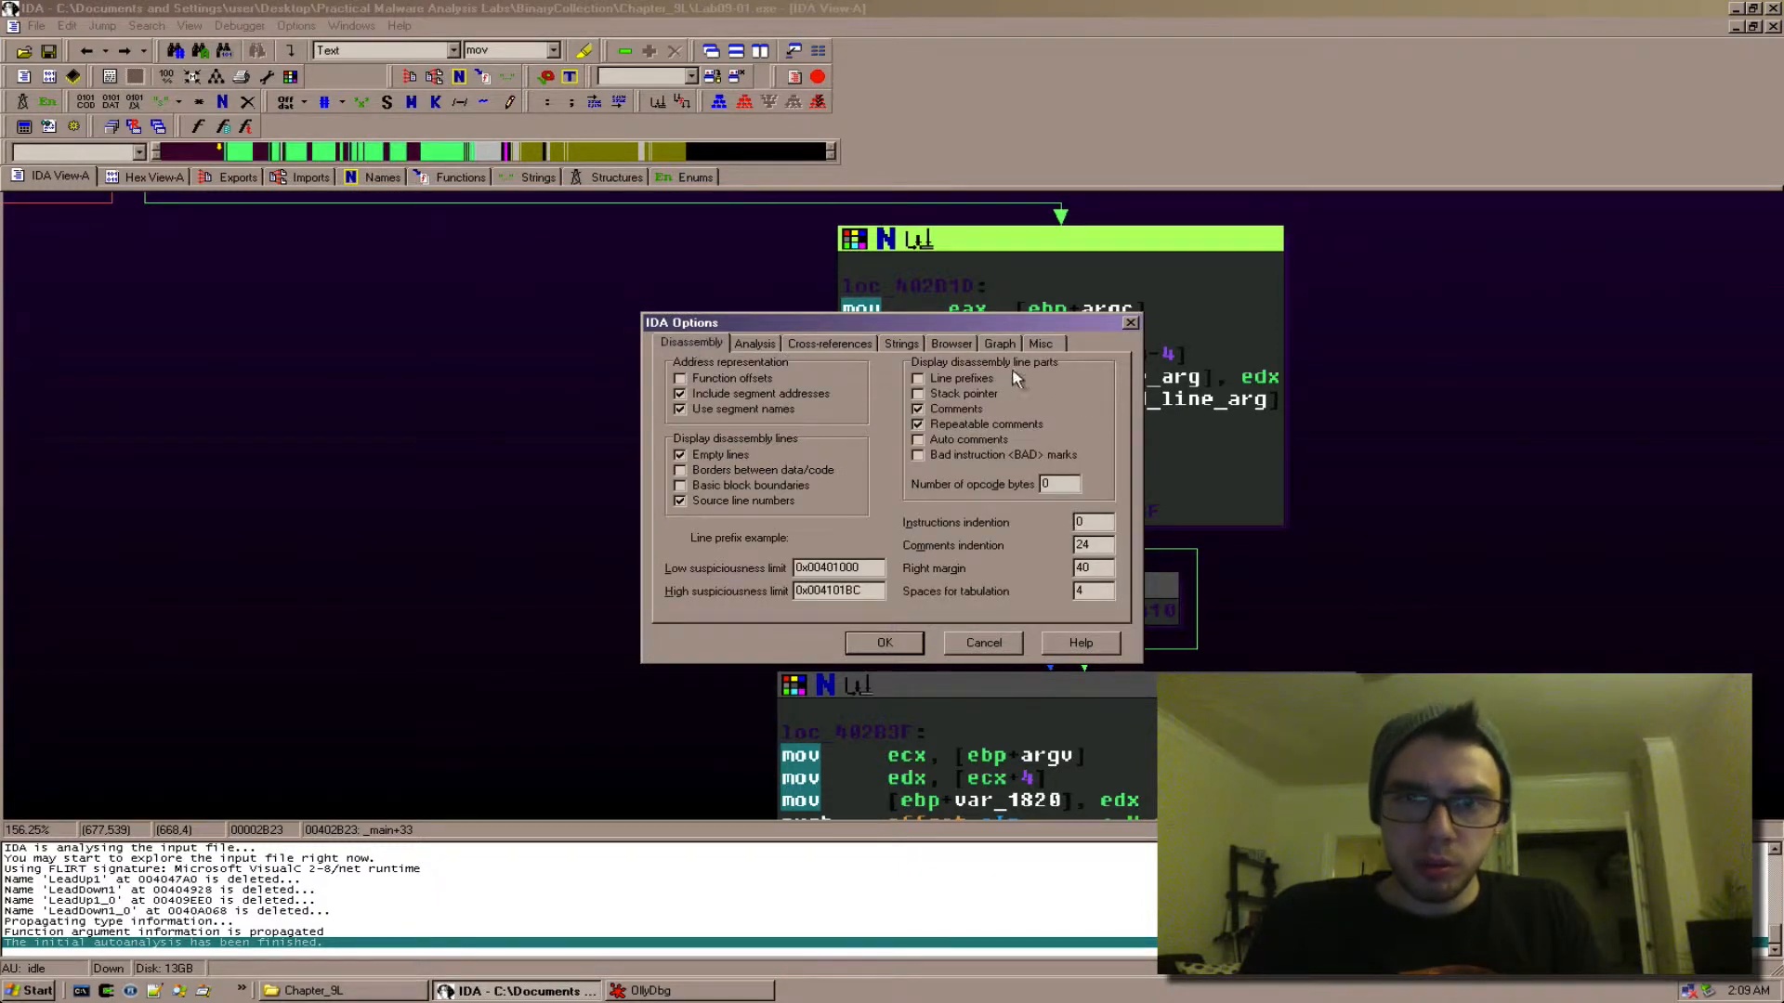
pyautogui.click(882, 643)
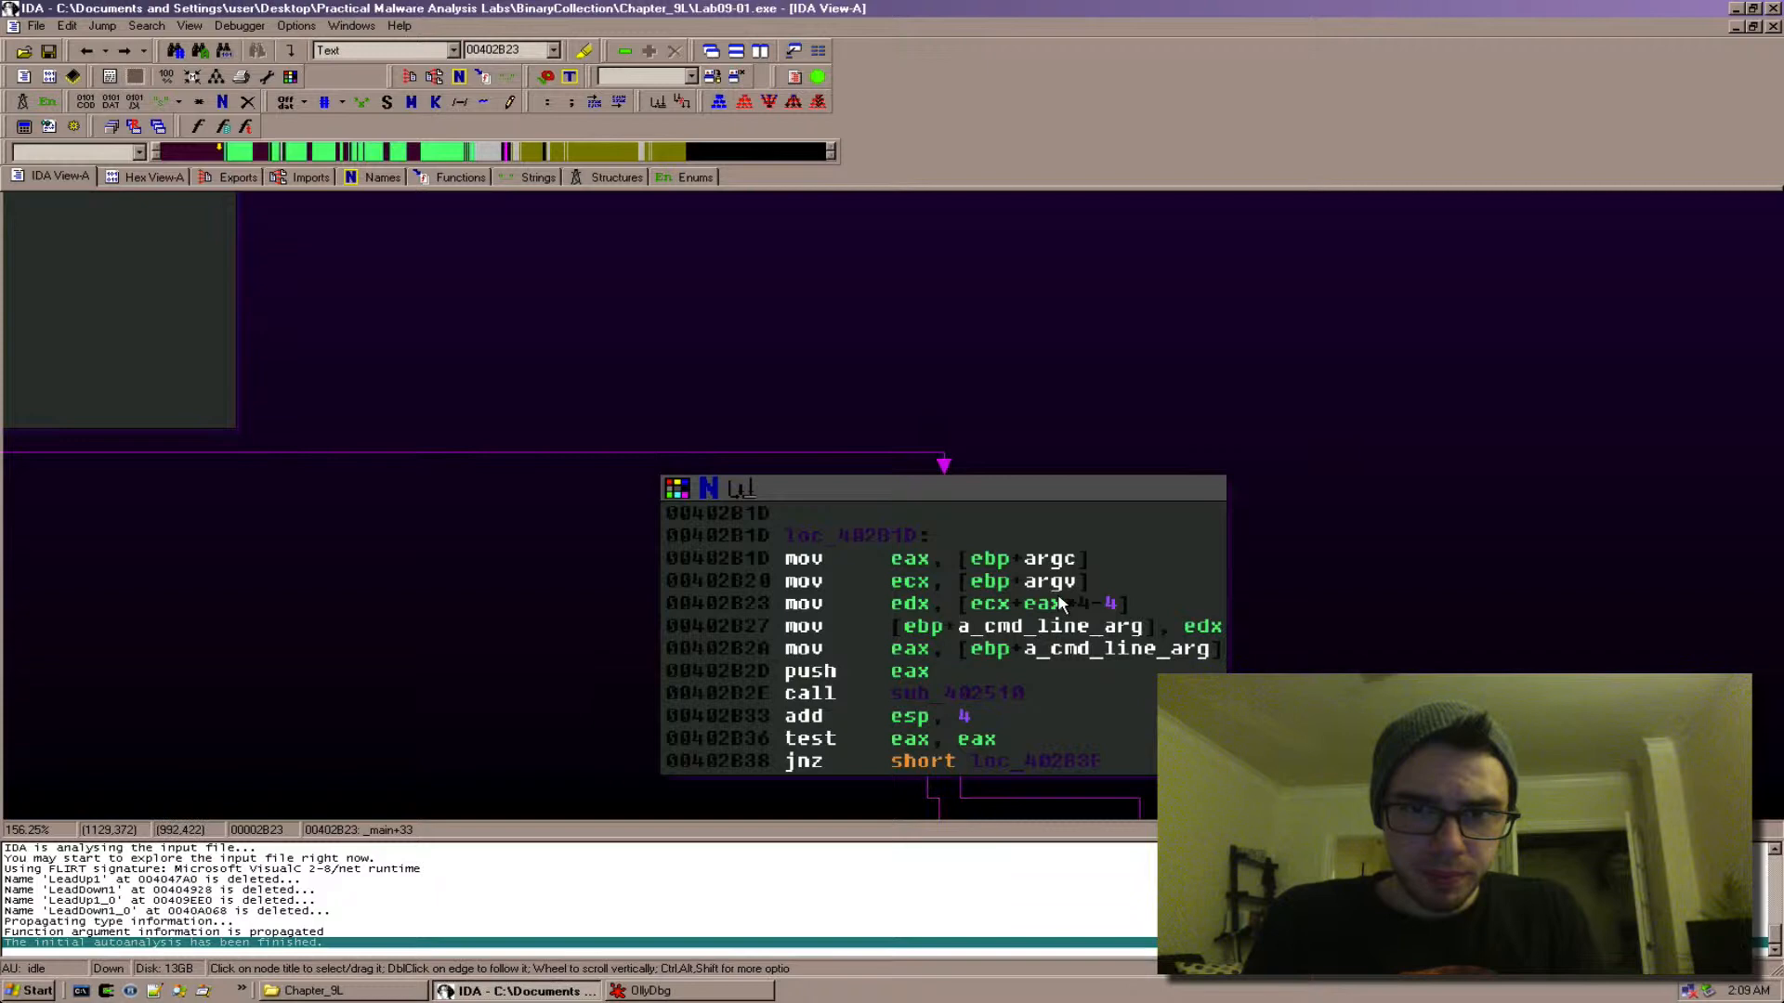
# Mark address 00402B23 in IDA and switch over to OllyDbg
pyautogui.click(718, 603)
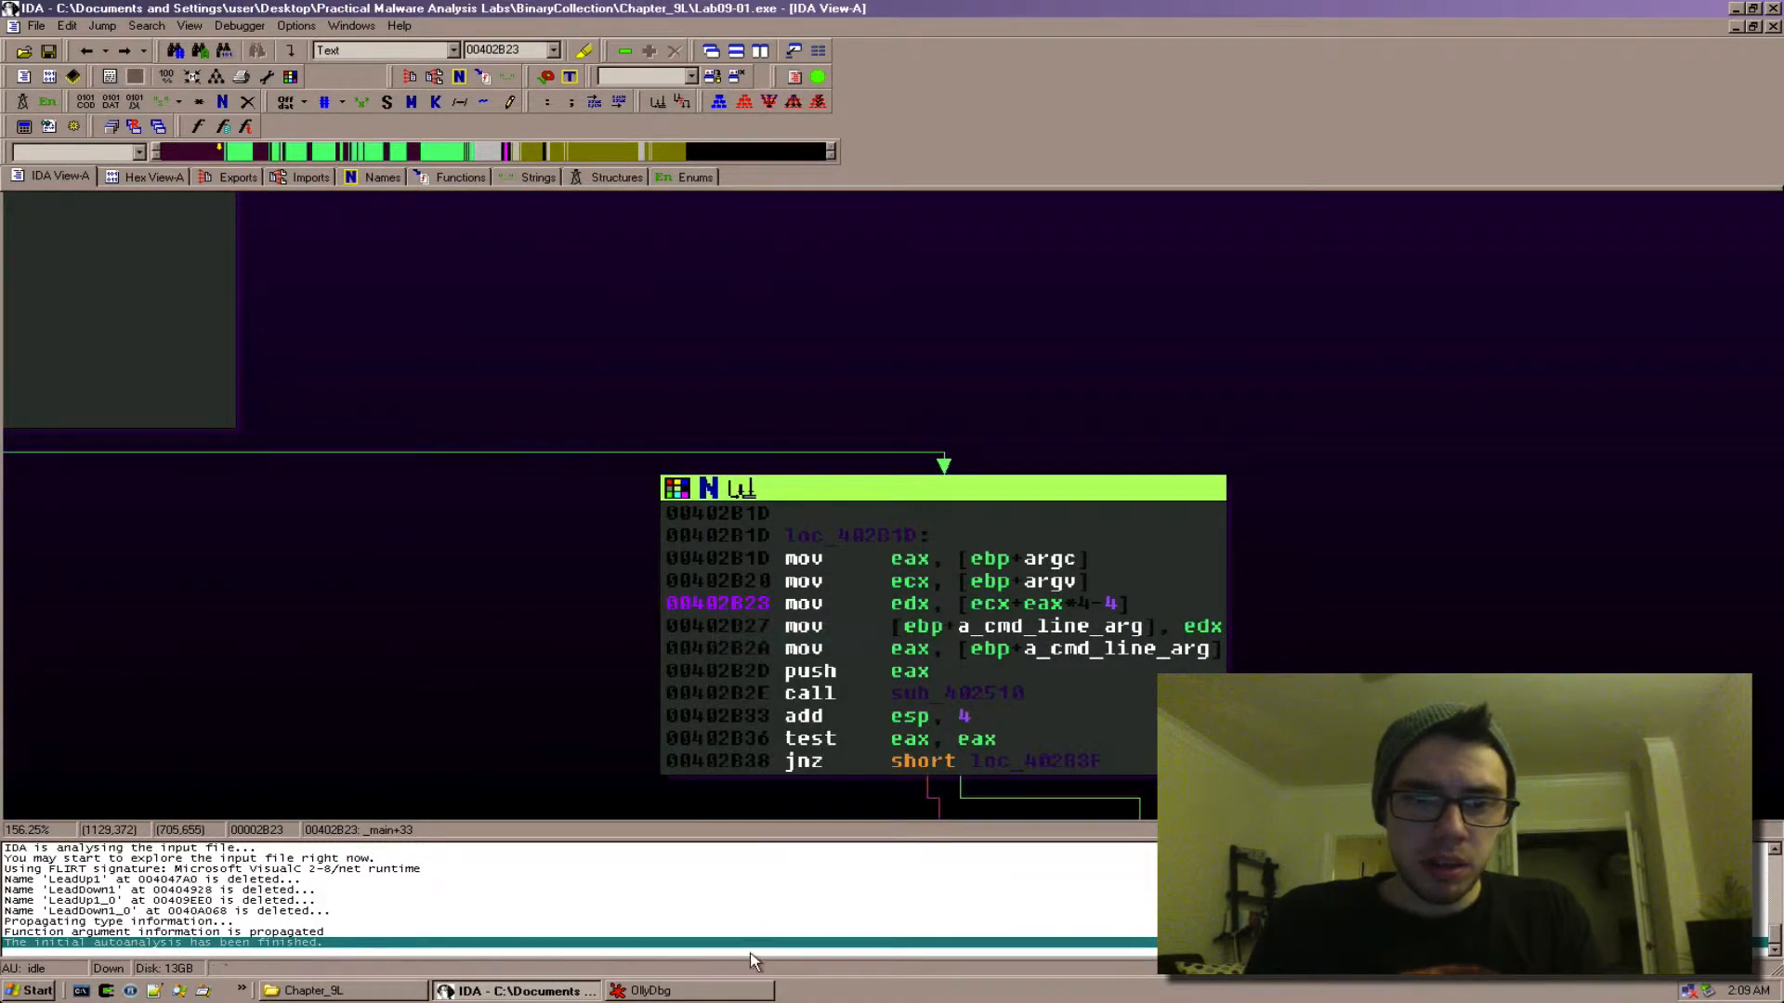
pyautogui.click(649, 991)
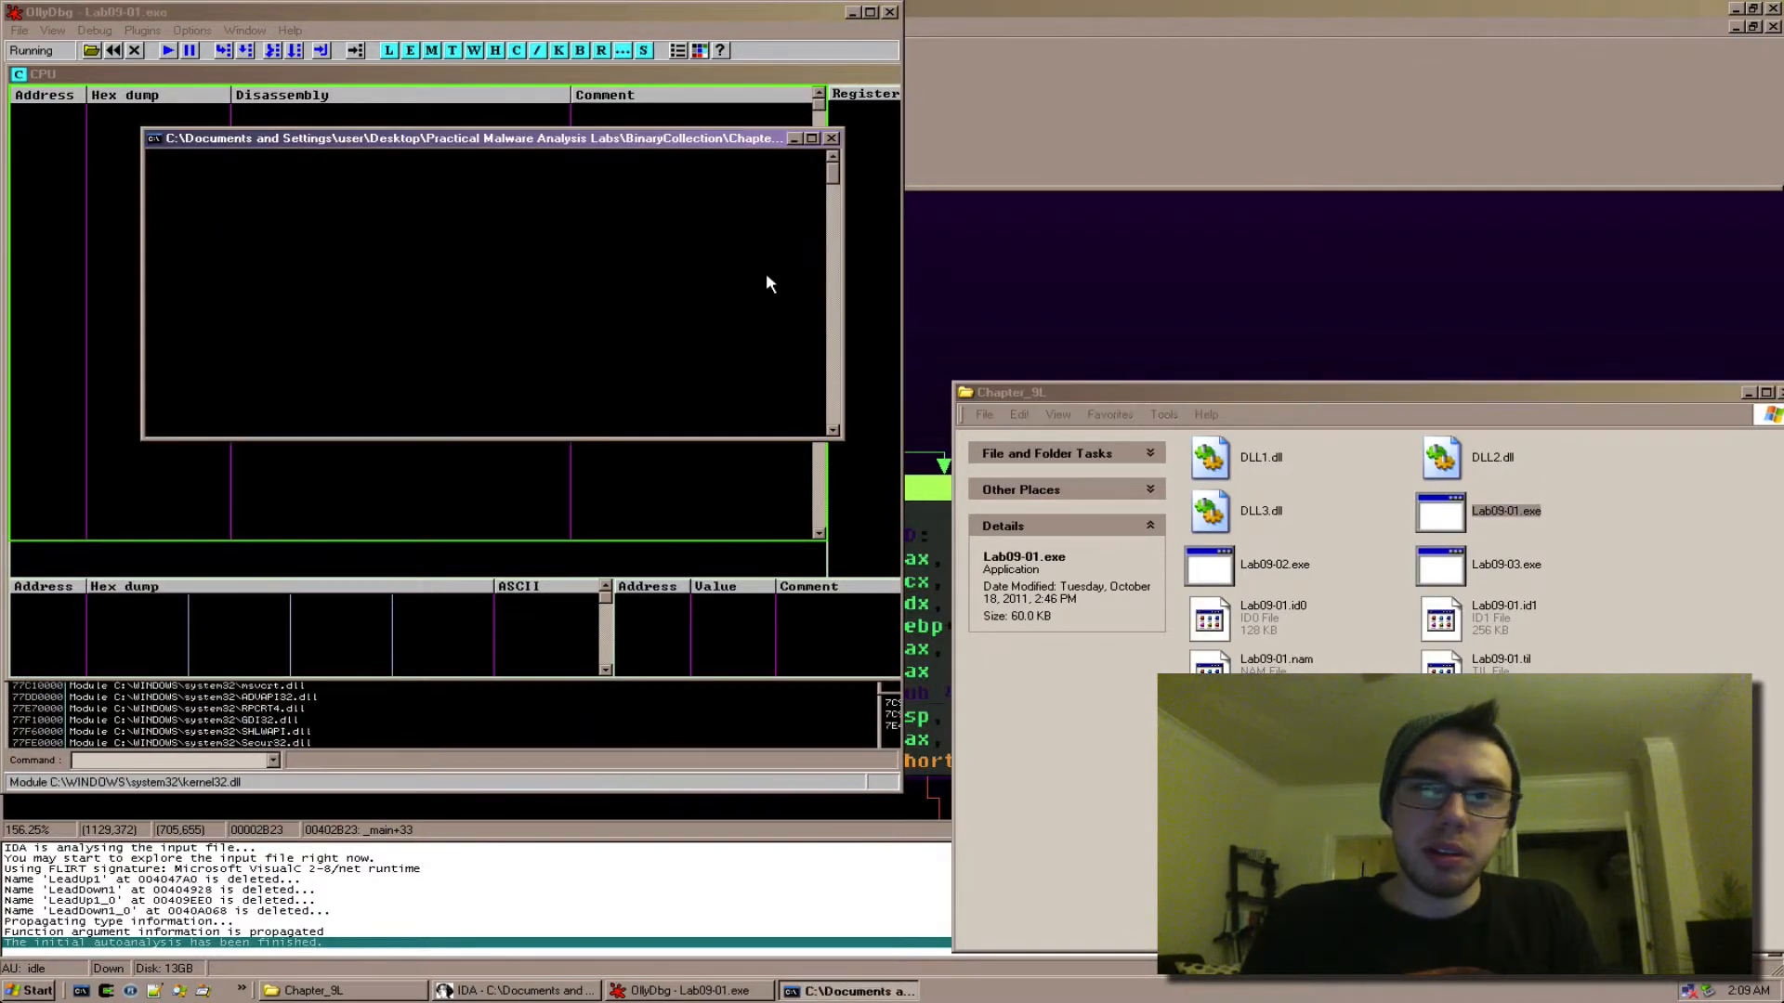
# Go to address 00402B23 in OllyDbg's CPU view and bring up the Debug commands
pyautogui.click(190, 50)
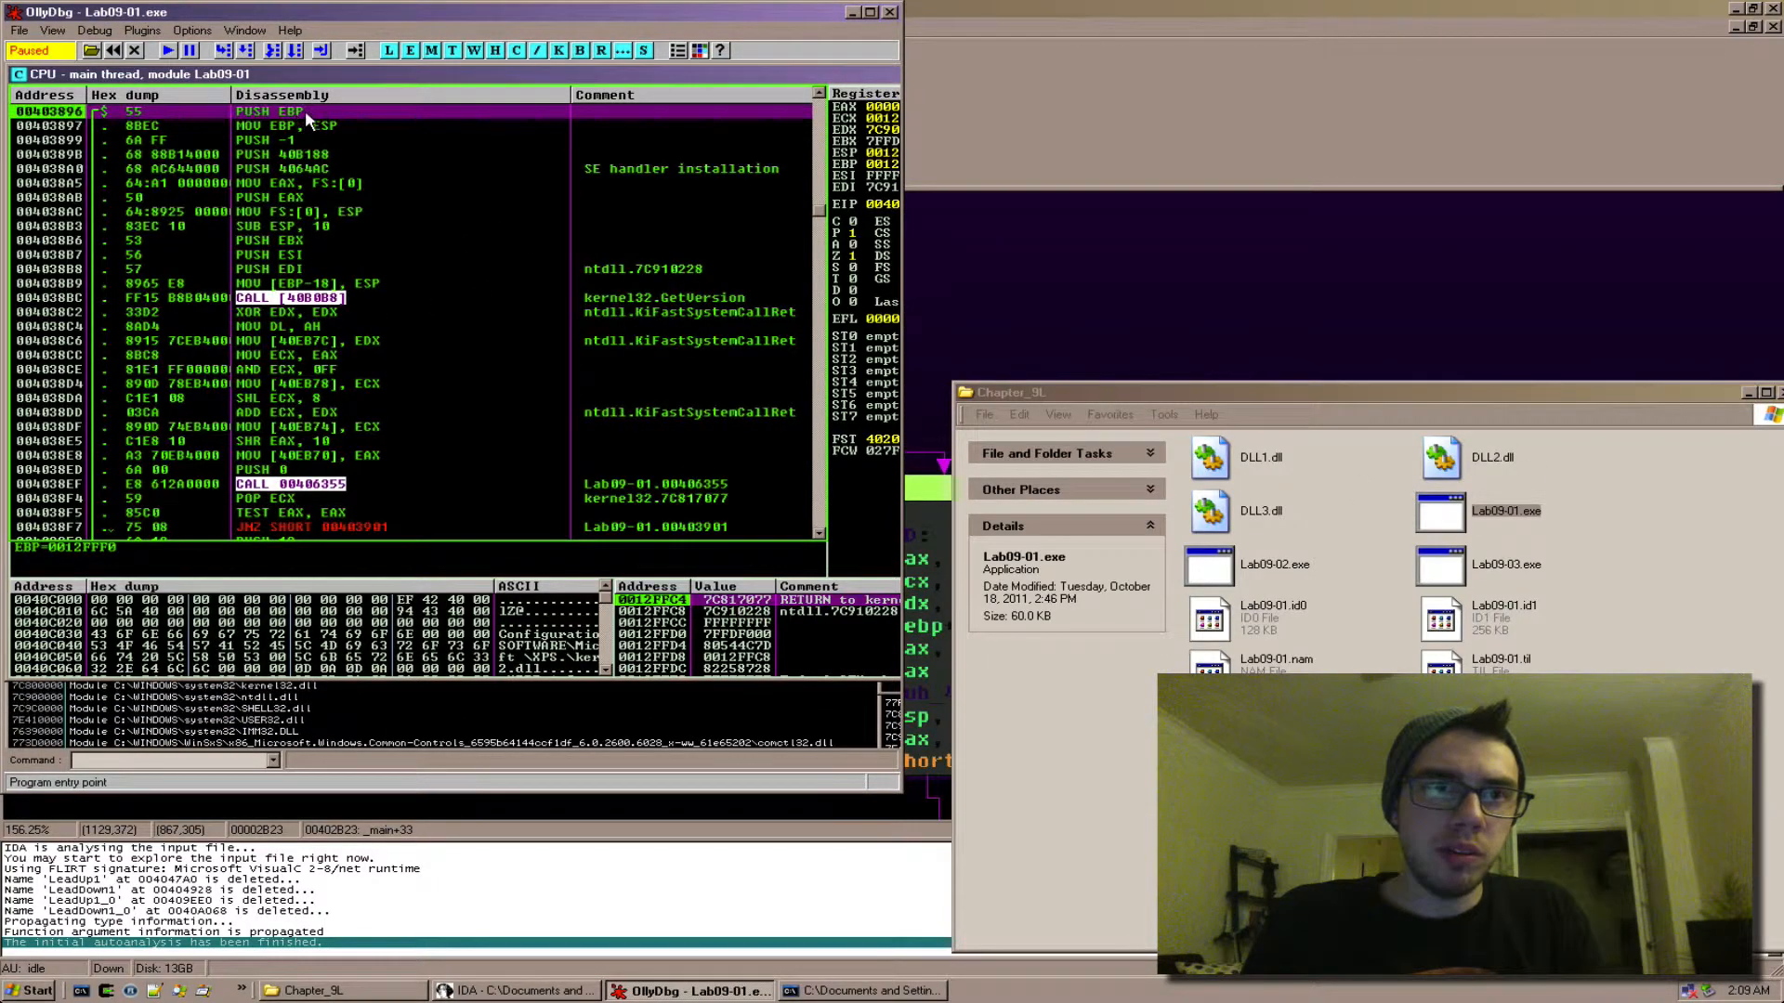
pyautogui.moveTo(398, 123)
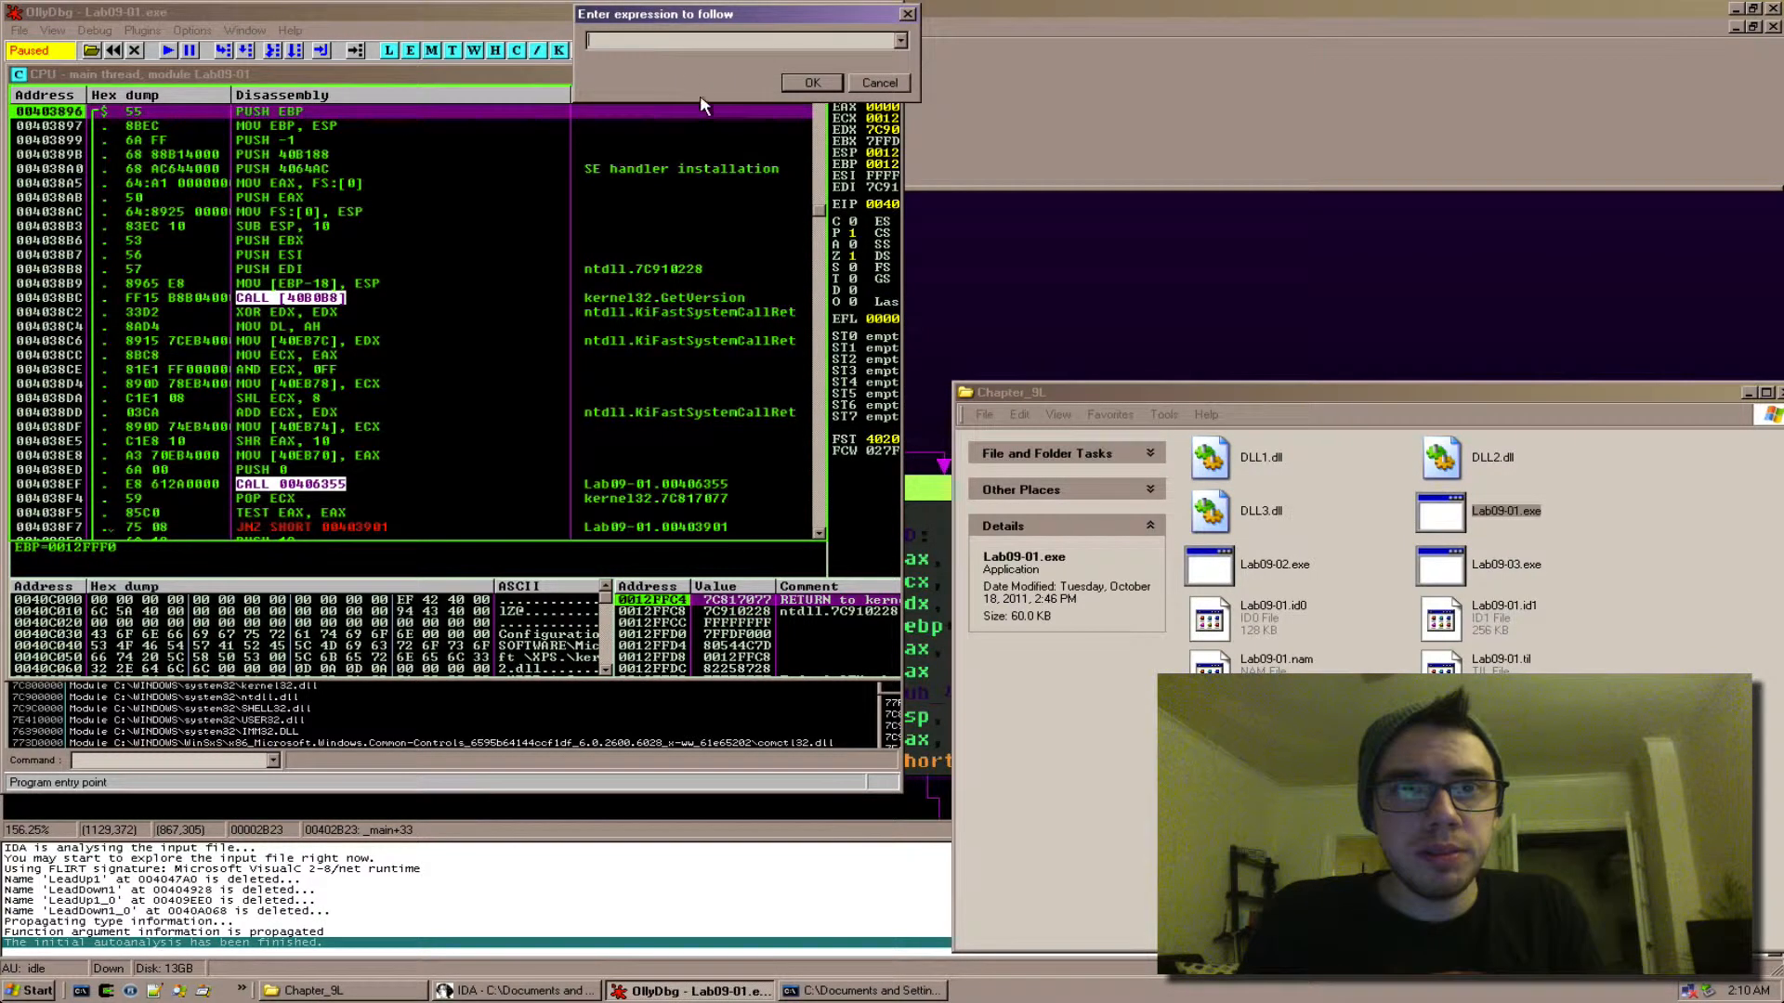
pyautogui.click(812, 82)
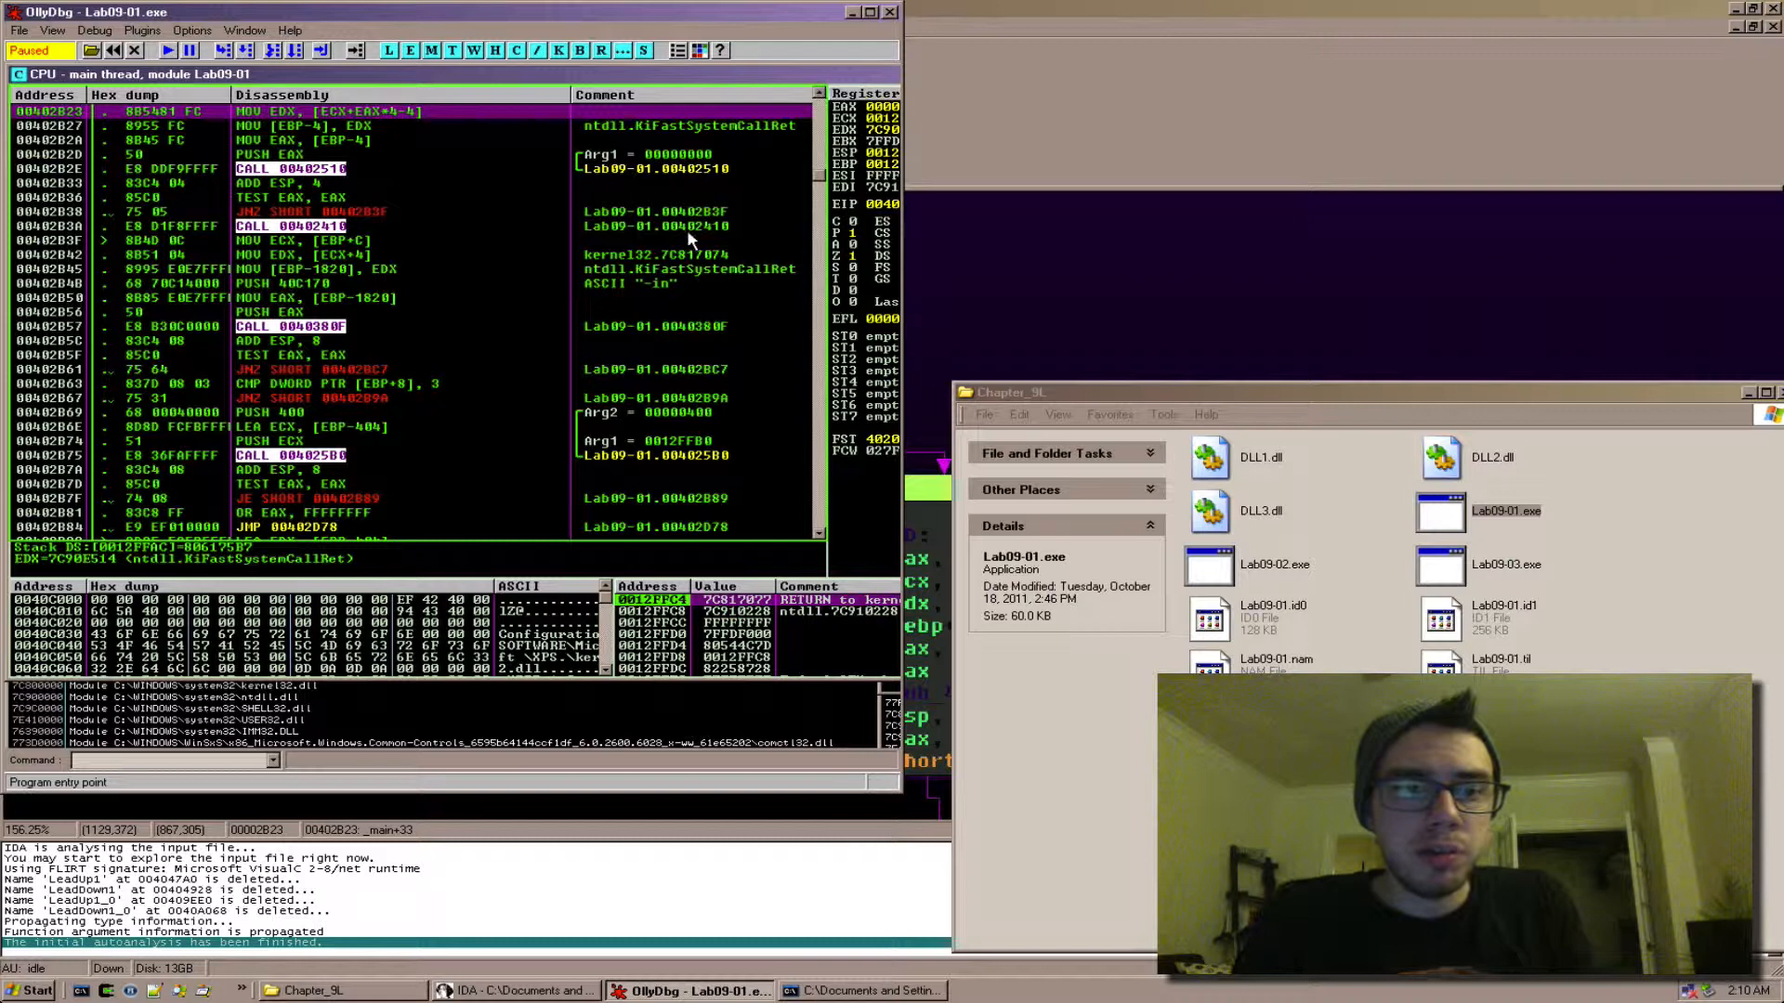
pyautogui.click(95, 30)
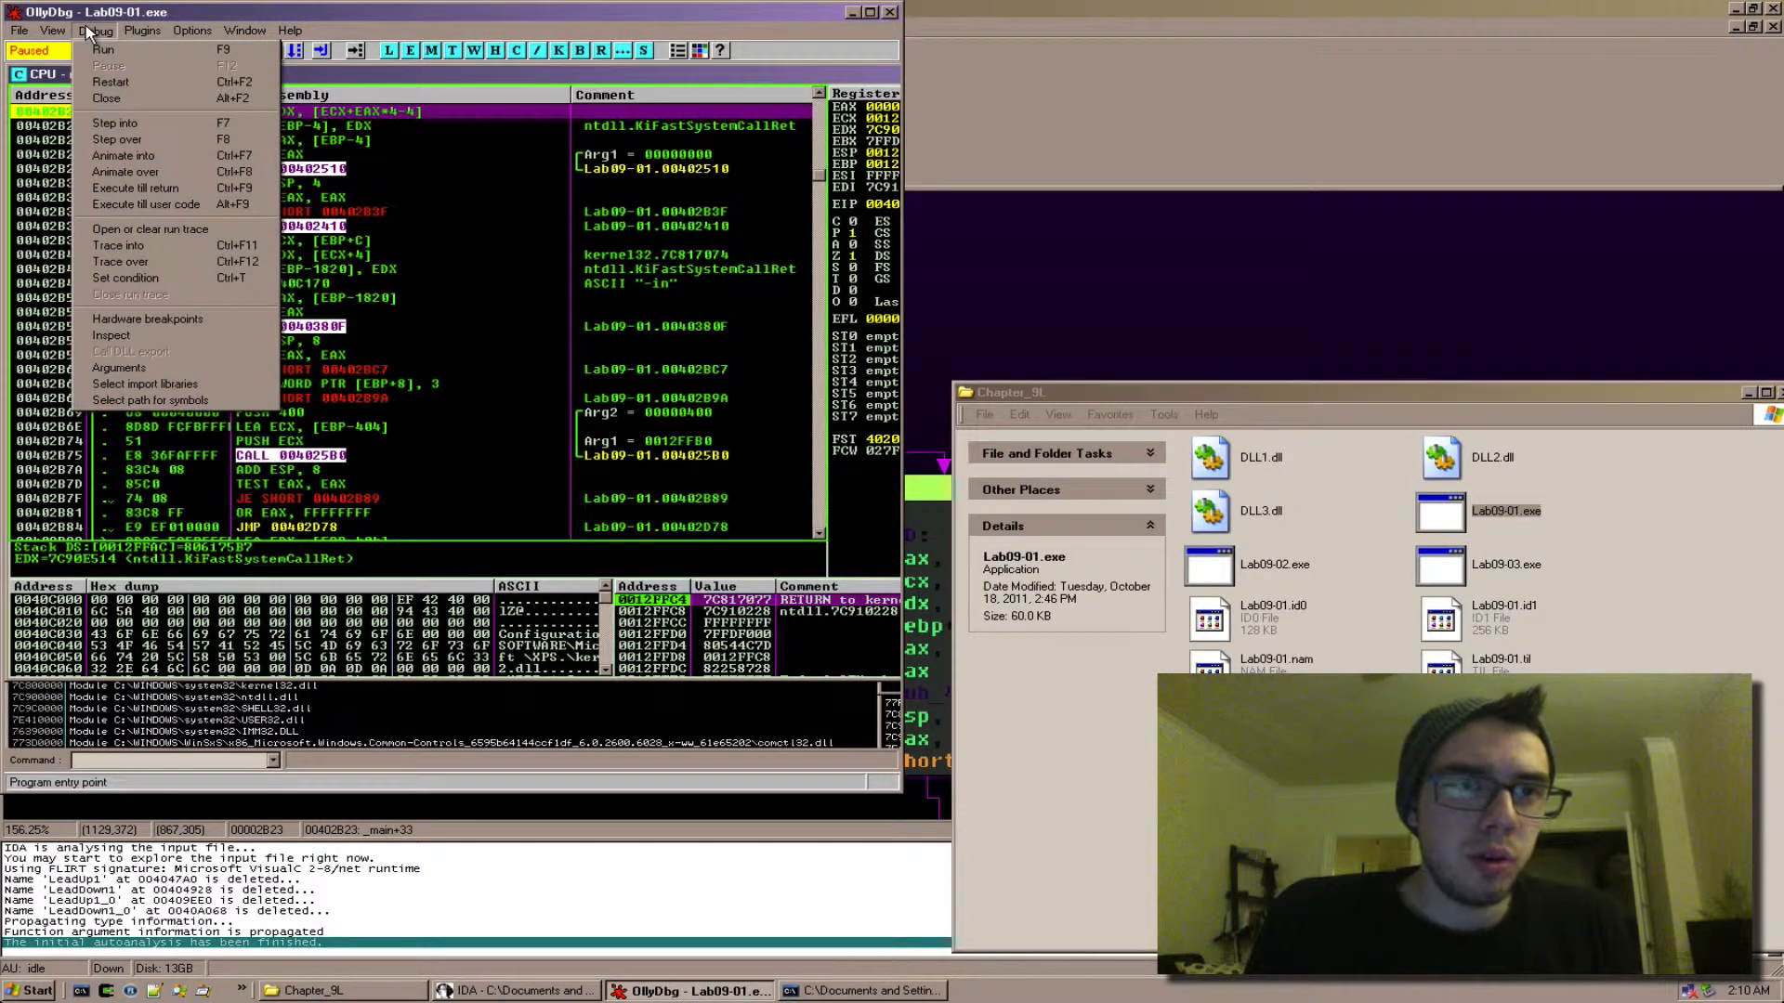
pyautogui.moveTo(119, 368)
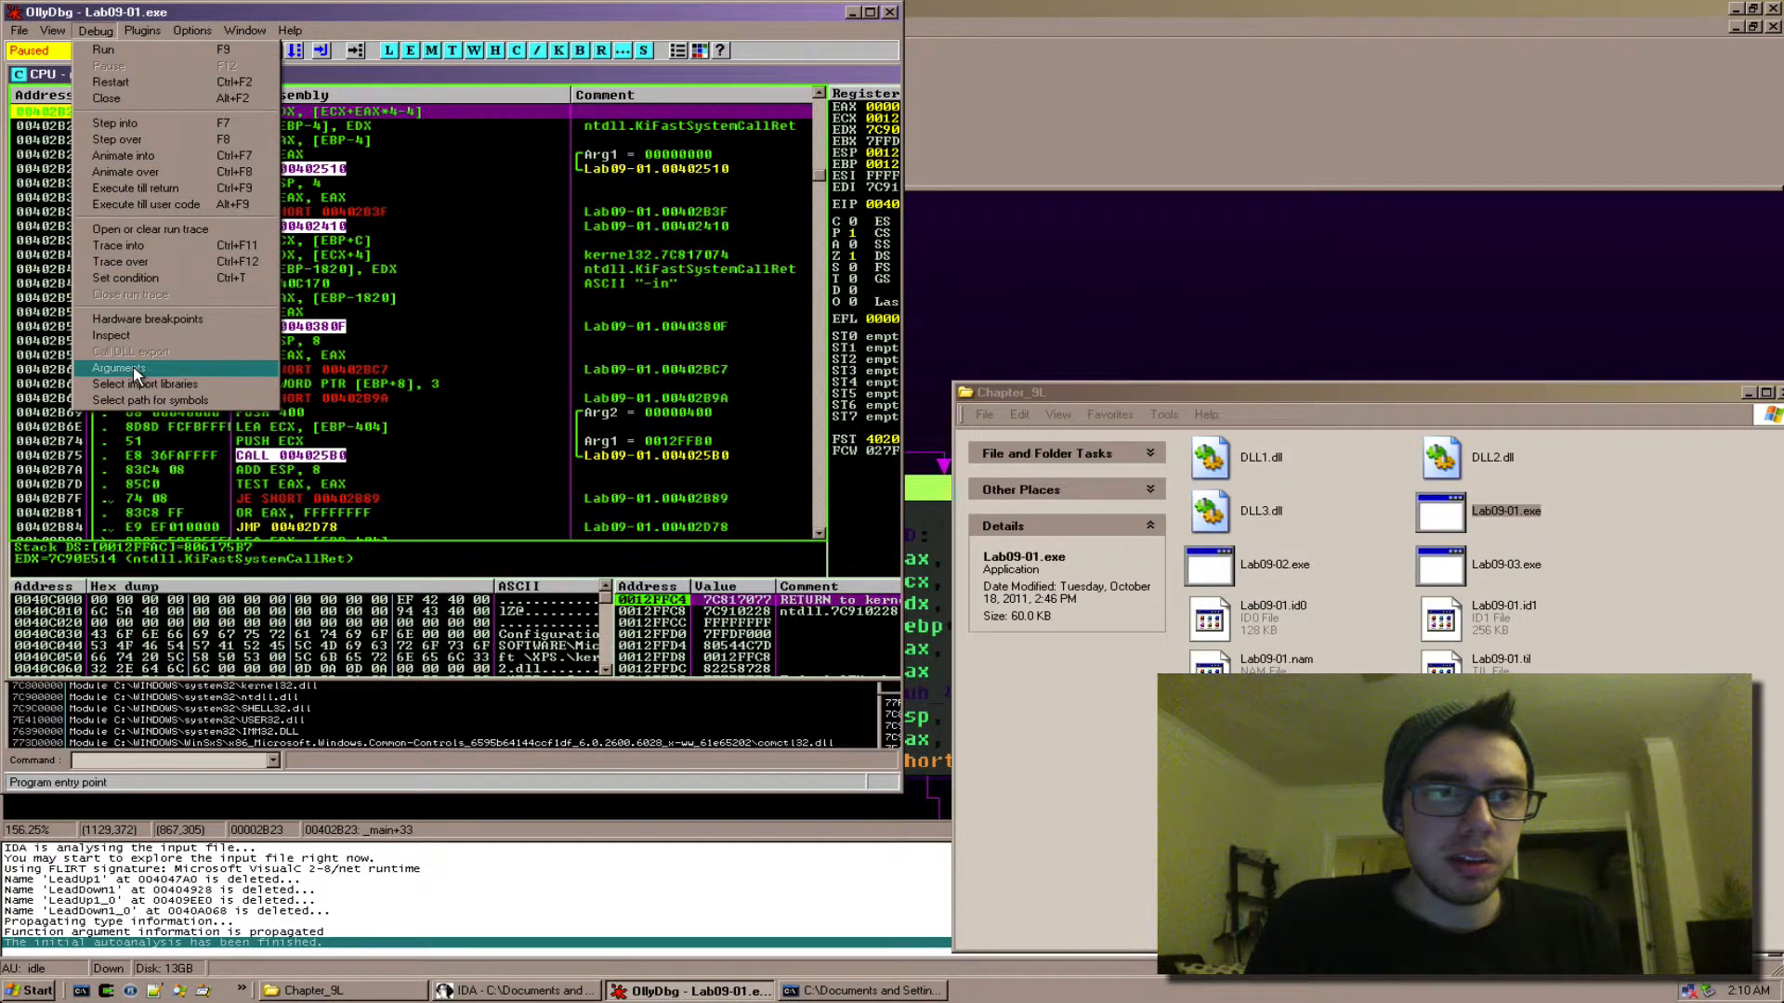
# Set the command-line arguments to 'aaaa bbb ccccc ddddd eeeee' and acknowledge the restart warning
pyautogui.click(117, 368)
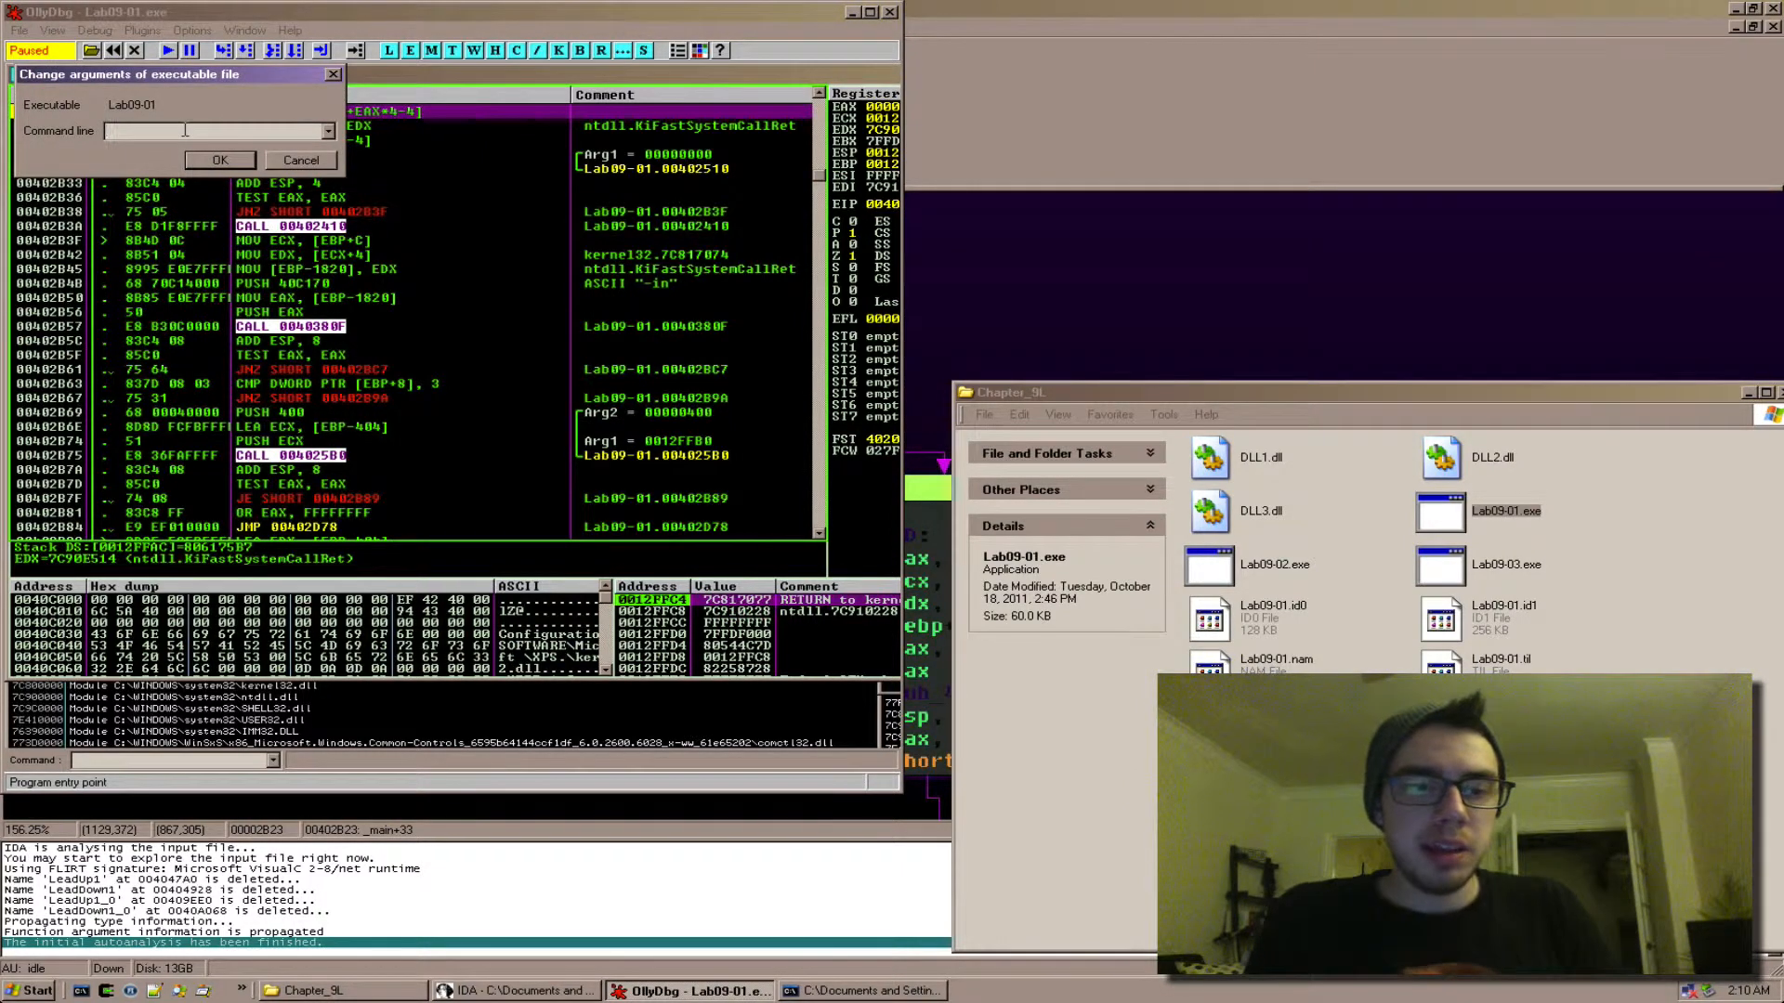
pyautogui.write('aaaa b')
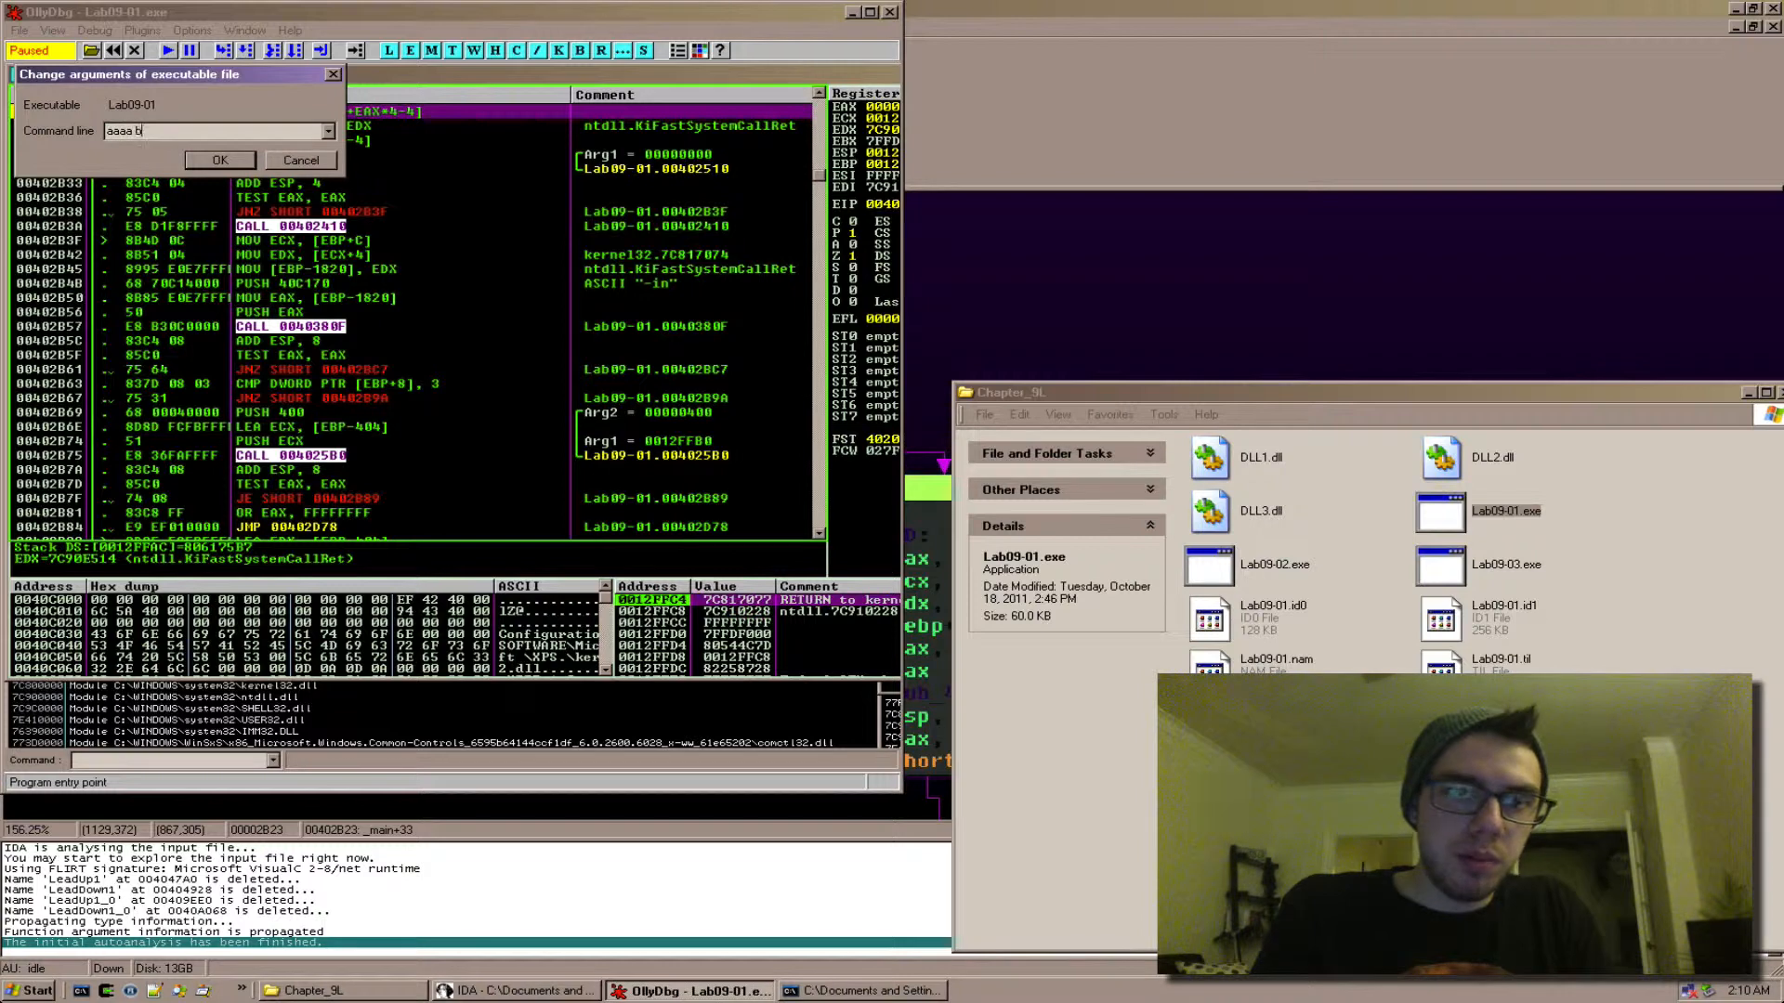
pyautogui.write('bb ccccc')
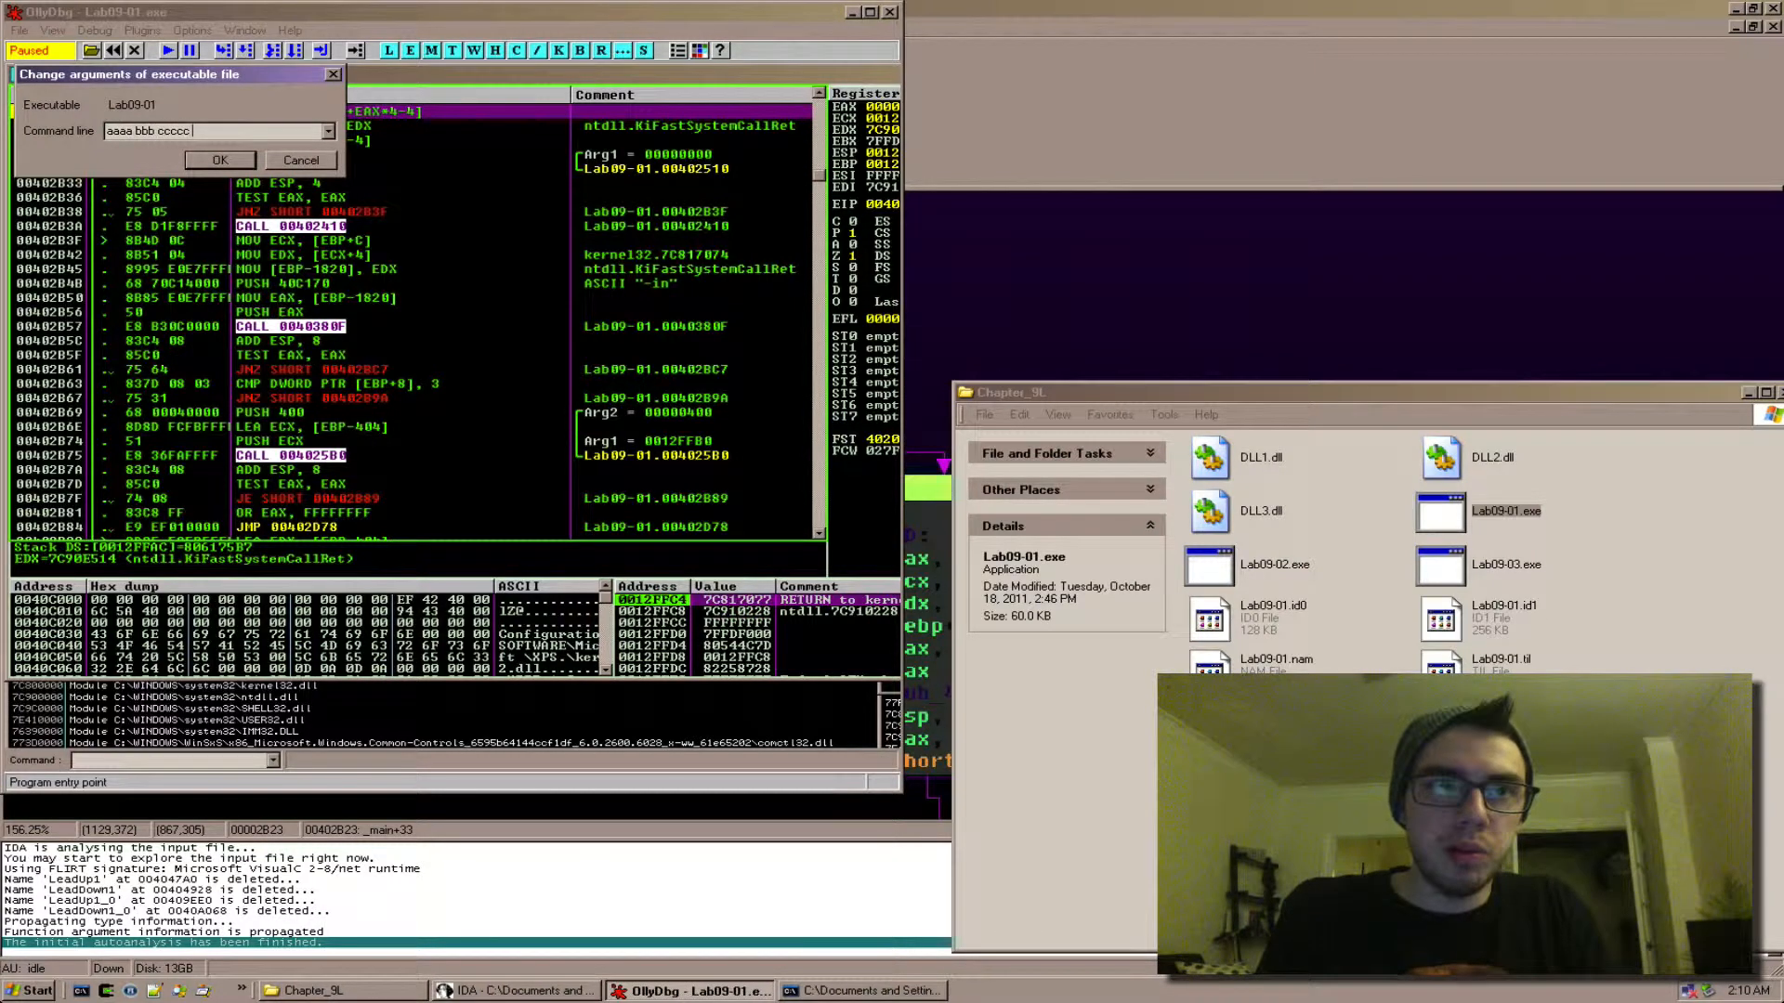
pyautogui.write('ddddd eeeee')
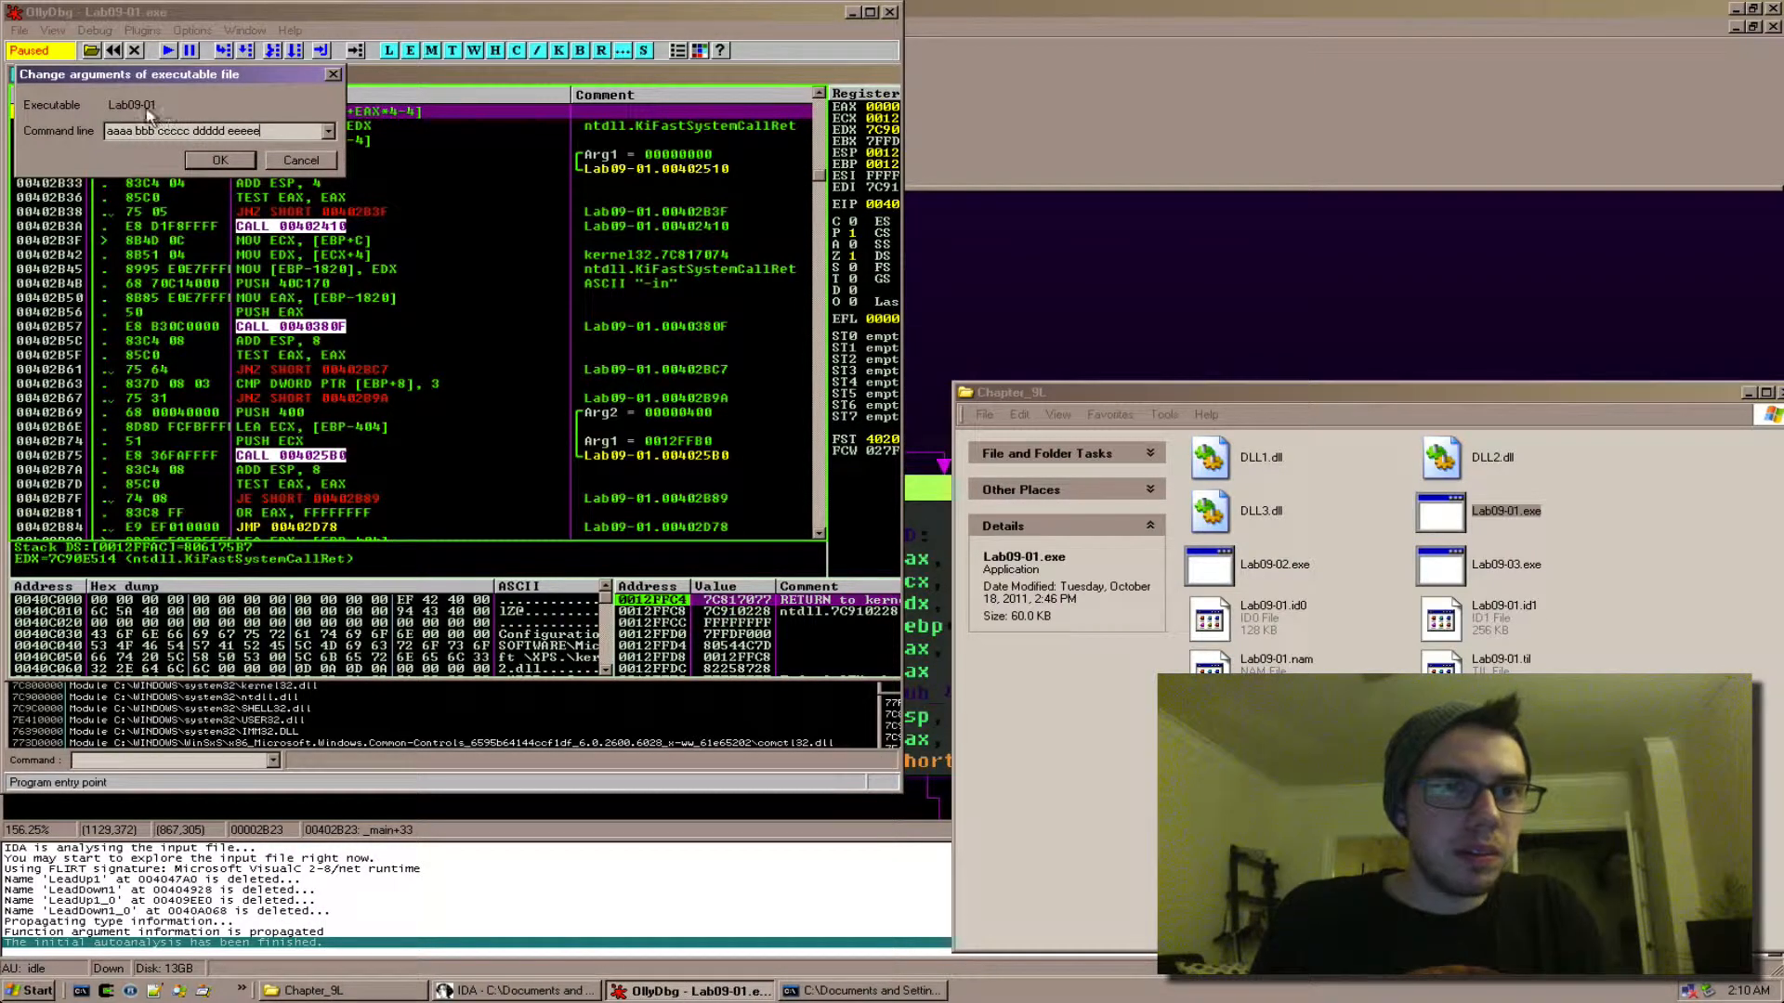
pyautogui.click(219, 160)
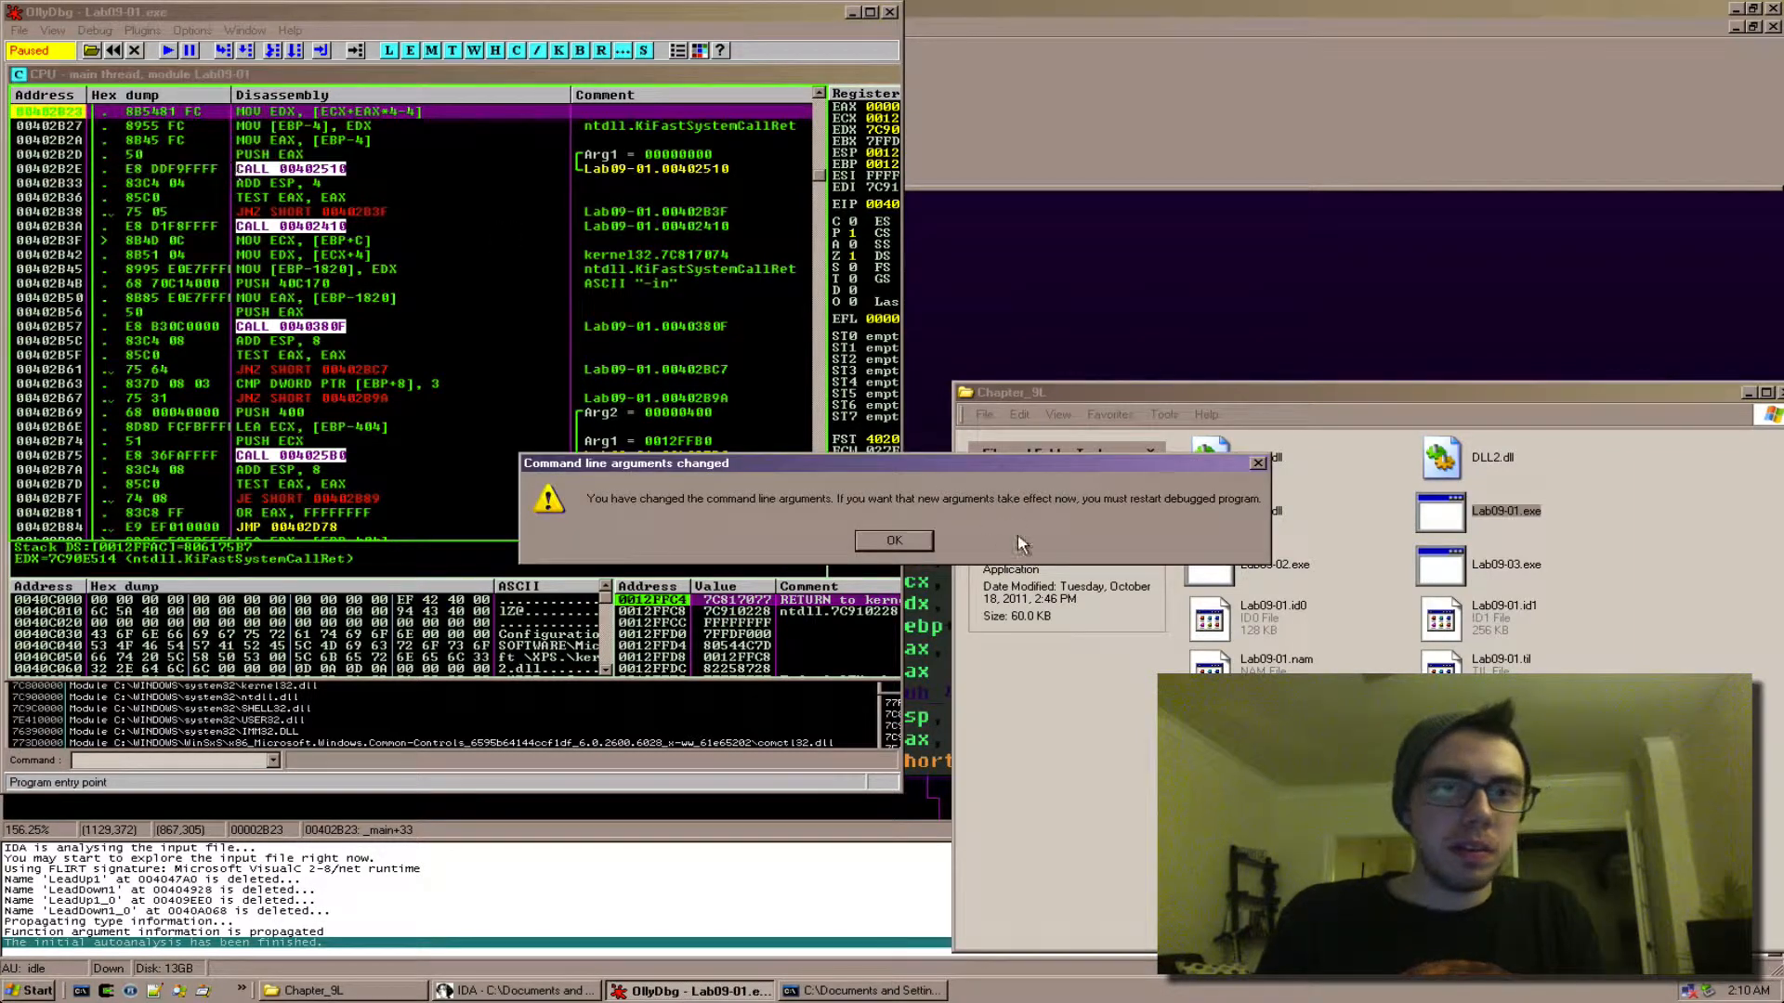
pyautogui.click(894, 539)
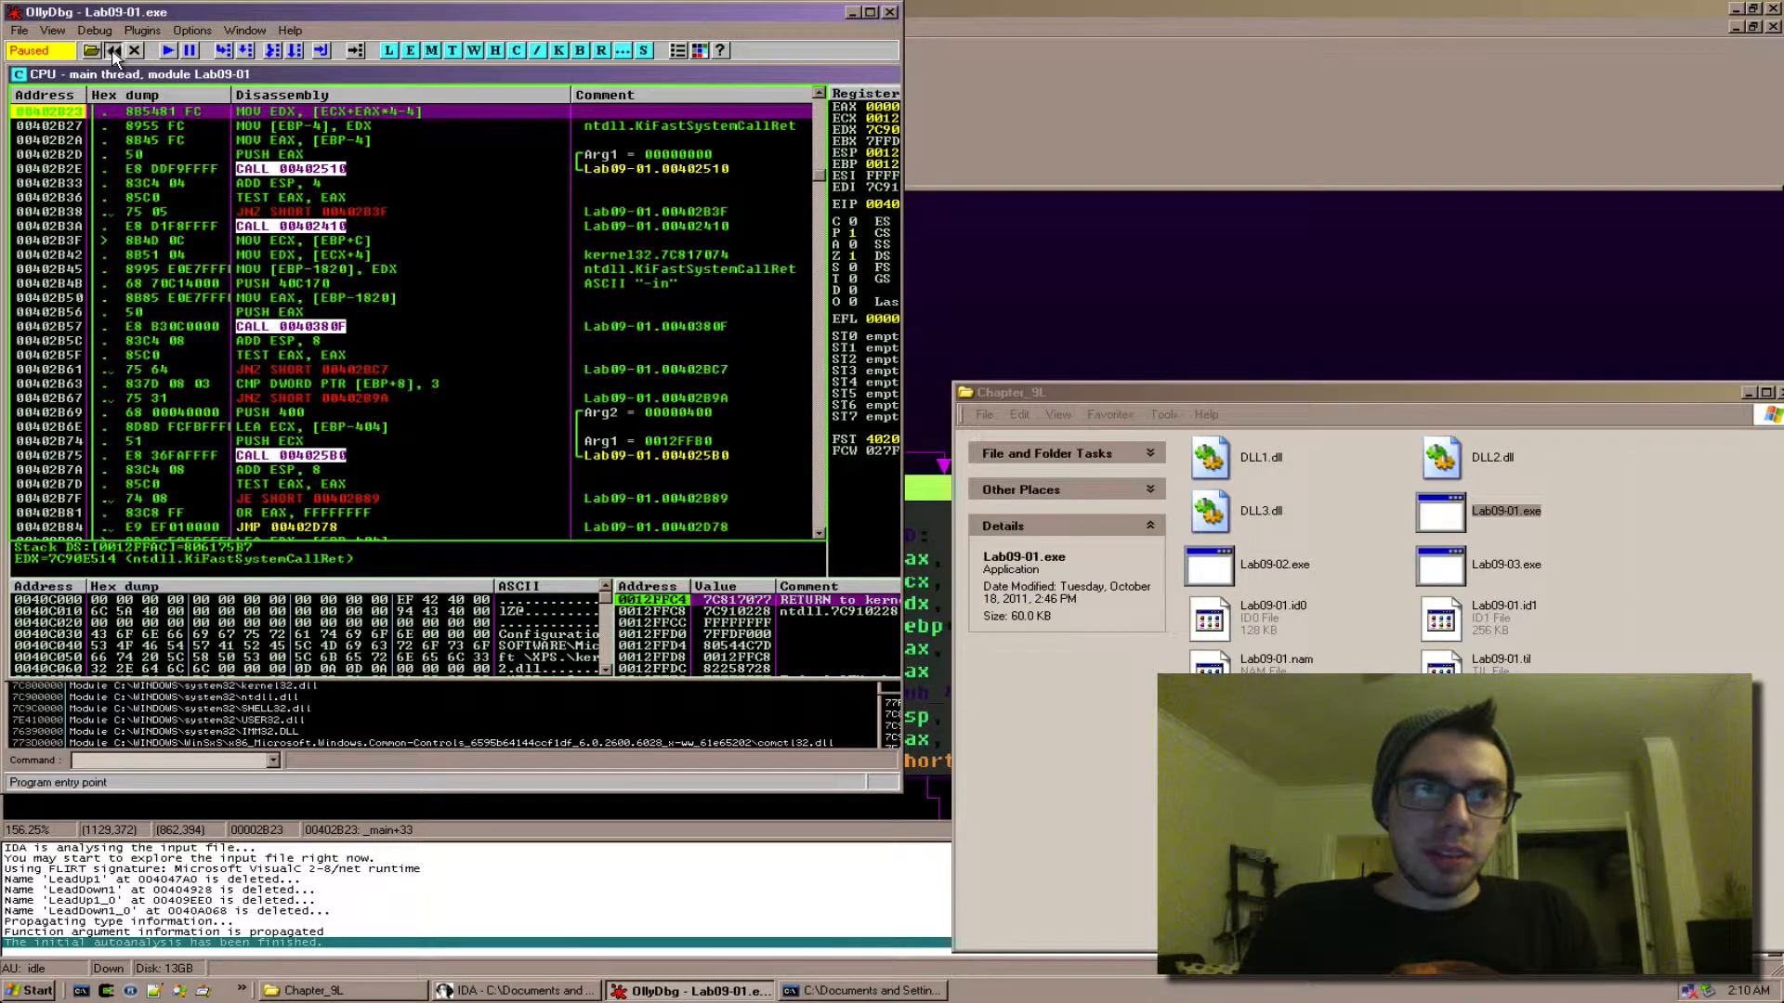
# Restart Lab09-01.exe with the new arguments and run to the 00402B23 breakpoint
pyautogui.click(111, 50)
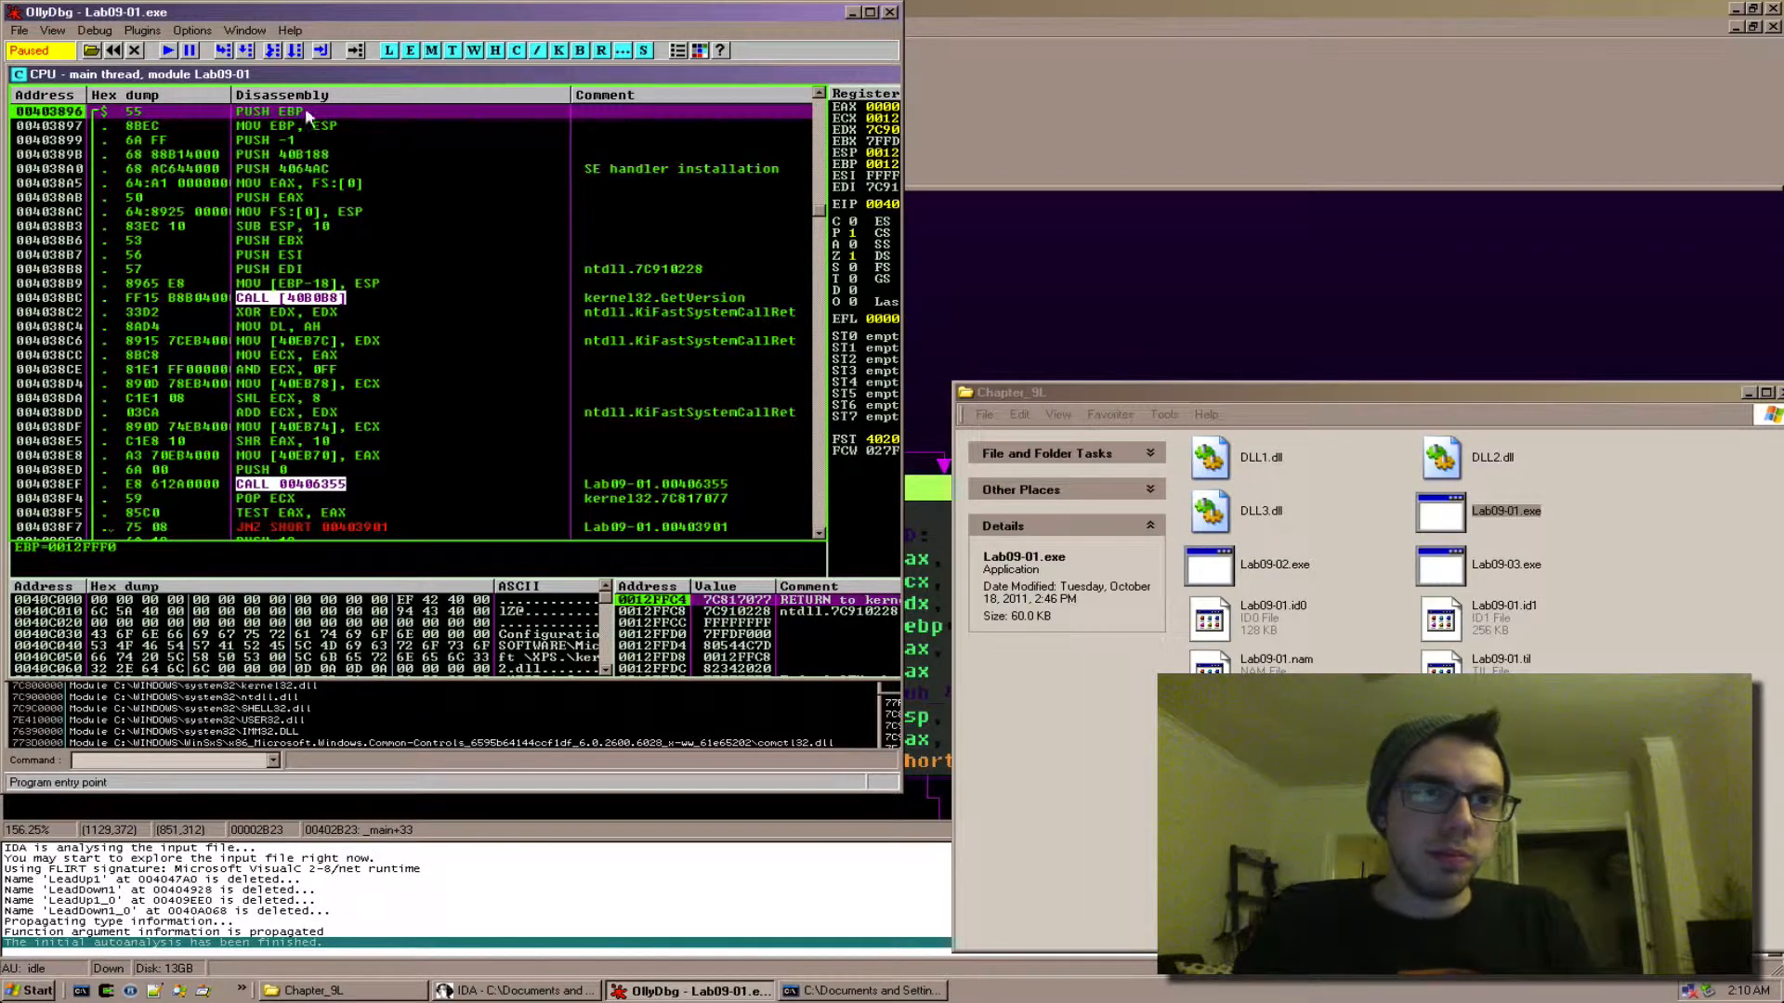
pyautogui.moveTo(519, 91)
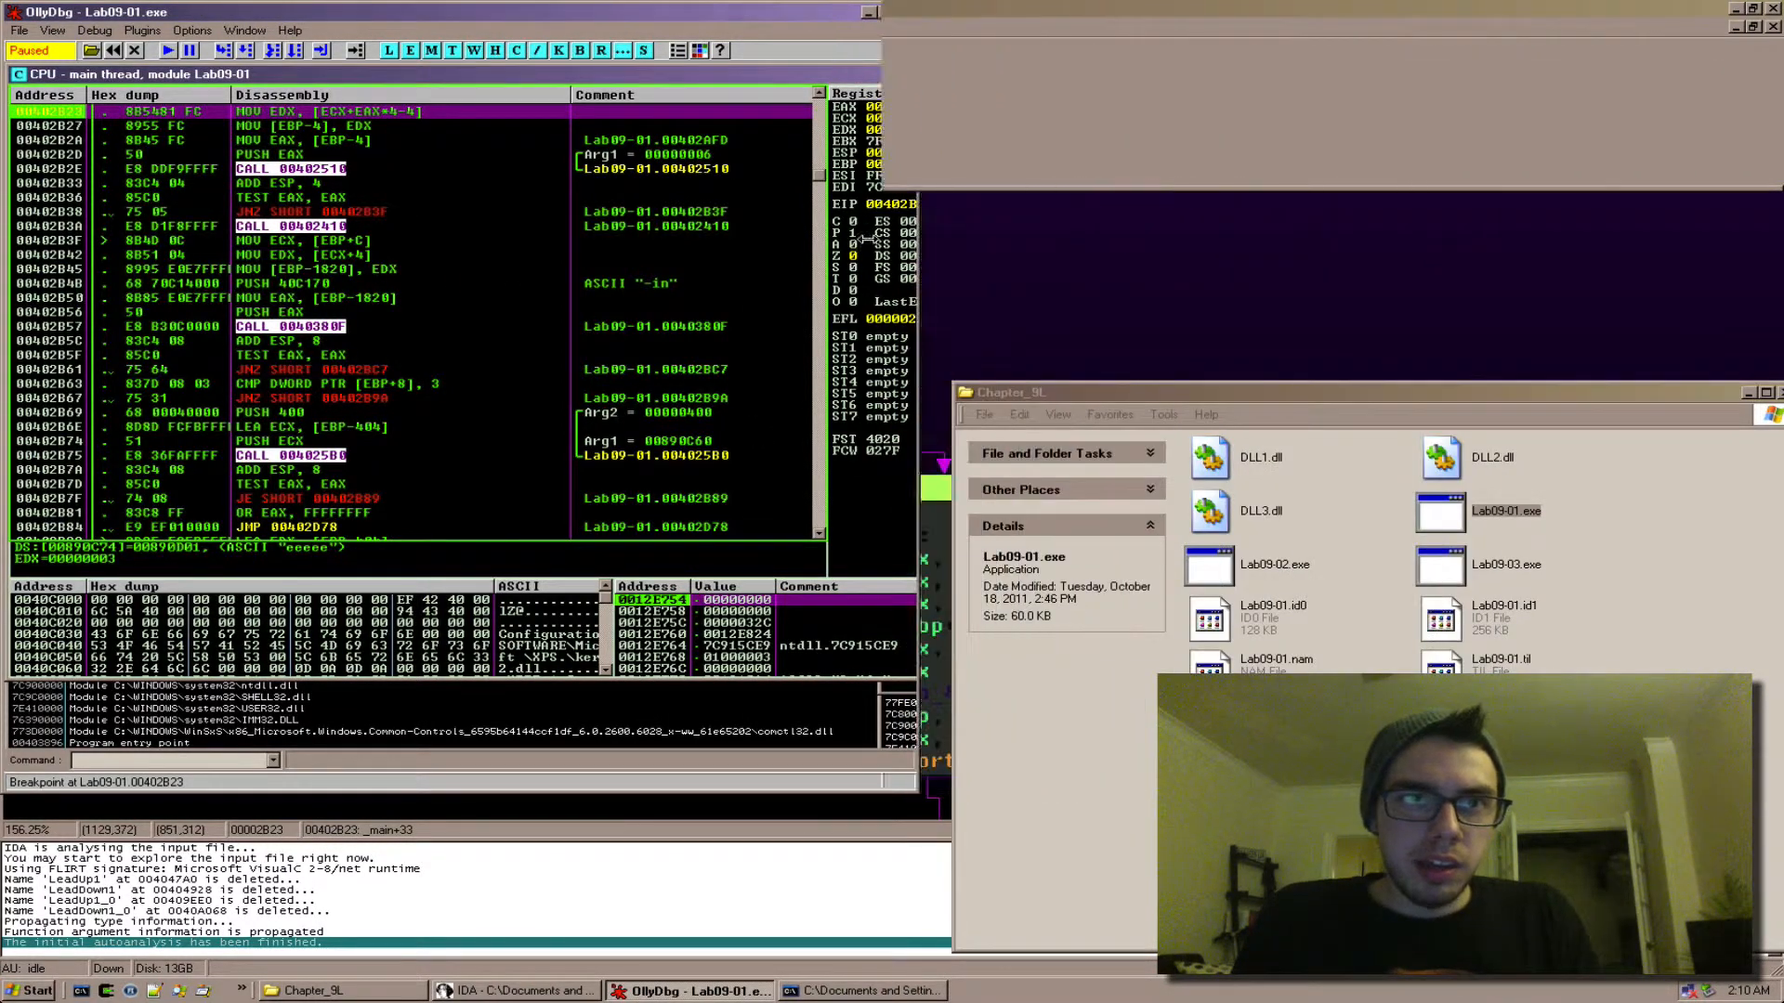
# View the argv-loading block at 0x402B20 in IDA Pro, then return to OllyDbg
pyautogui.click(513, 990)
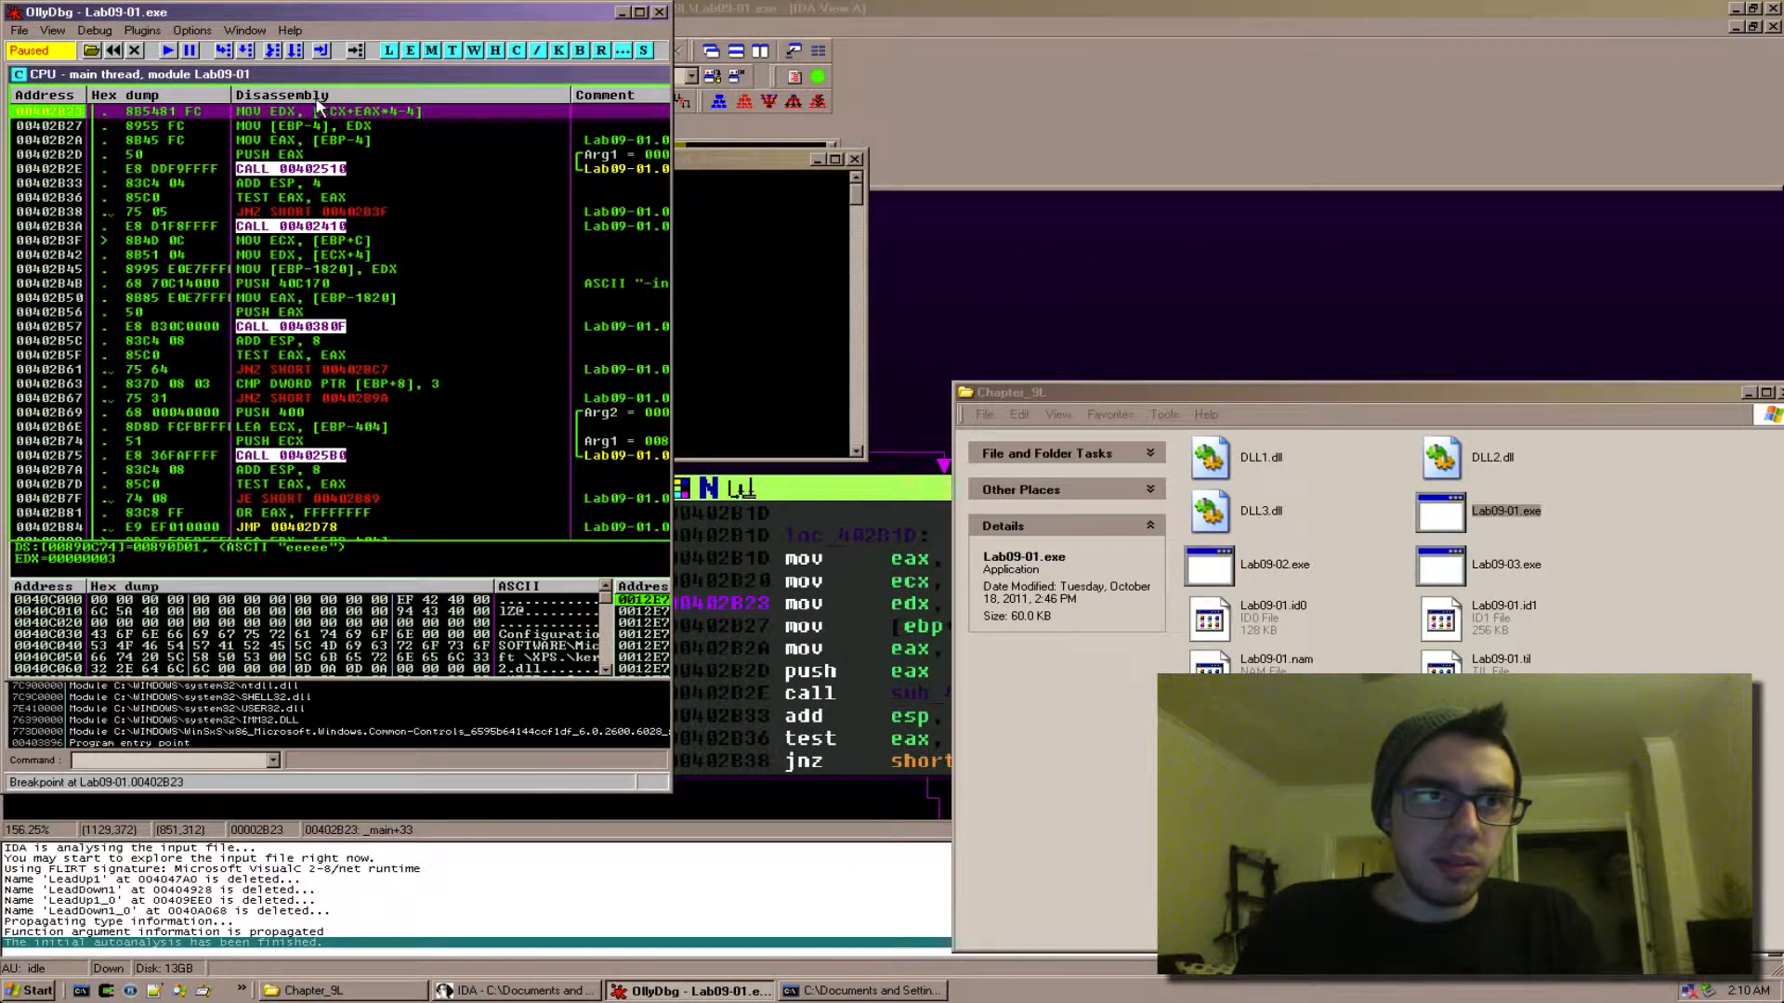
pyautogui.click(513, 991)
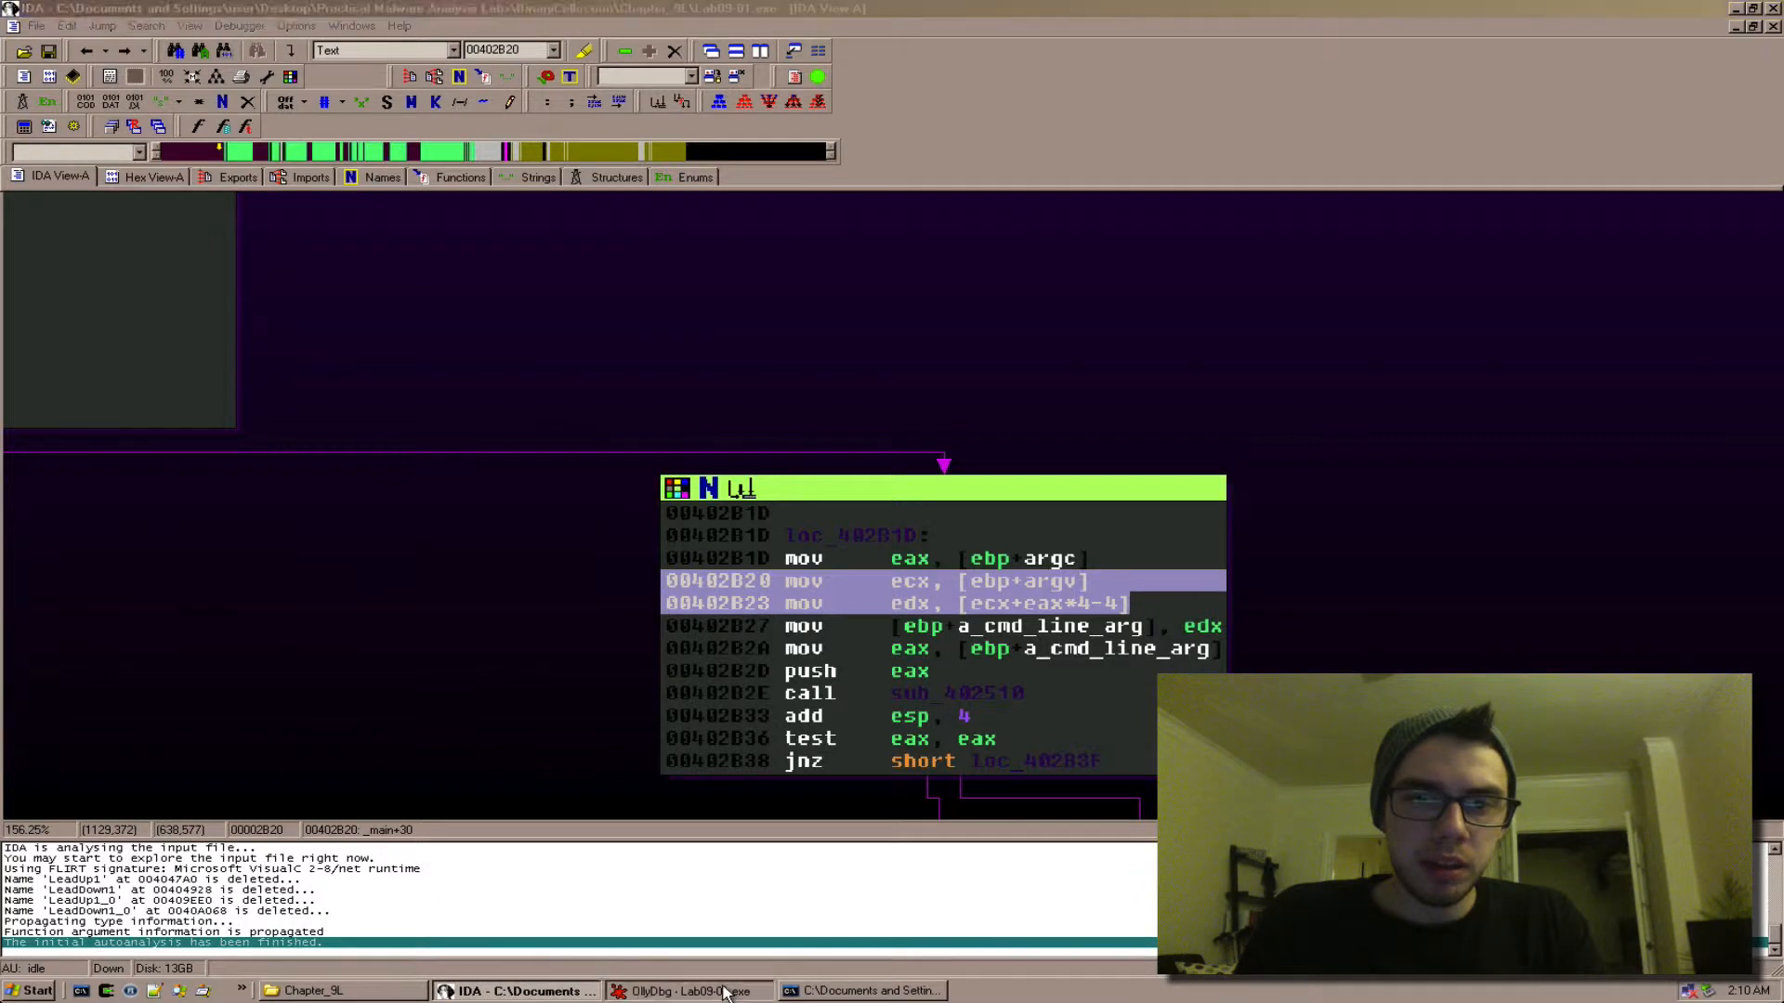
pyautogui.click(691, 990)
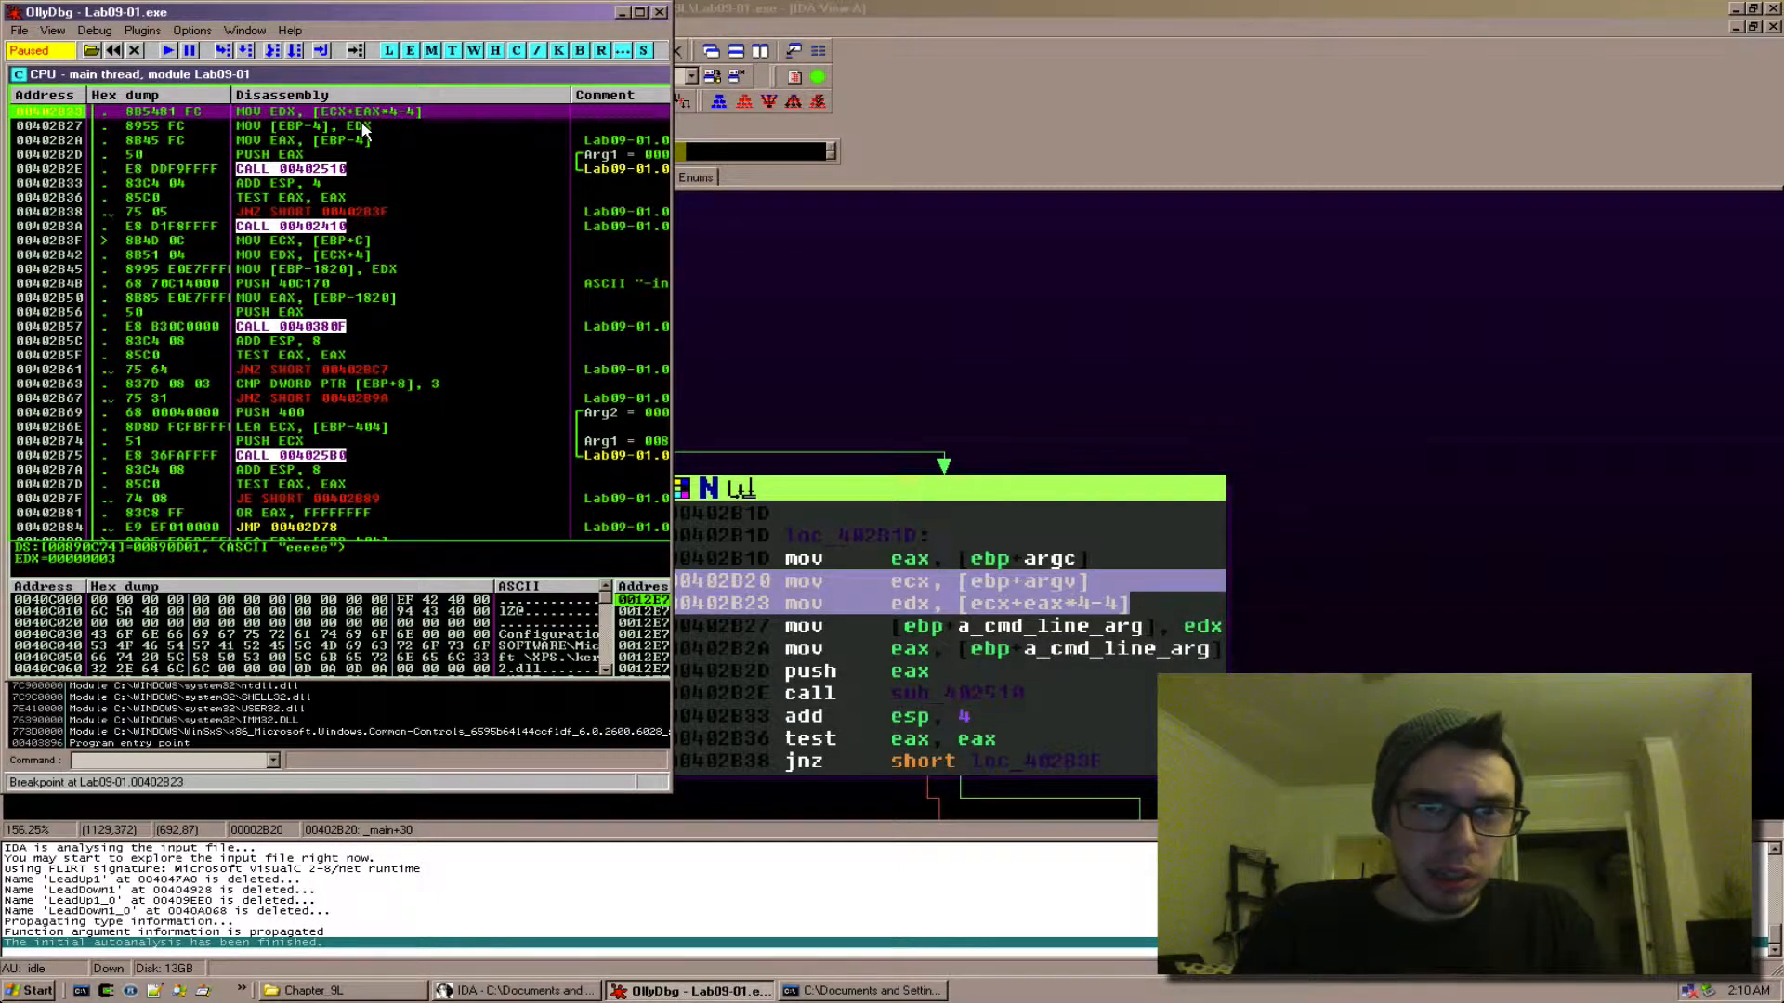
pyautogui.moveTo(782, 271)
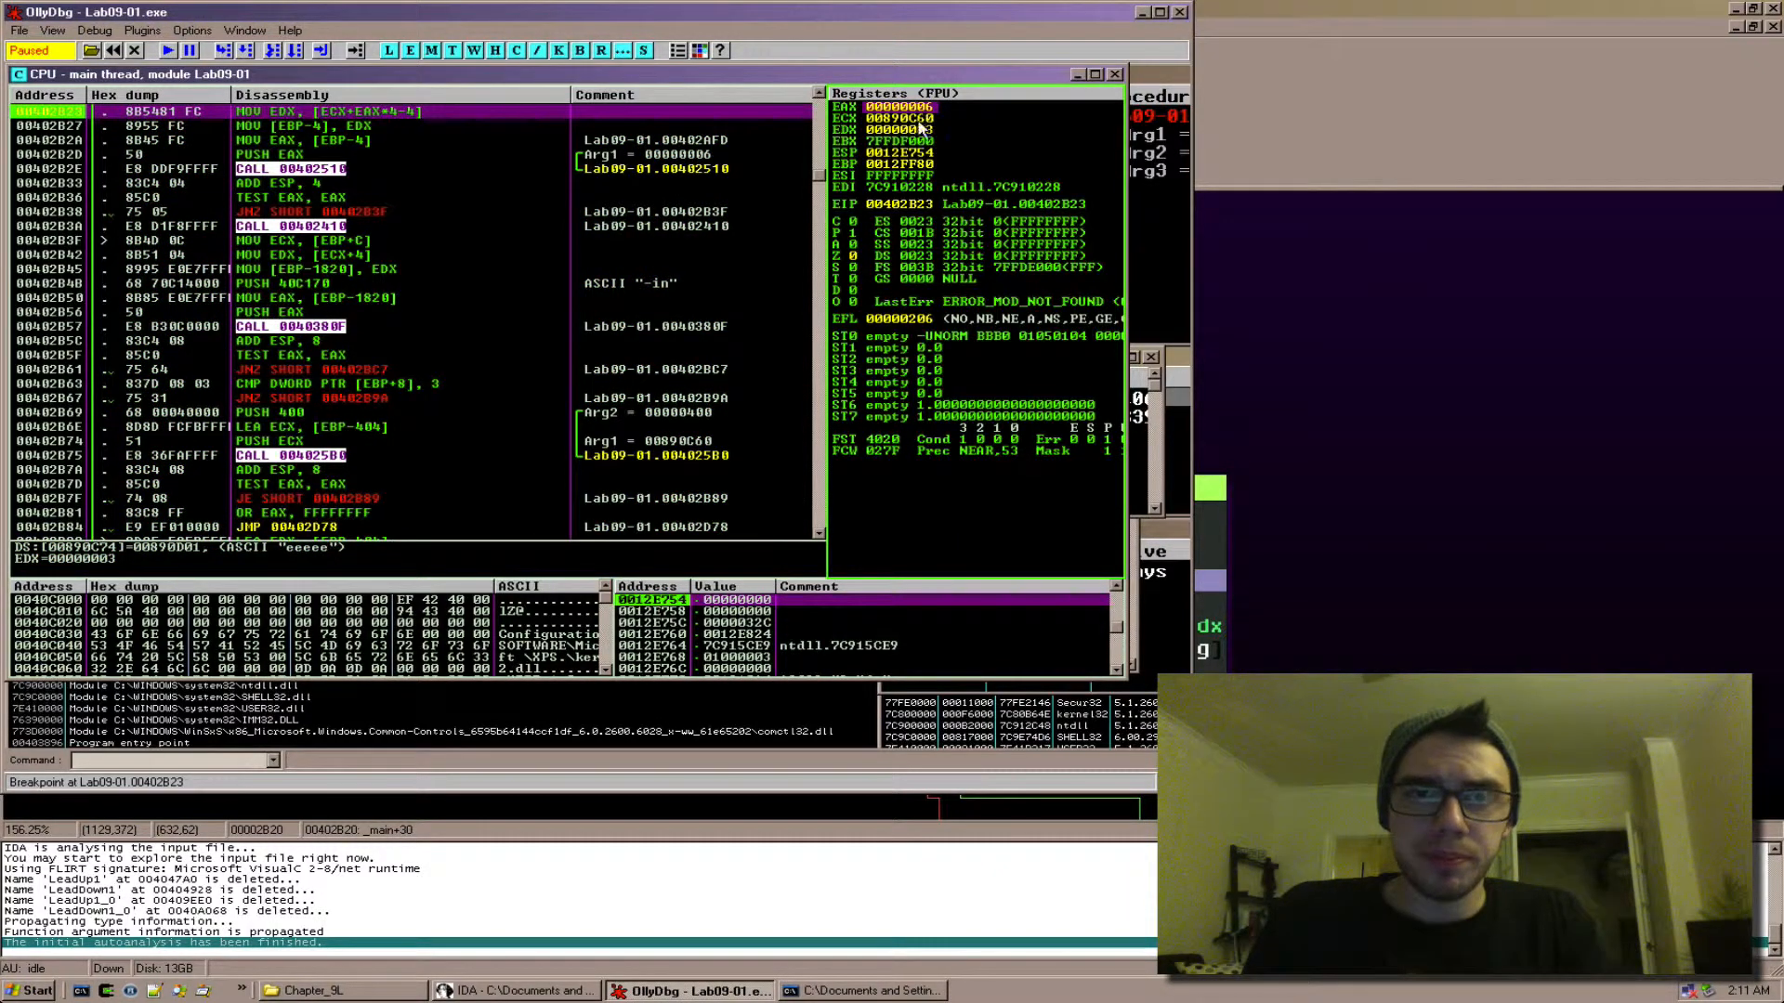
# Recheck Debug > Arguments still reads 'aaaa bbb ccccc ddddd eeeee' and cancel without changes
pyautogui.click(95, 30)
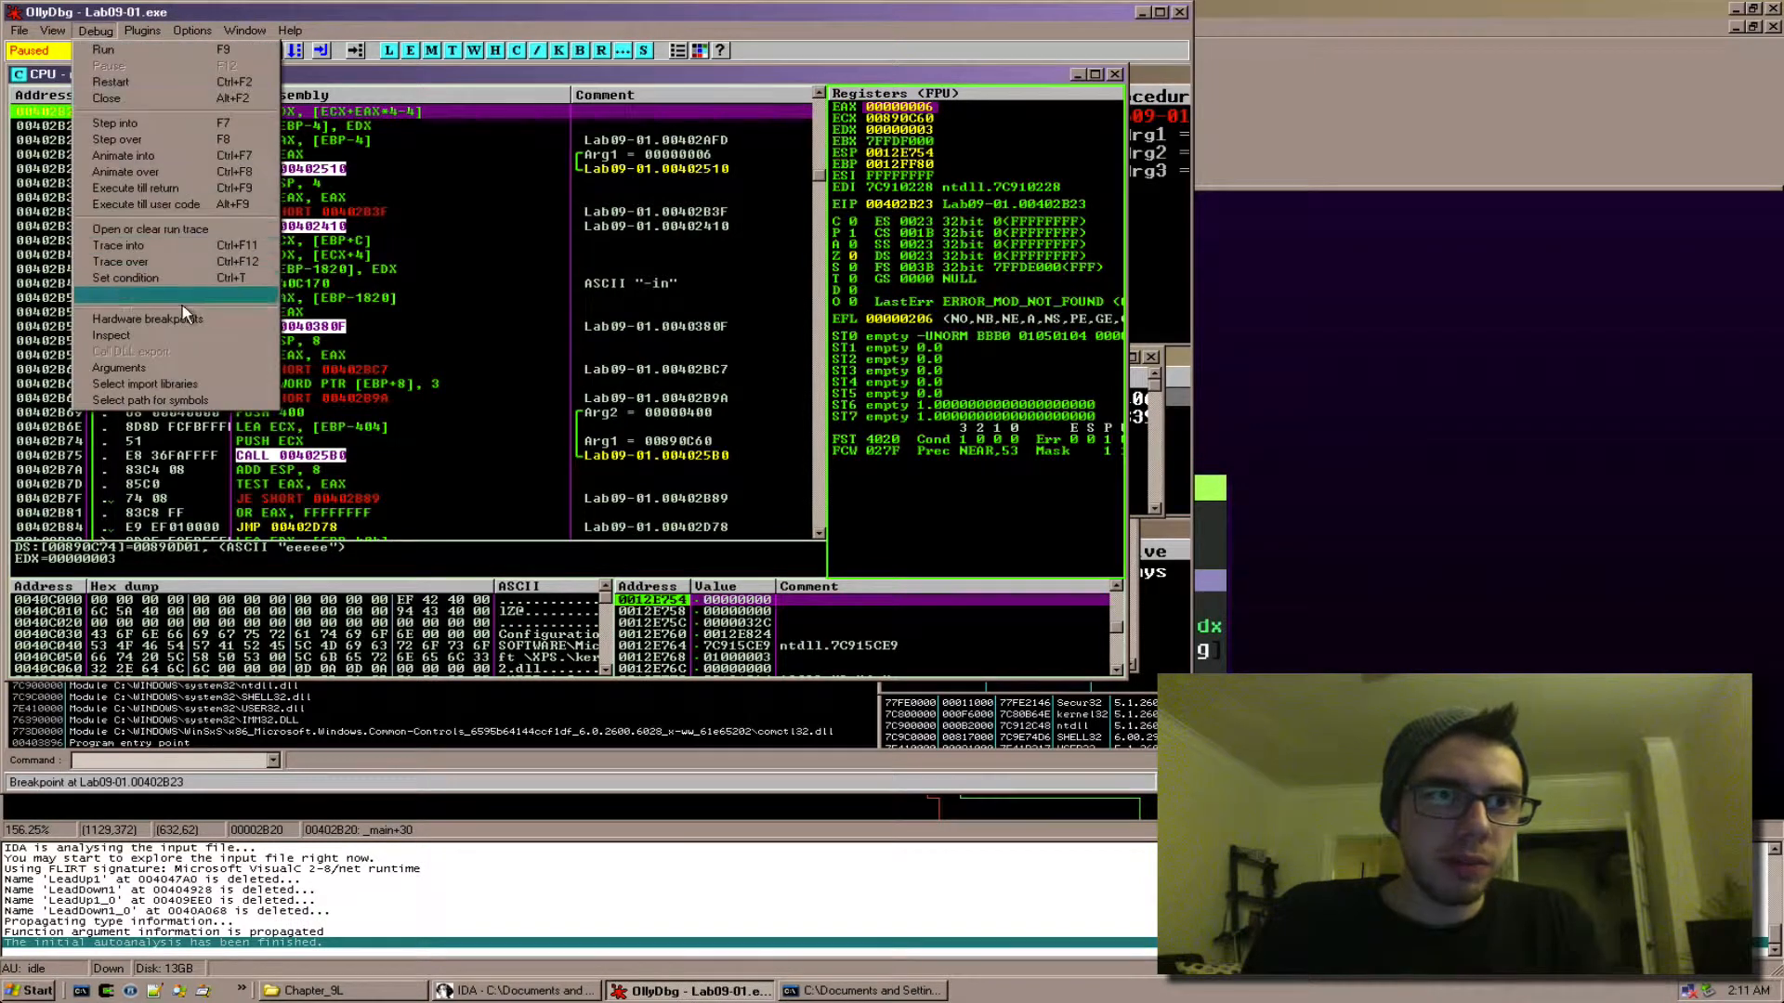
pyautogui.click(119, 368)
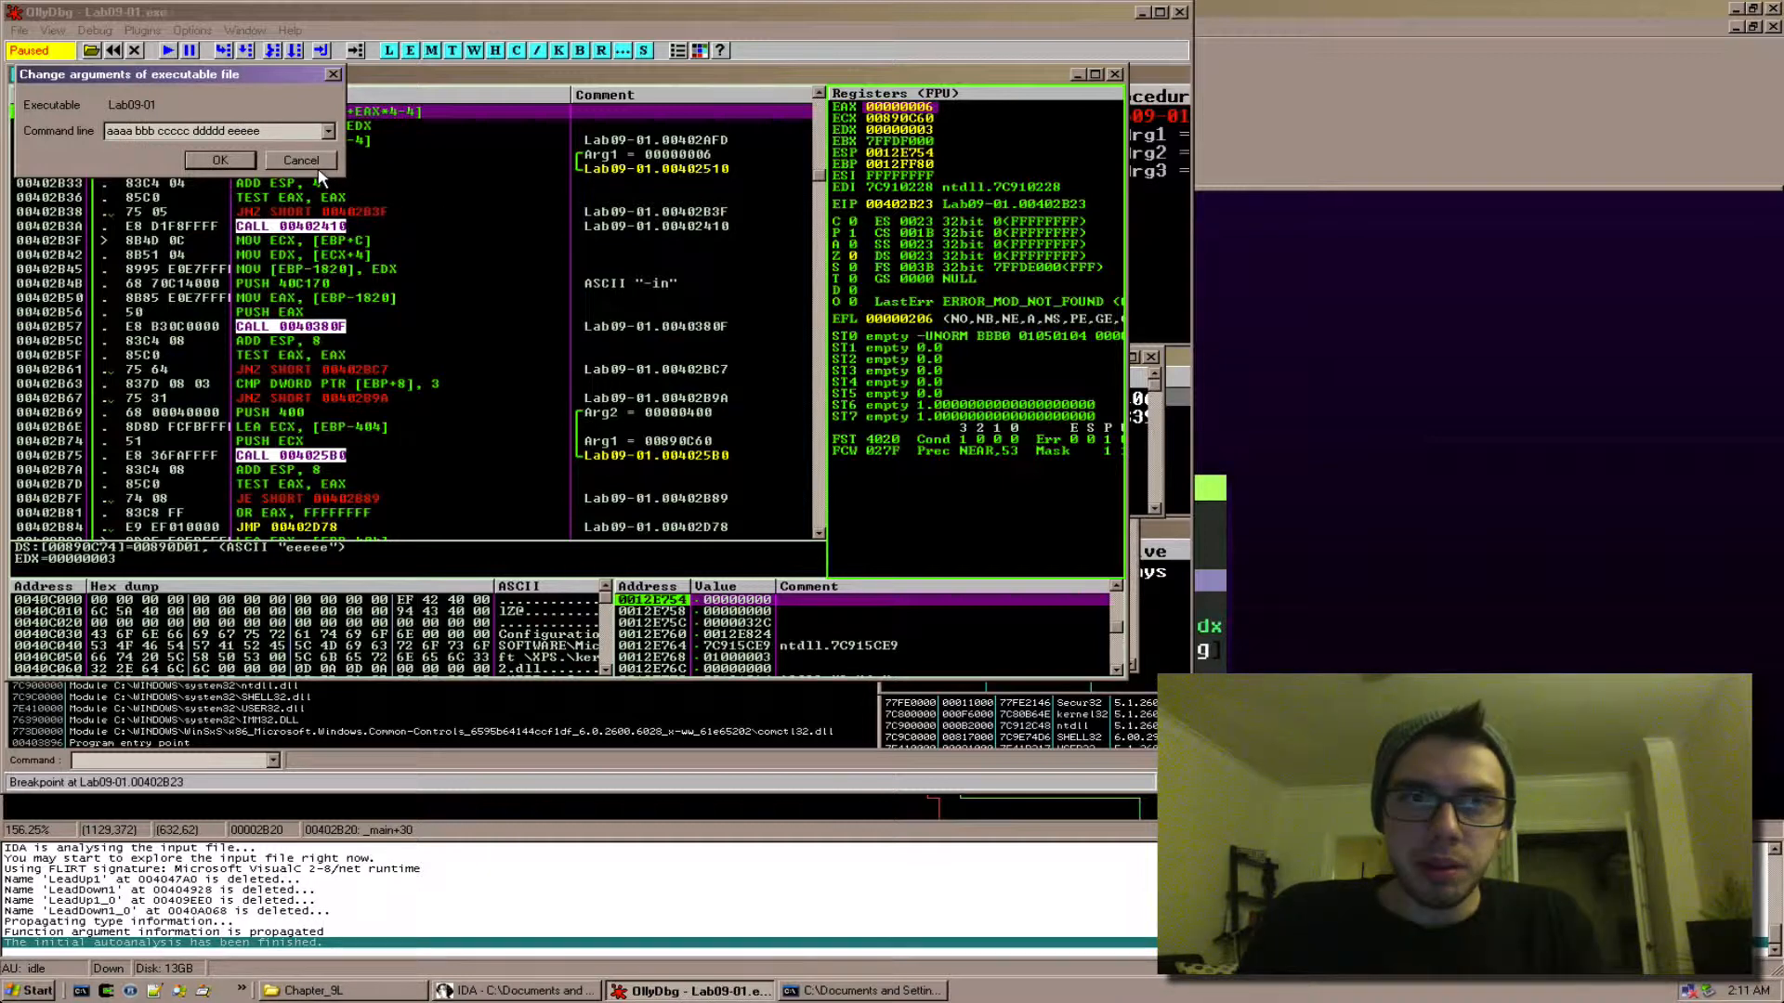
pyautogui.moveTo(301, 160)
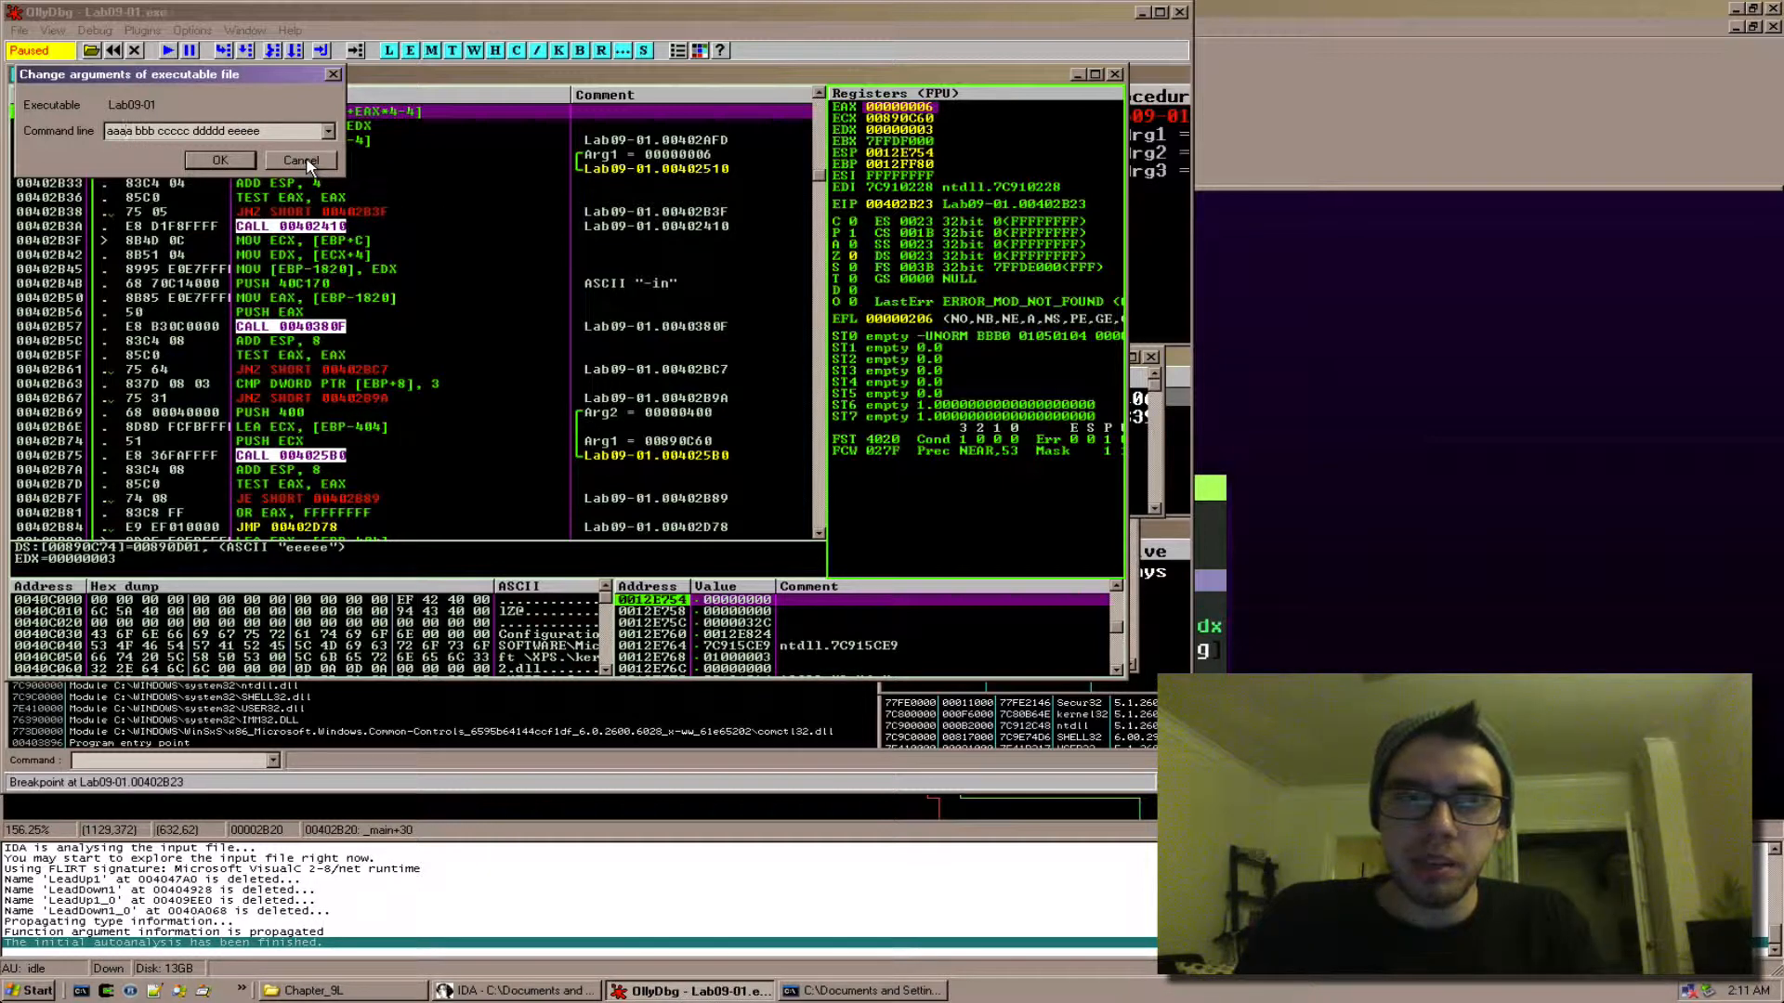
pyautogui.click(301, 160)
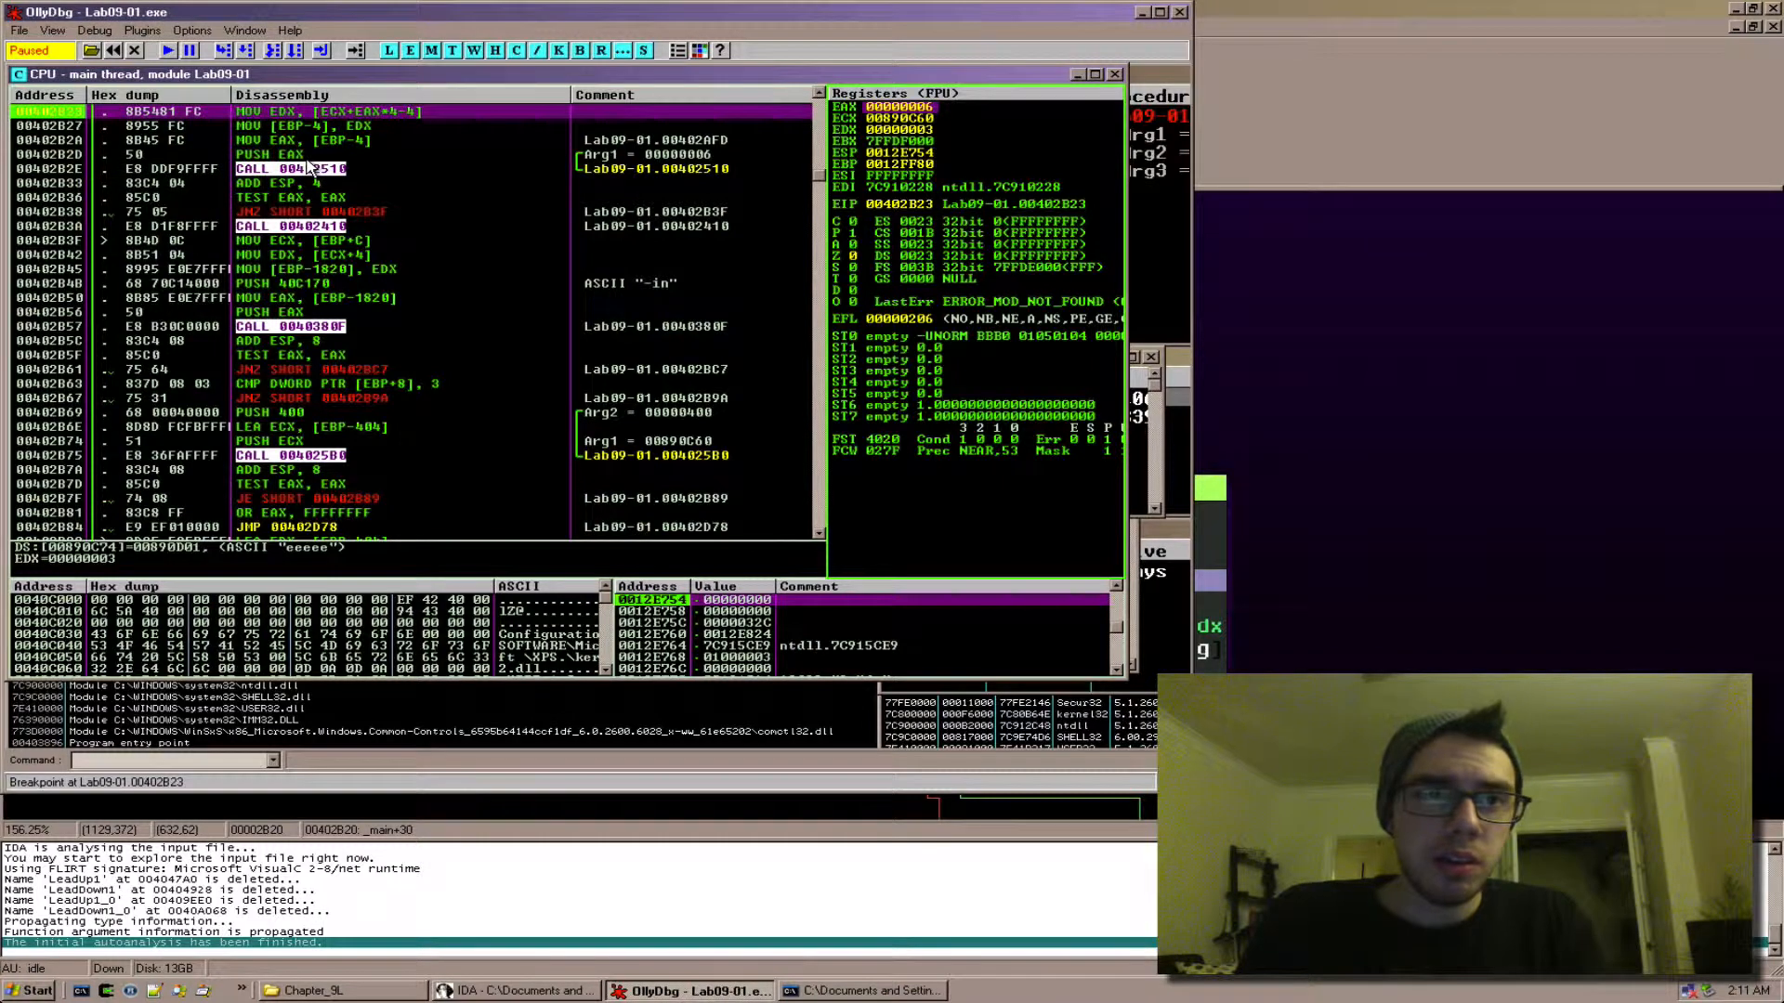
pyautogui.moveTo(1063, 123)
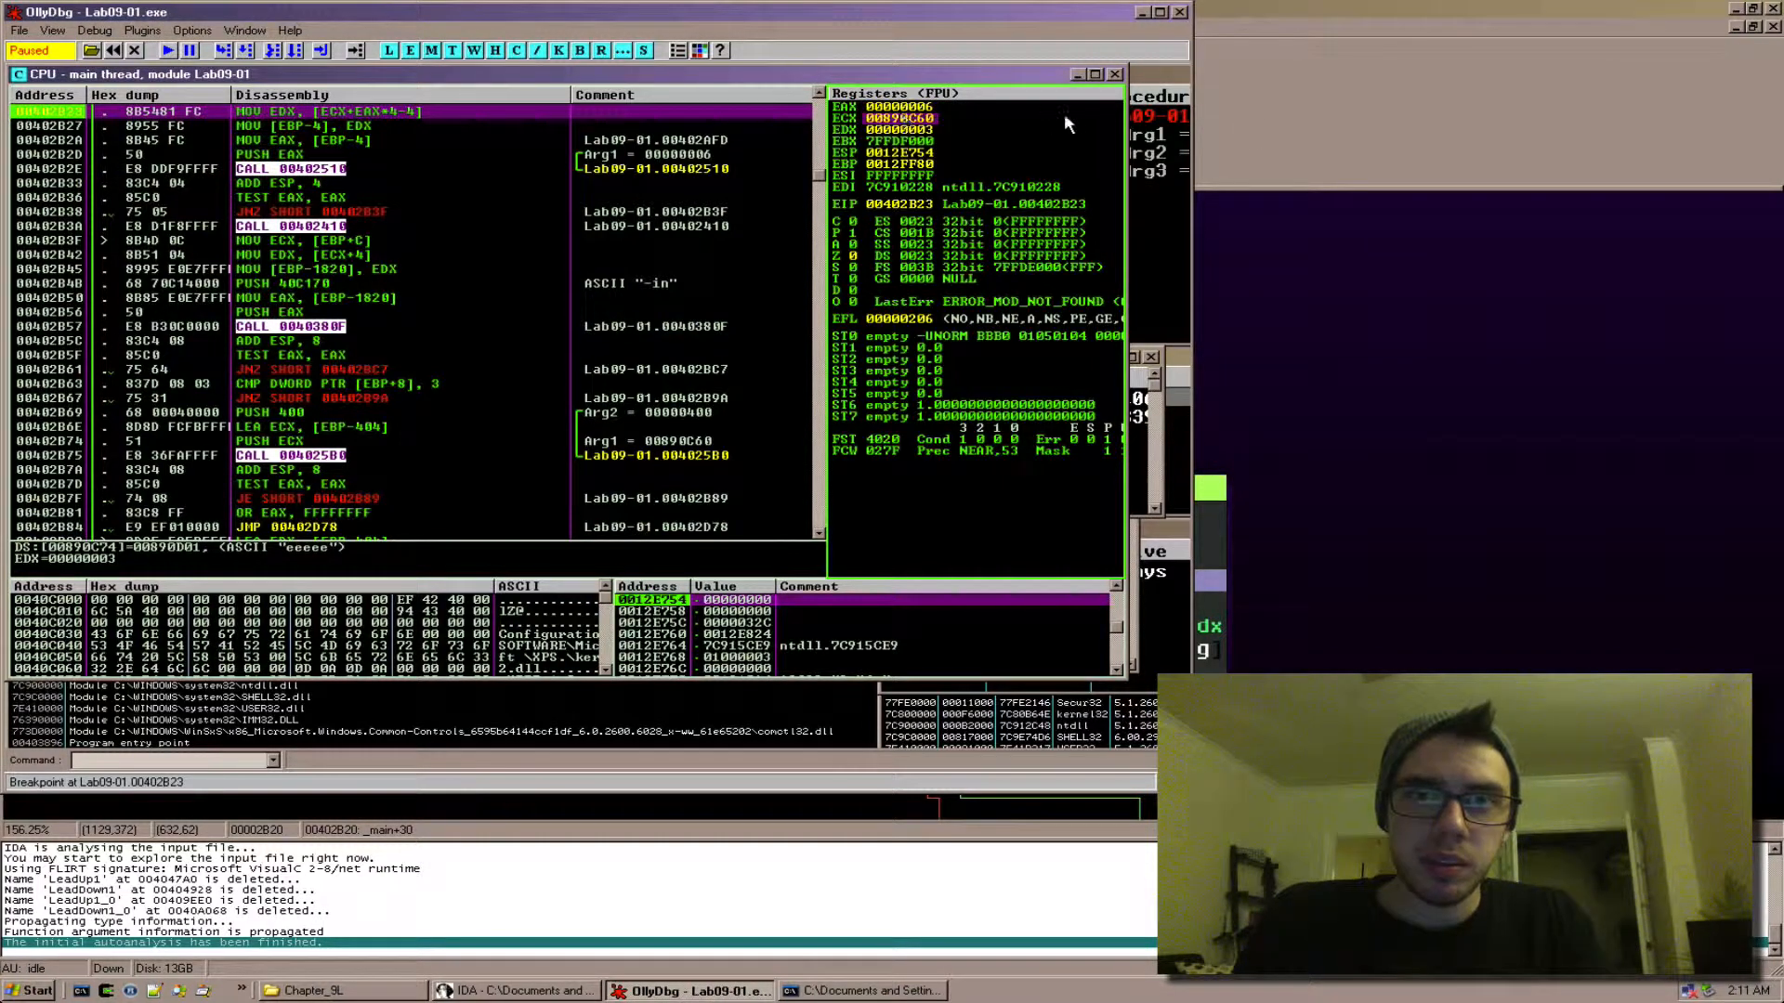
pyautogui.moveTo(910, 123)
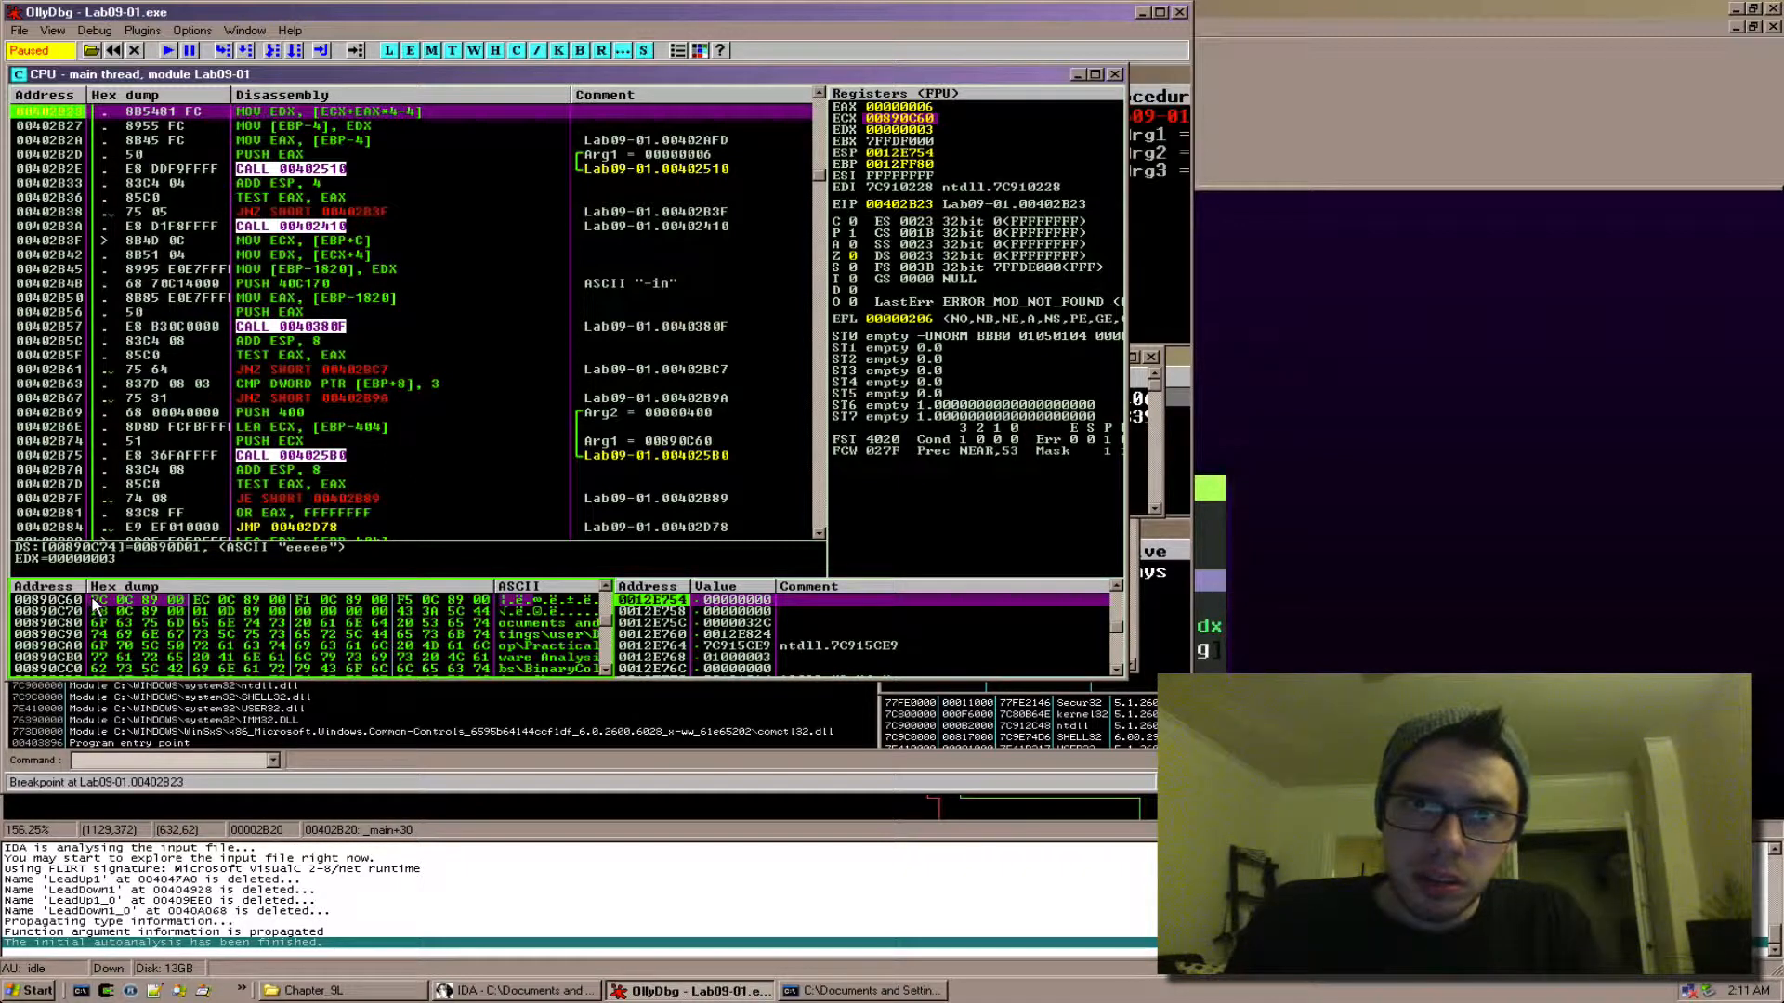
# Follow ECX in the memory dump to show the argv data around the argument strings
pyautogui.rightClick(102, 615)
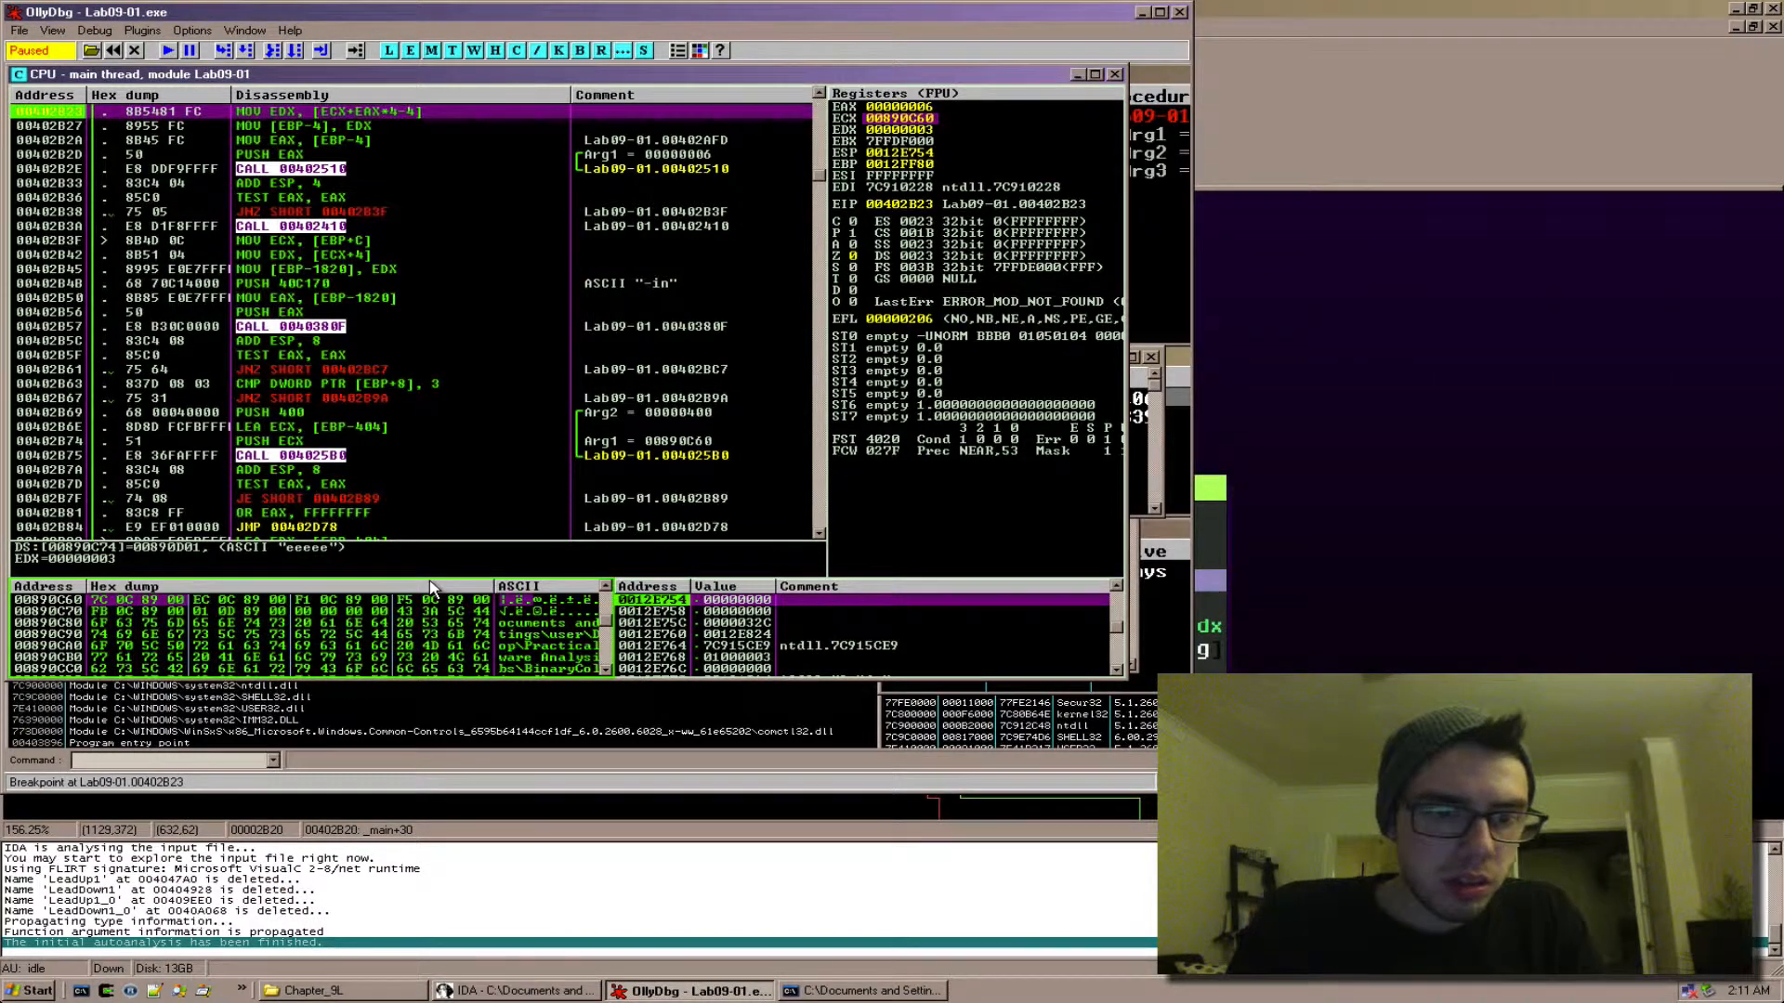
pyautogui.click(24, 990)
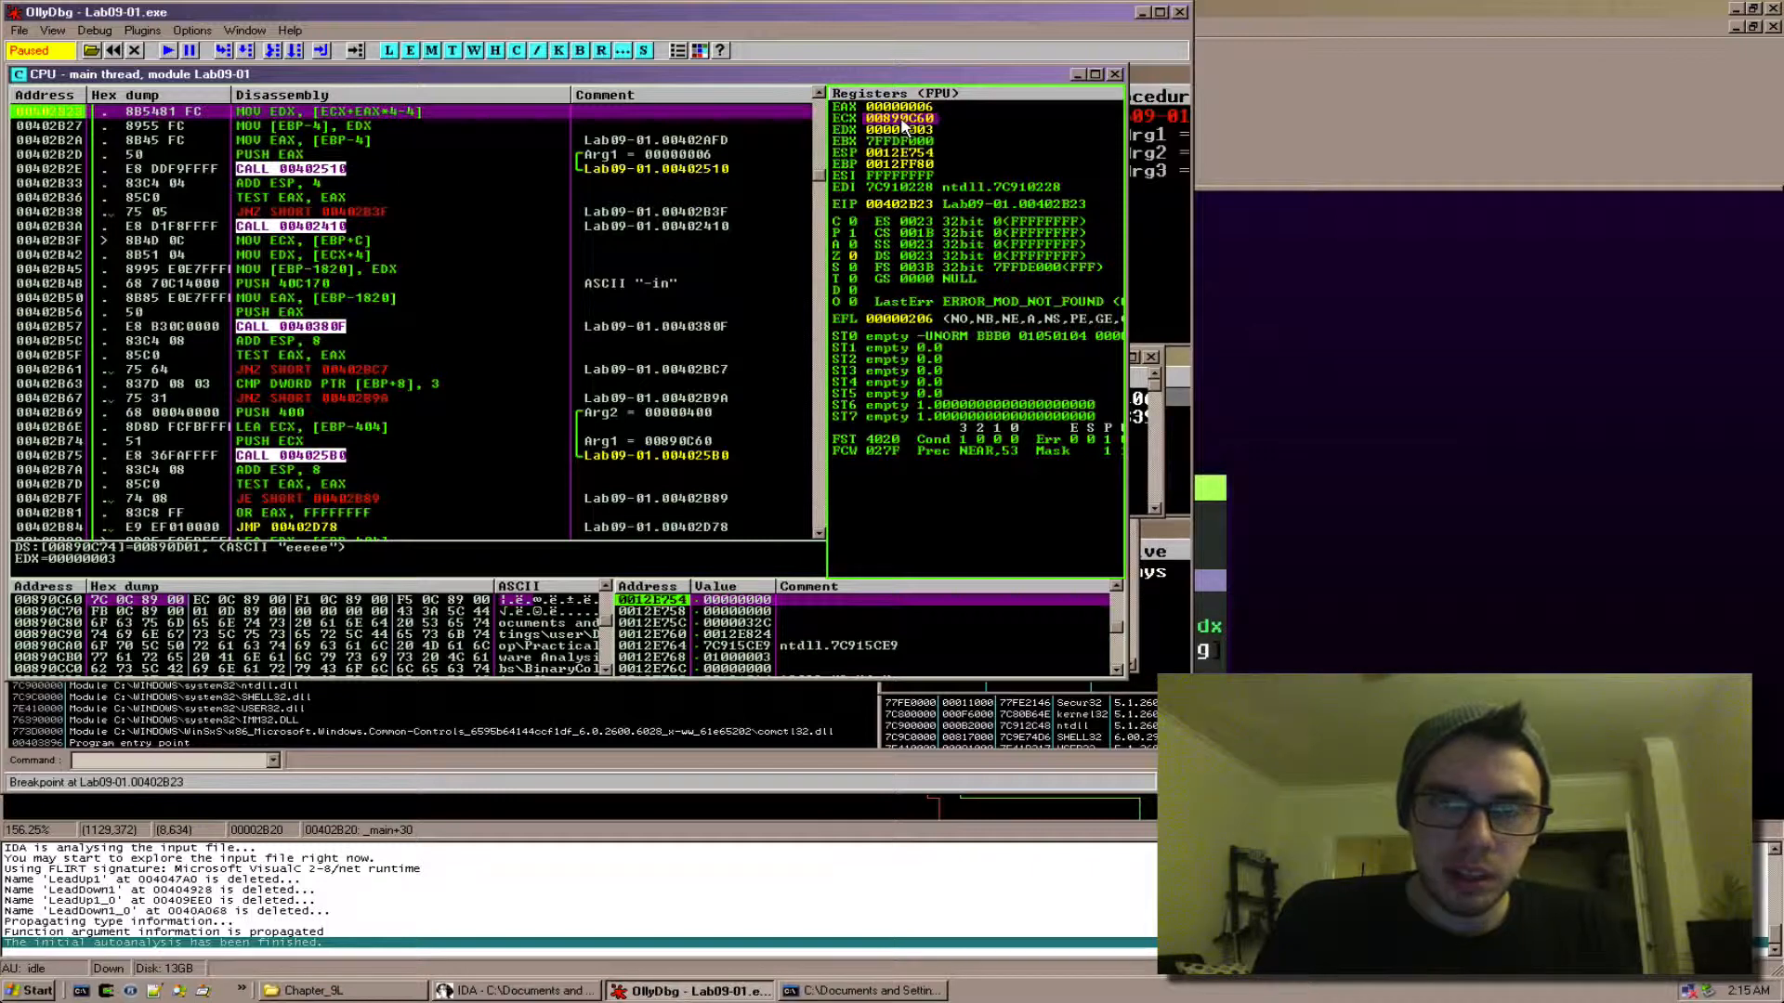
pyautogui.rightClick(899, 119)
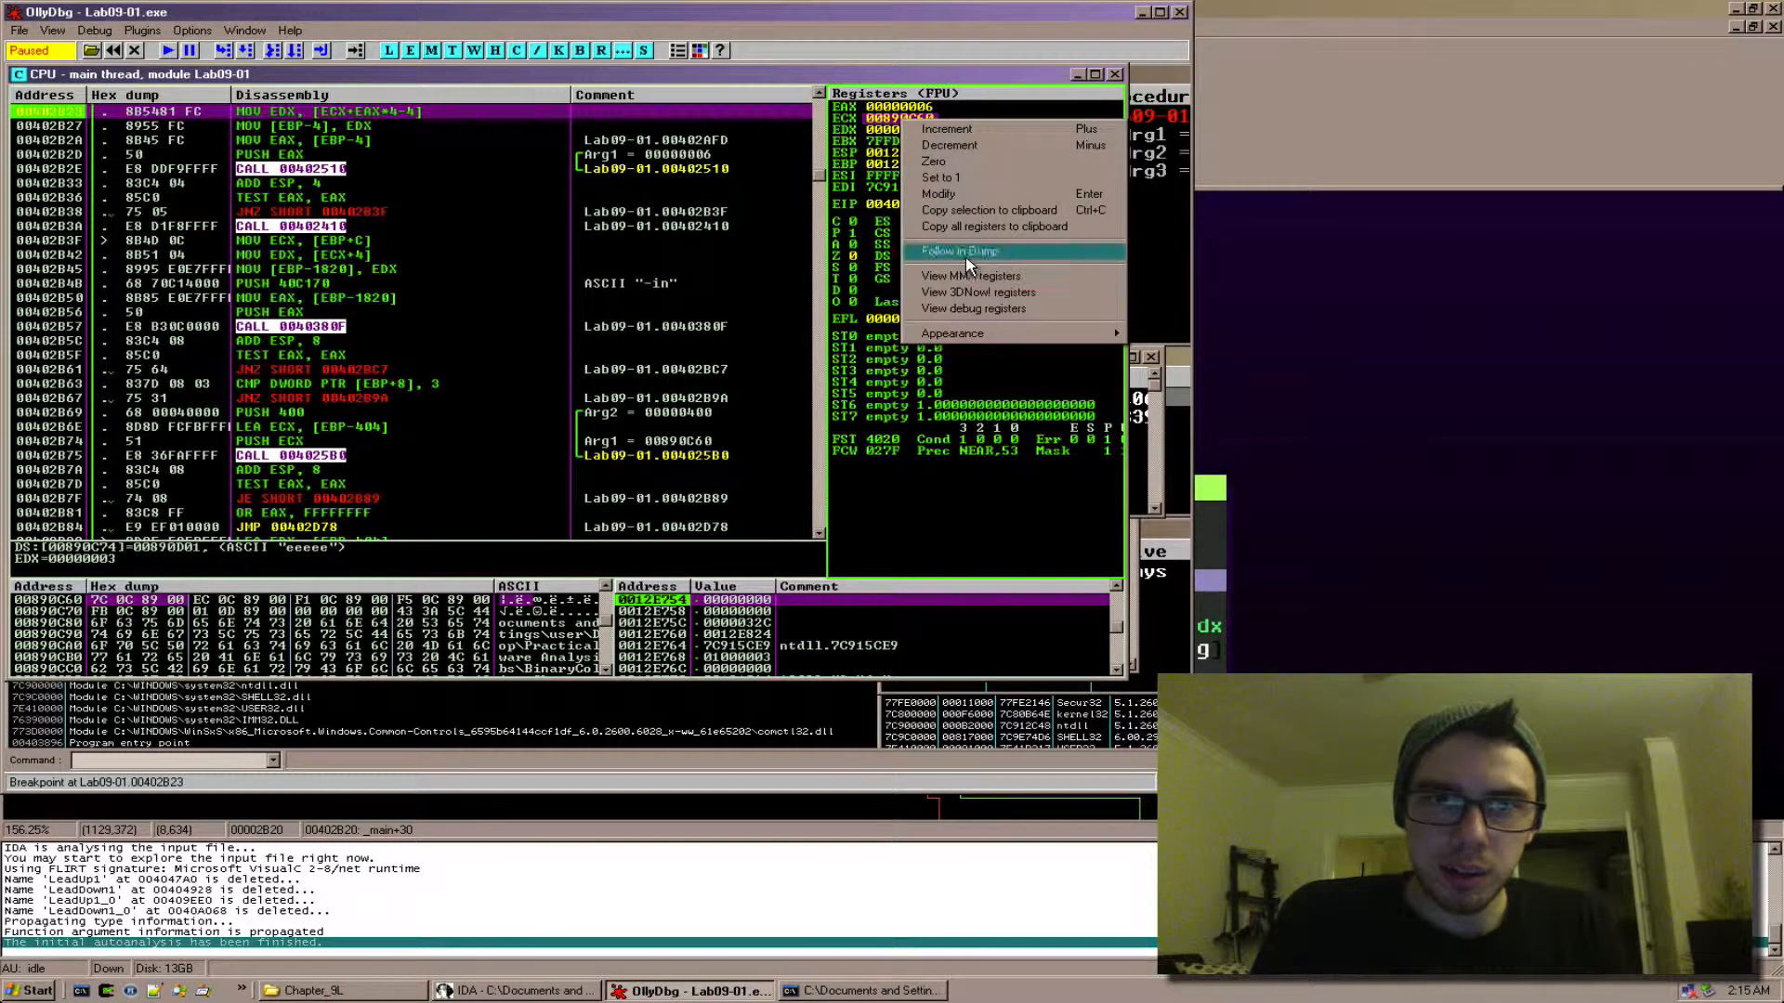
pyautogui.click(959, 251)
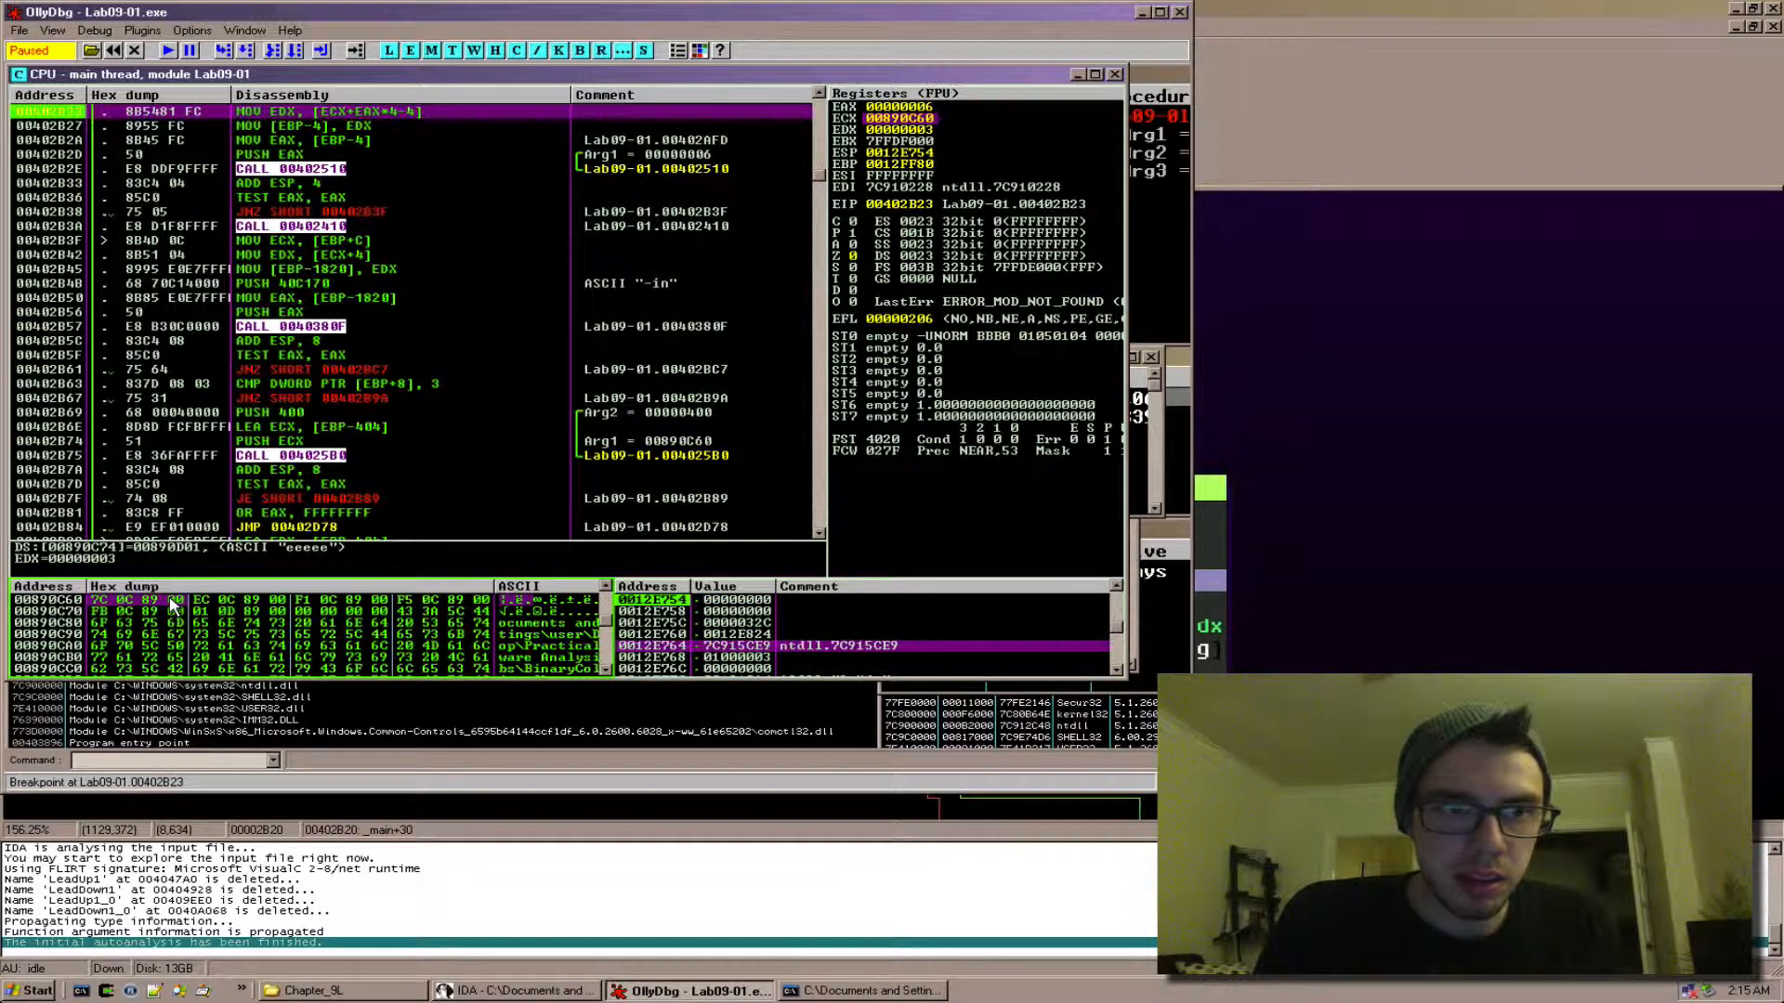
# Display the dump as Long > Address so argv lists the path and aaaa through eeeee, then step so EDX holds eeeee
pyautogui.rightClick(171, 602)
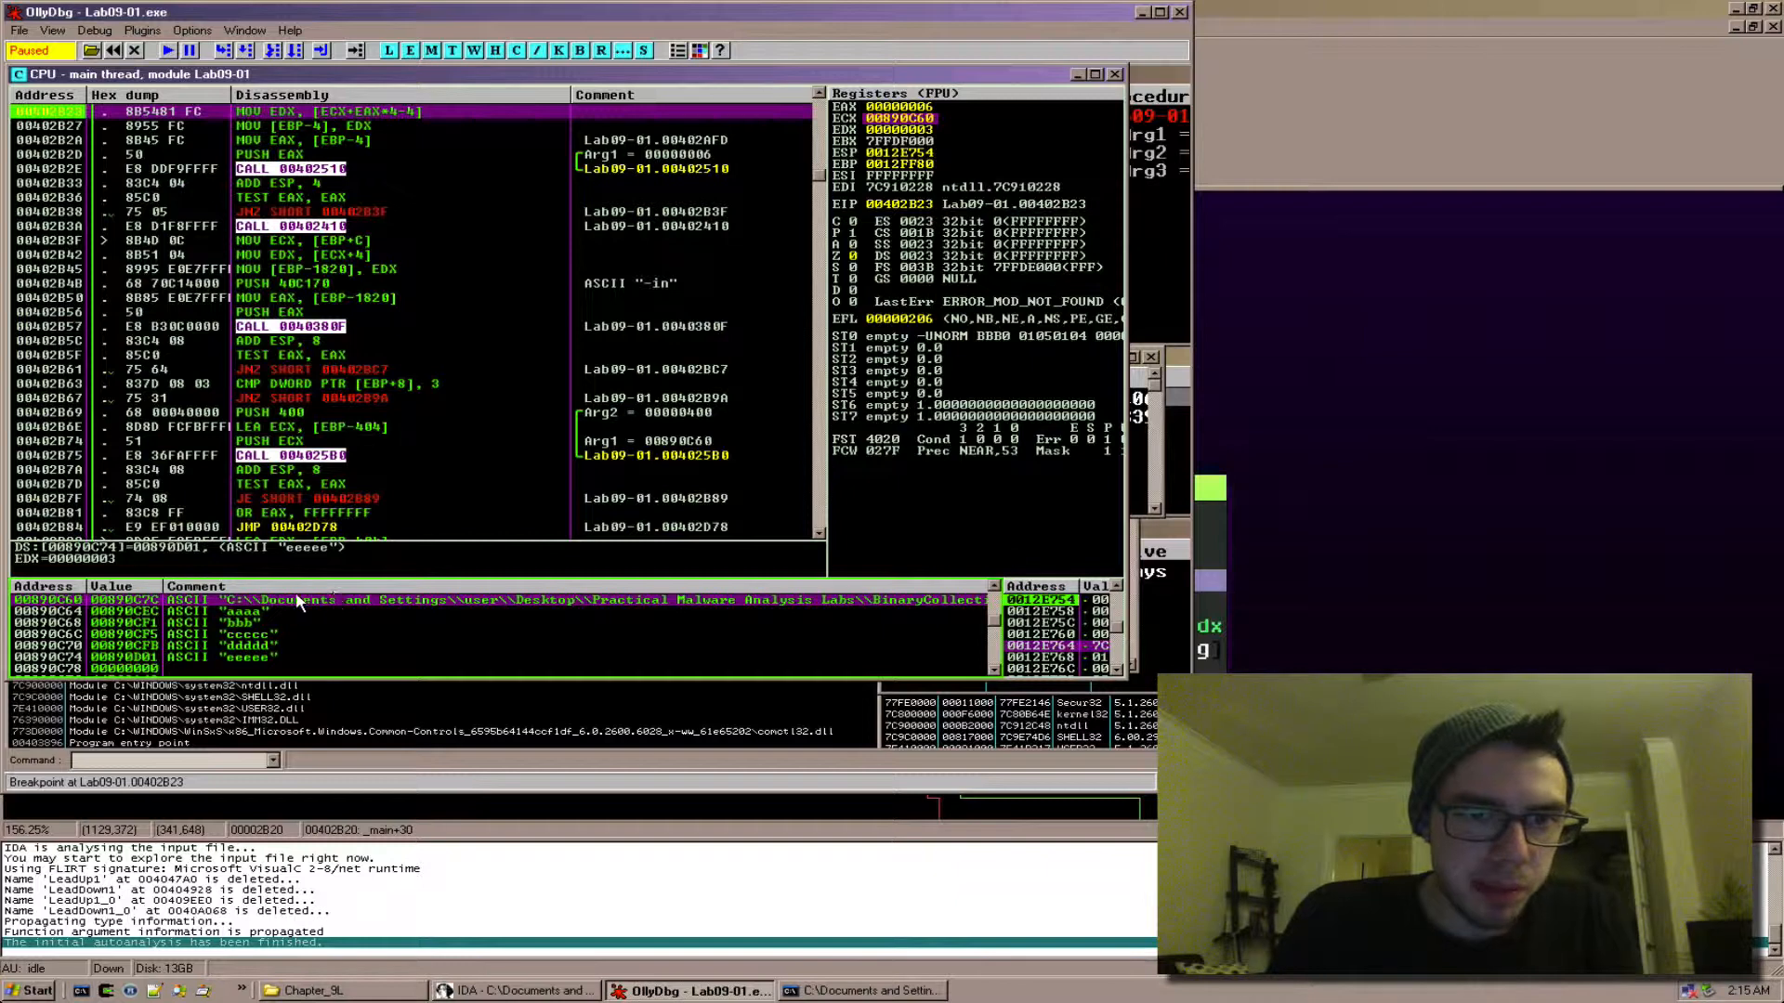
pyautogui.click(251, 622)
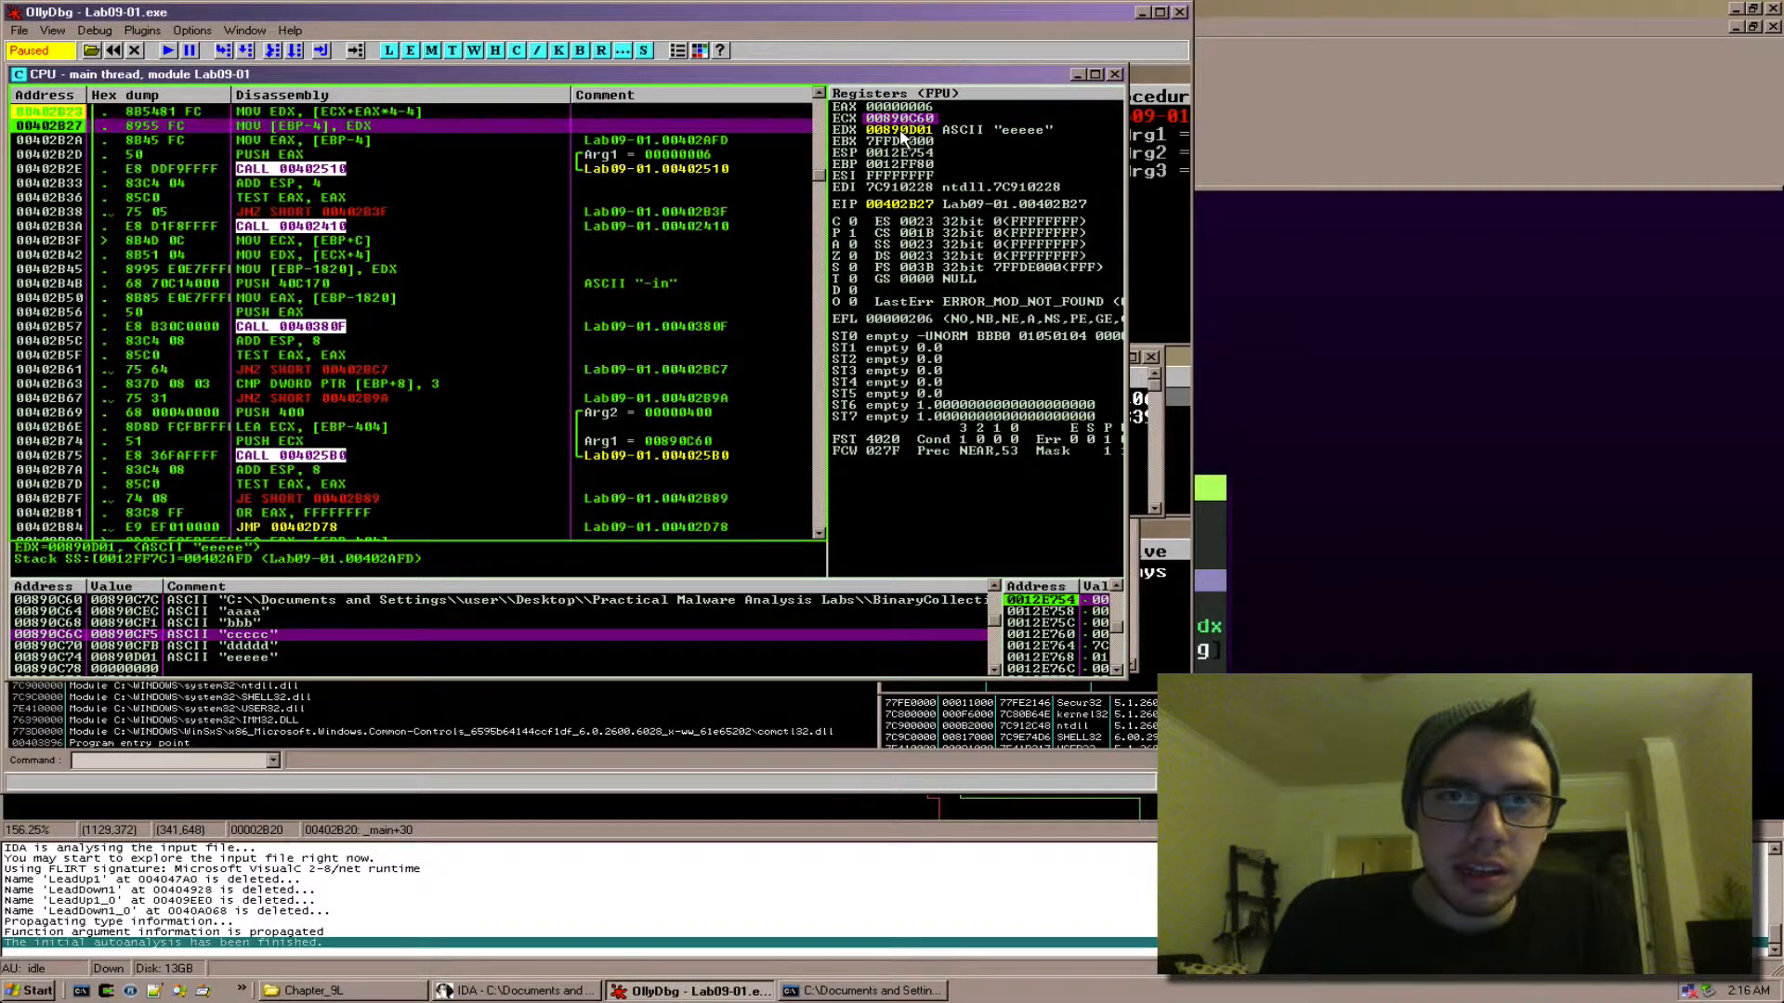
# Follow EDX in the dump to position it on the eeeee argument entry
pyautogui.rightClick(900, 128)
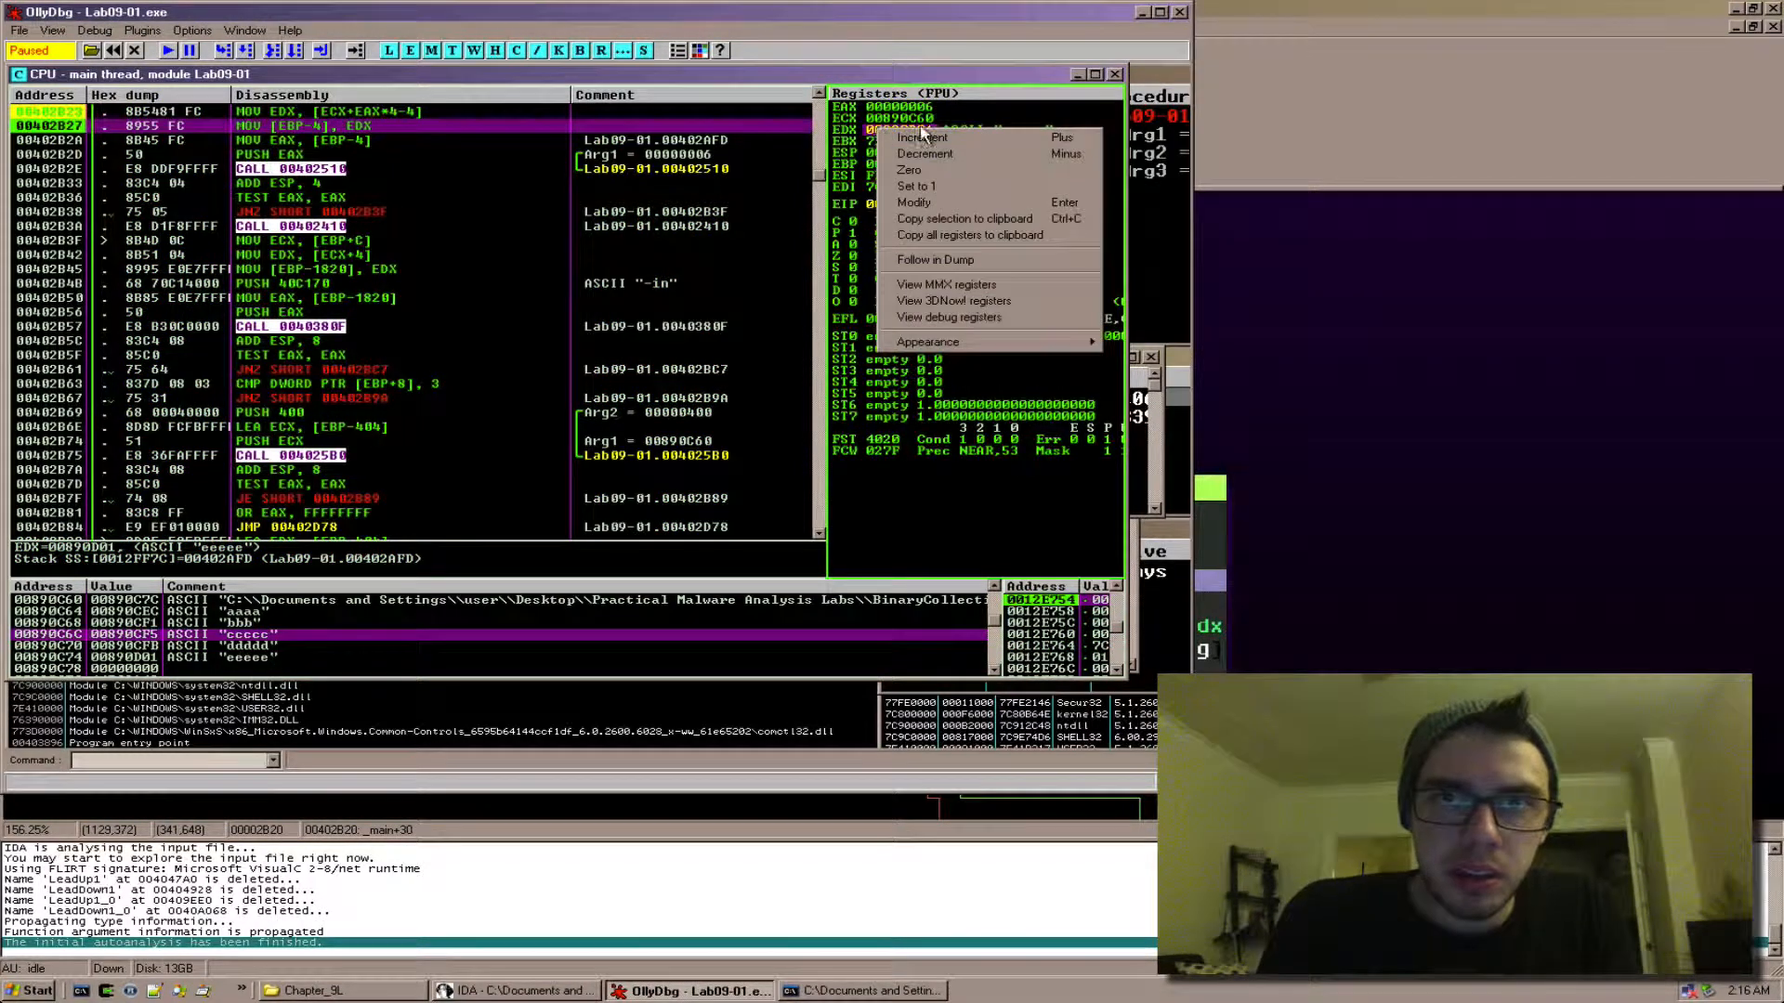
pyautogui.click(922, 138)
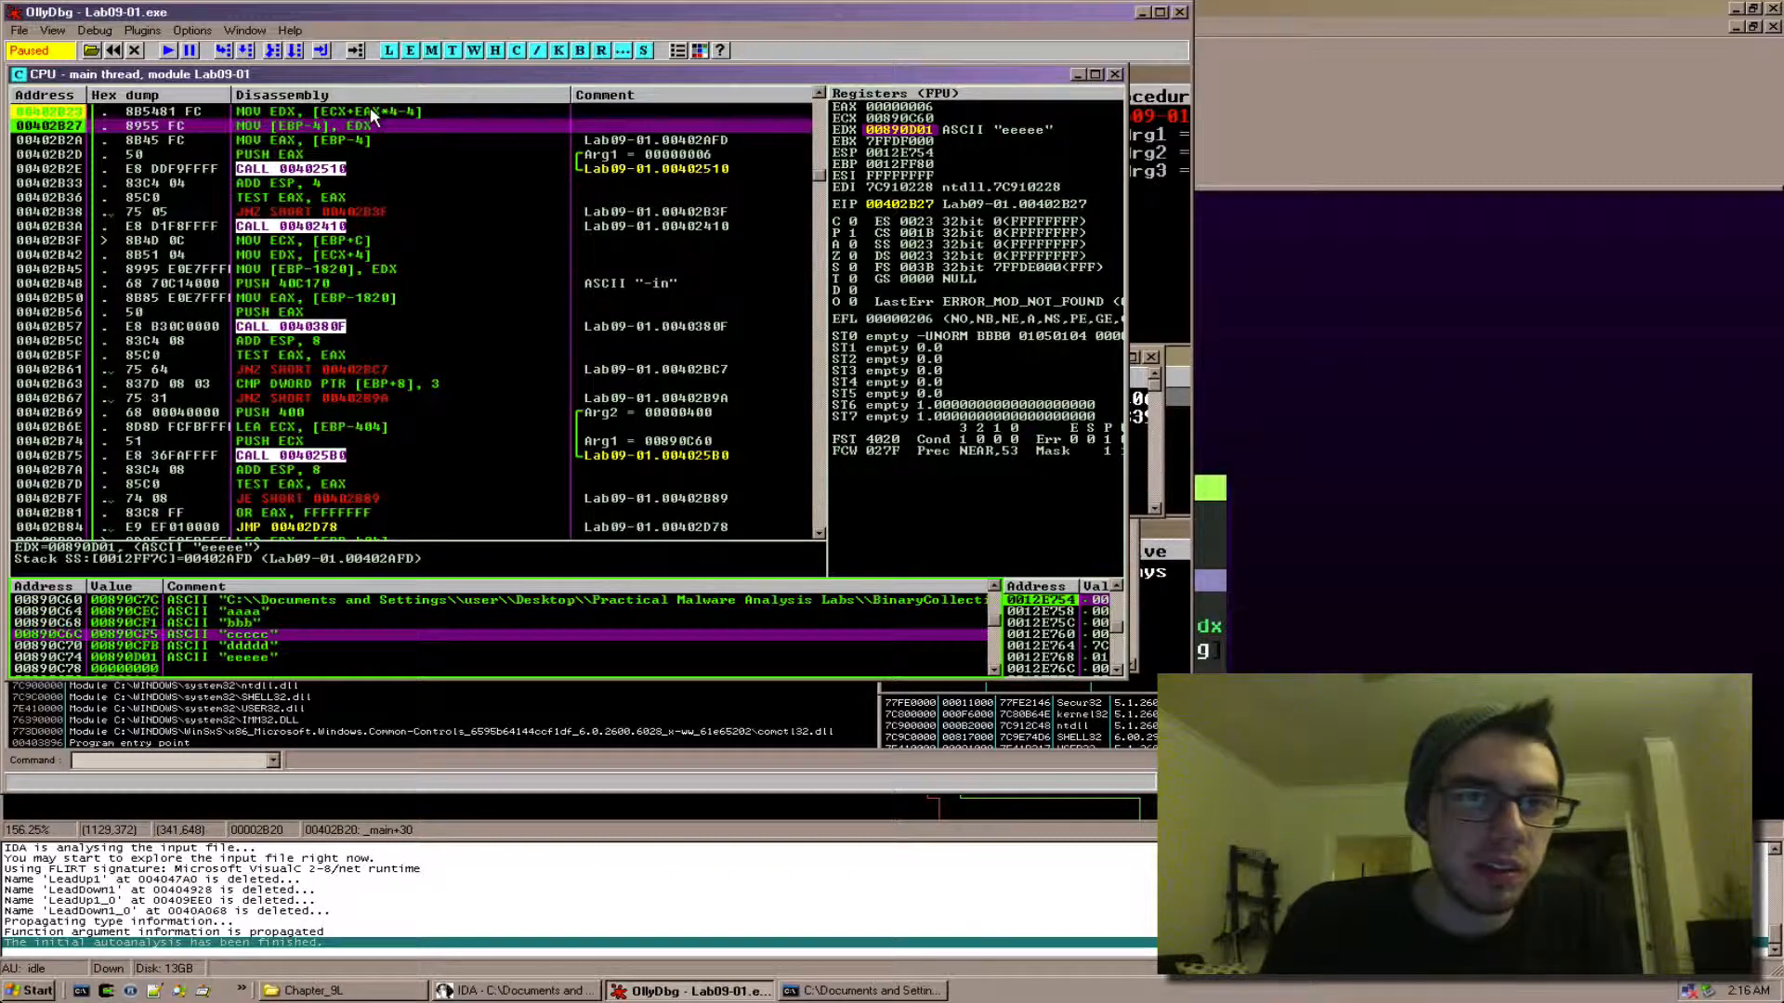
pyautogui.moveTo(455, 123)
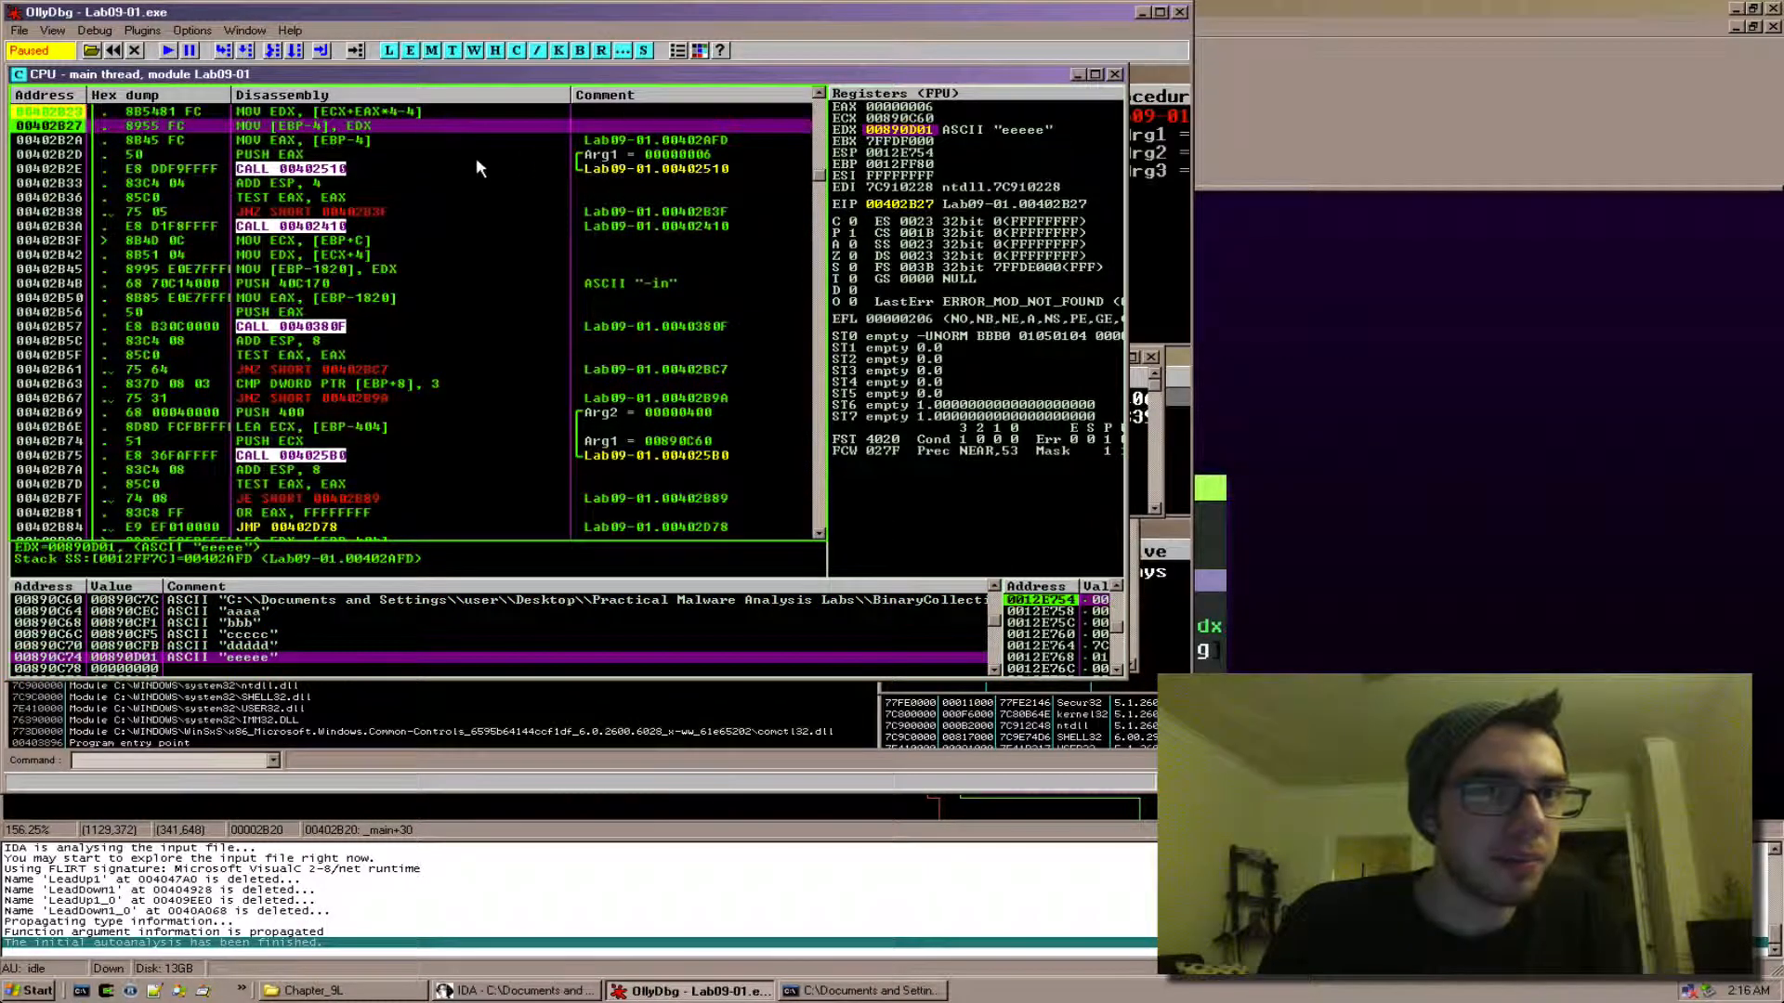
pyautogui.moveTo(669, 868)
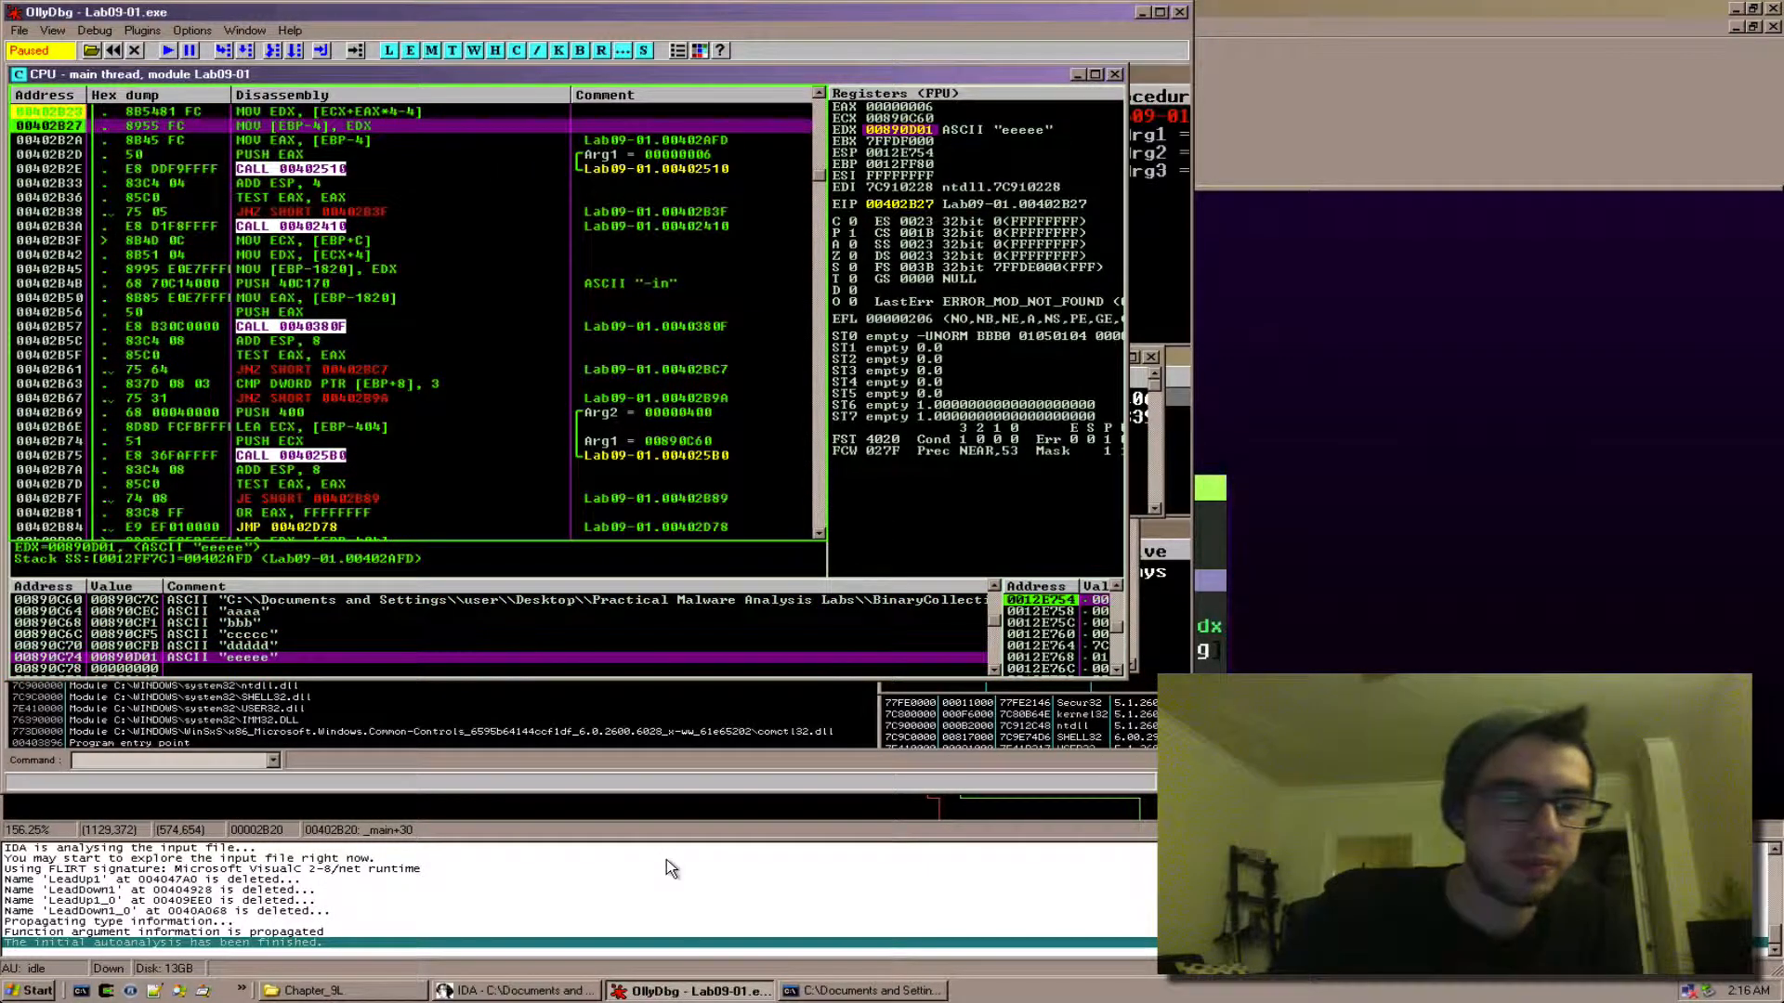